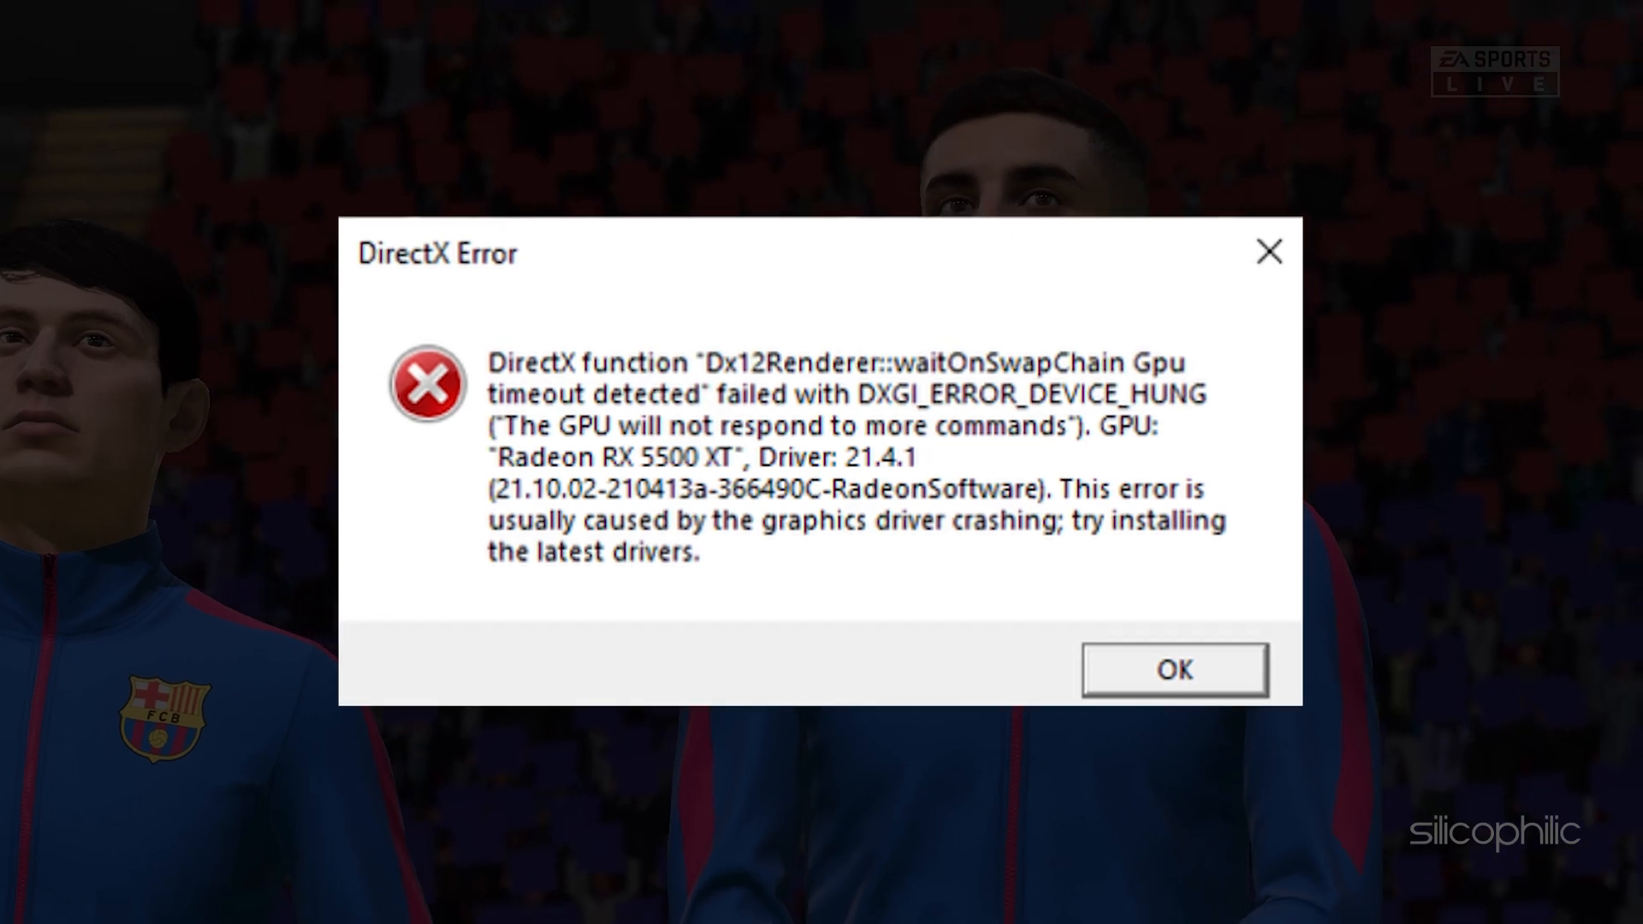
Search for DirectX and reach Microsoft's DirectX End-User Runtime Web Installer page.
left_click(1172, 669)
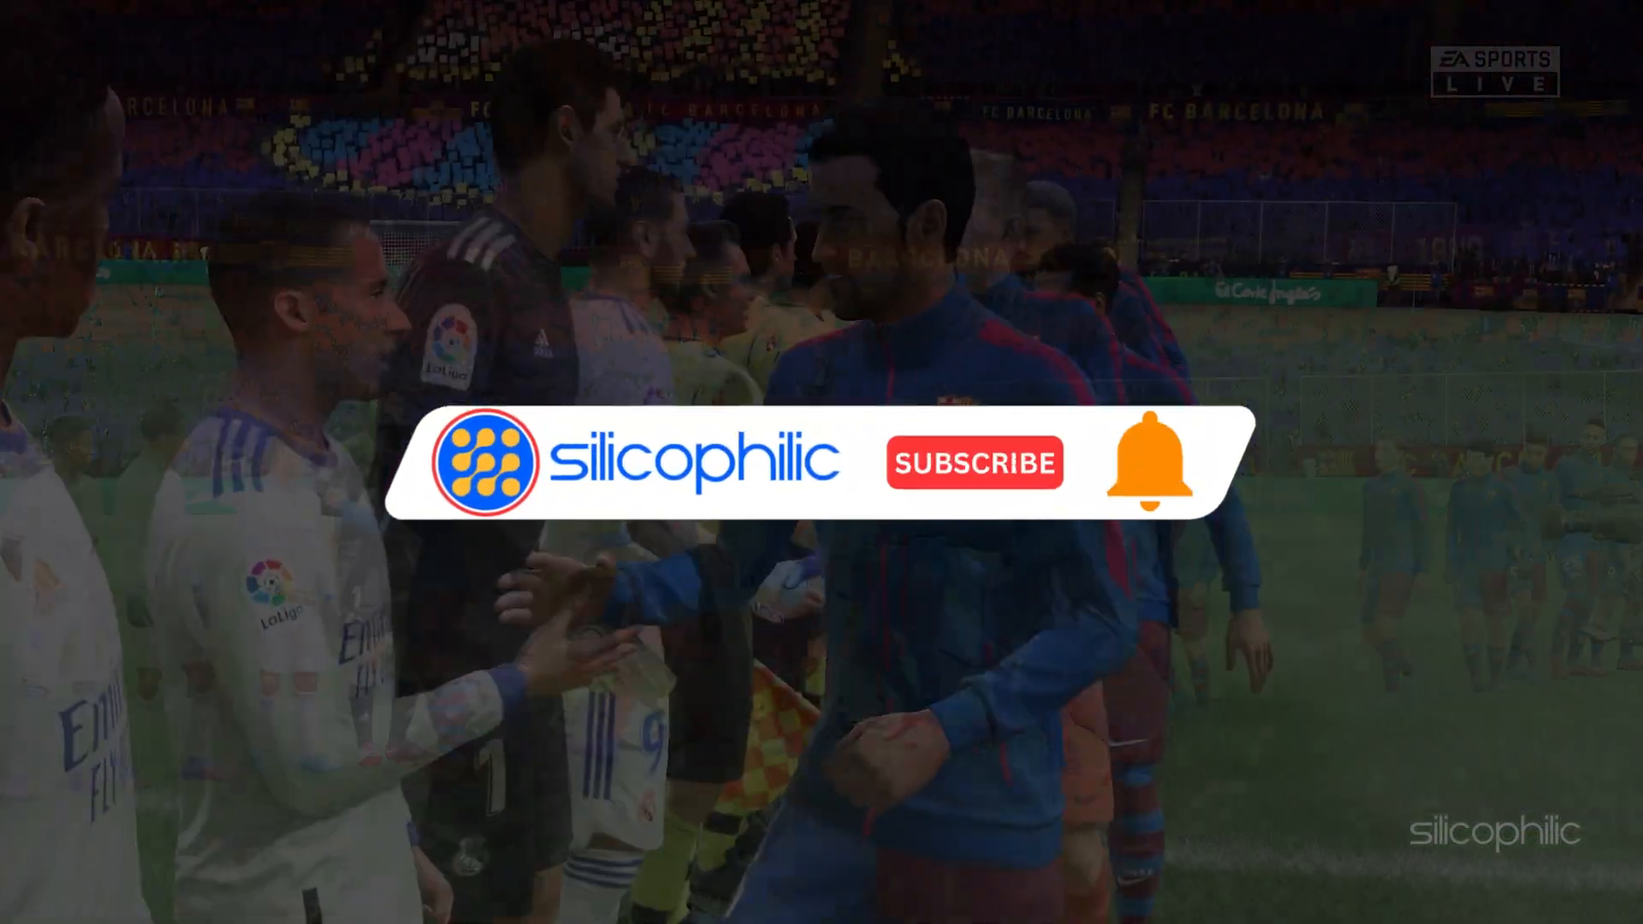
left_click(972, 462)
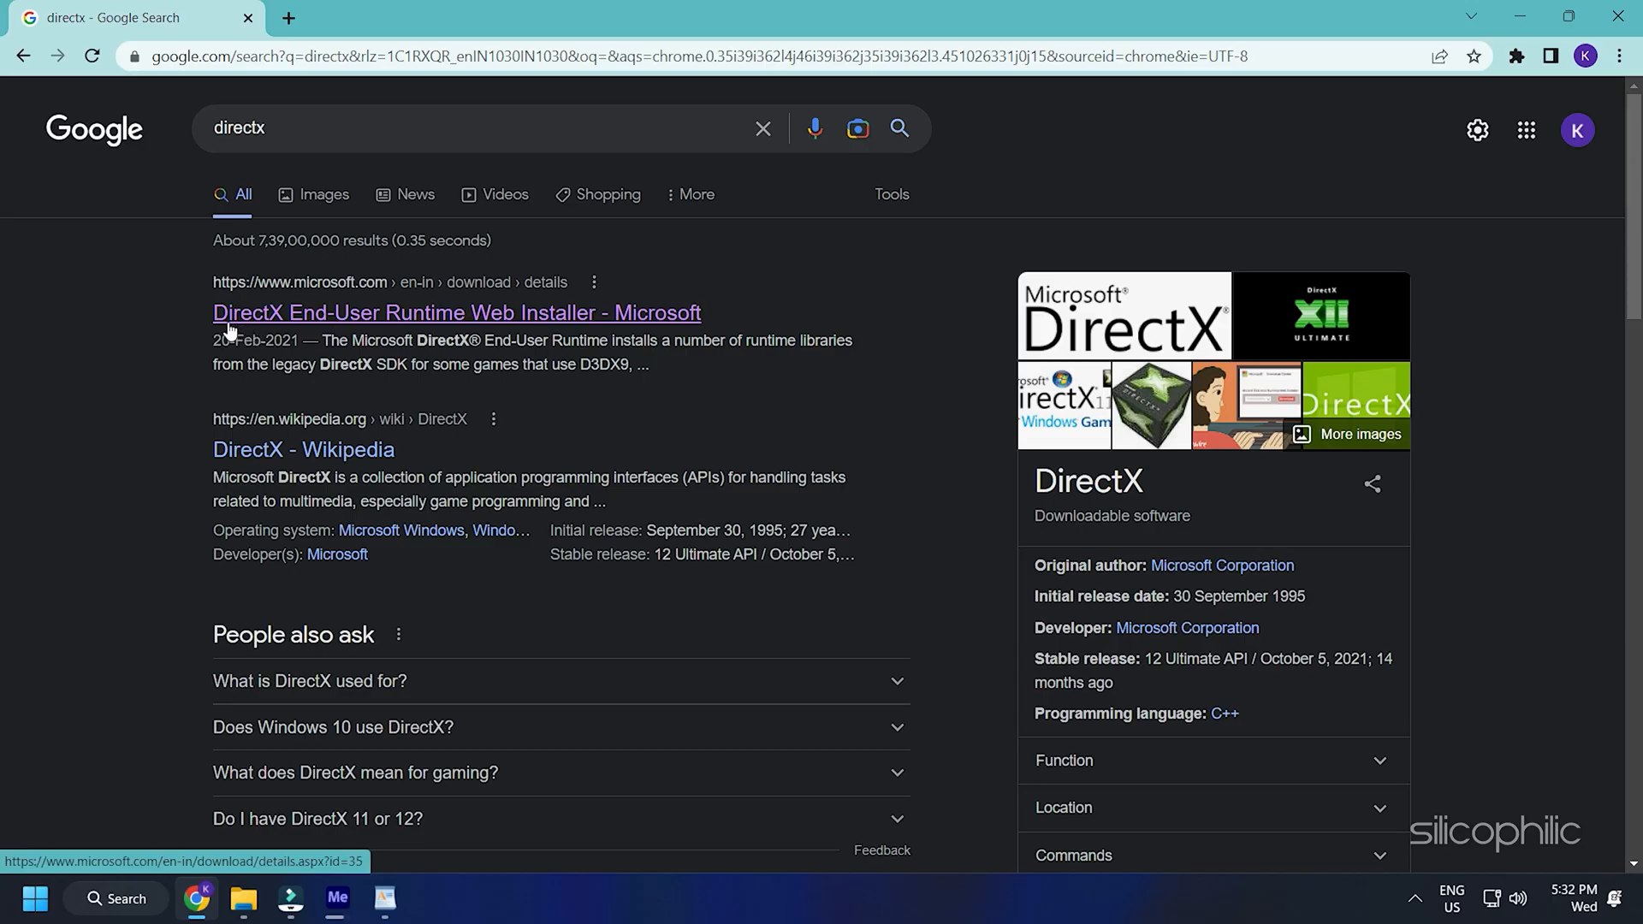
left_click(457, 312)
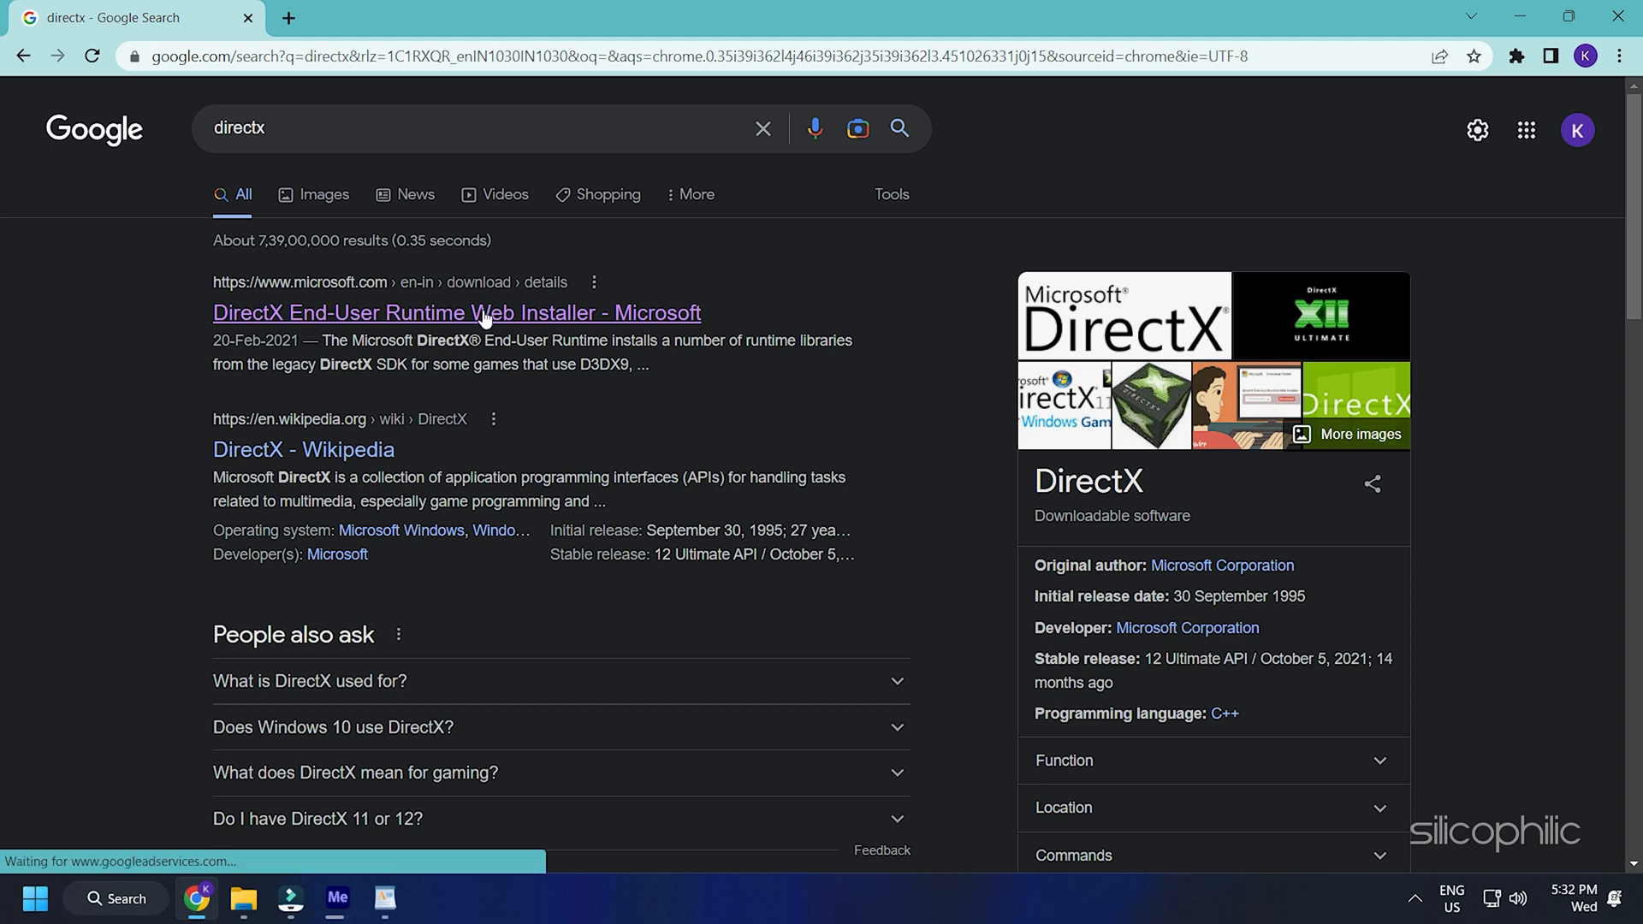
left_click(456, 312)
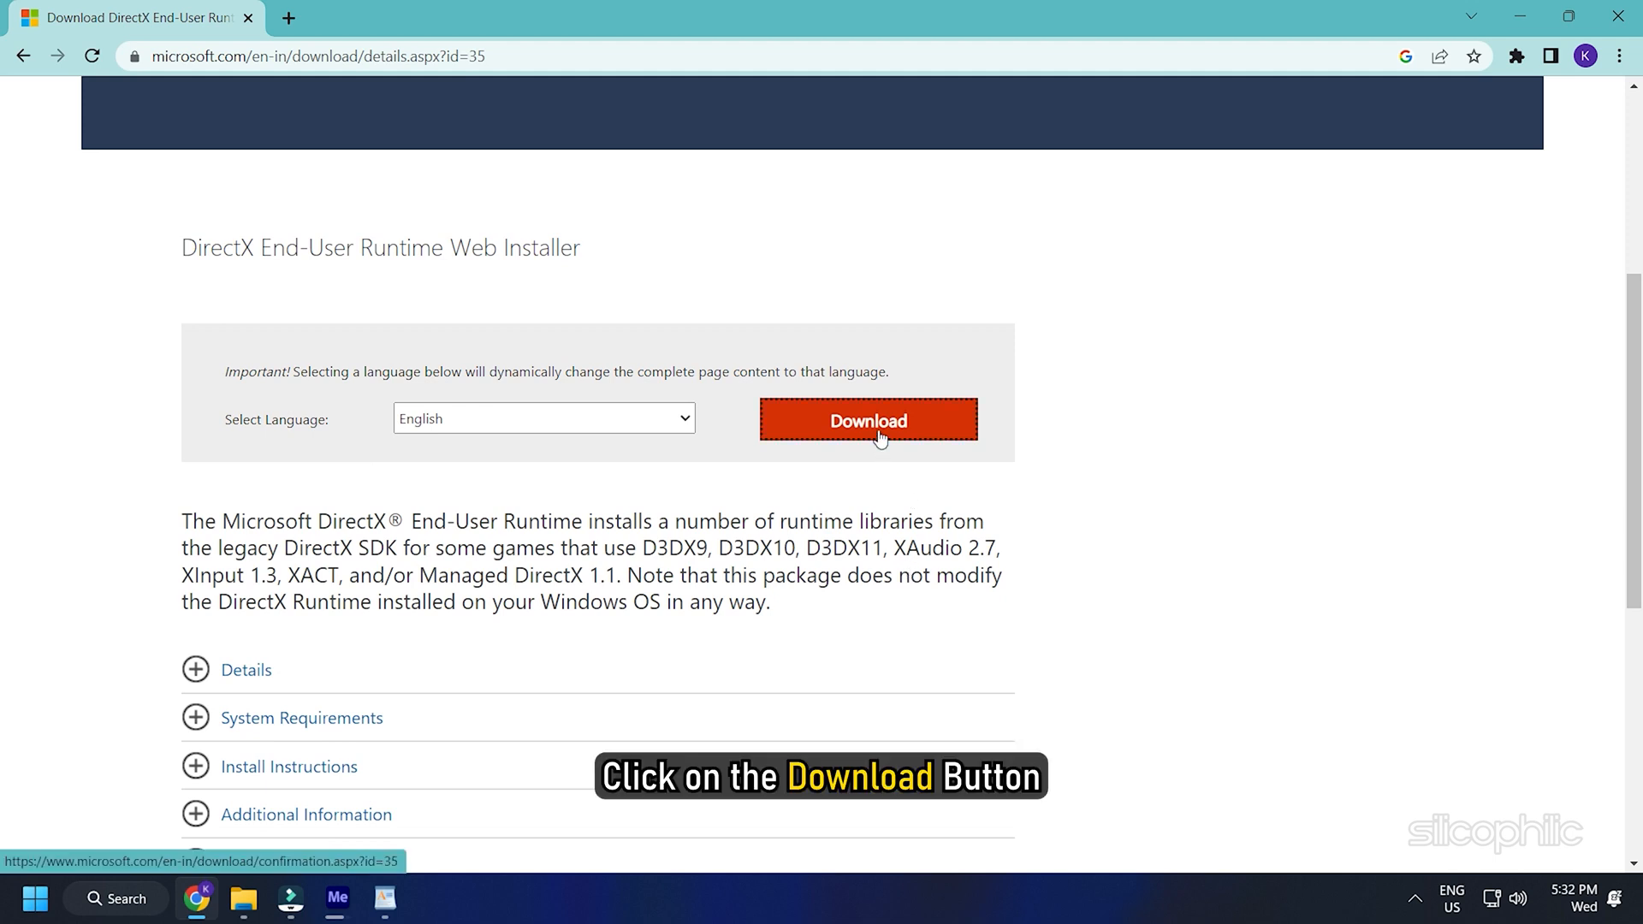
Download dxwebsetup.exe and launch the downloaded installer.
left_click(868, 420)
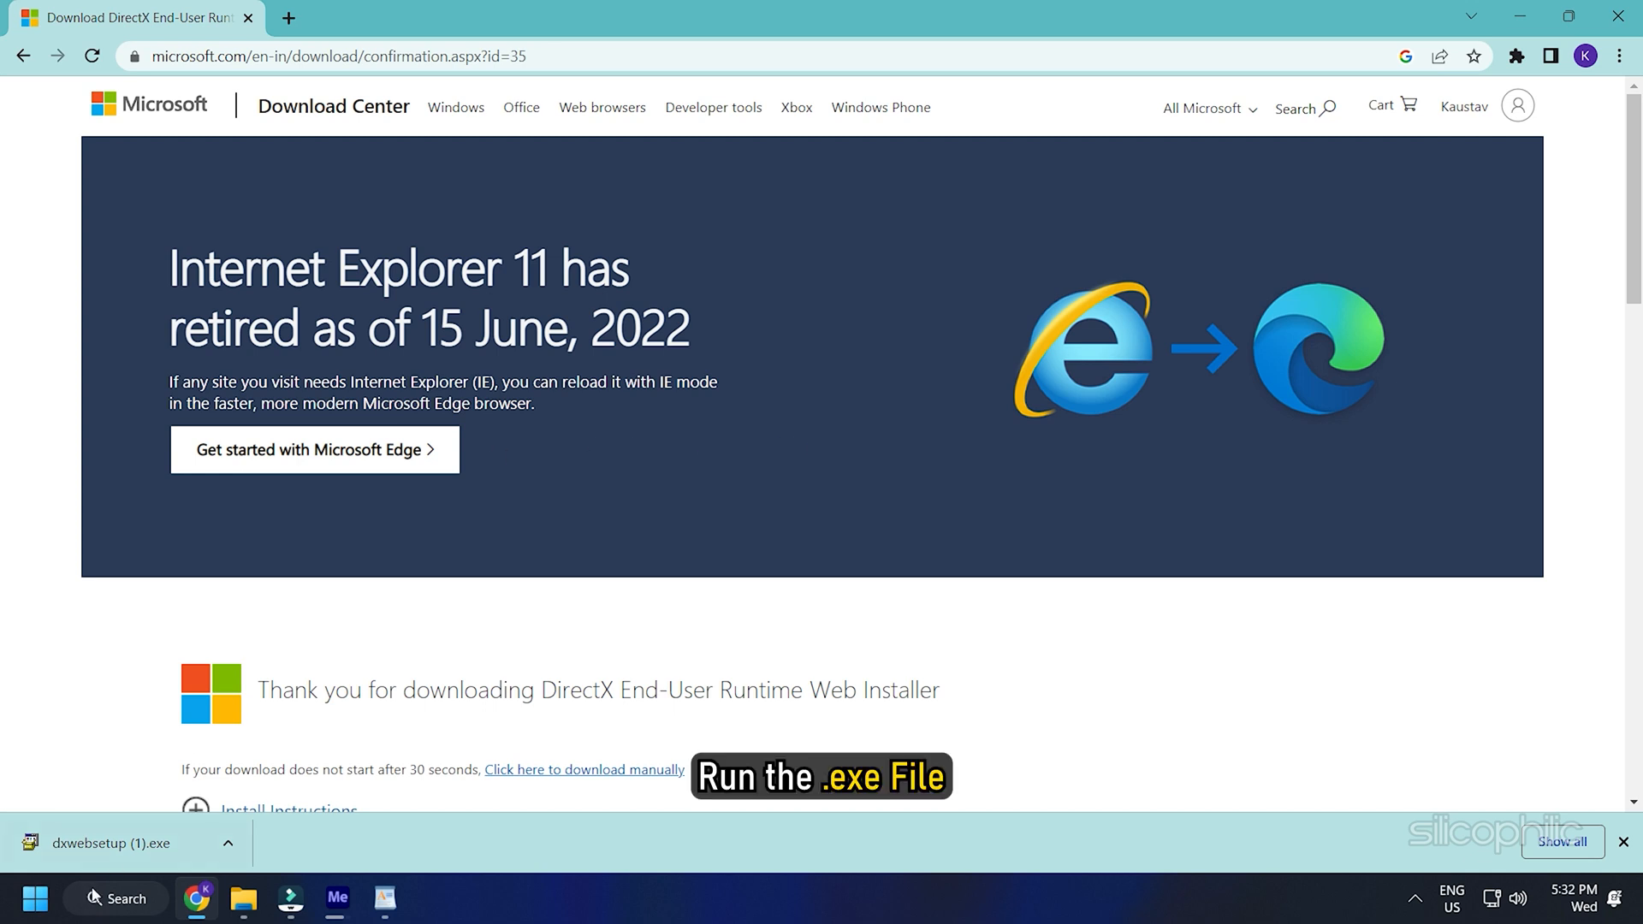
left_click(104, 841)
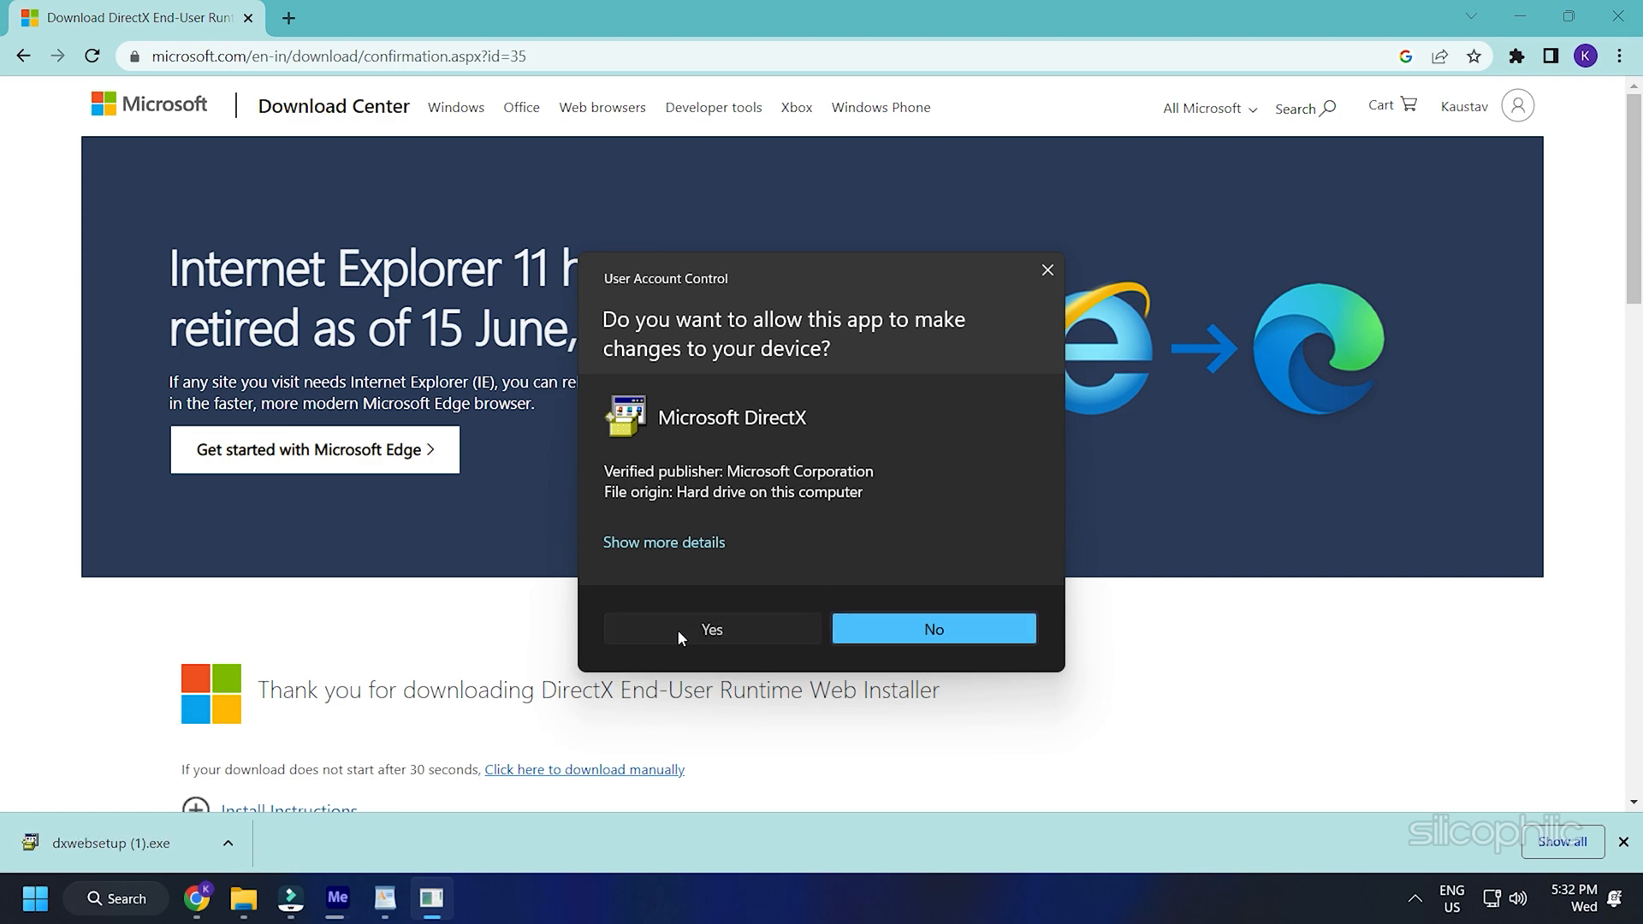
Allow UAC, accept the license, decline the Bing Bar and finish DirectX Setup.
left_click(711, 628)
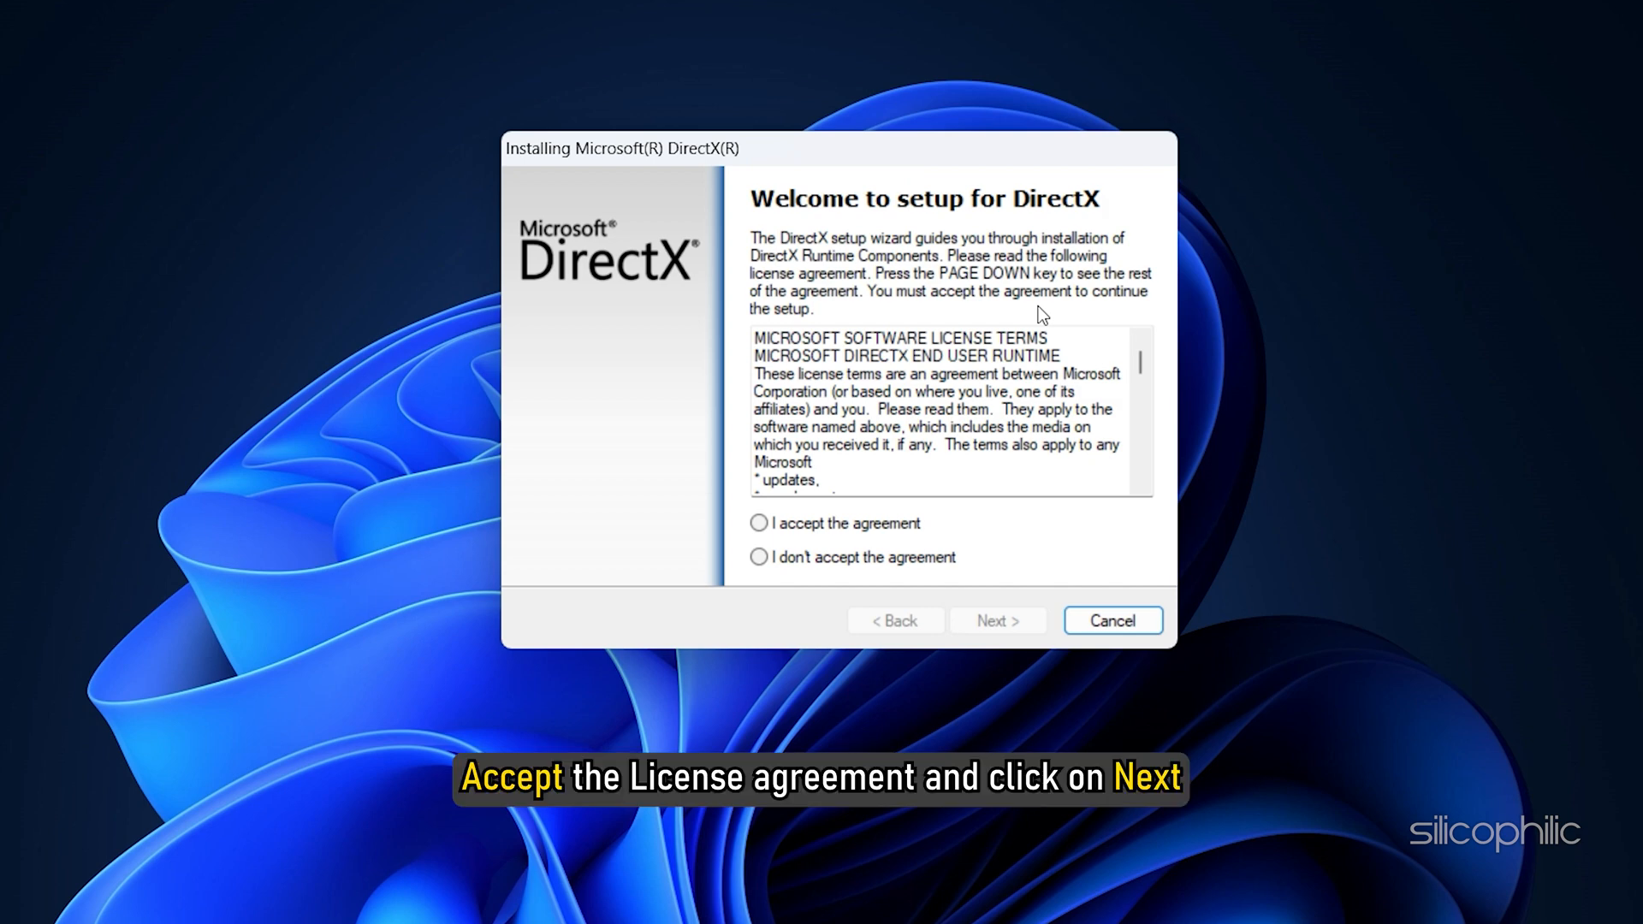
mouse_move(758, 625)
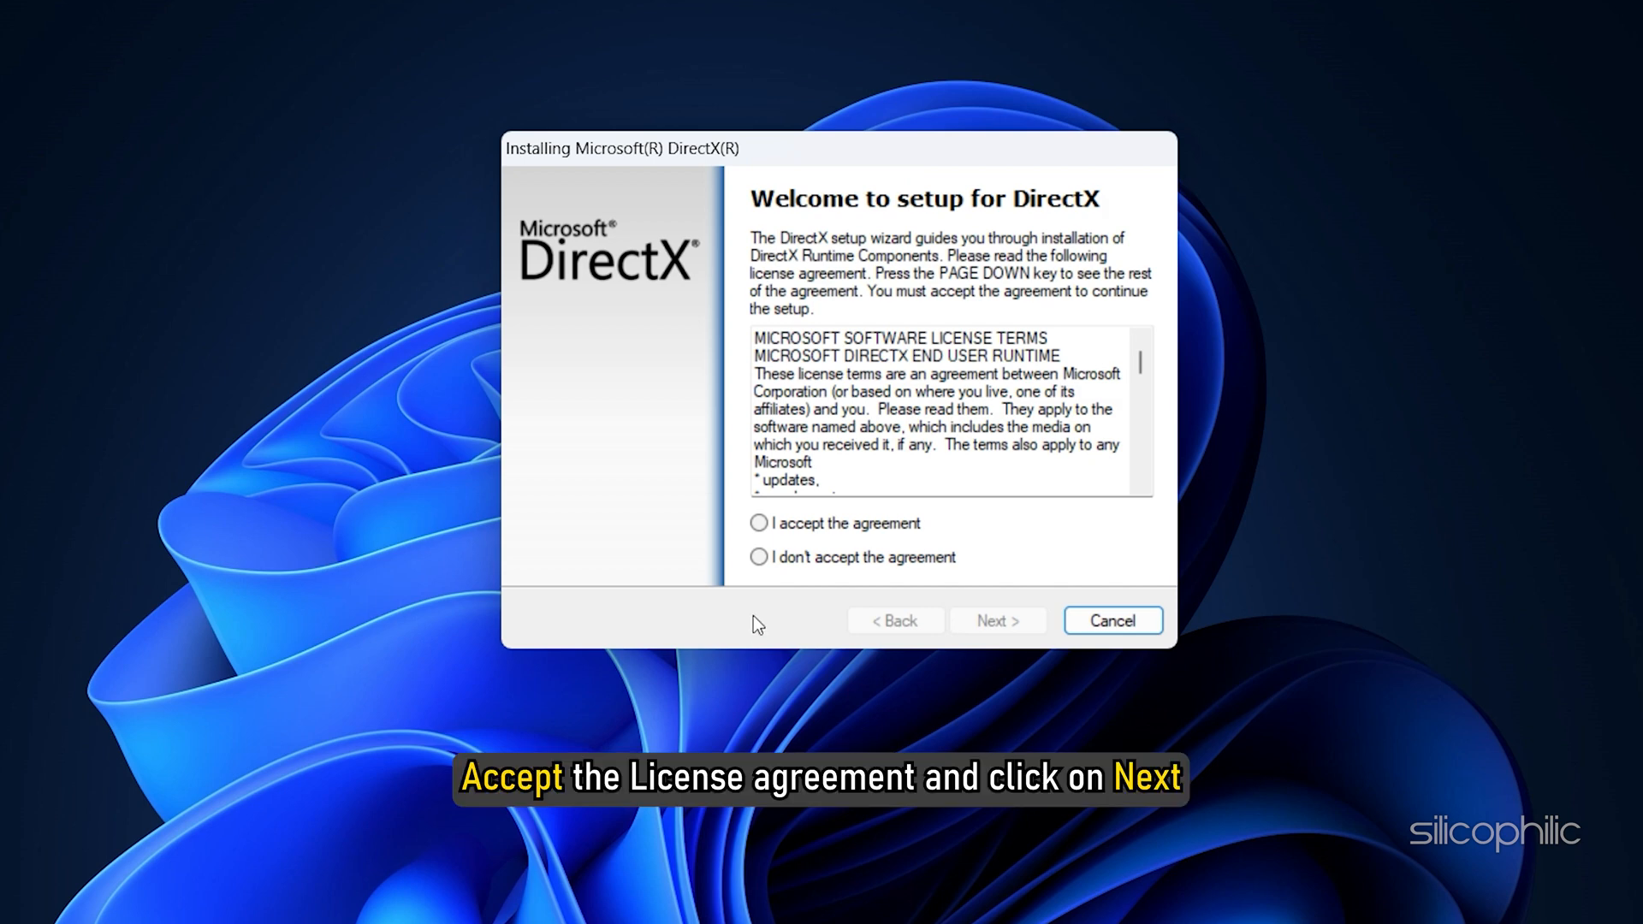
left_click(758, 524)
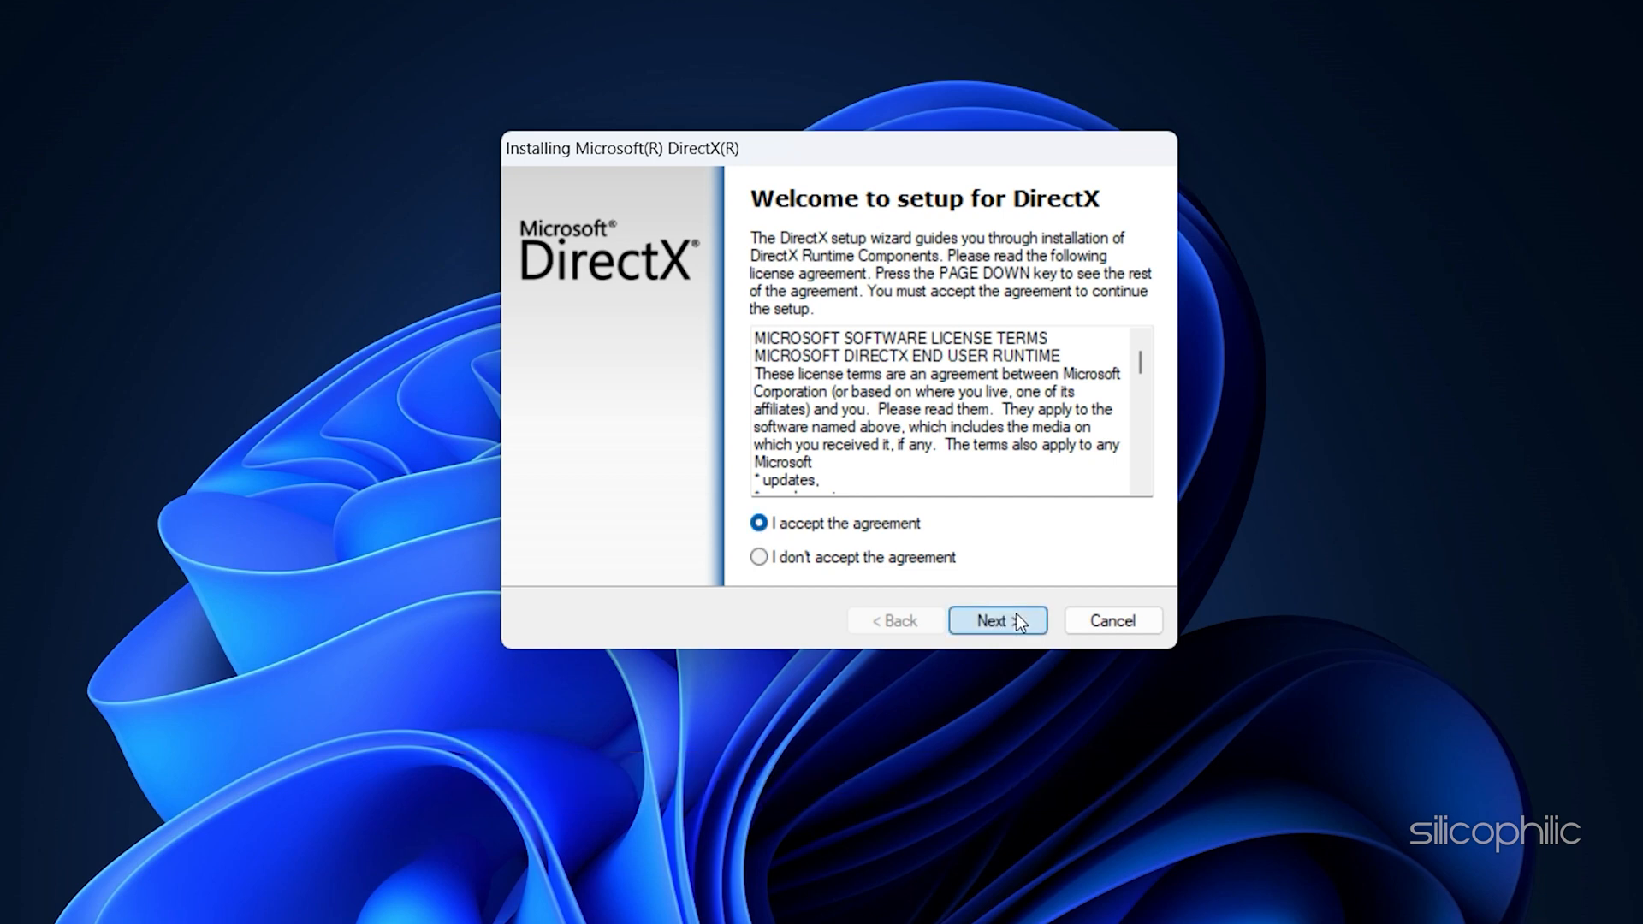
left_click(996, 619)
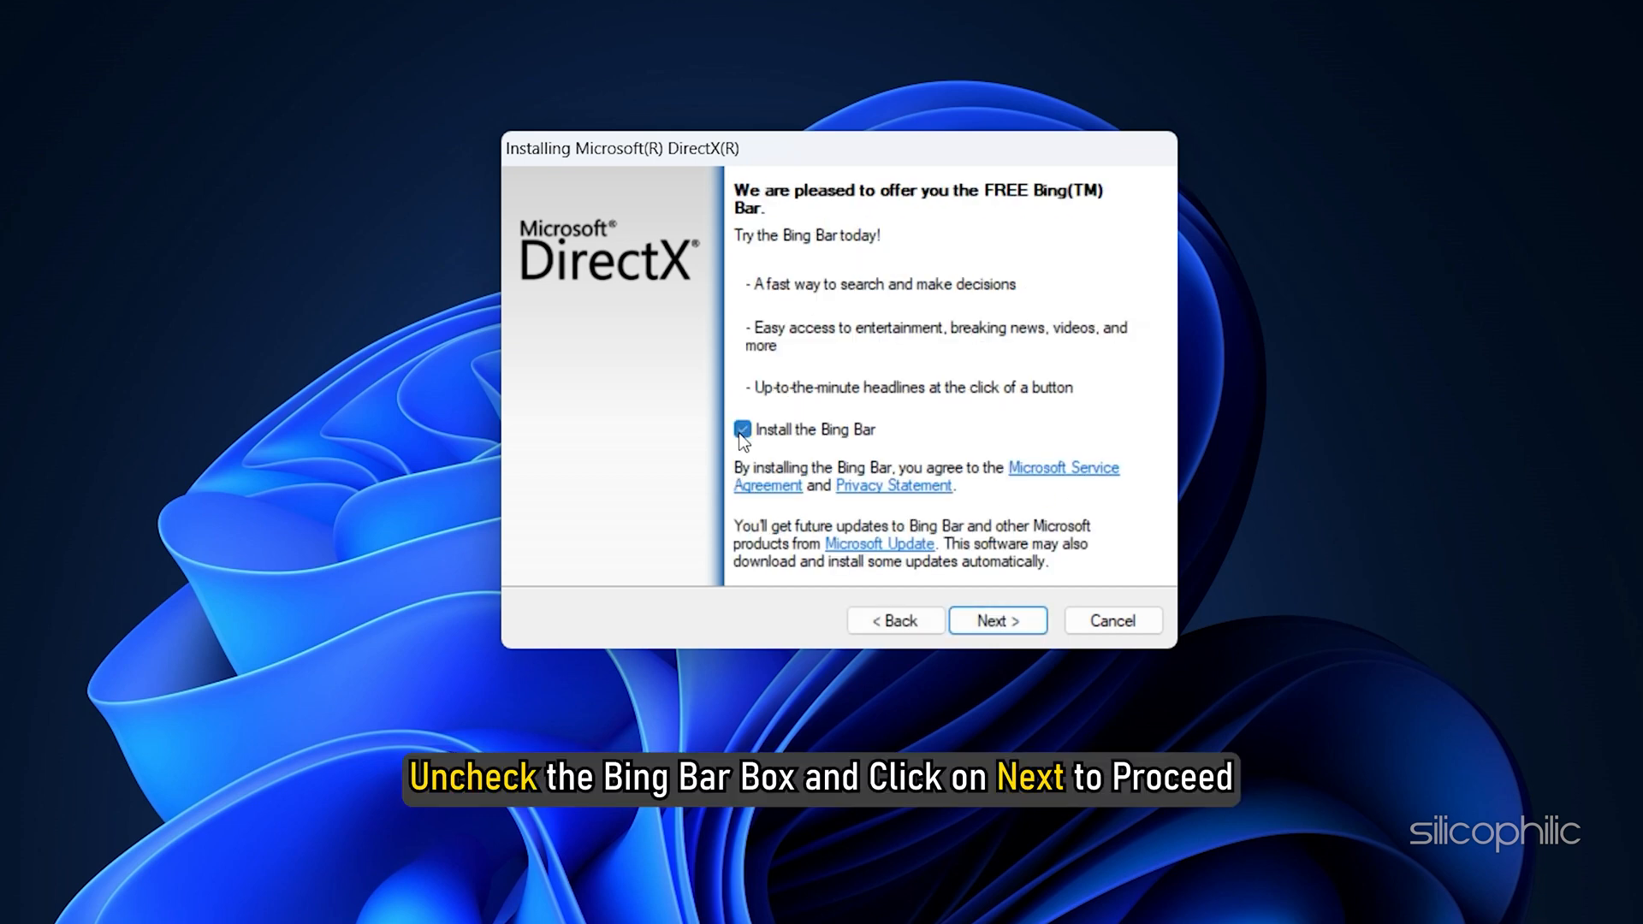
left_click(996, 619)
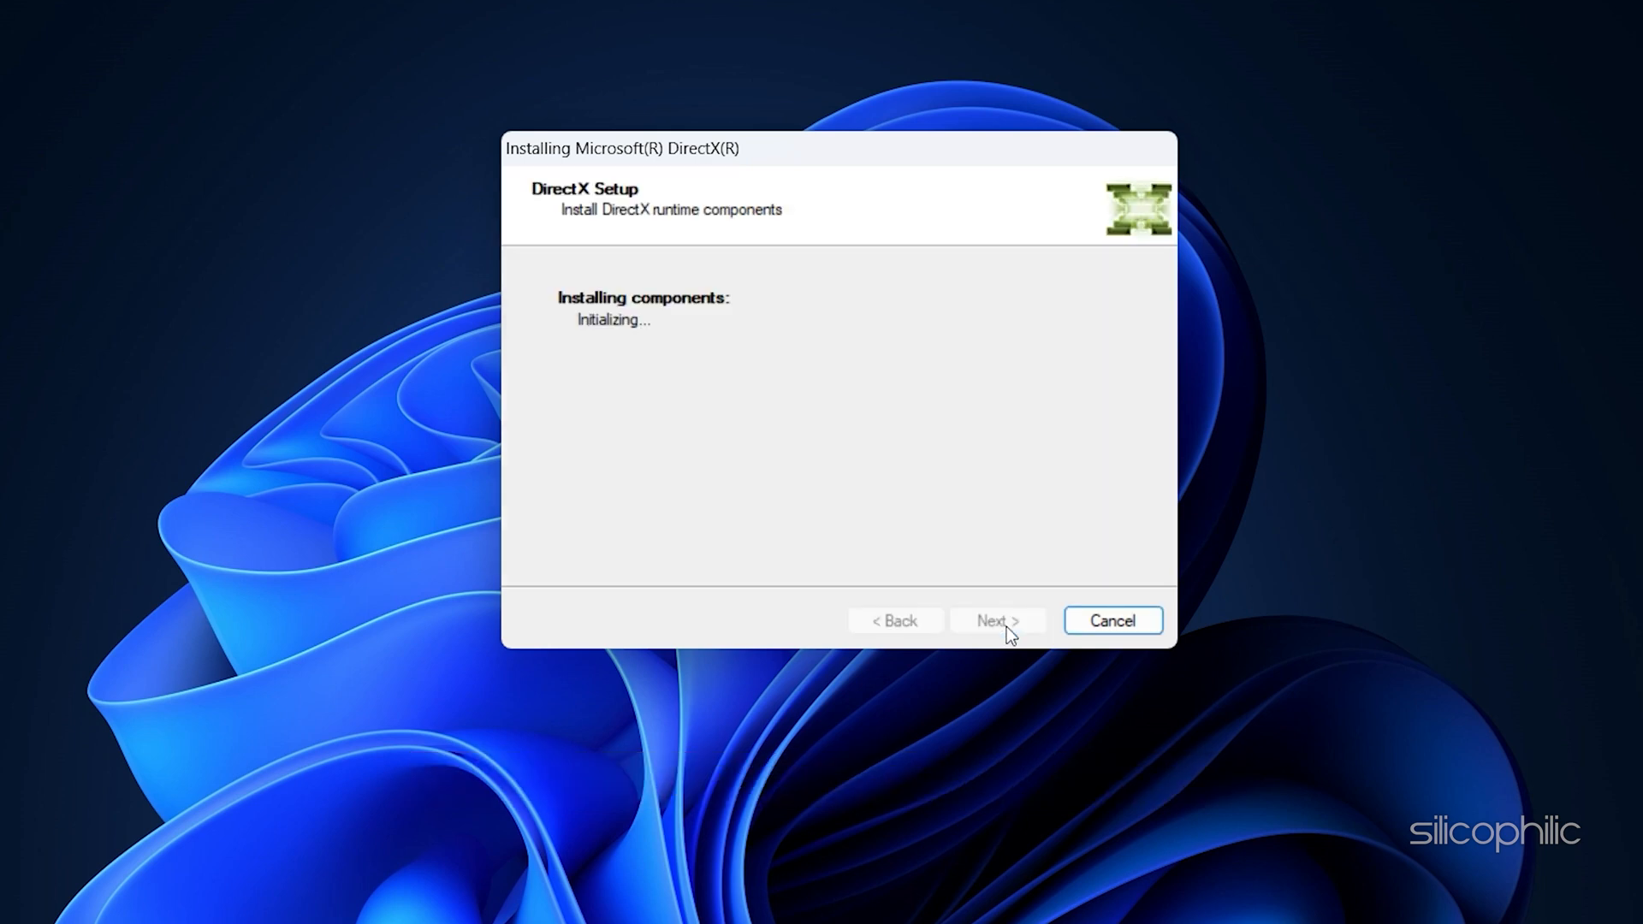
mouse_move(998, 652)
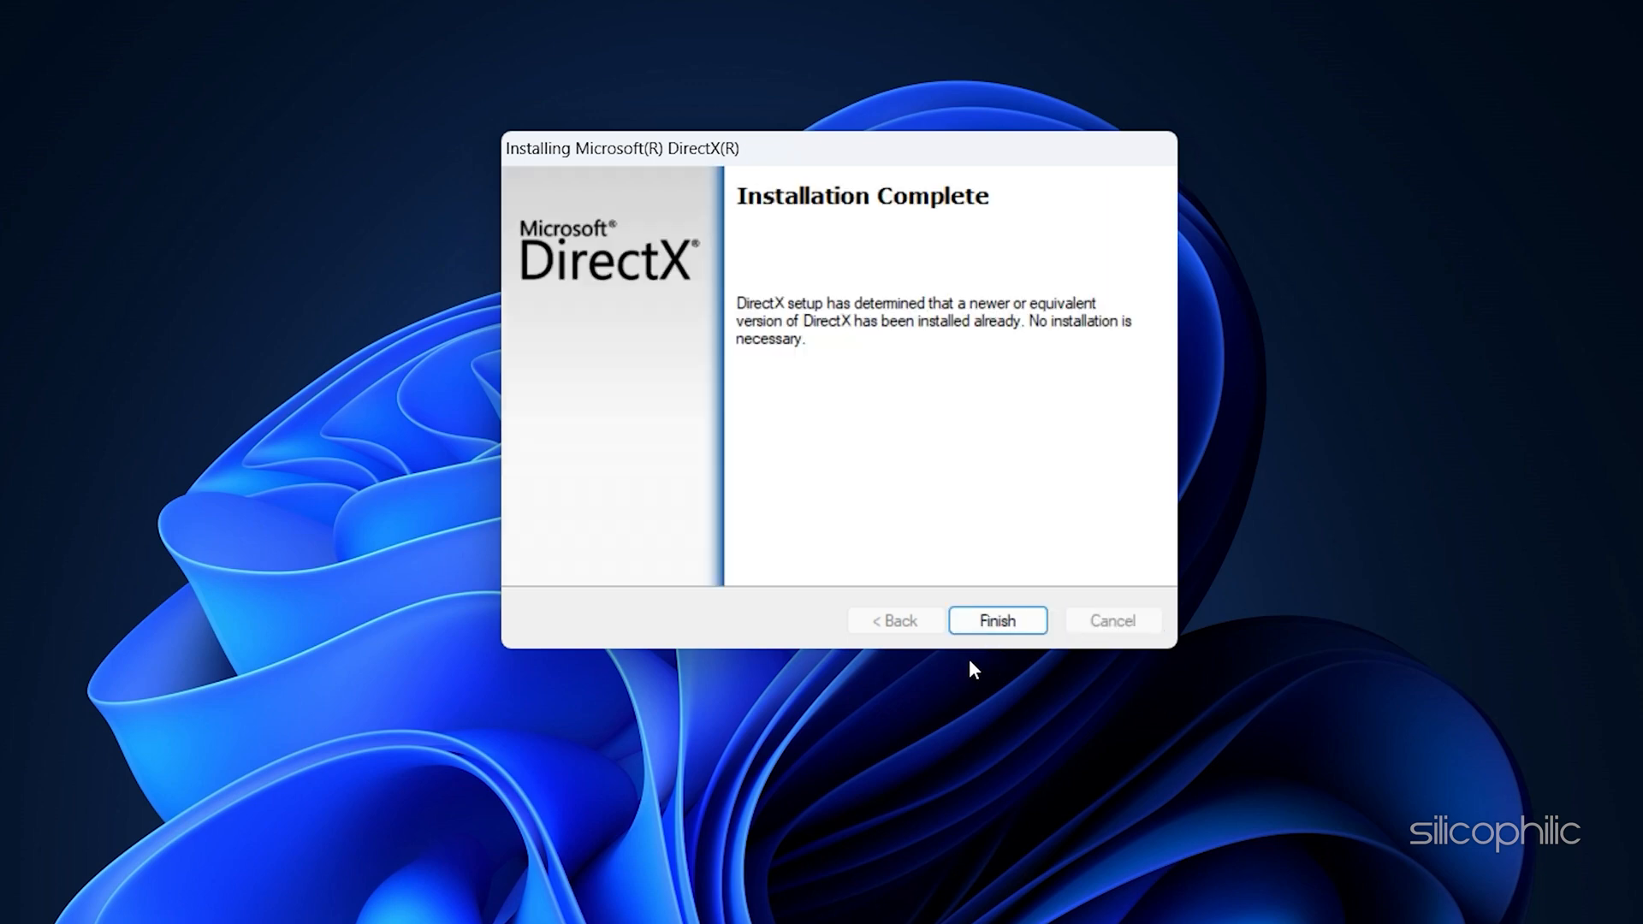
left_click(996, 620)
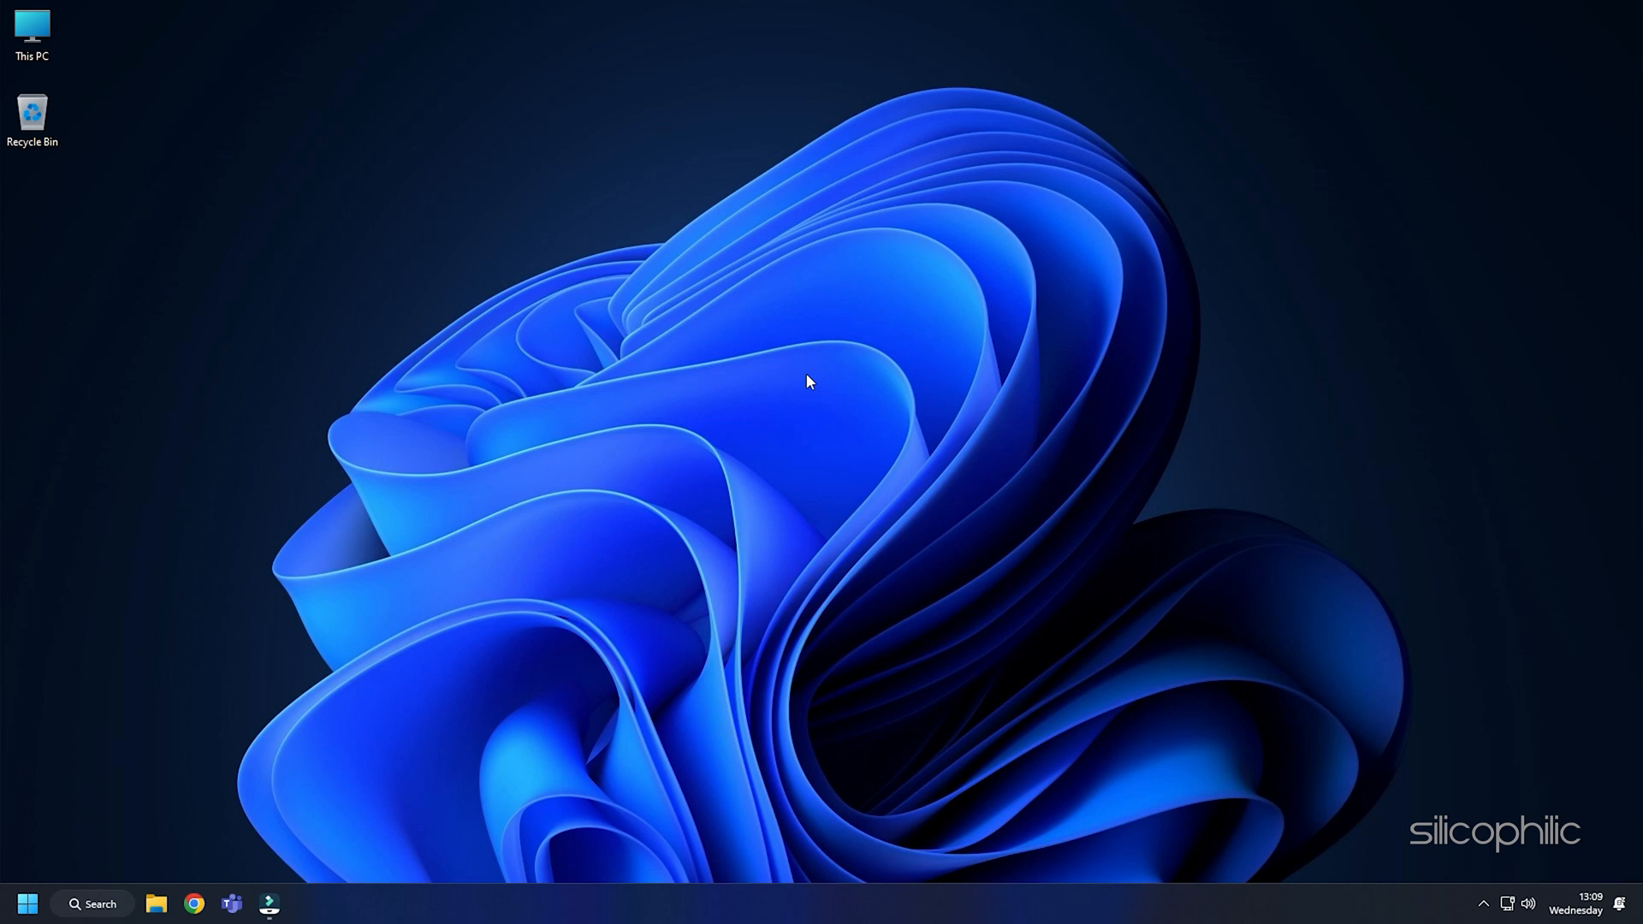
Launch NVIDIA Control Panel from the desktop context menu and show Manage 3D settings.
right_click(806, 382)
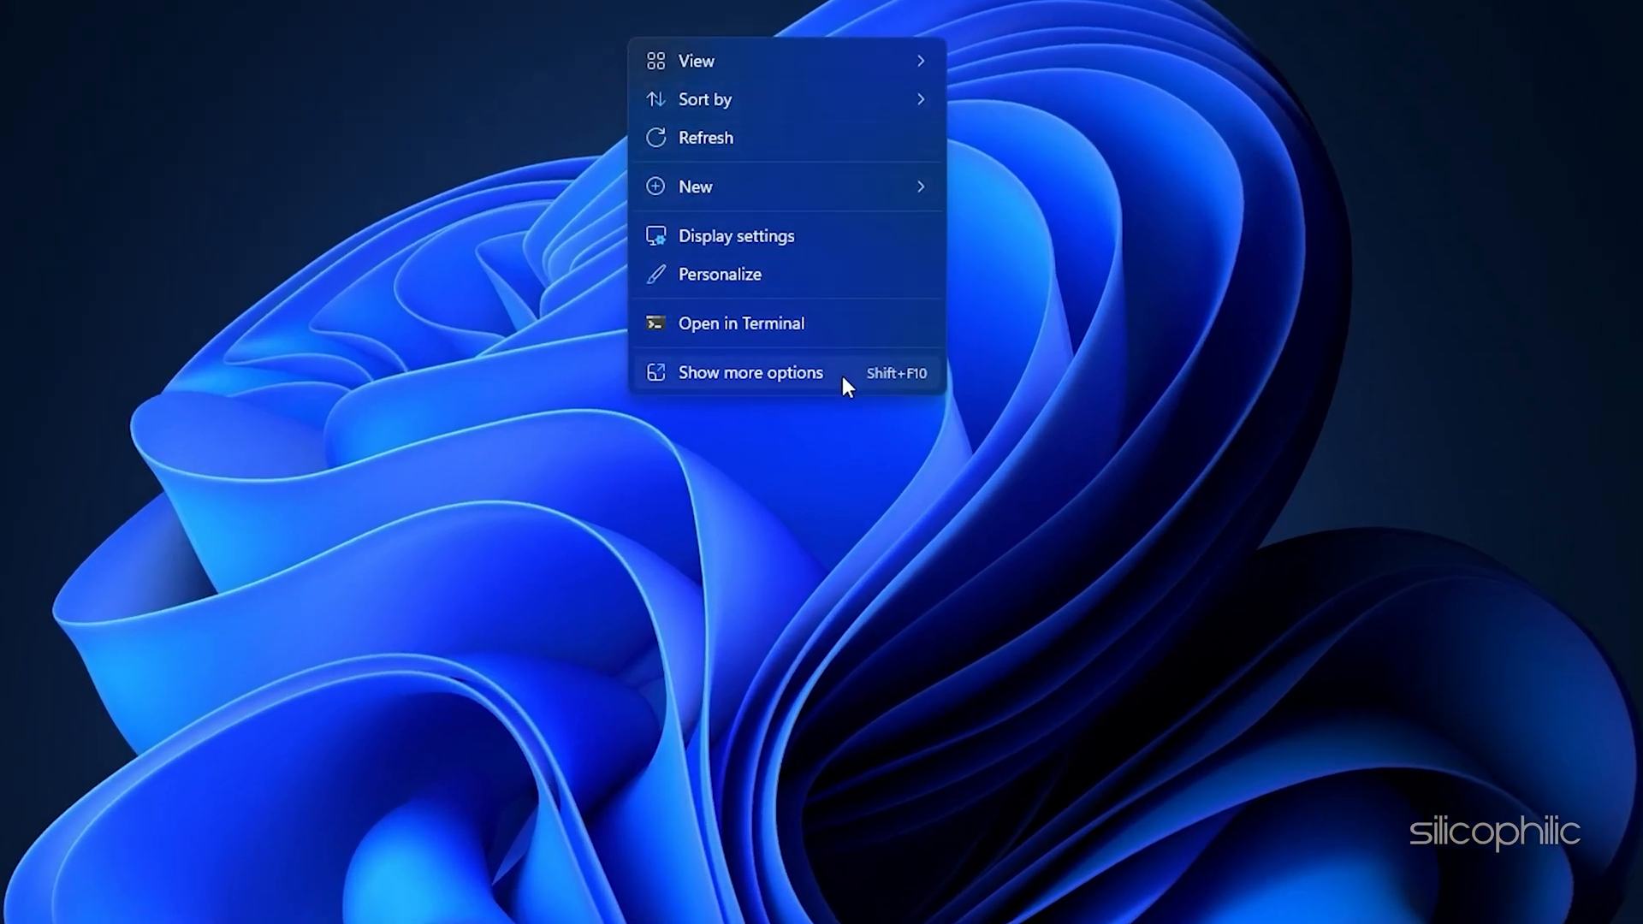
left_click(750, 371)
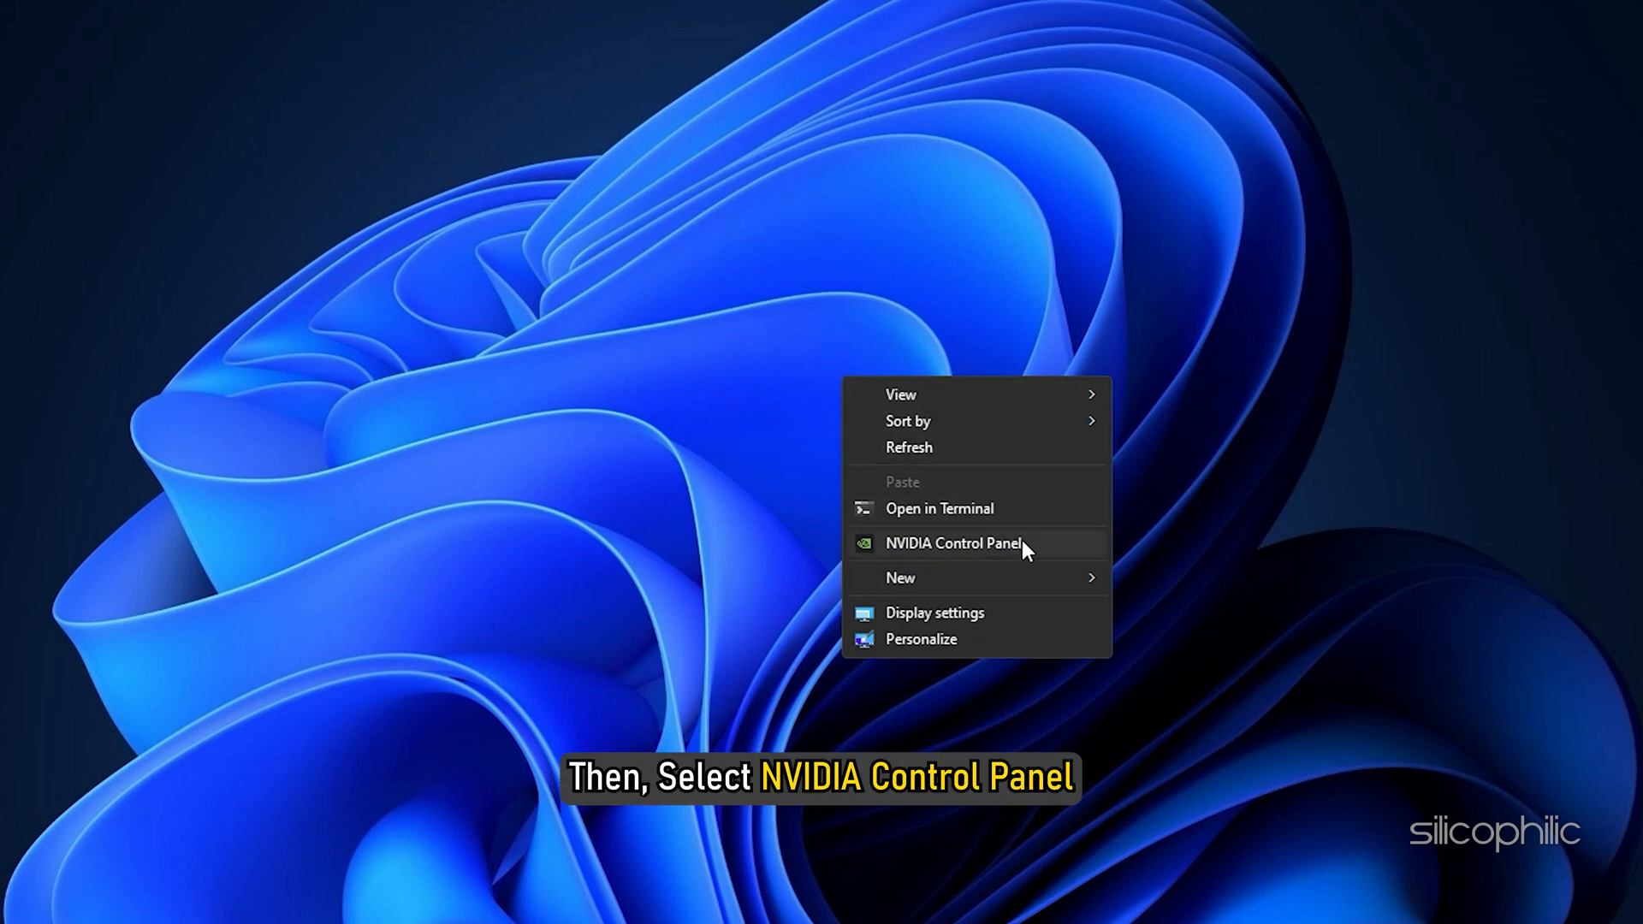
left_click(951, 542)
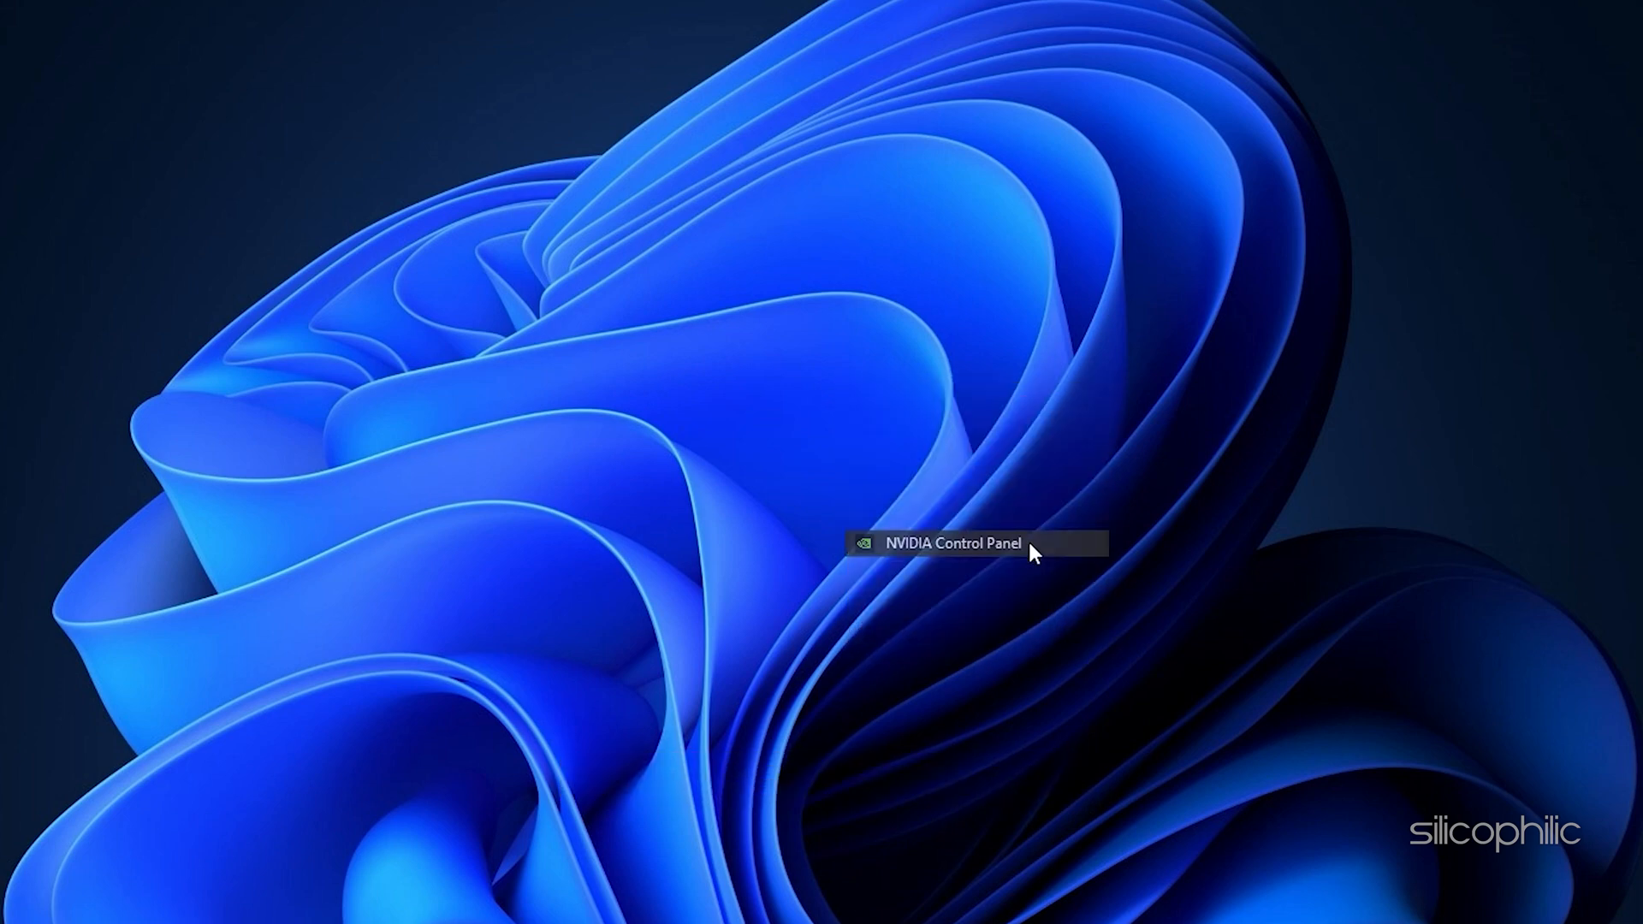
left_click(952, 542)
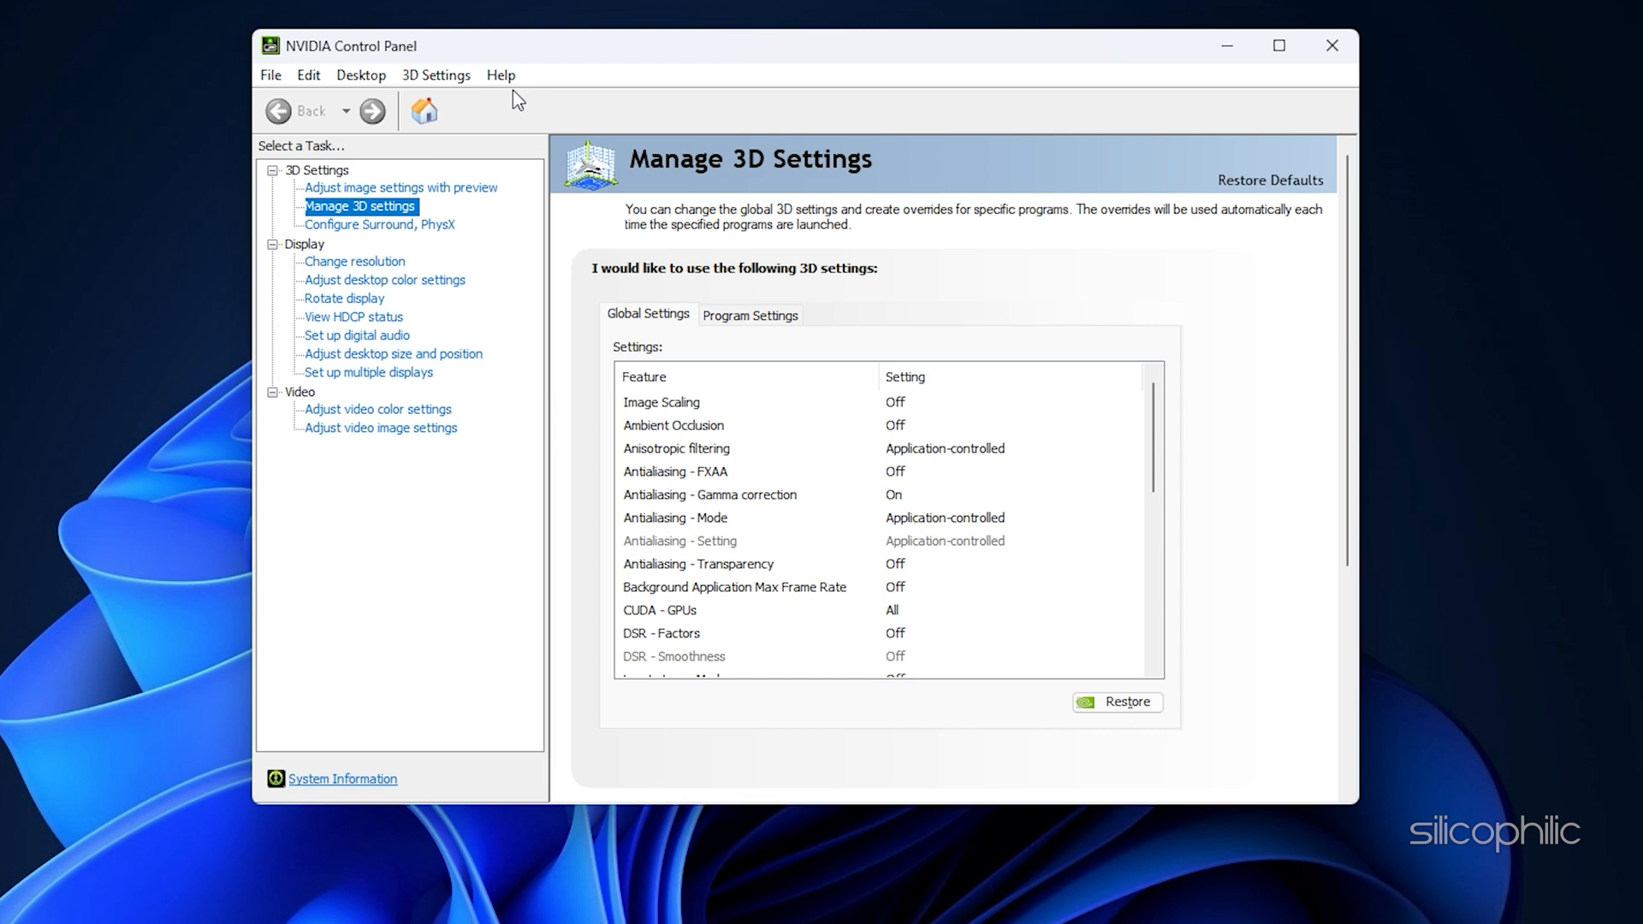
left_click(501, 73)
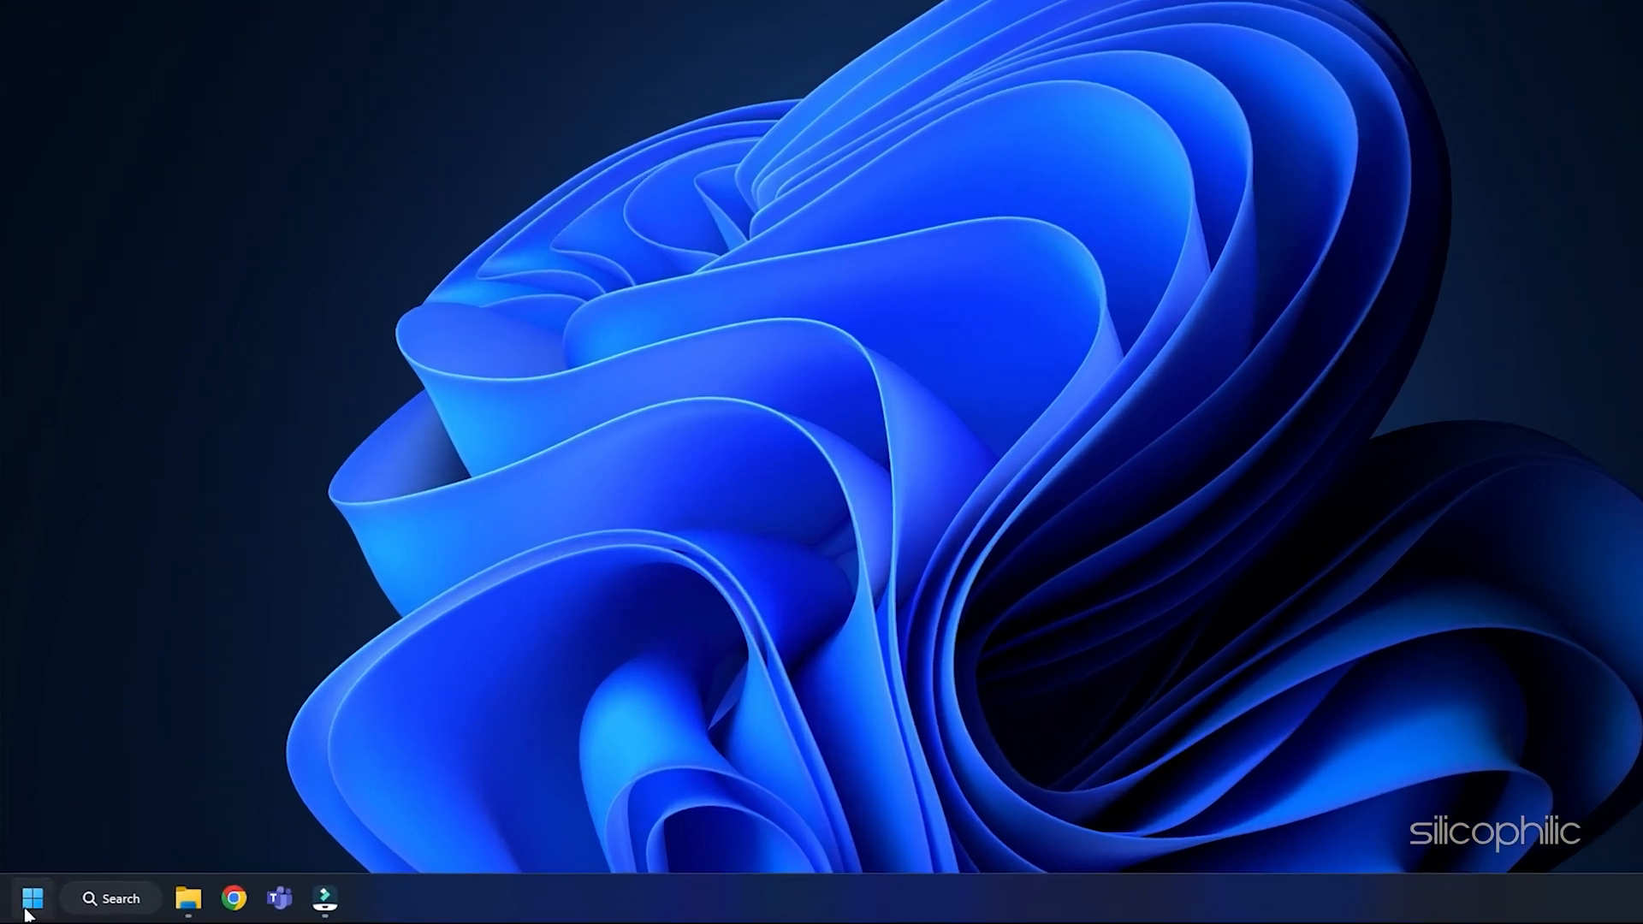
Reach the NVIDIA GeForce RTX 3070 under Display adapters in Device Manager.
right_click(31, 898)
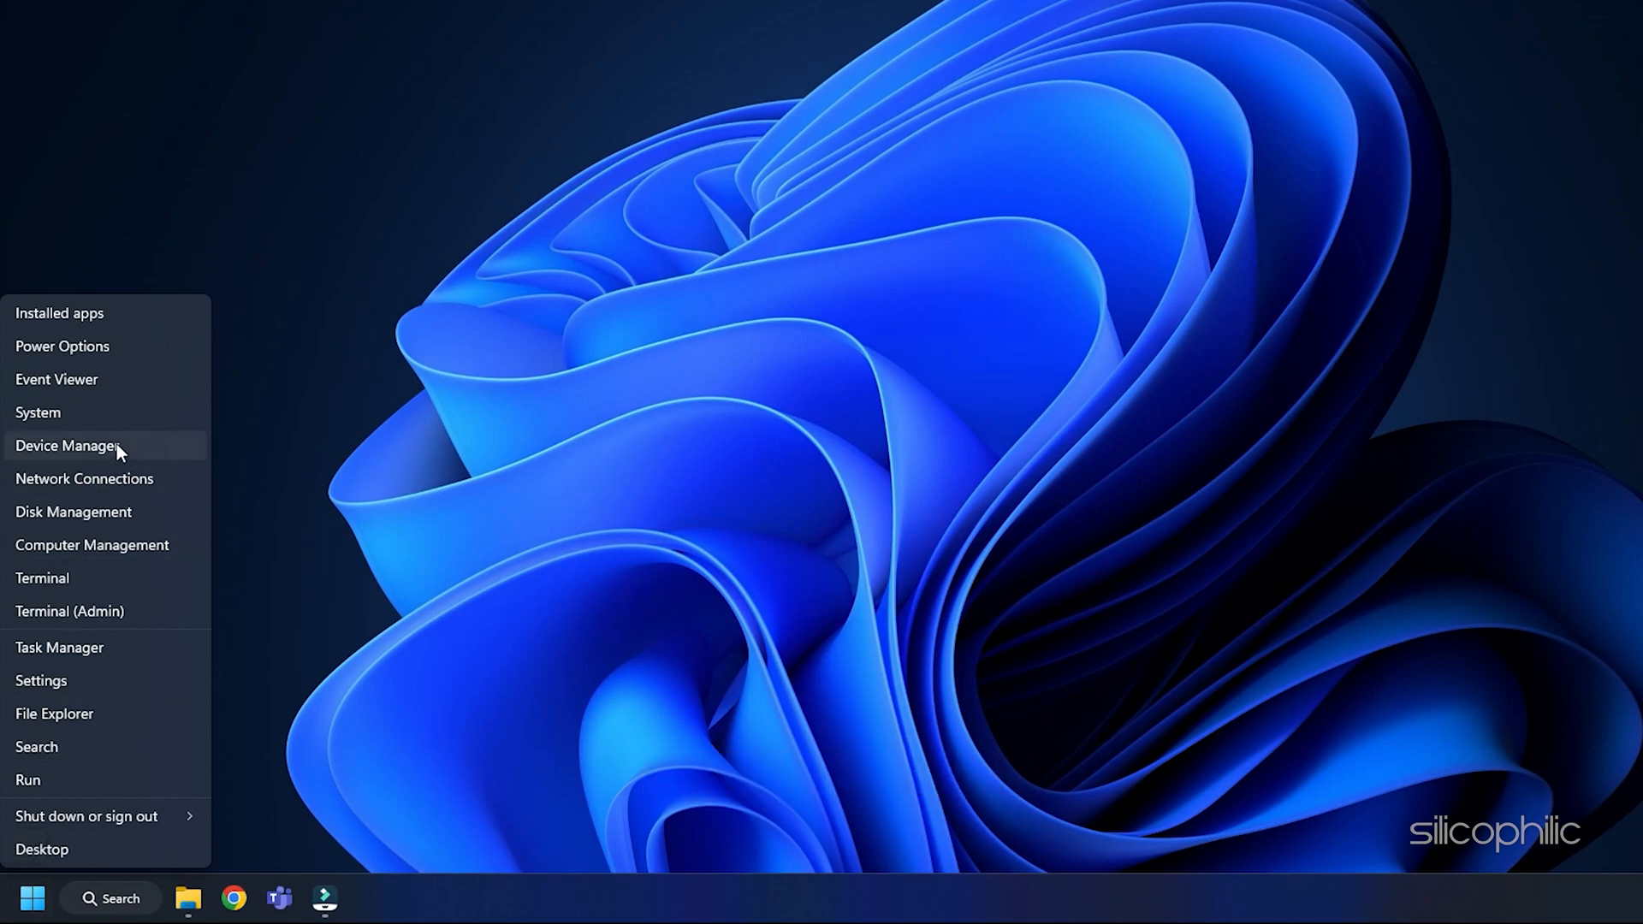
left_click(66, 445)
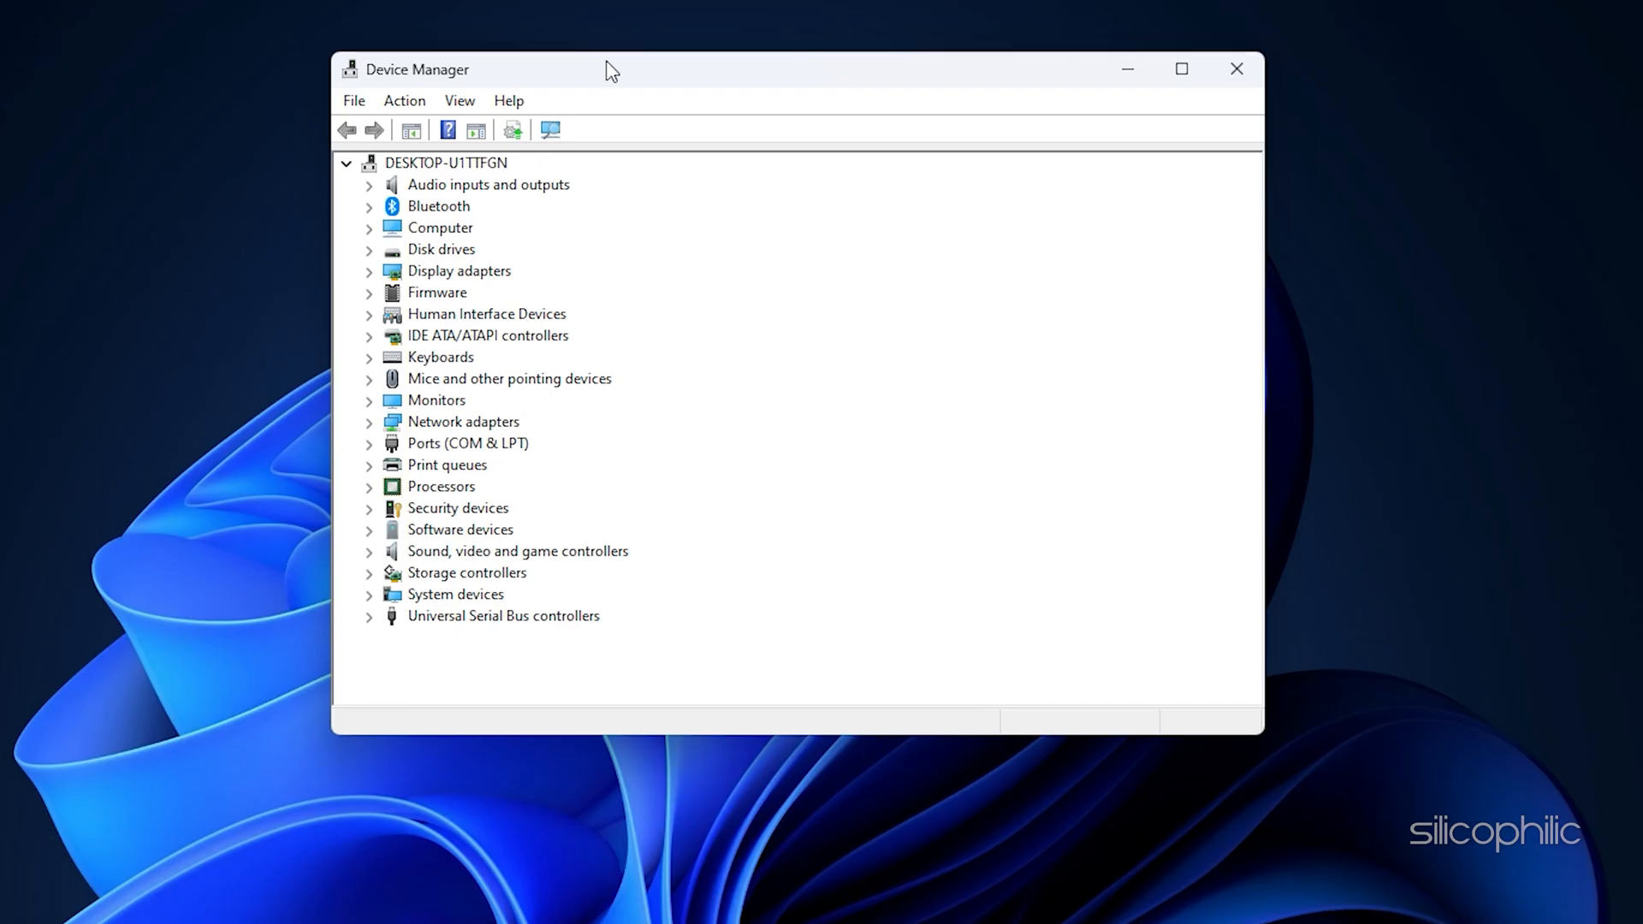
mouse_move(372, 283)
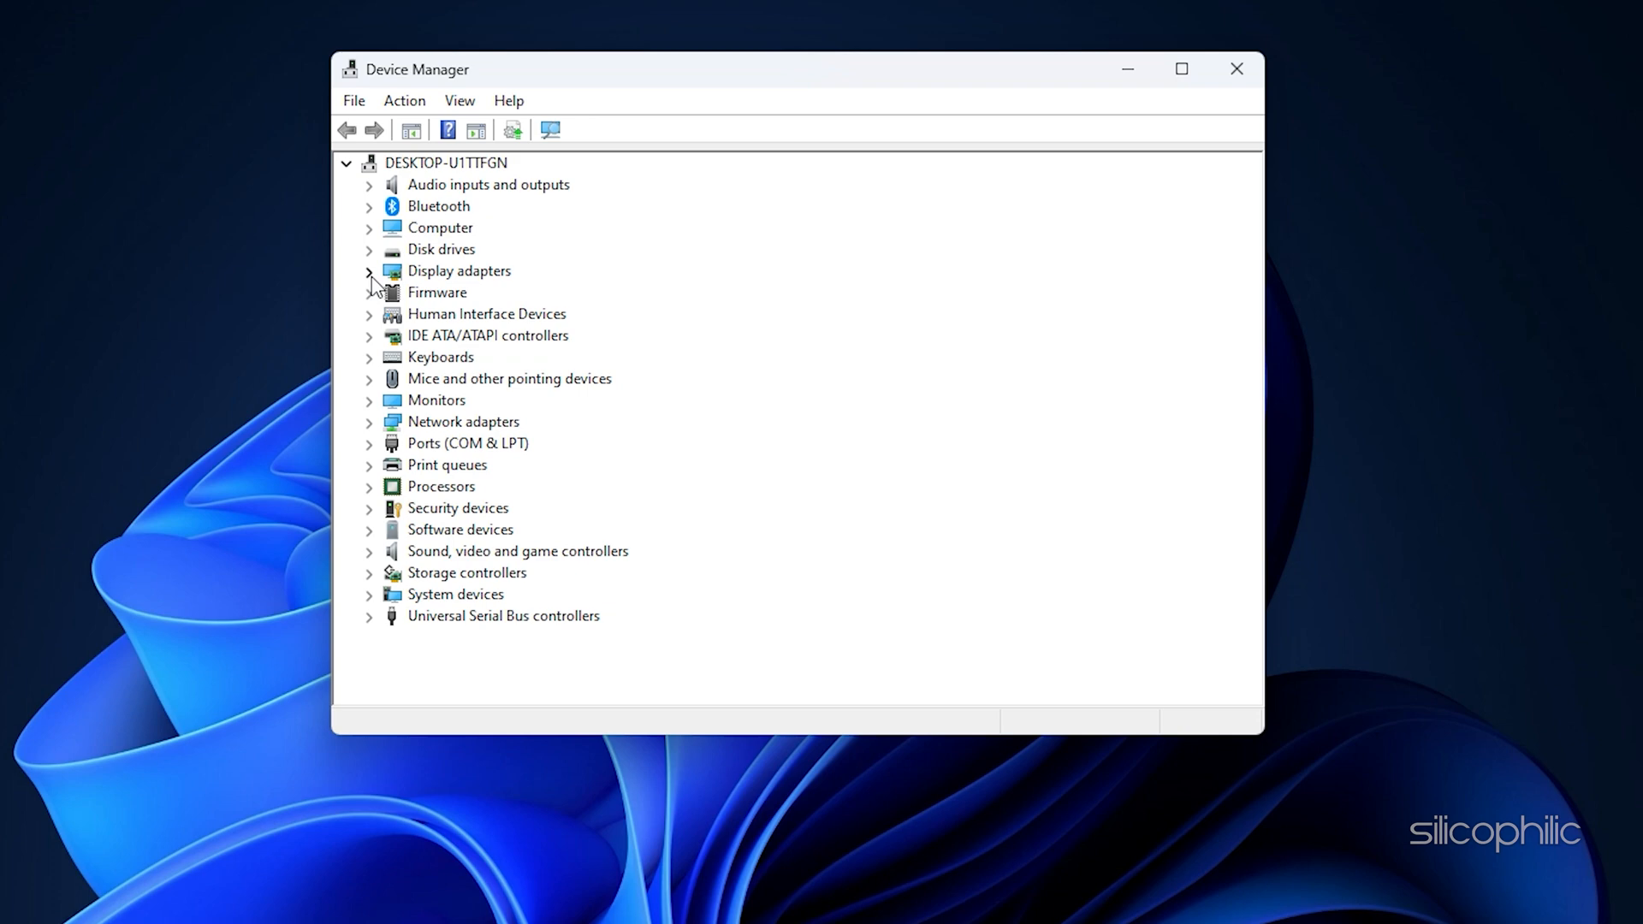
left_click(370, 271)
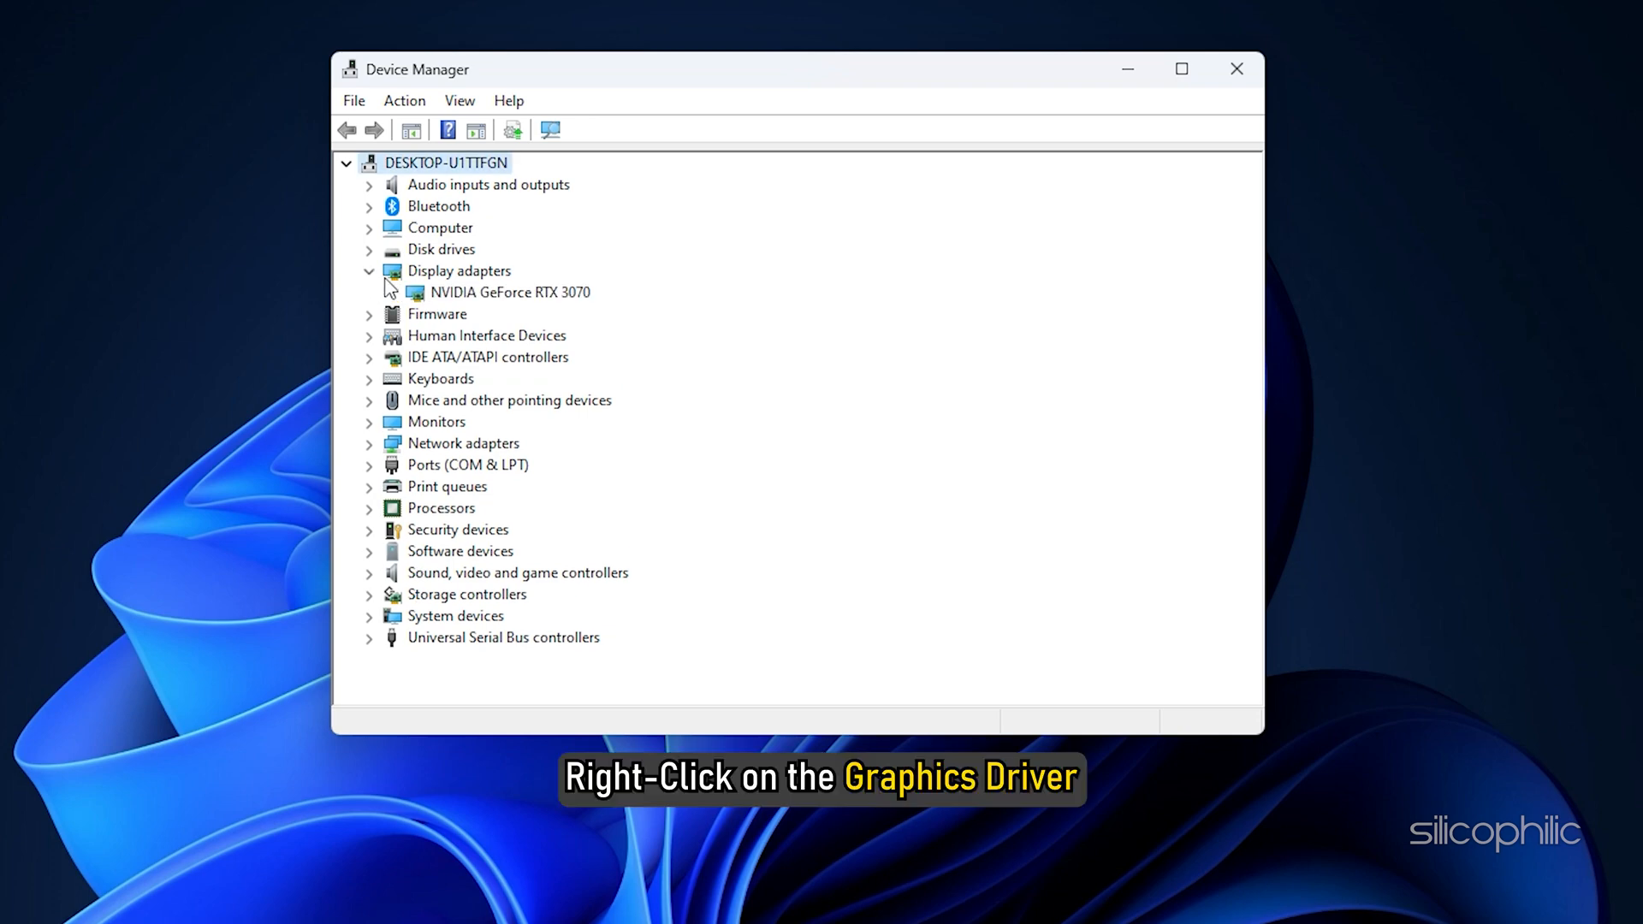
right_click(508, 291)
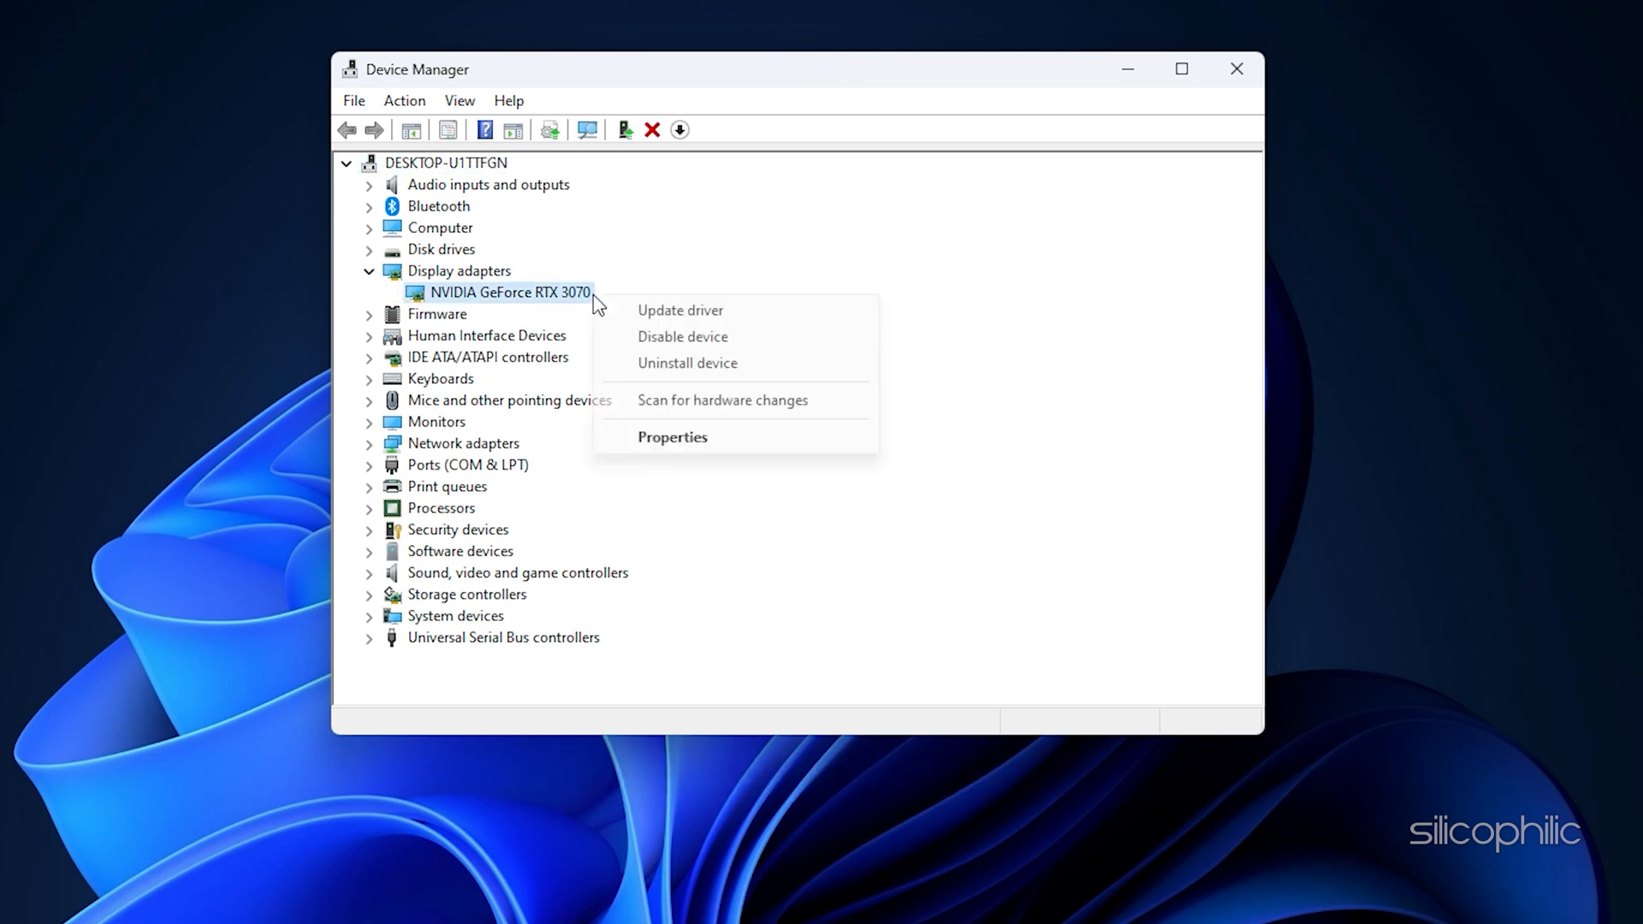
mouse_move(722, 363)
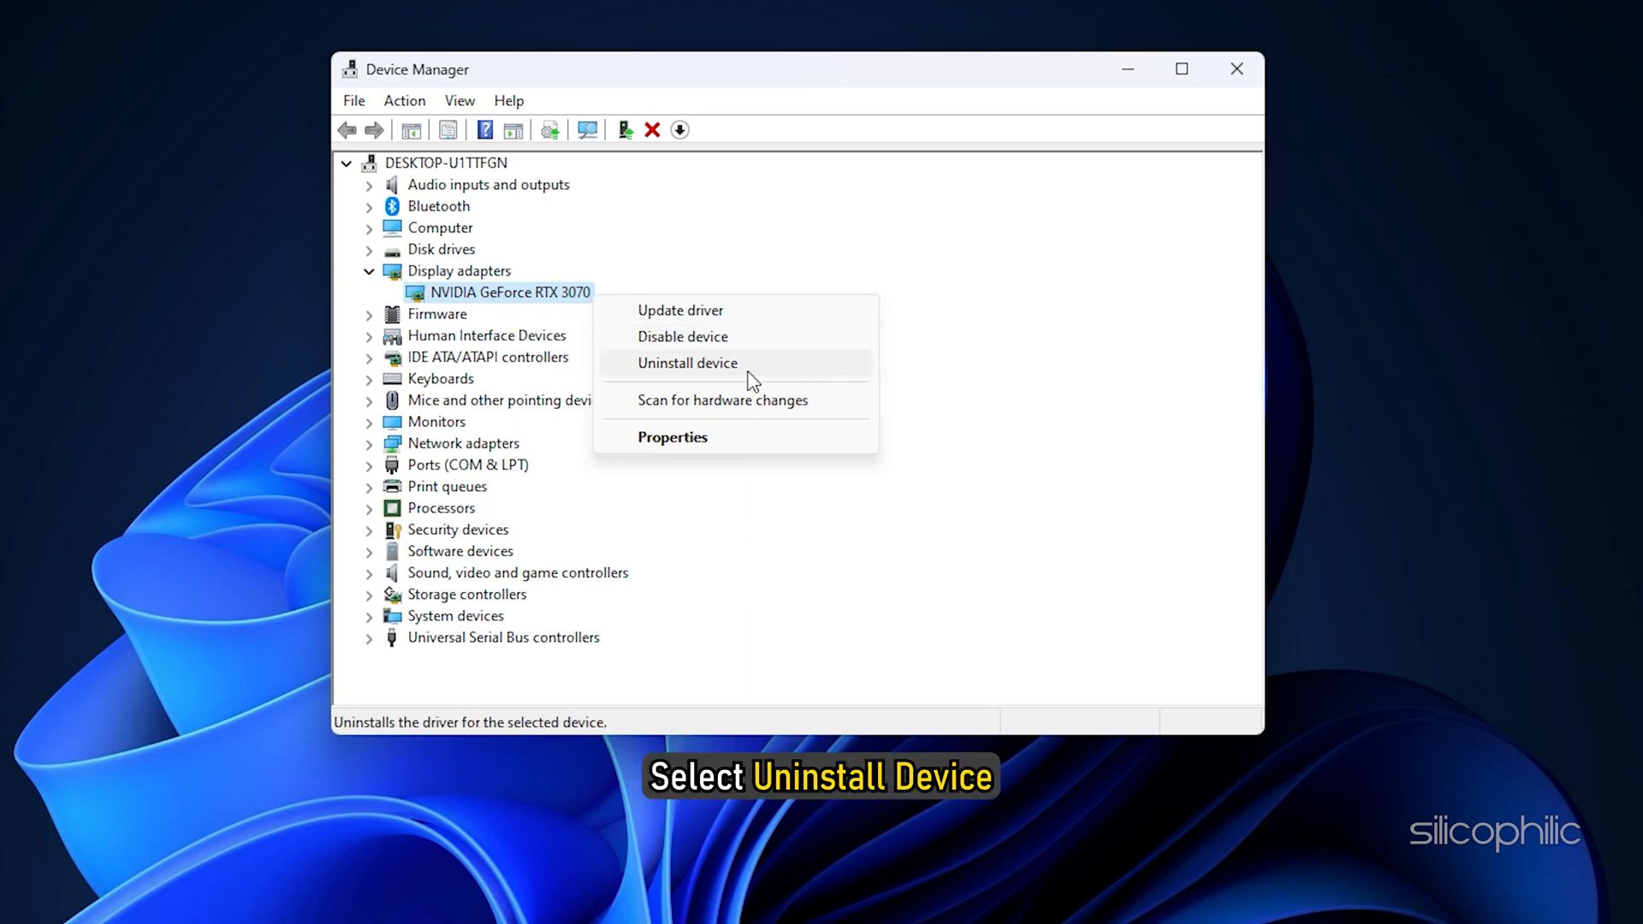
Uninstall the RTX 3070 device with its driver removal option ticked.
left_click(686, 363)
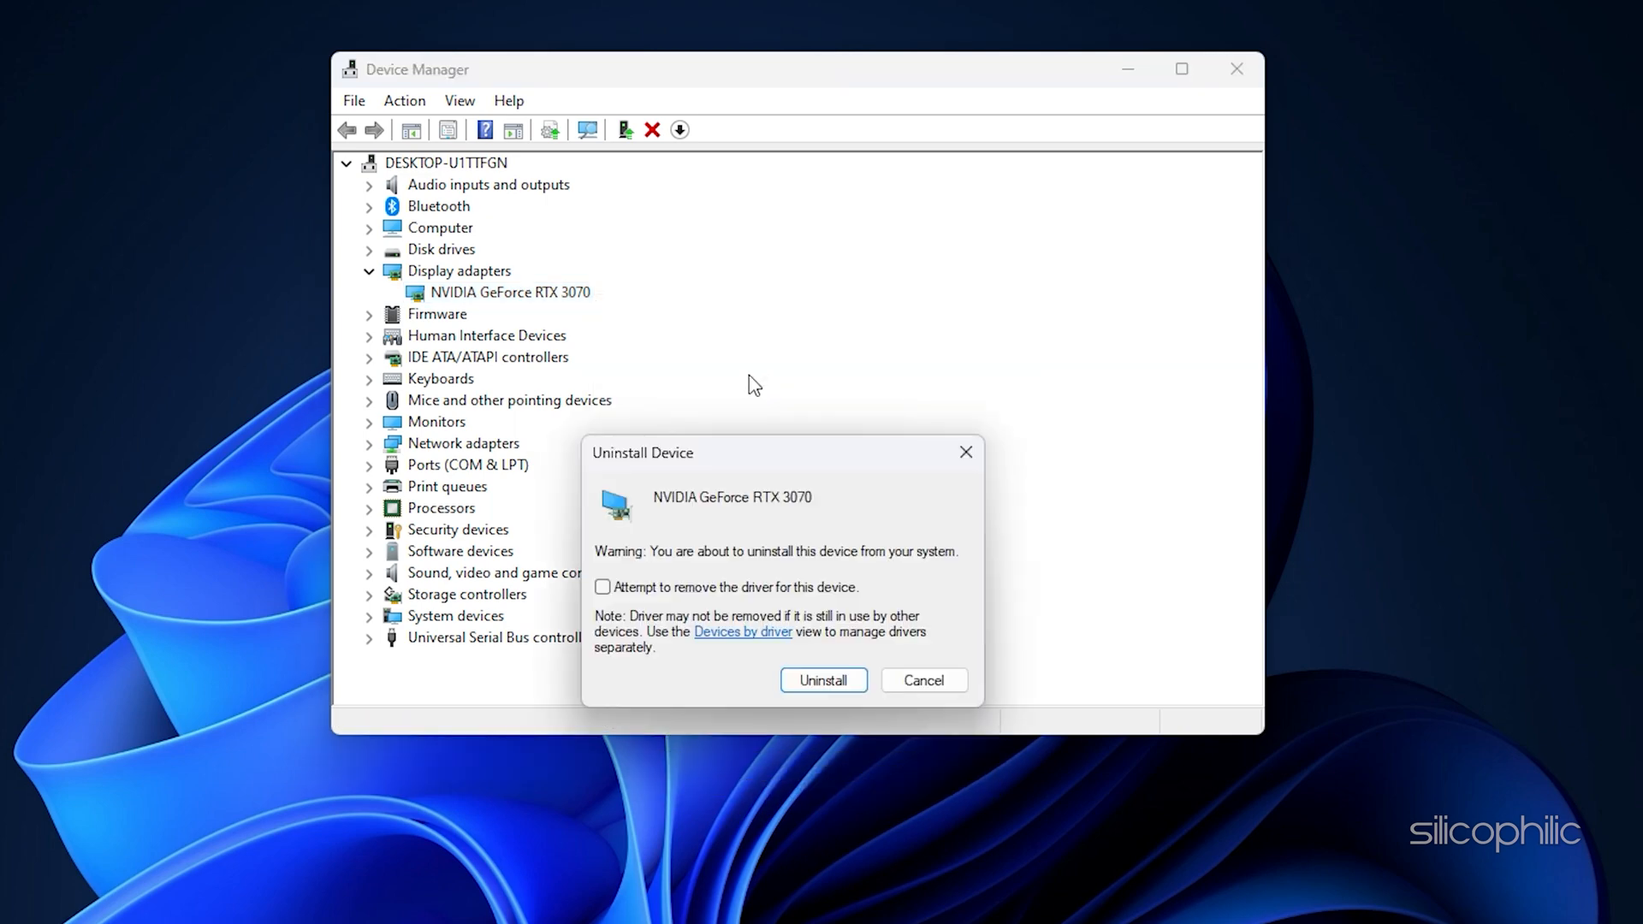
left_click(603, 585)
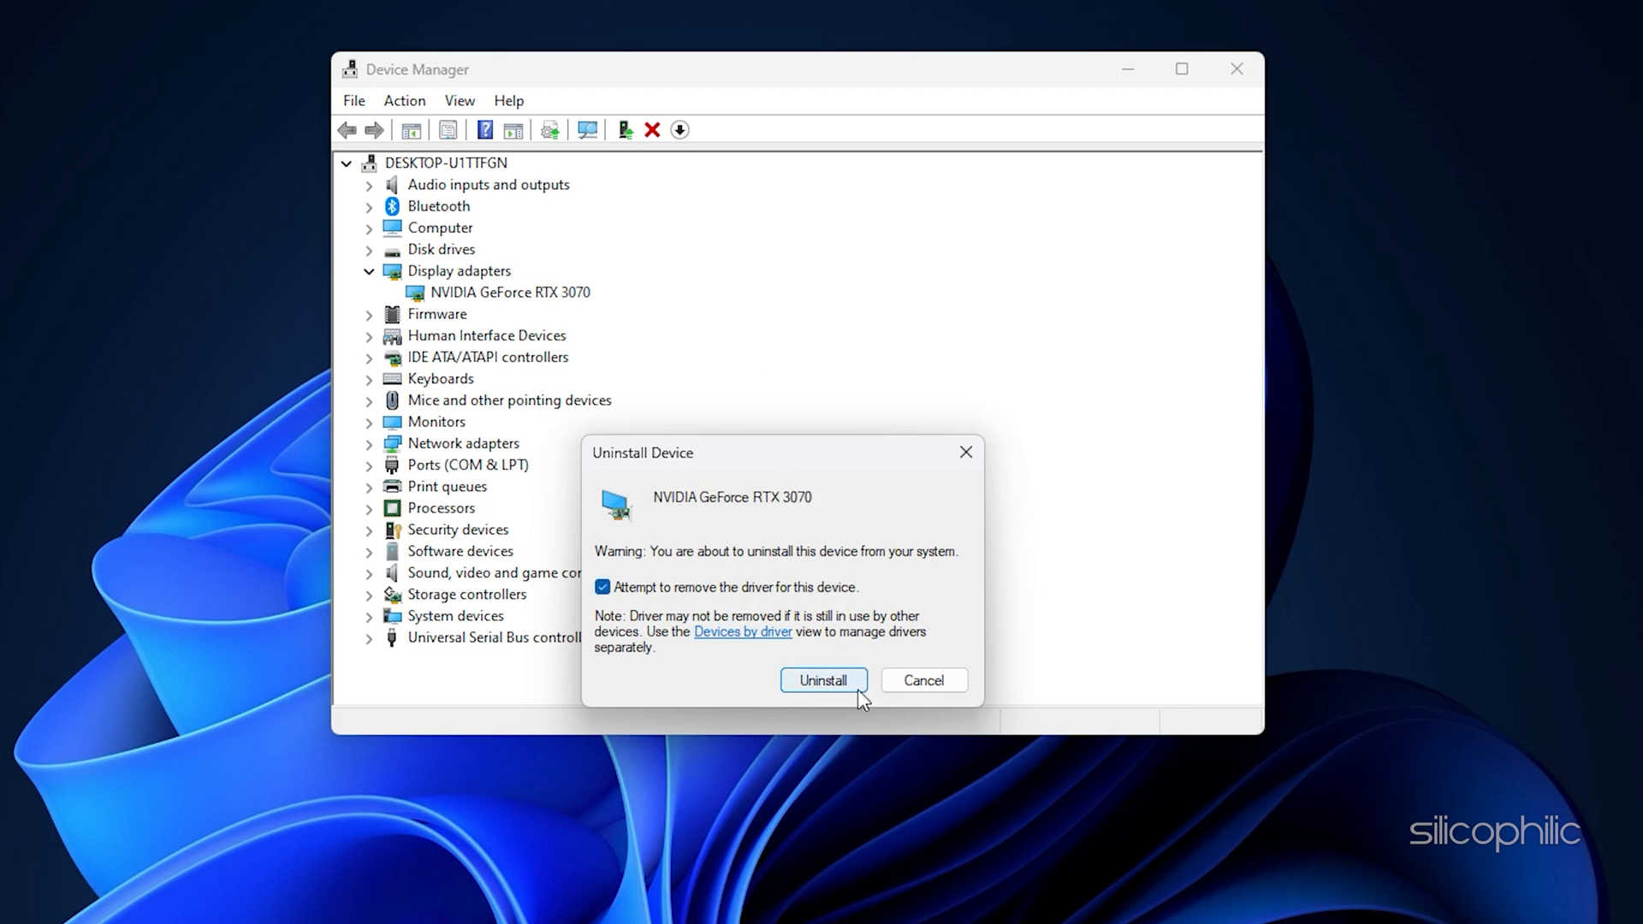
left_click(823, 679)
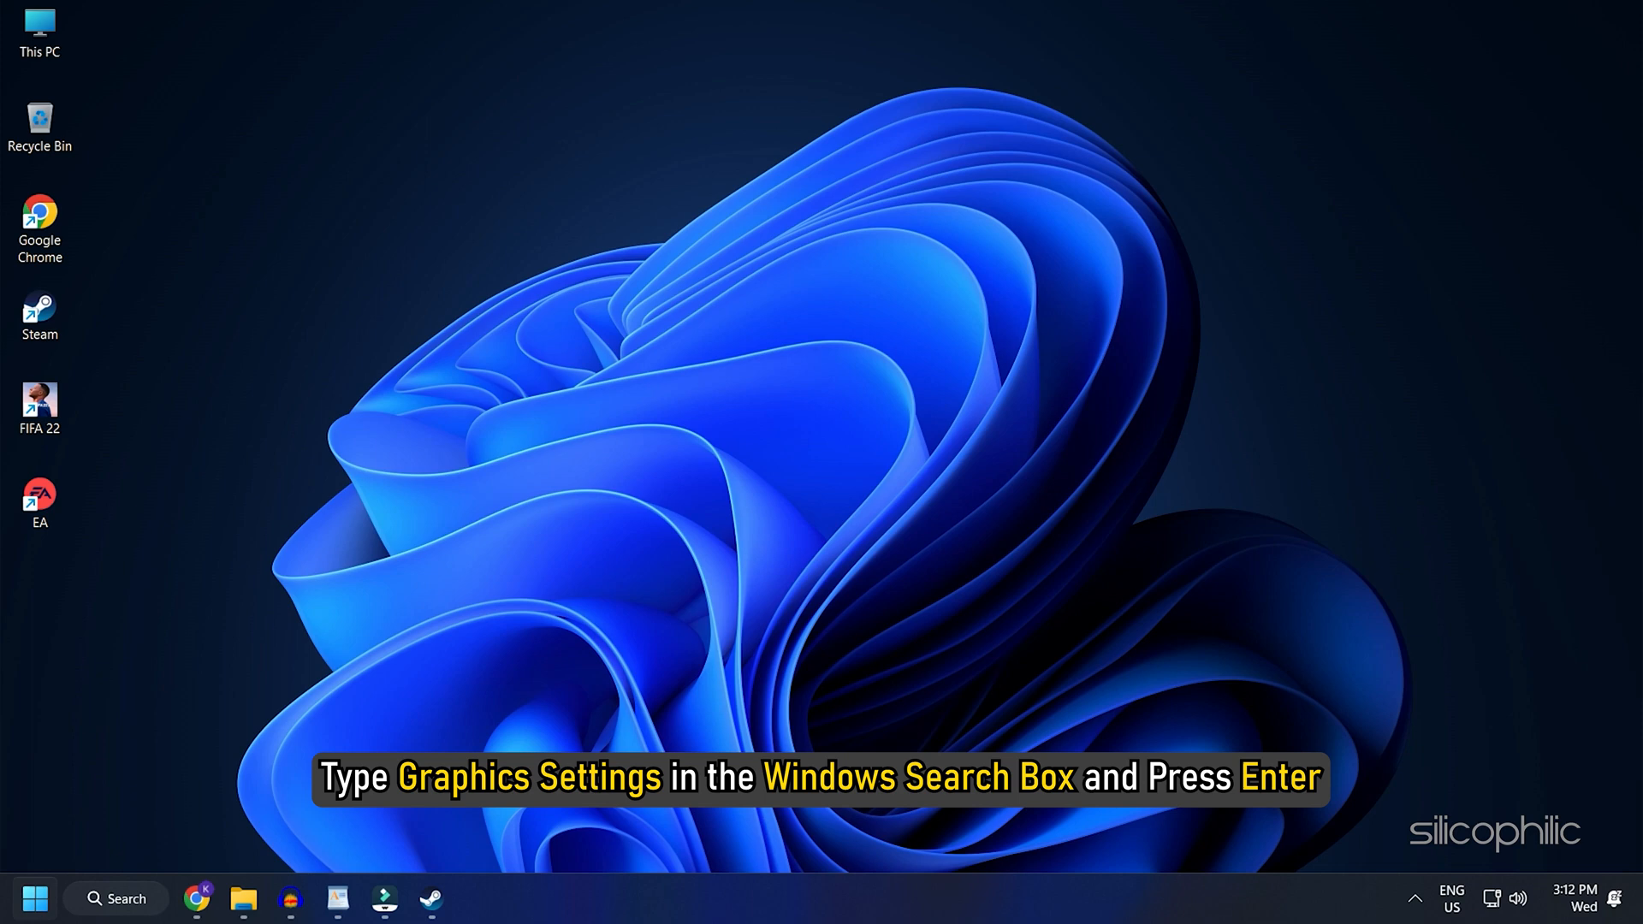
Search 'graphics settings' and bring up the Graphics settings page.
type("graphics settings")
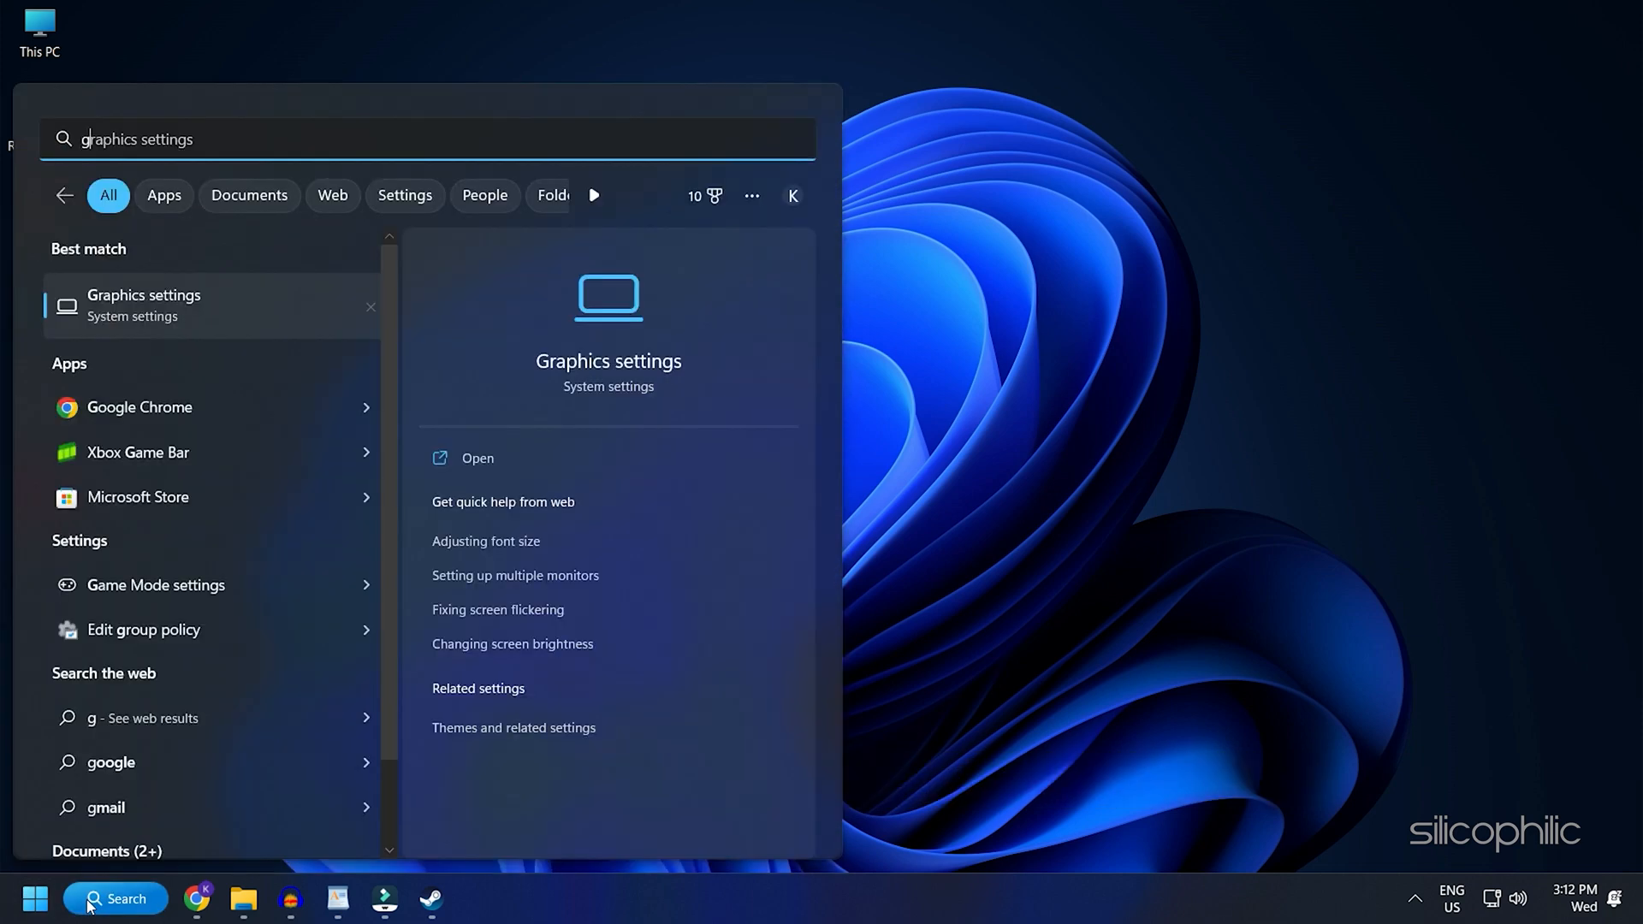
left_click(477, 459)
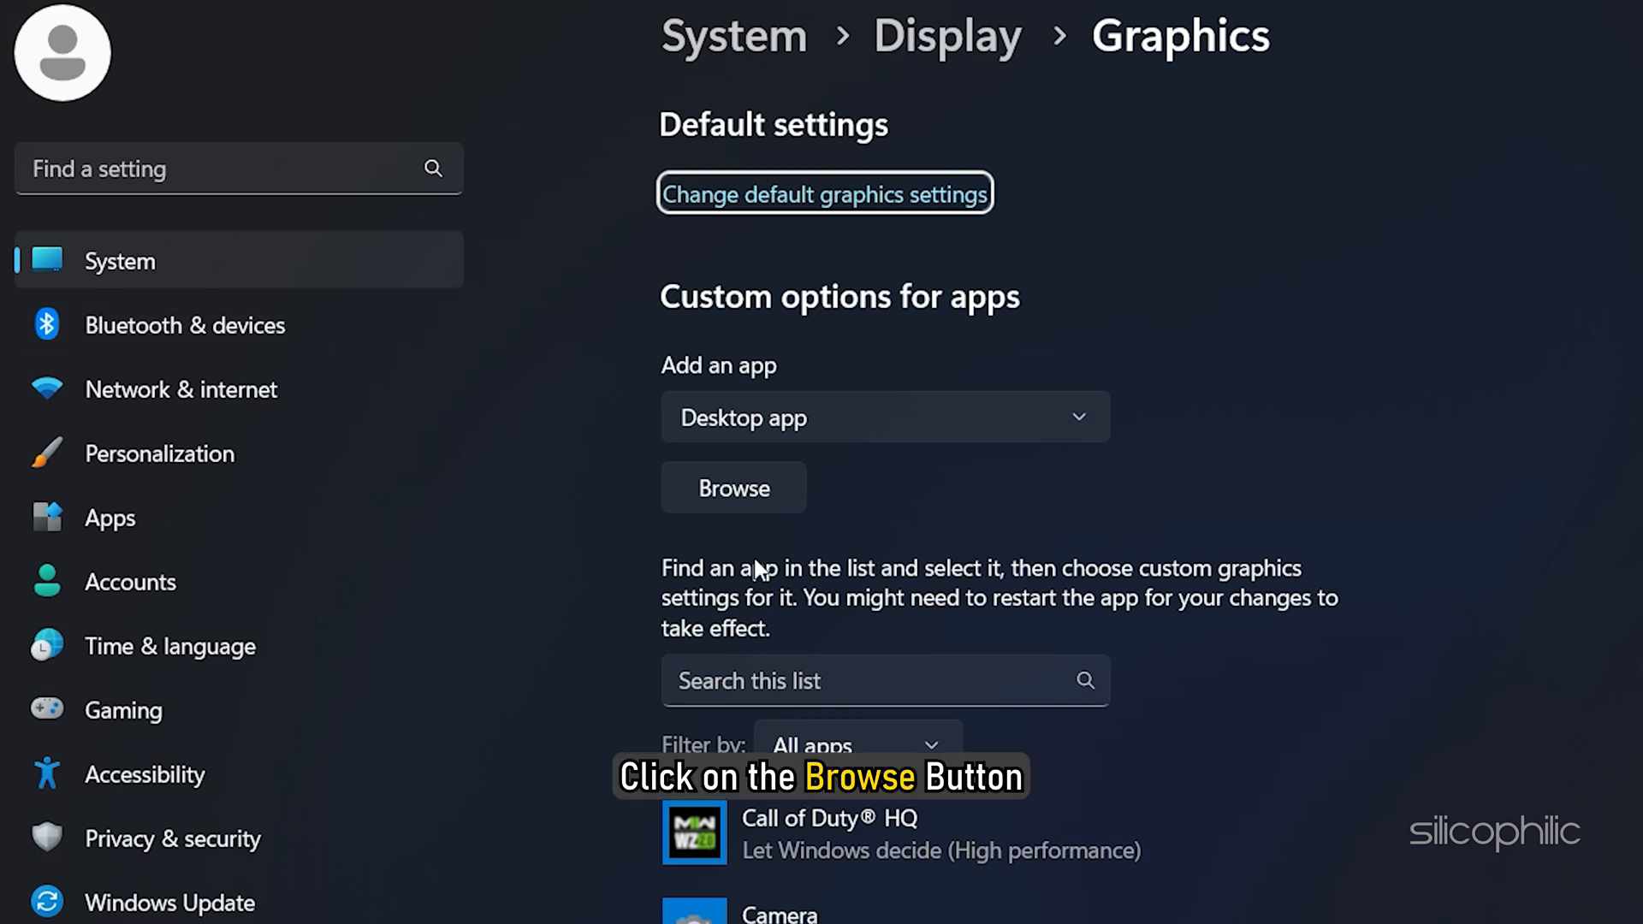
Browse to C:\Program Files\EA Games in the Open dialog.
left_click(734, 488)
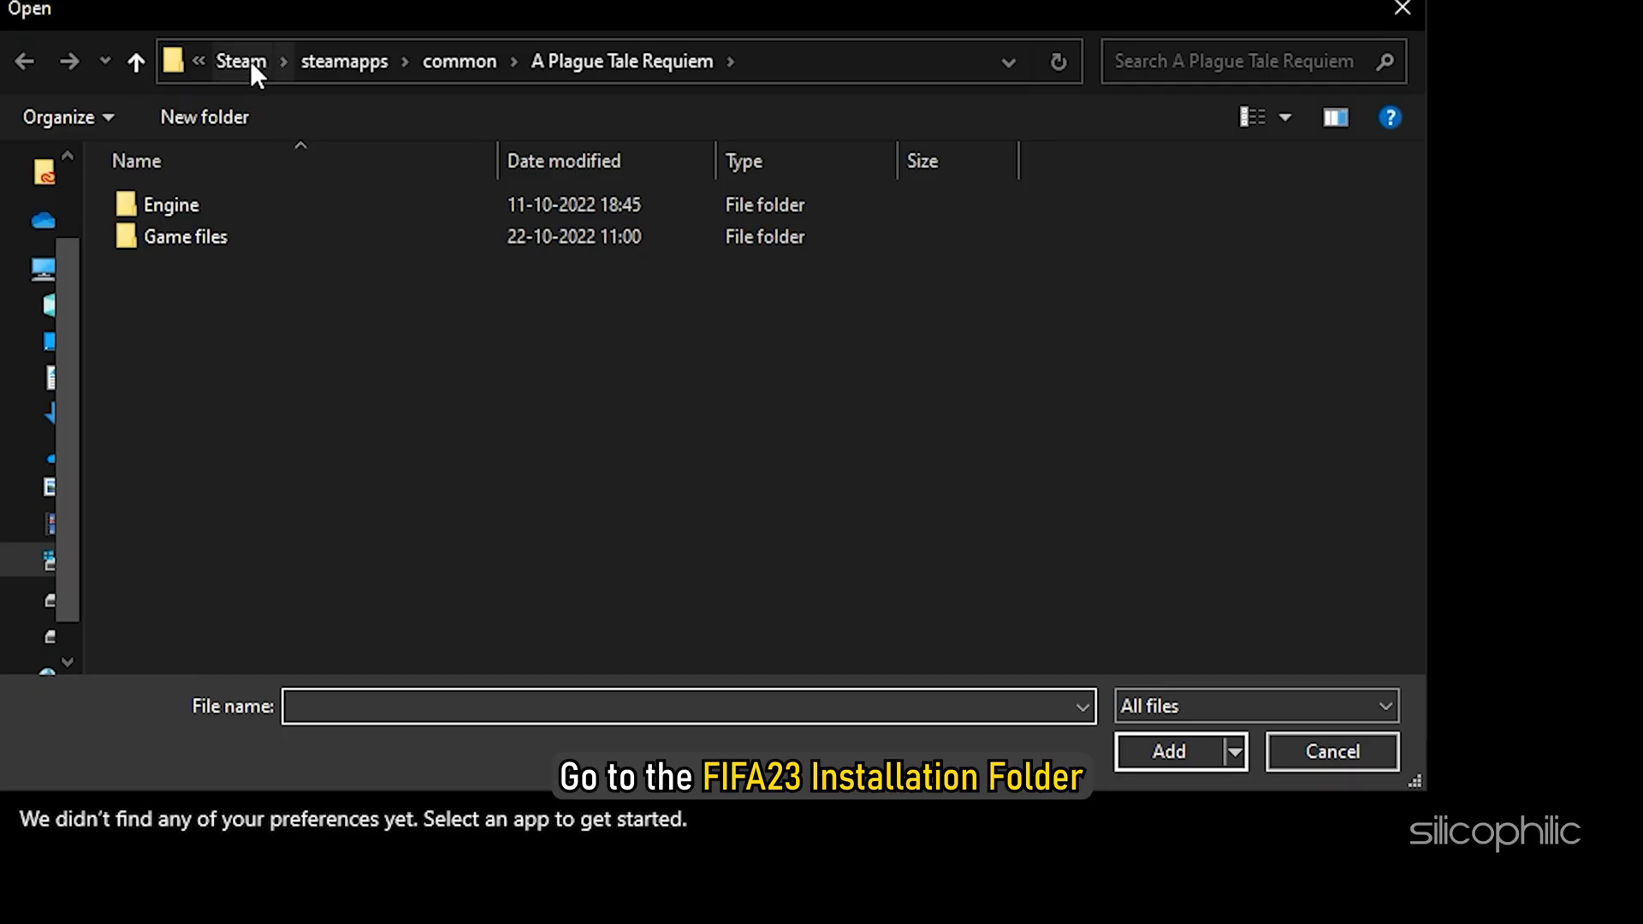
left_click(199, 61)
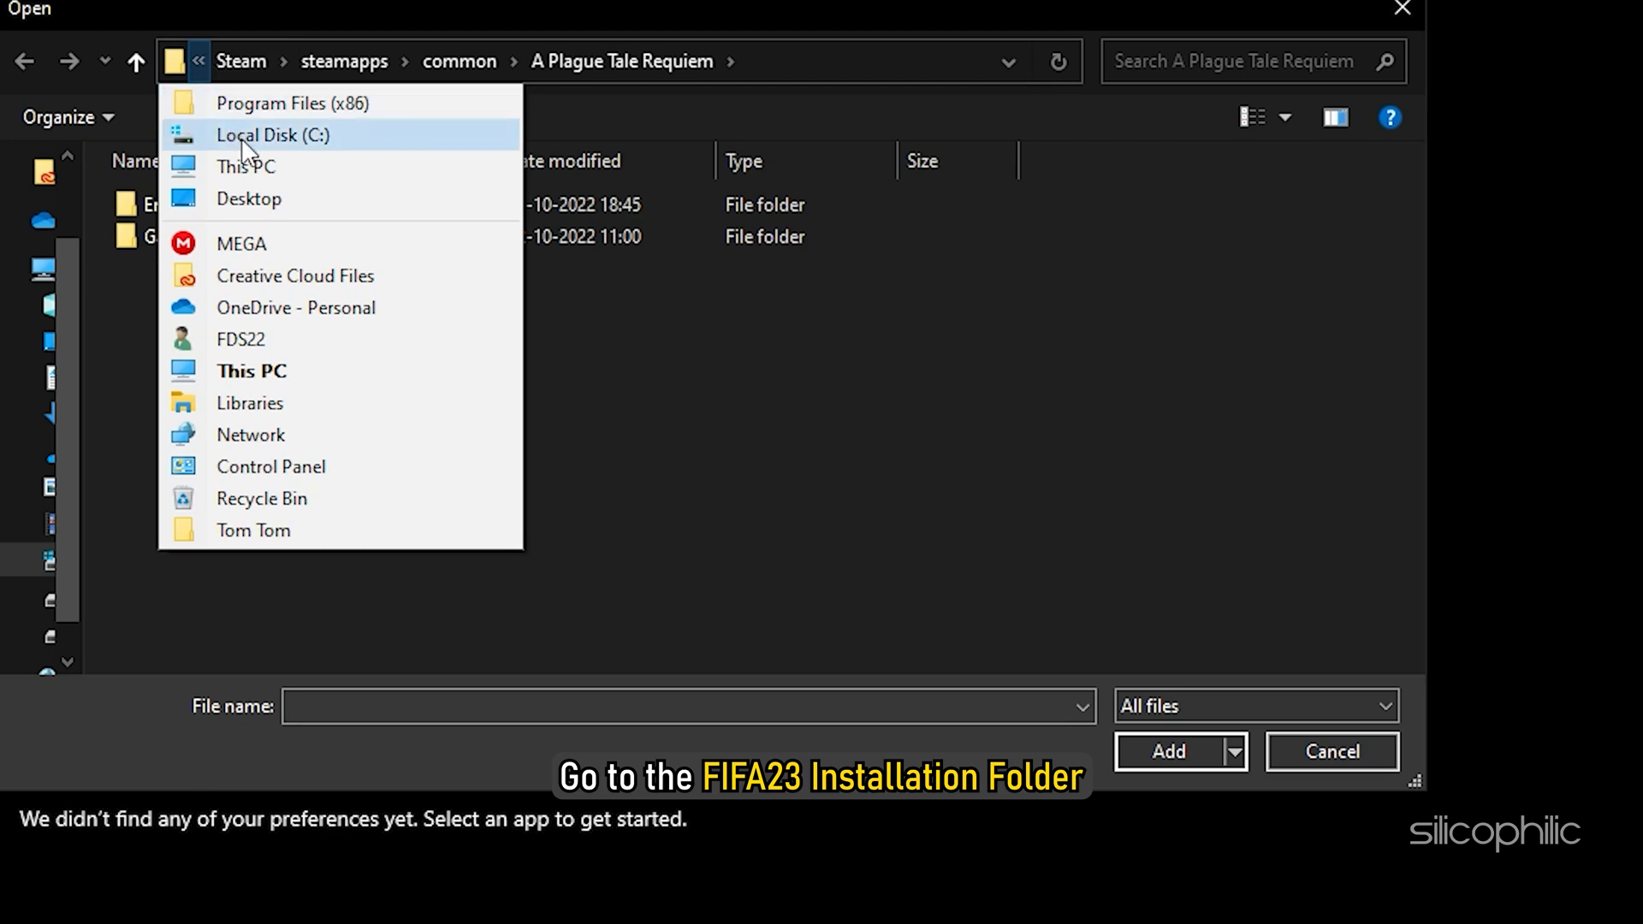
left_click(274, 134)
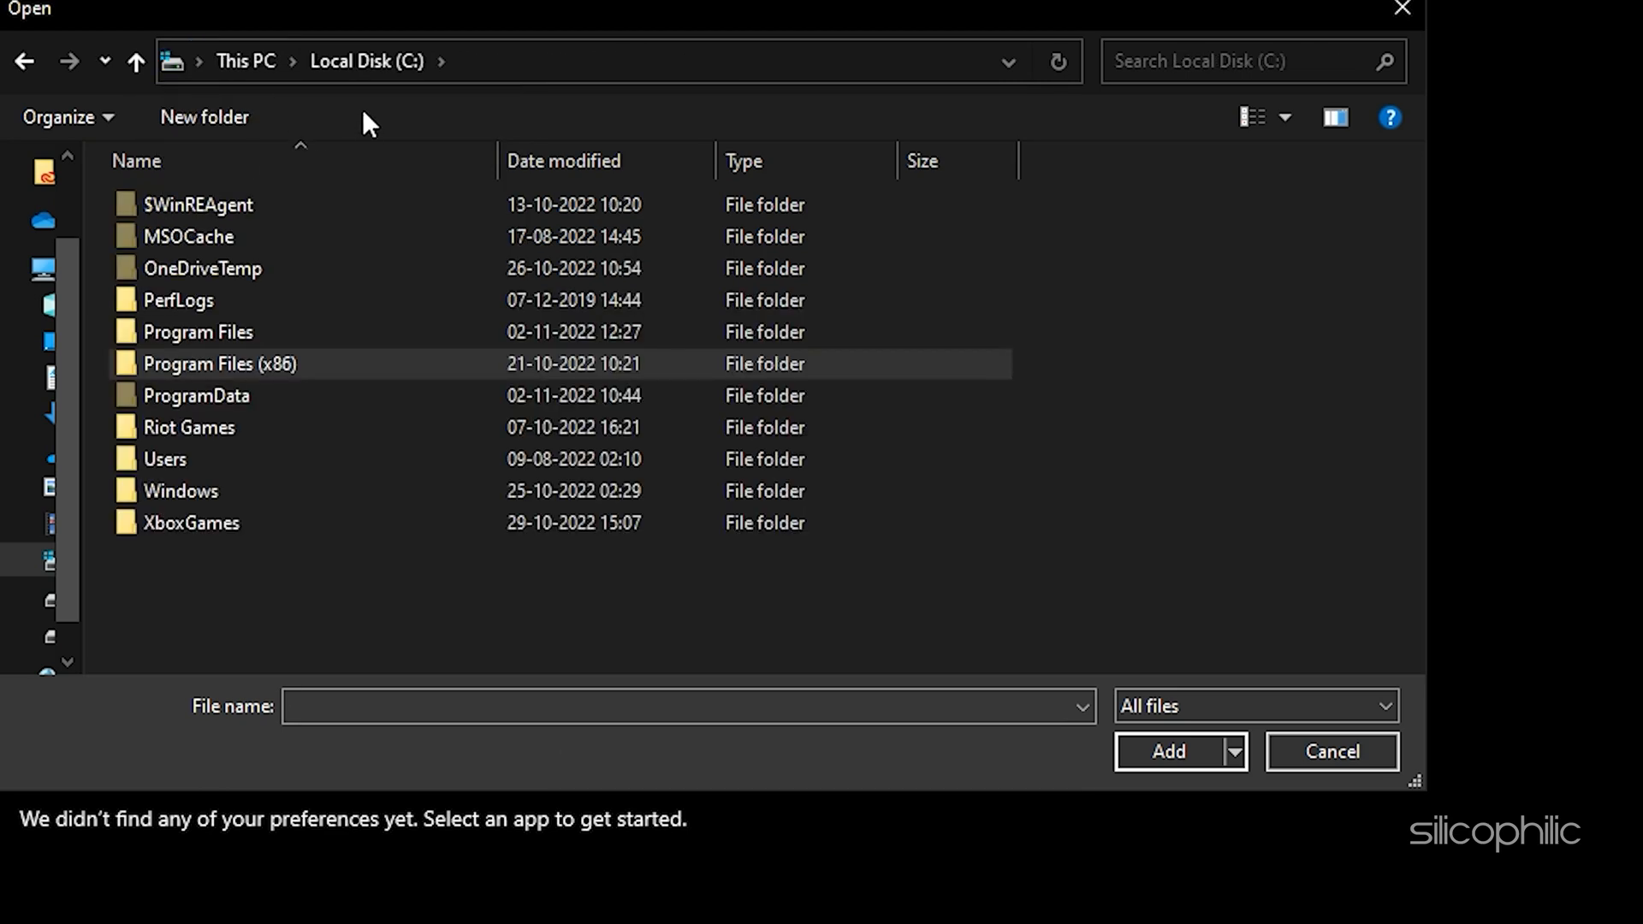
double_click(197, 330)
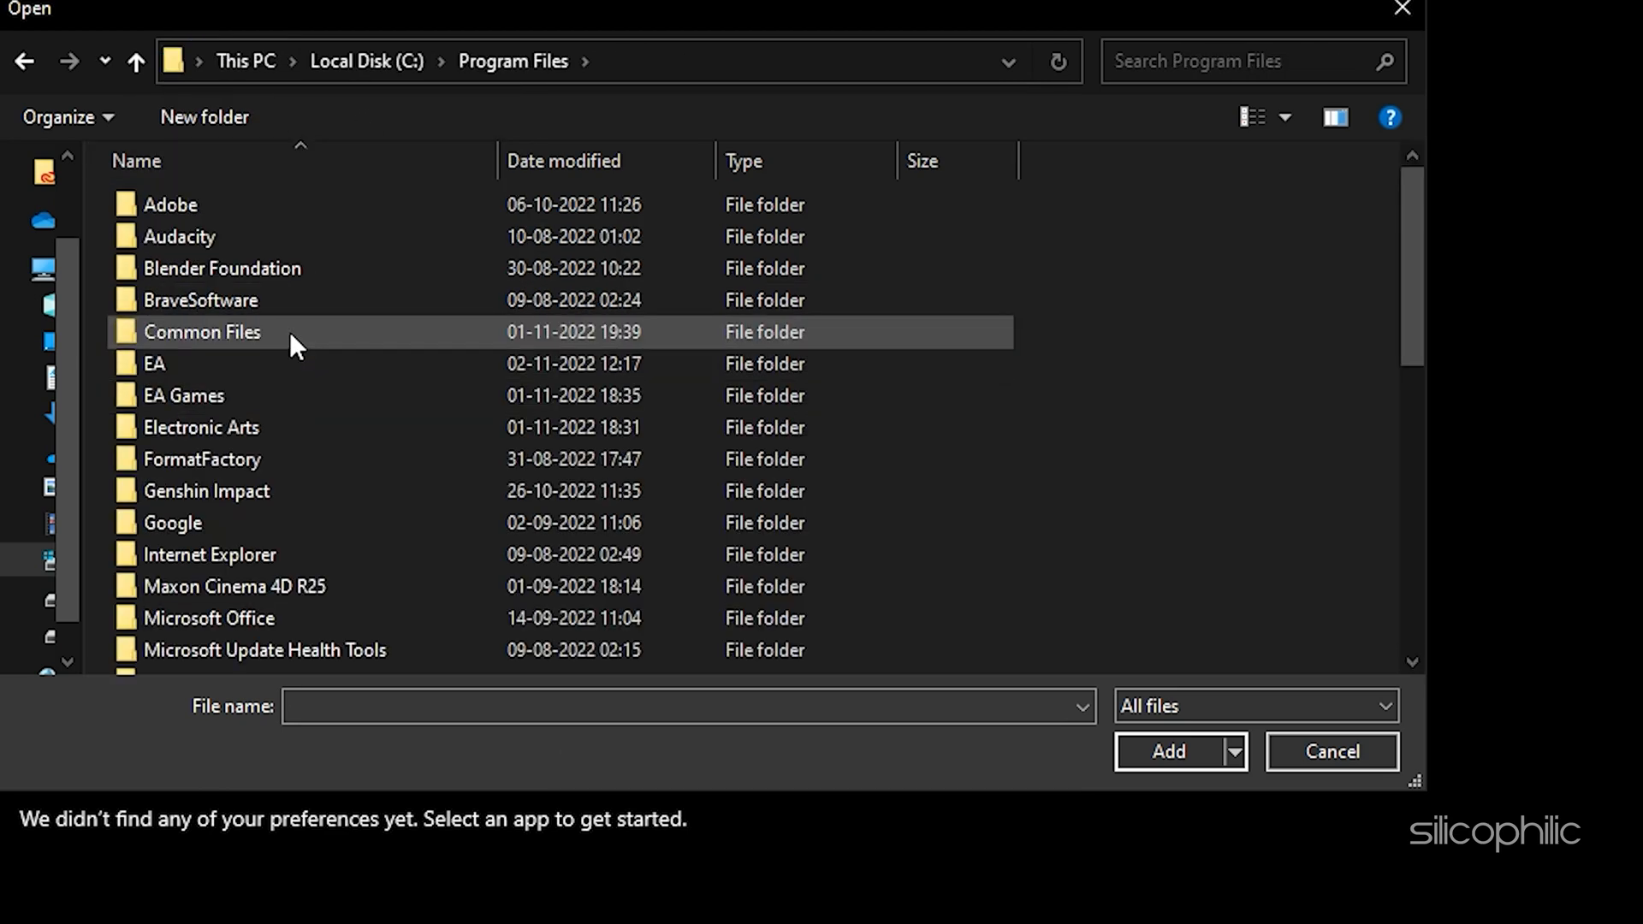
left_click(184, 396)
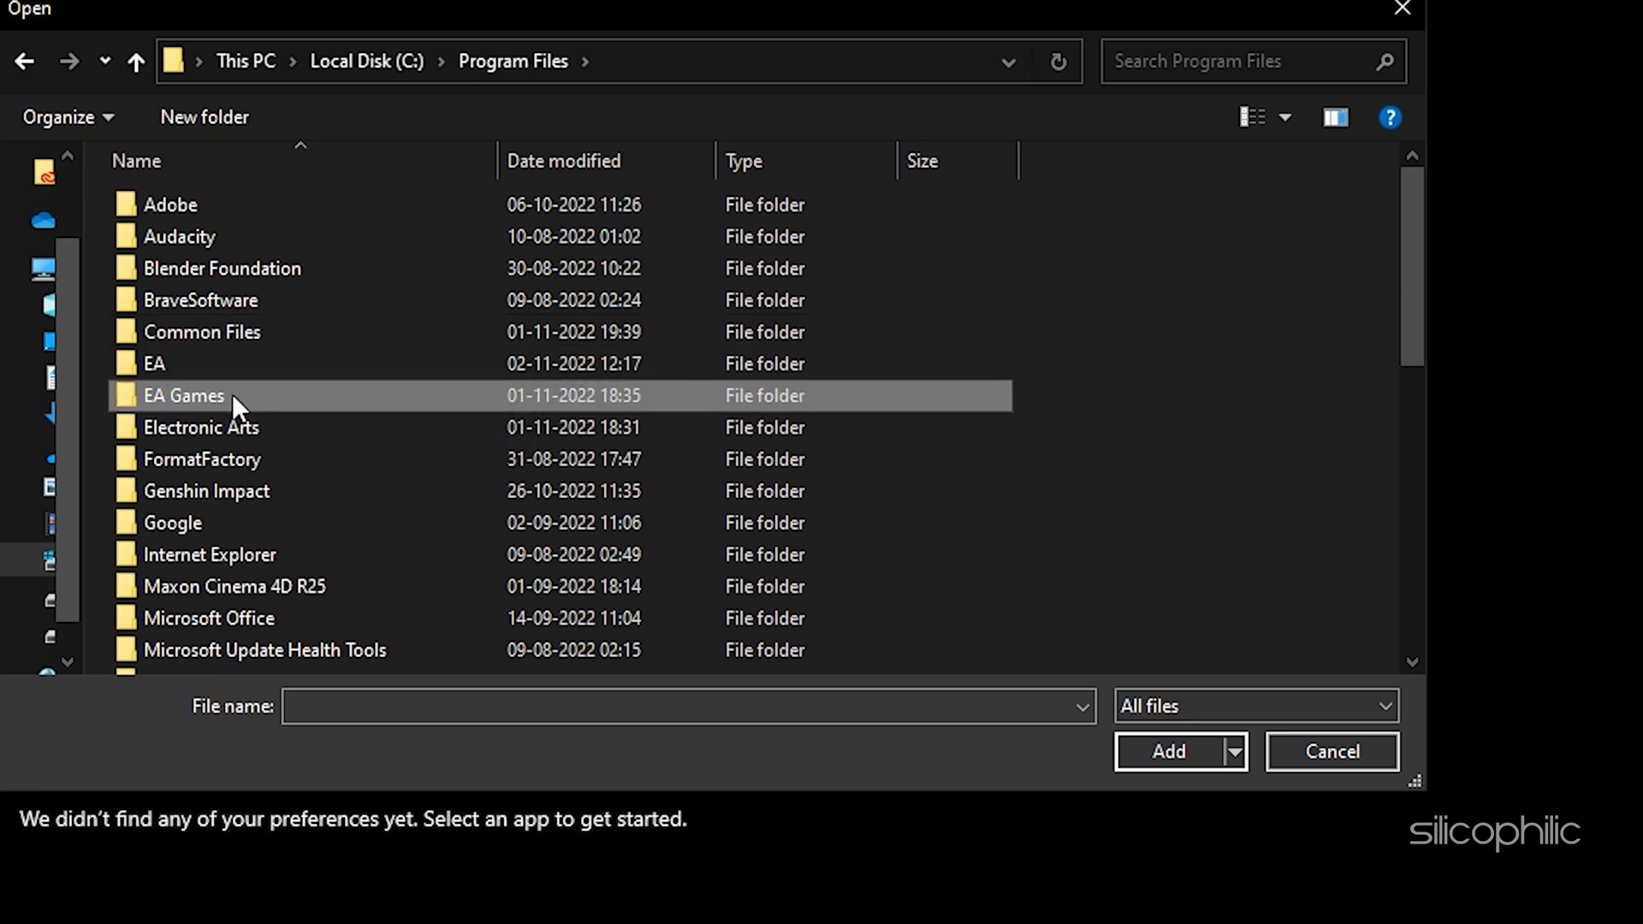
double_click(183, 395)
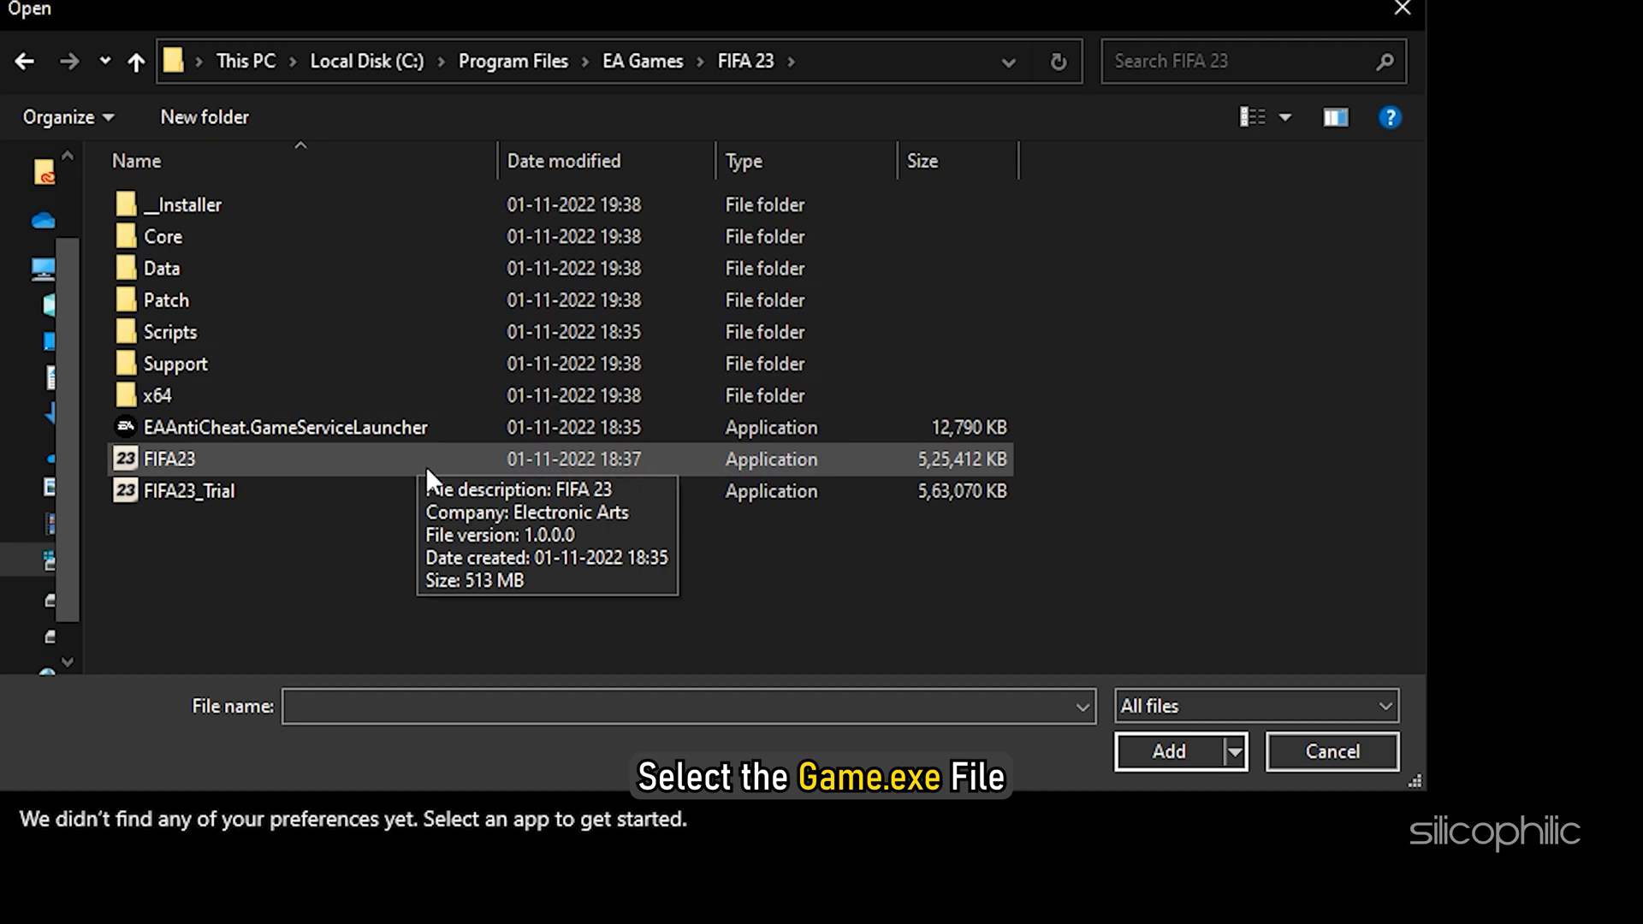
Add FIFA23.exe from the FIFA 23 folder to the graphics preference list.
left_click(168, 458)
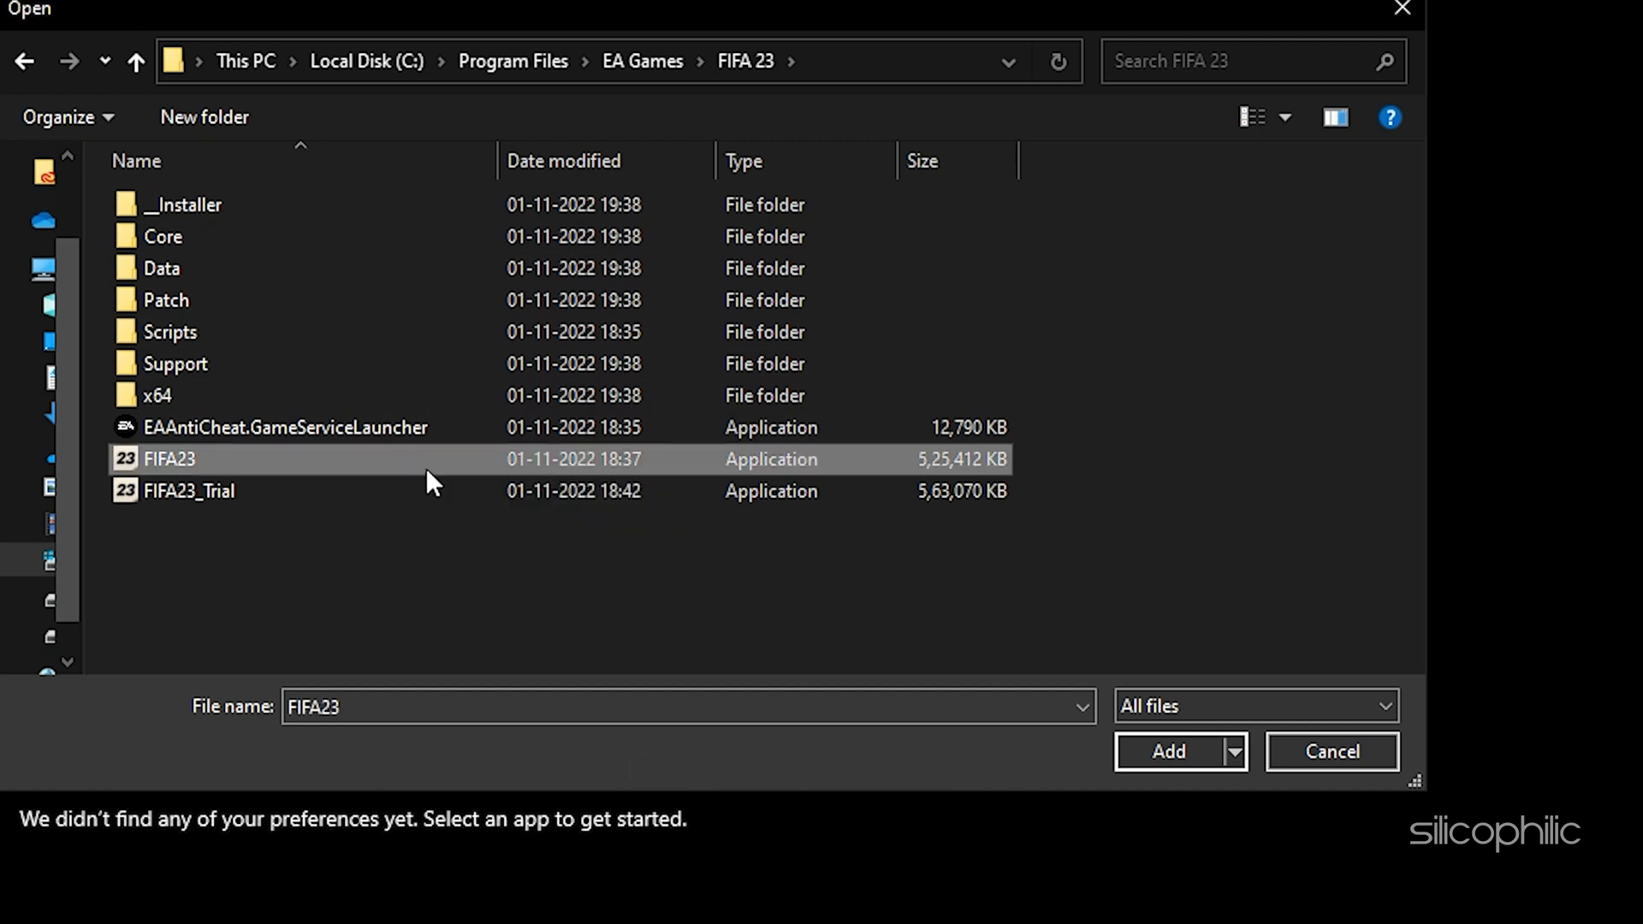
mouse_move(198, 460)
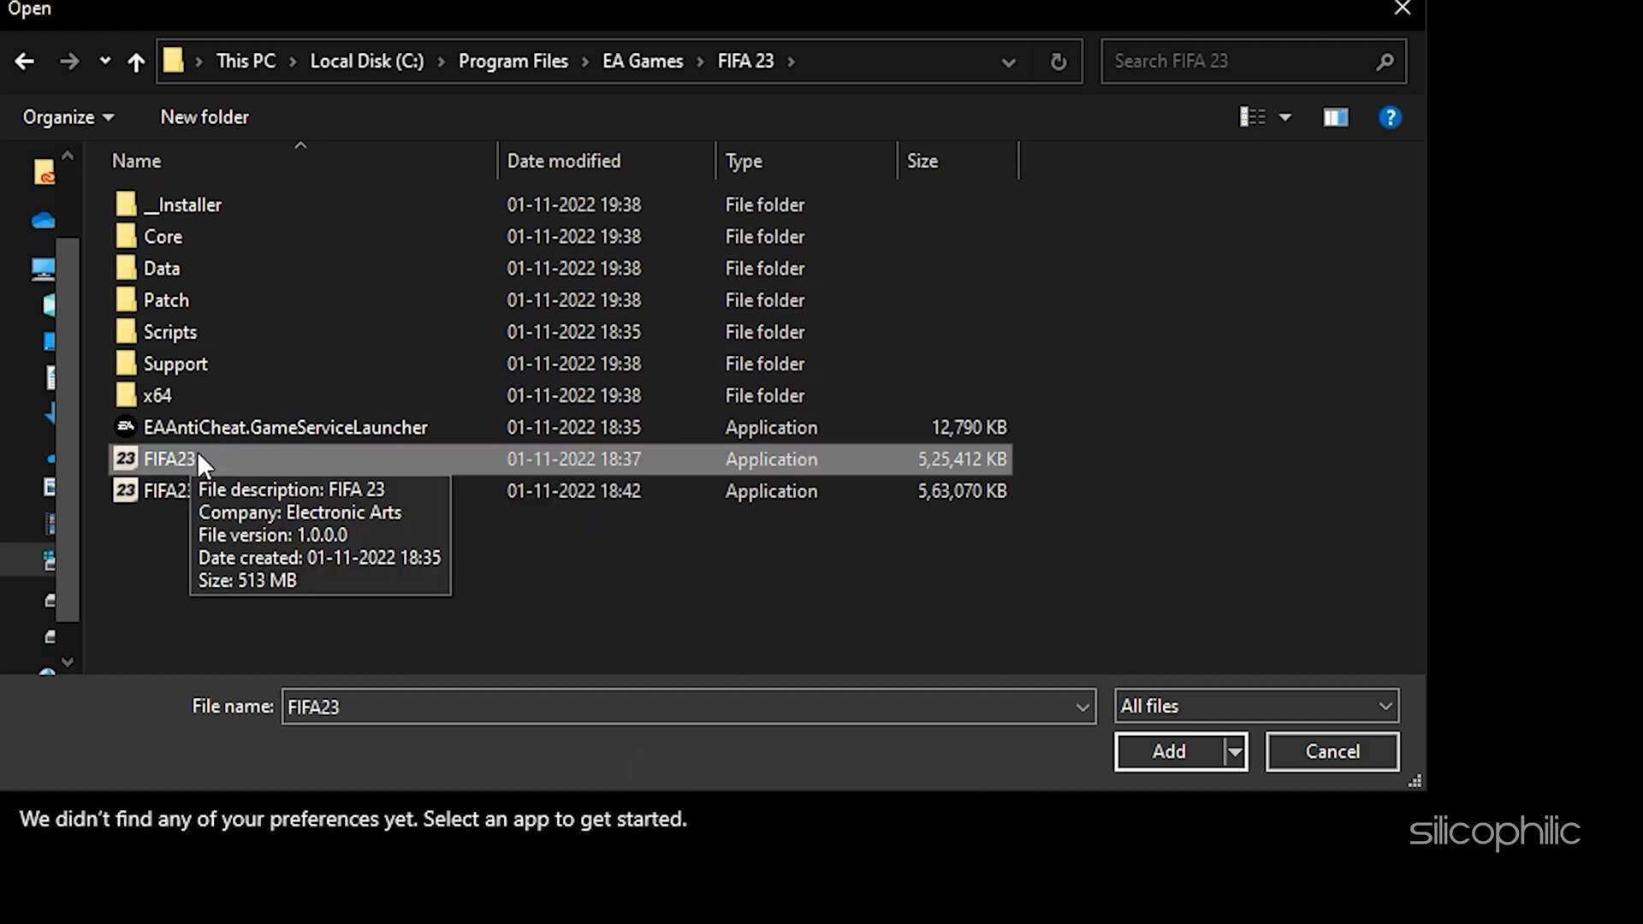
left_click(1168, 752)
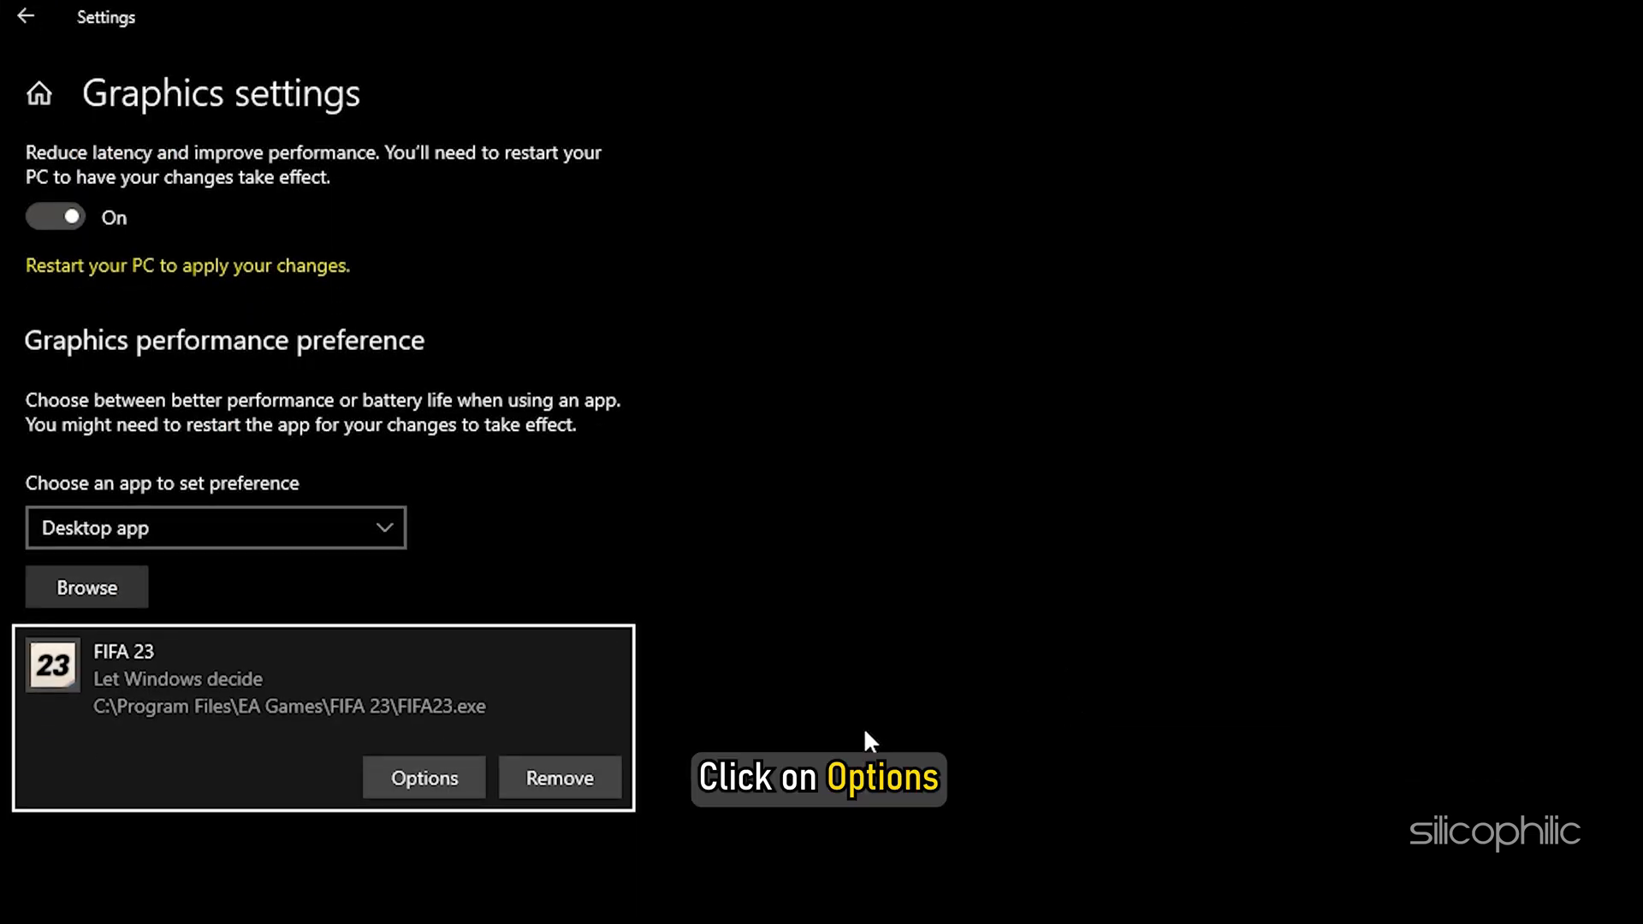
Save FIFA 23's graphics preference as High performance.
left_click(423, 777)
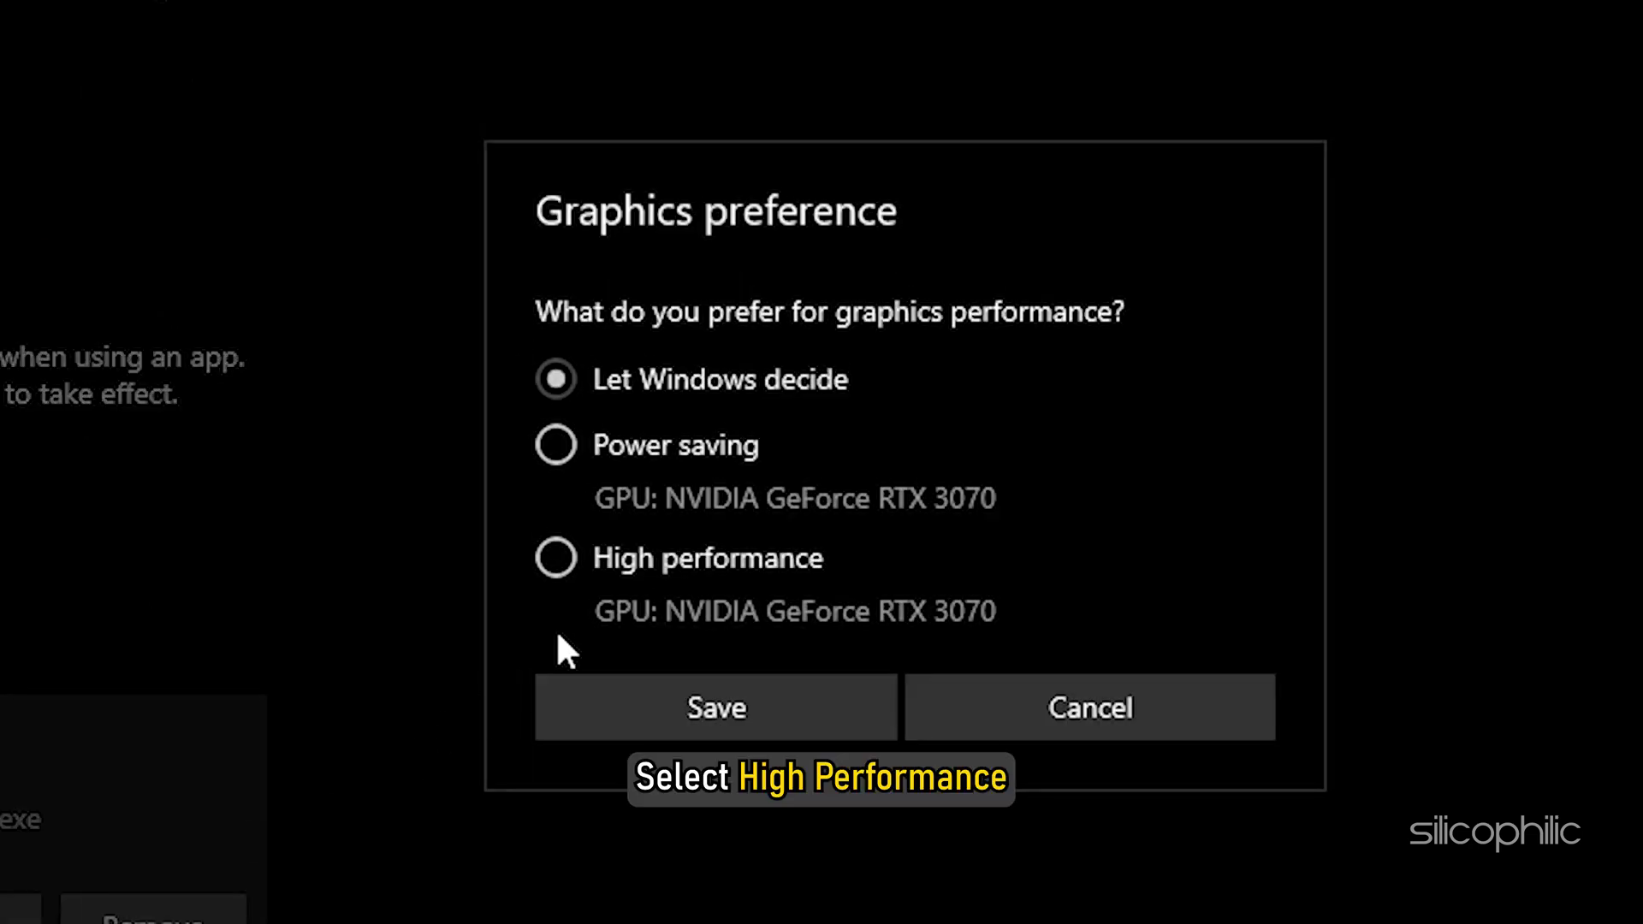
left_click(554, 558)
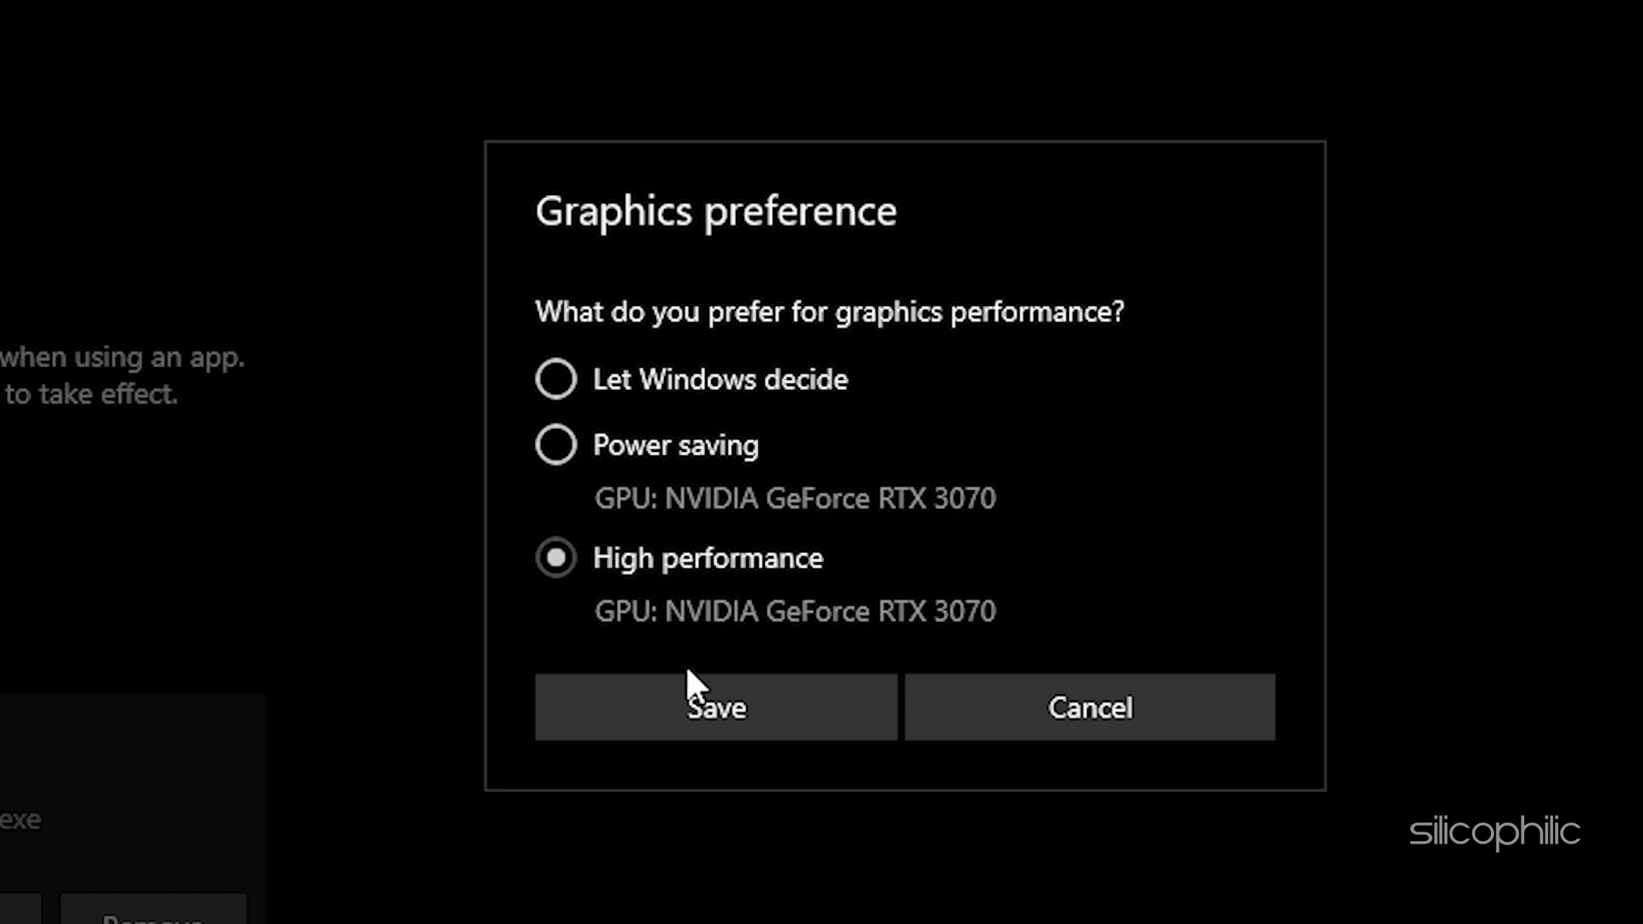
left_click(715, 707)
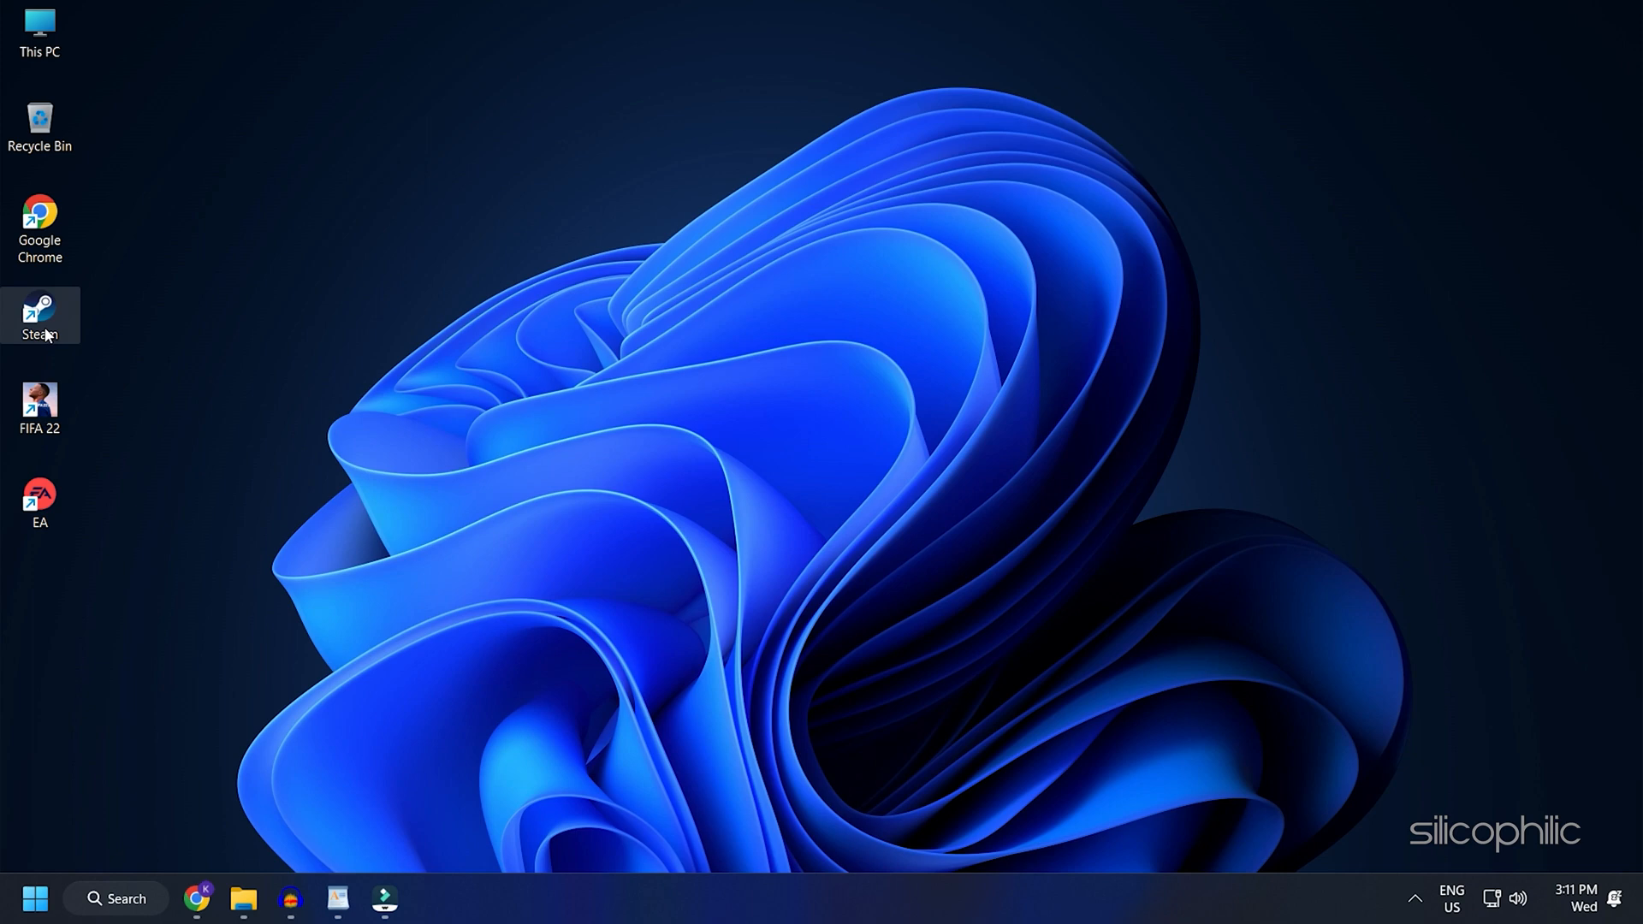
From the Steam library, browse FIFA 22's local installation files in File Explorer.
double_click(40, 315)
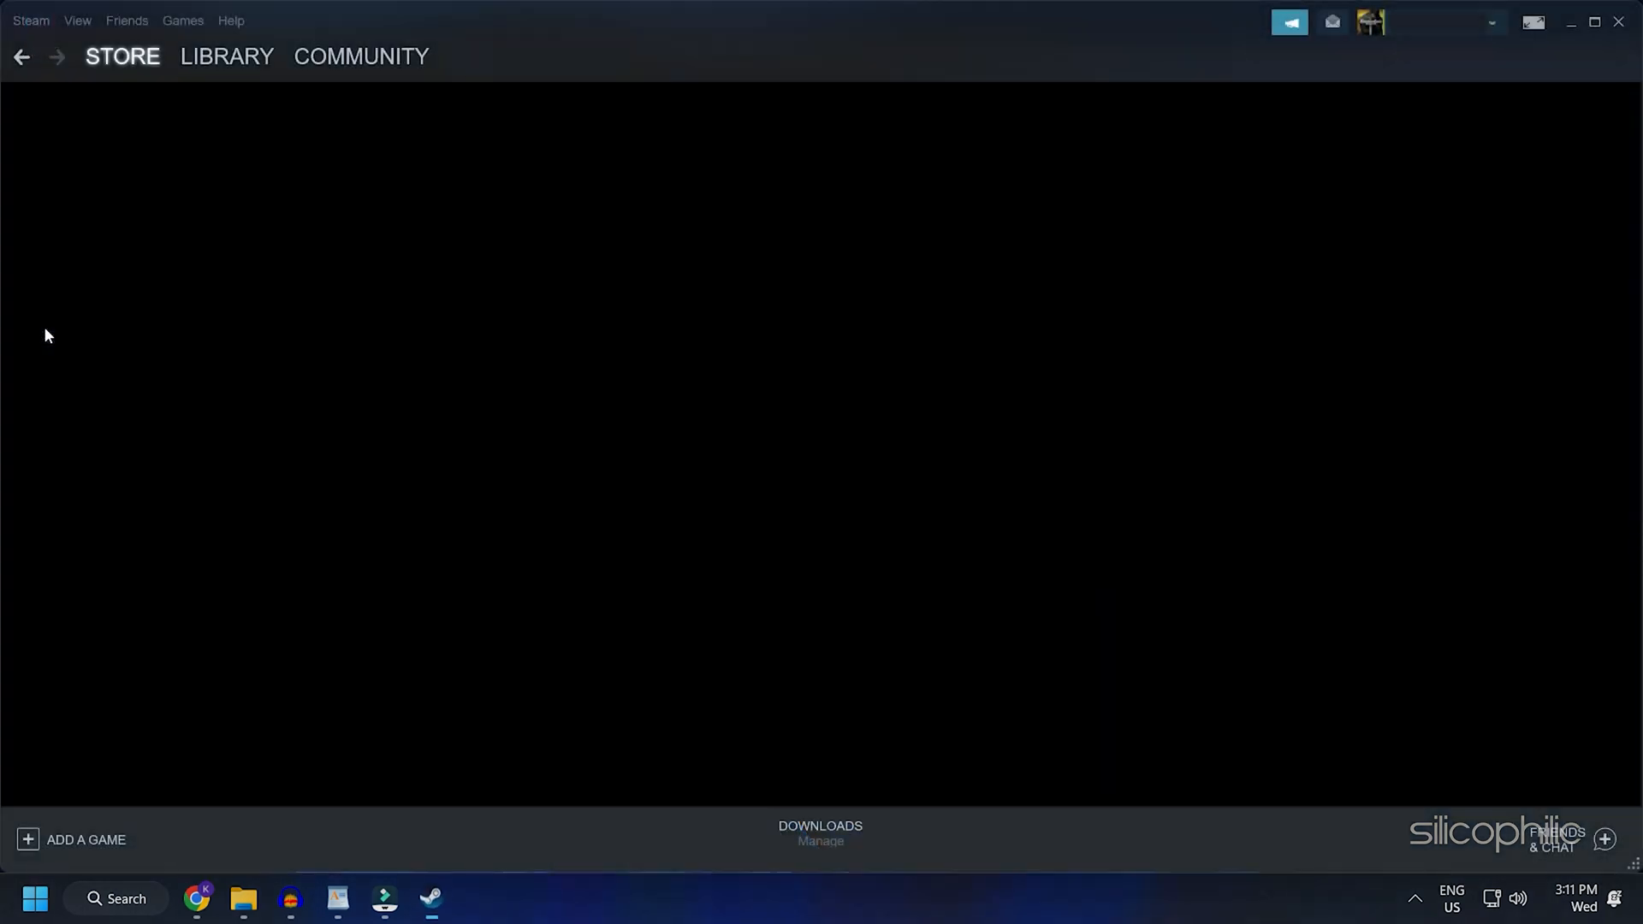
left_click(122, 54)
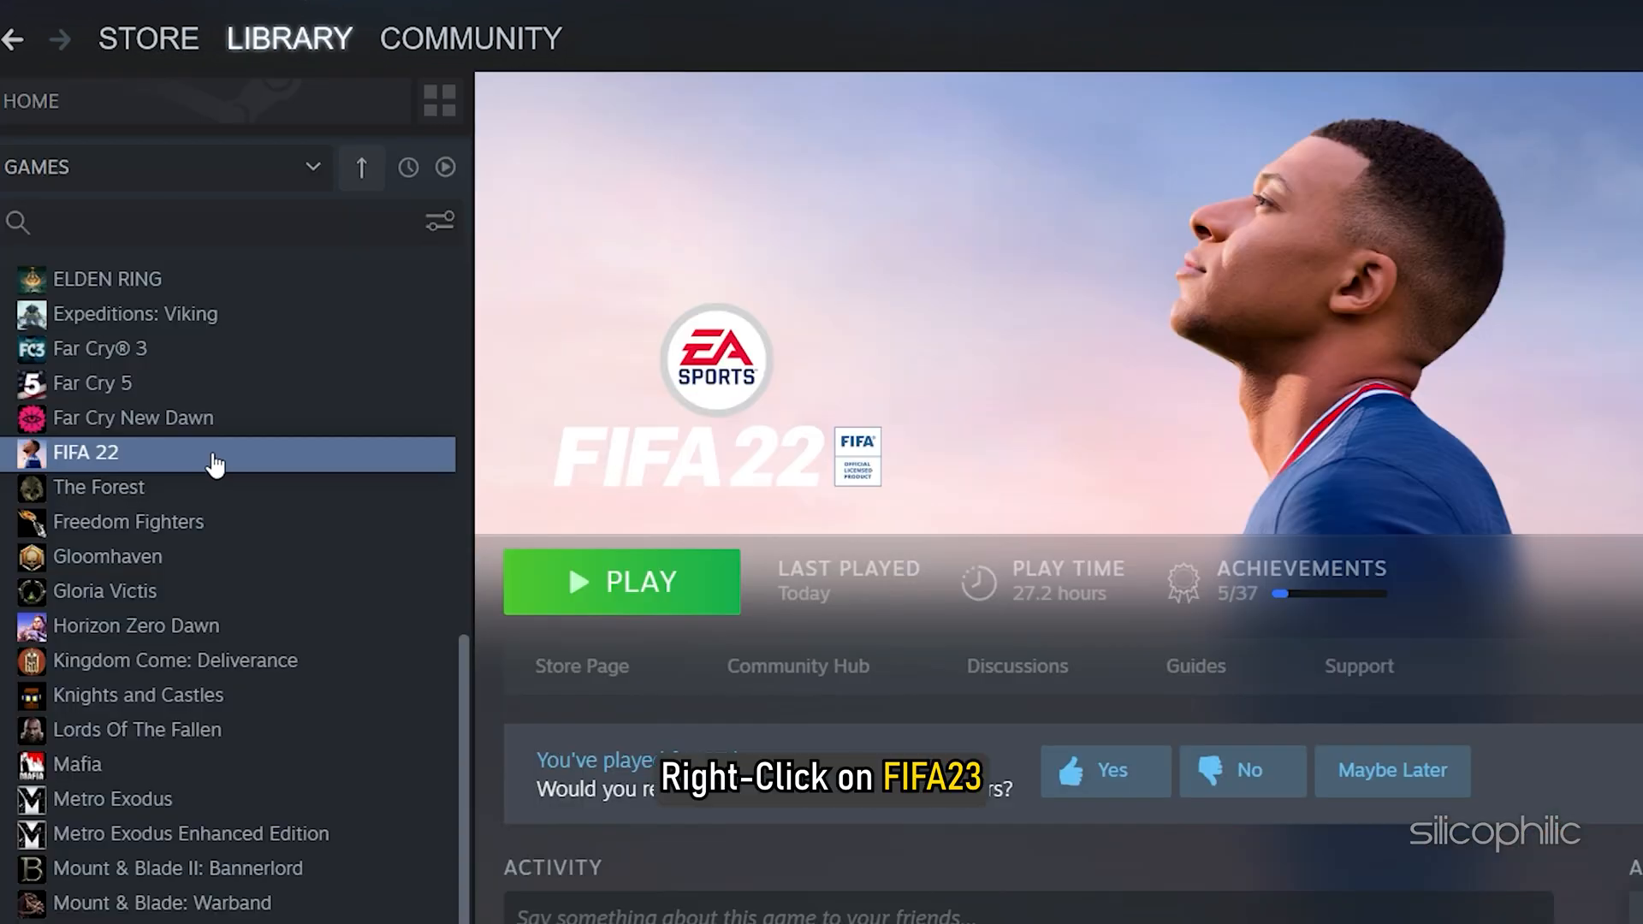
right_click(85, 451)
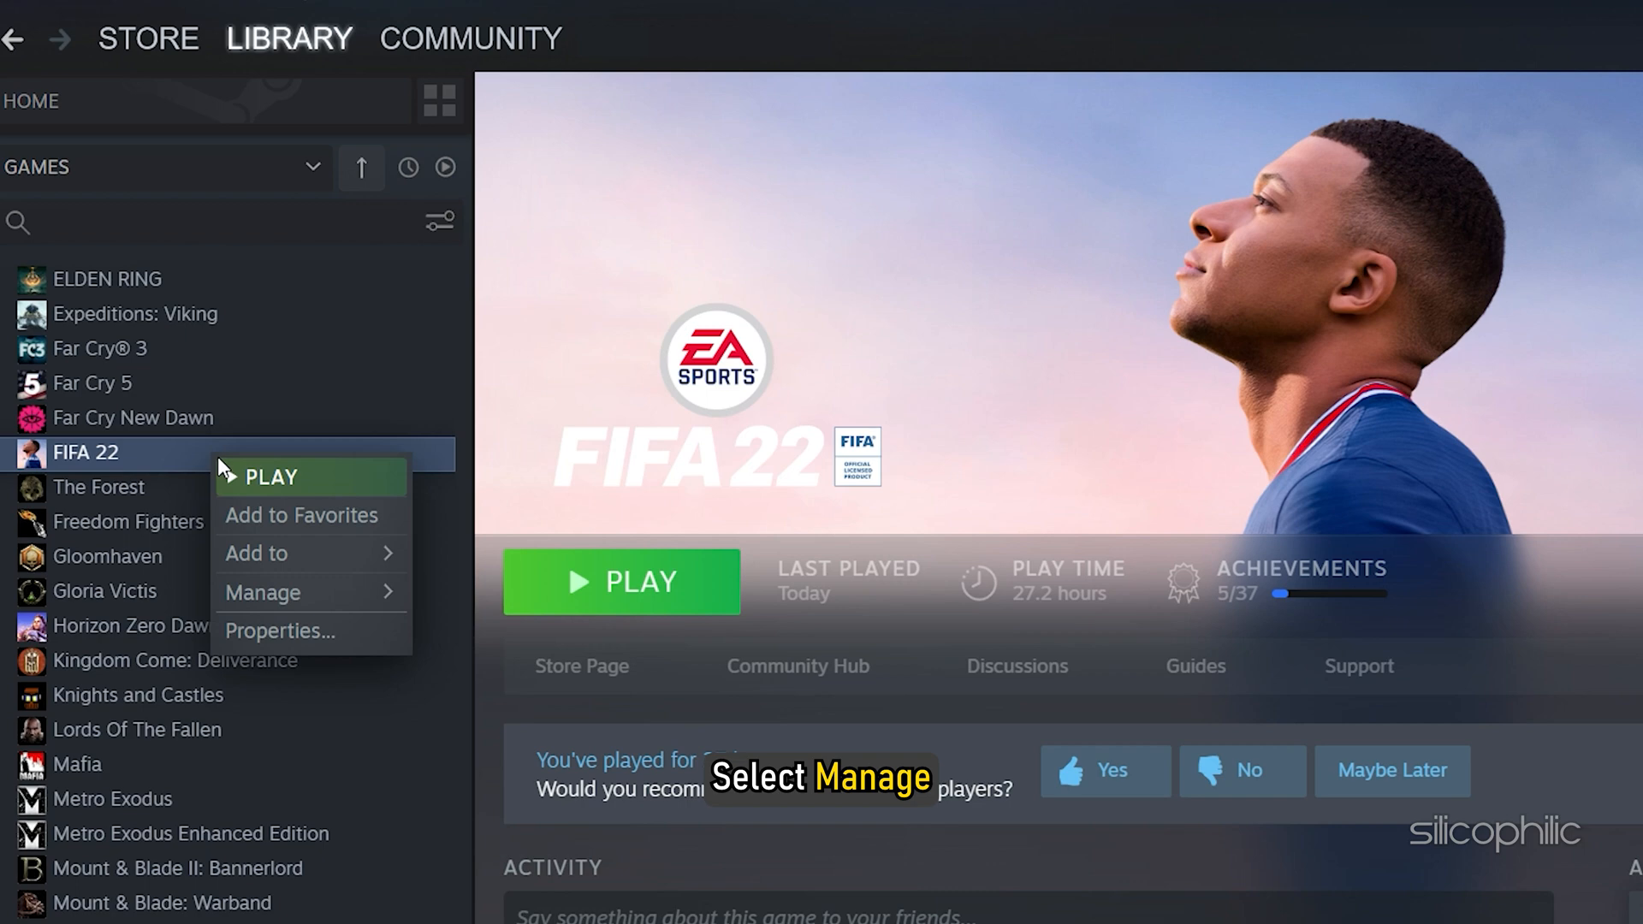
mouse_move(262, 592)
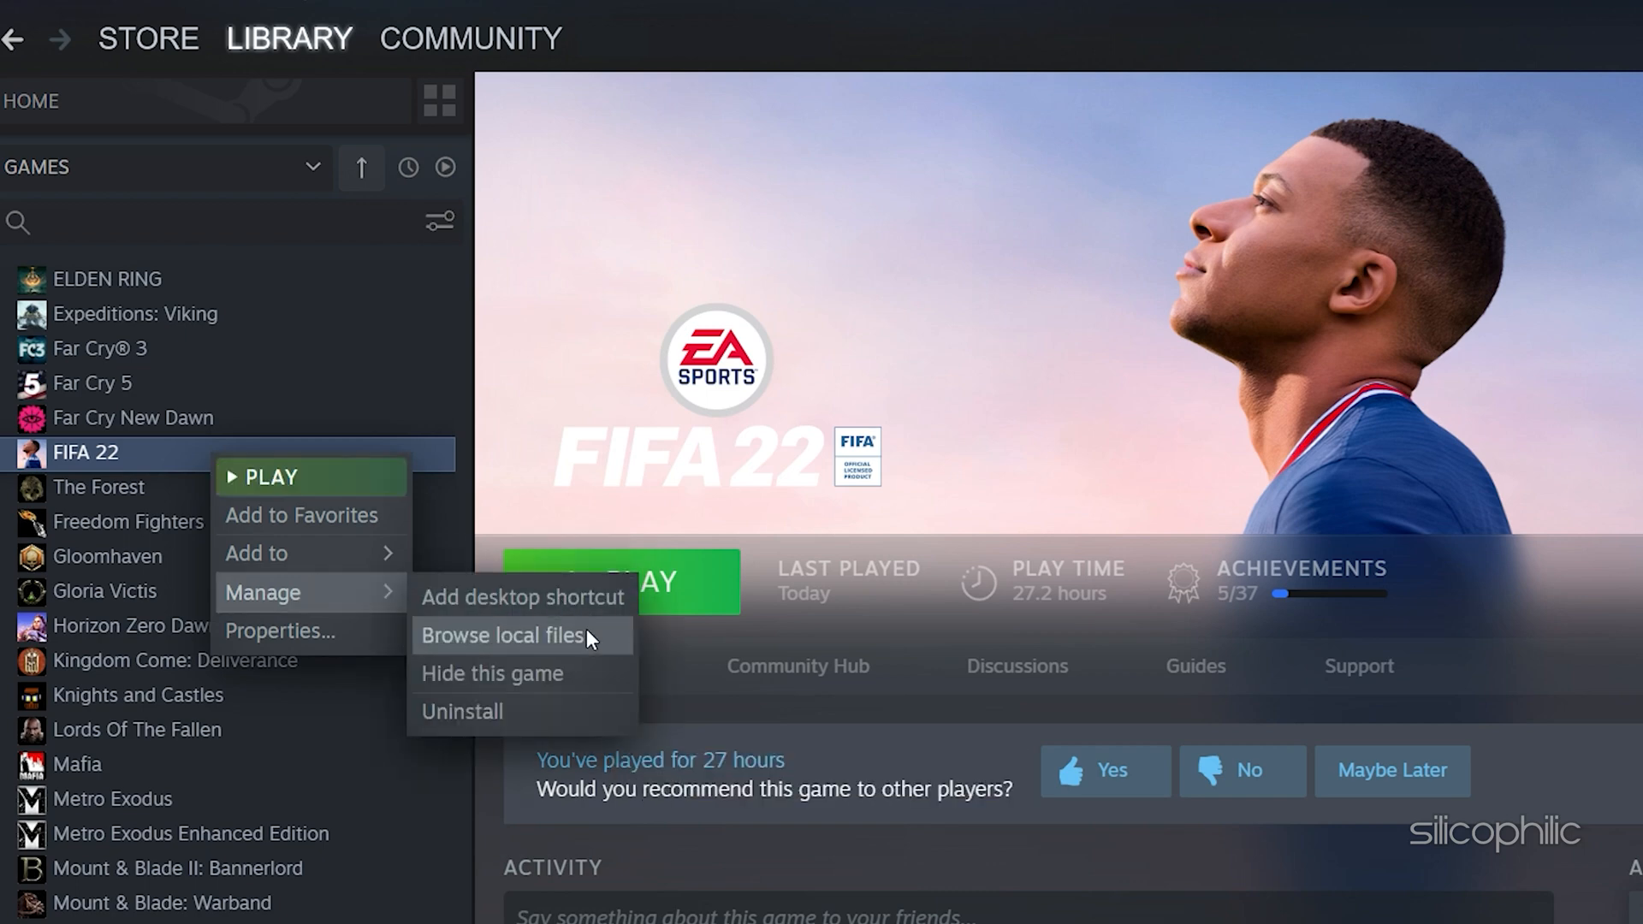
left_click(501, 635)
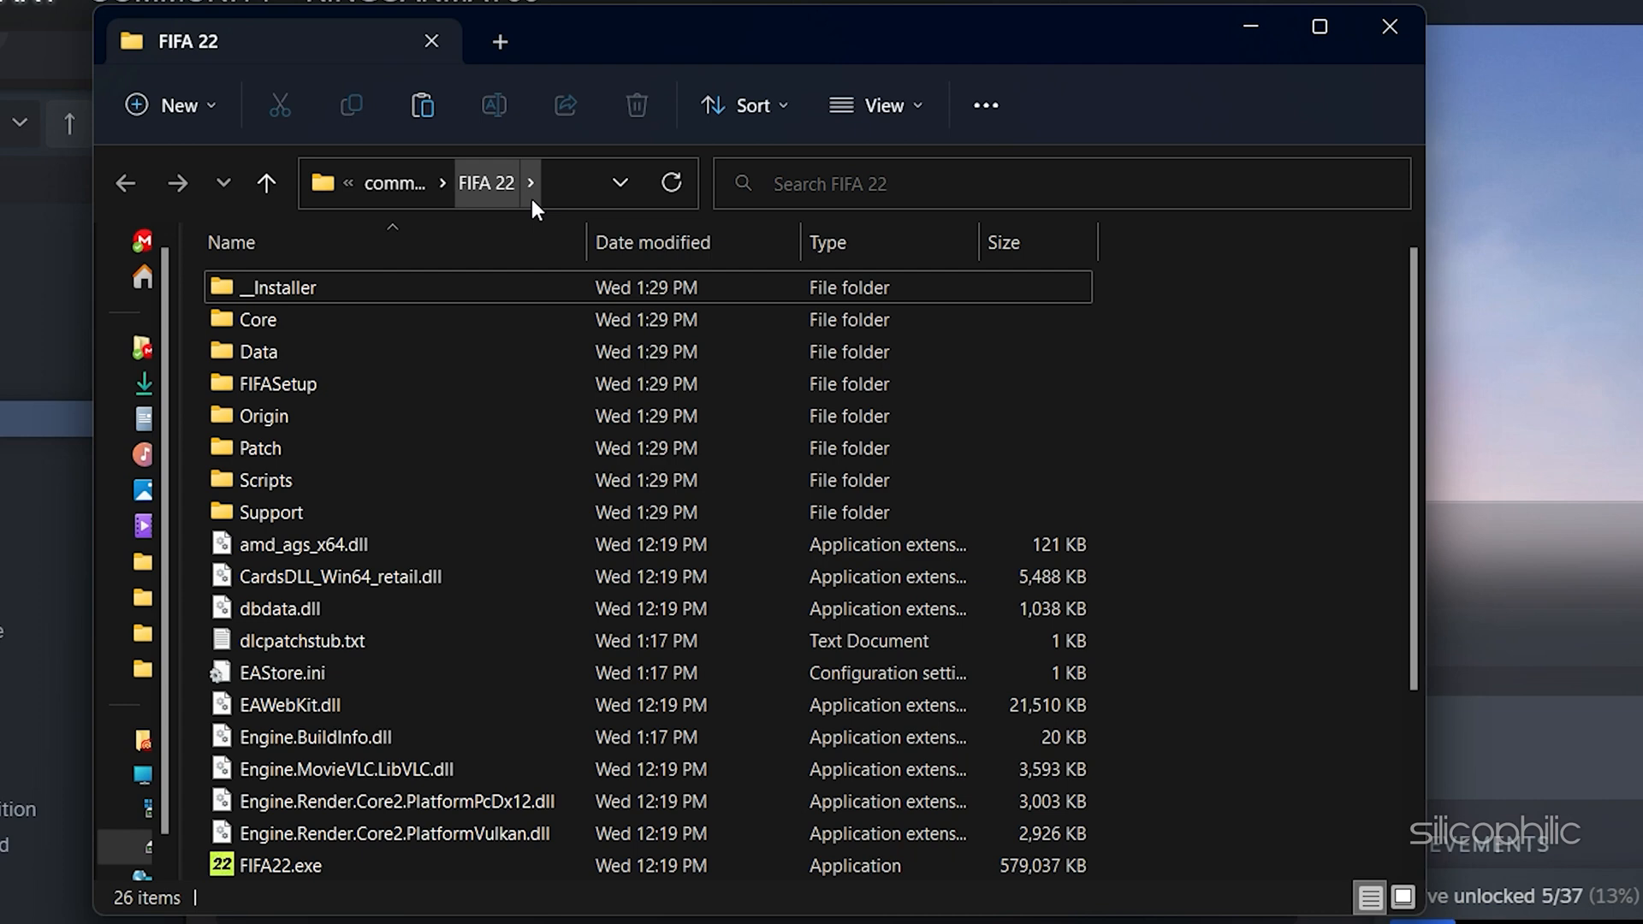
left_click(482, 183)
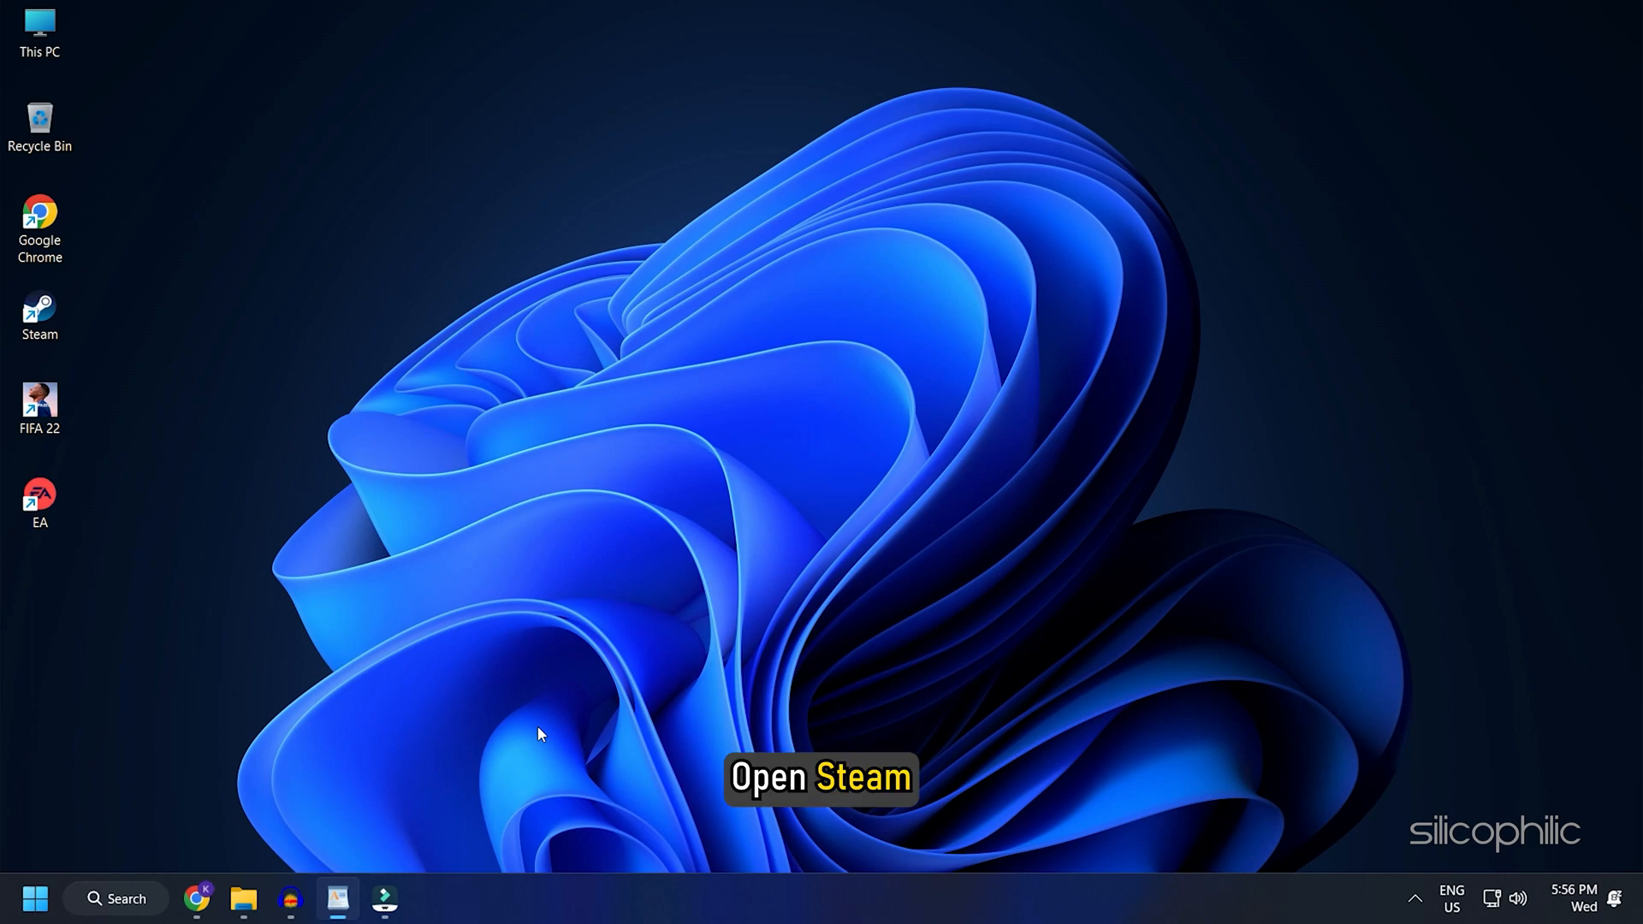
Bring up FIFA 22's Properties from the Steam library.
double_click(39, 315)
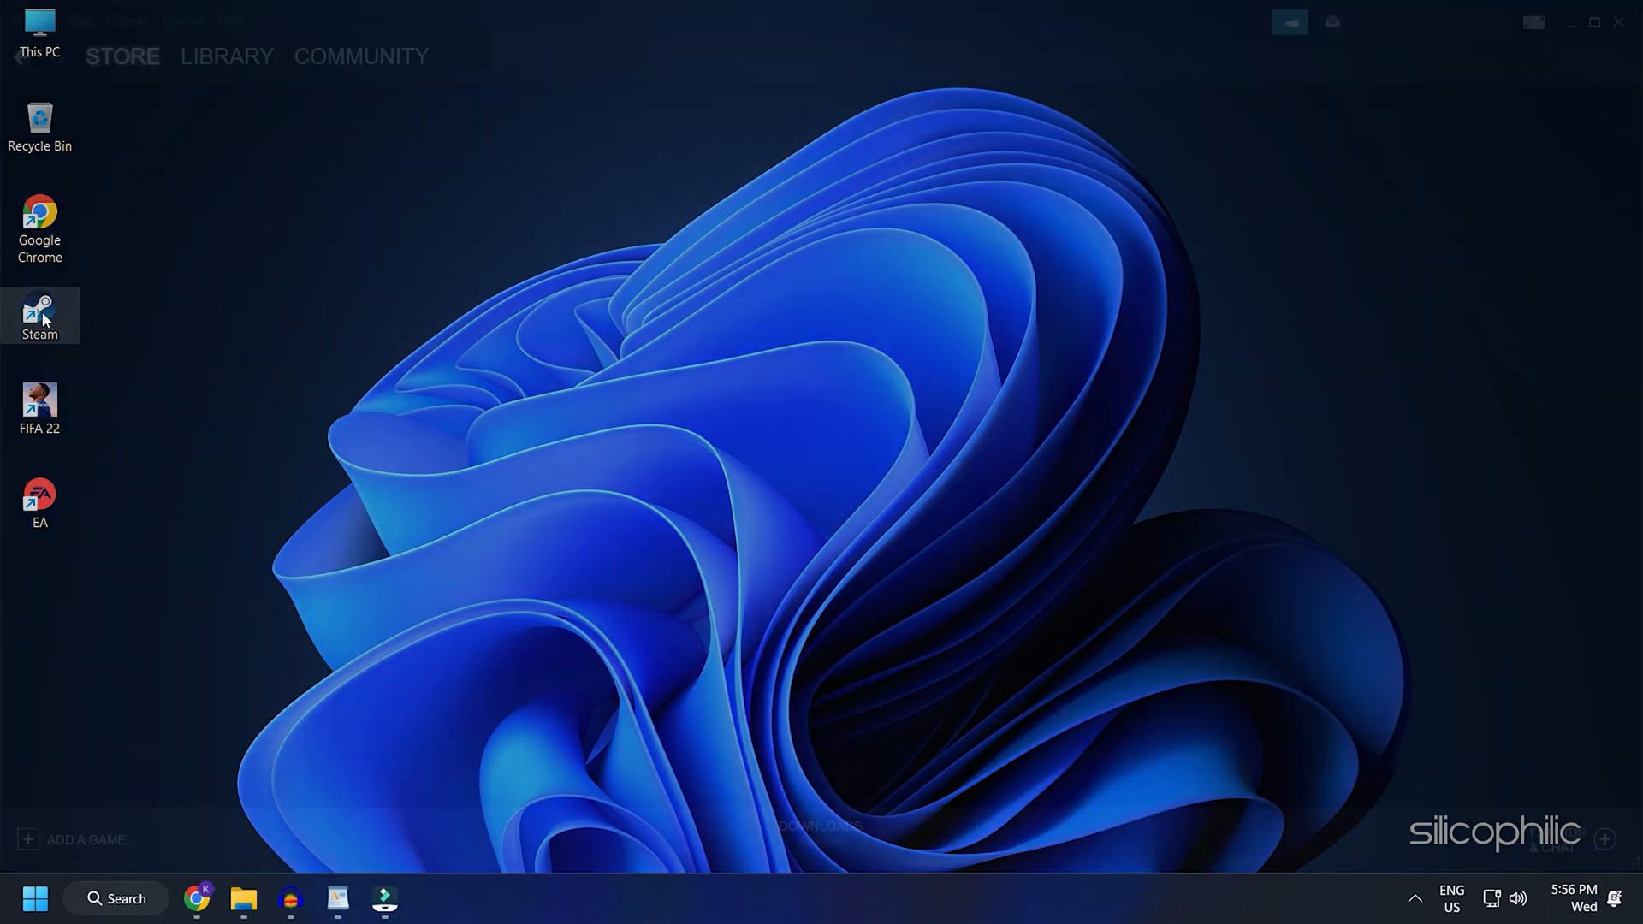
double_click(39, 315)
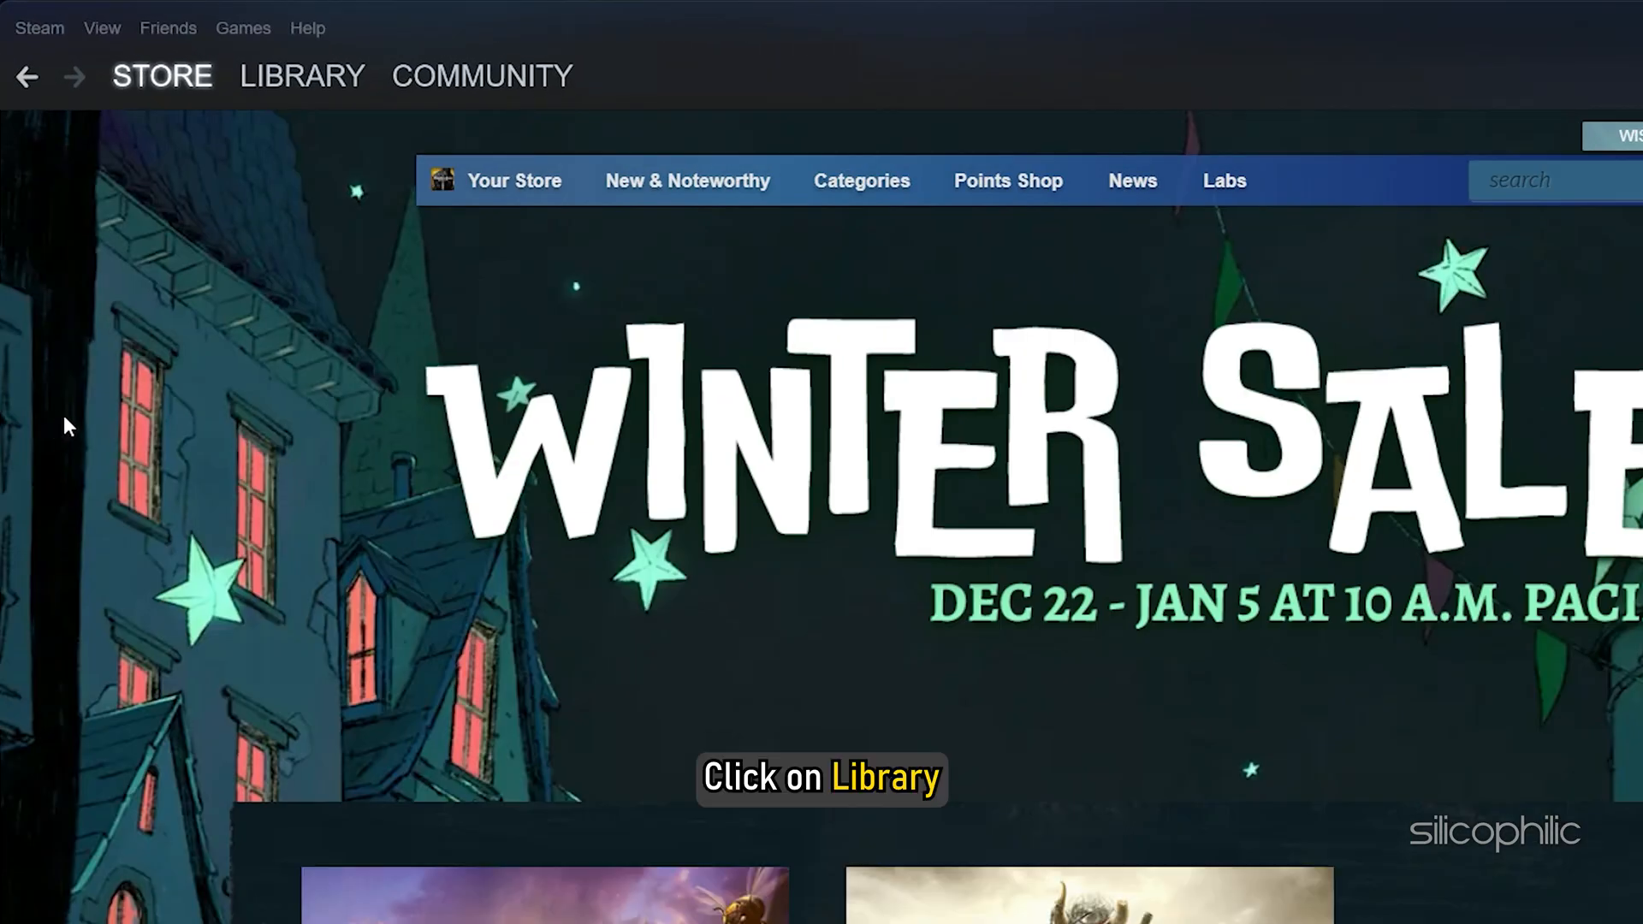
left_click(301, 75)
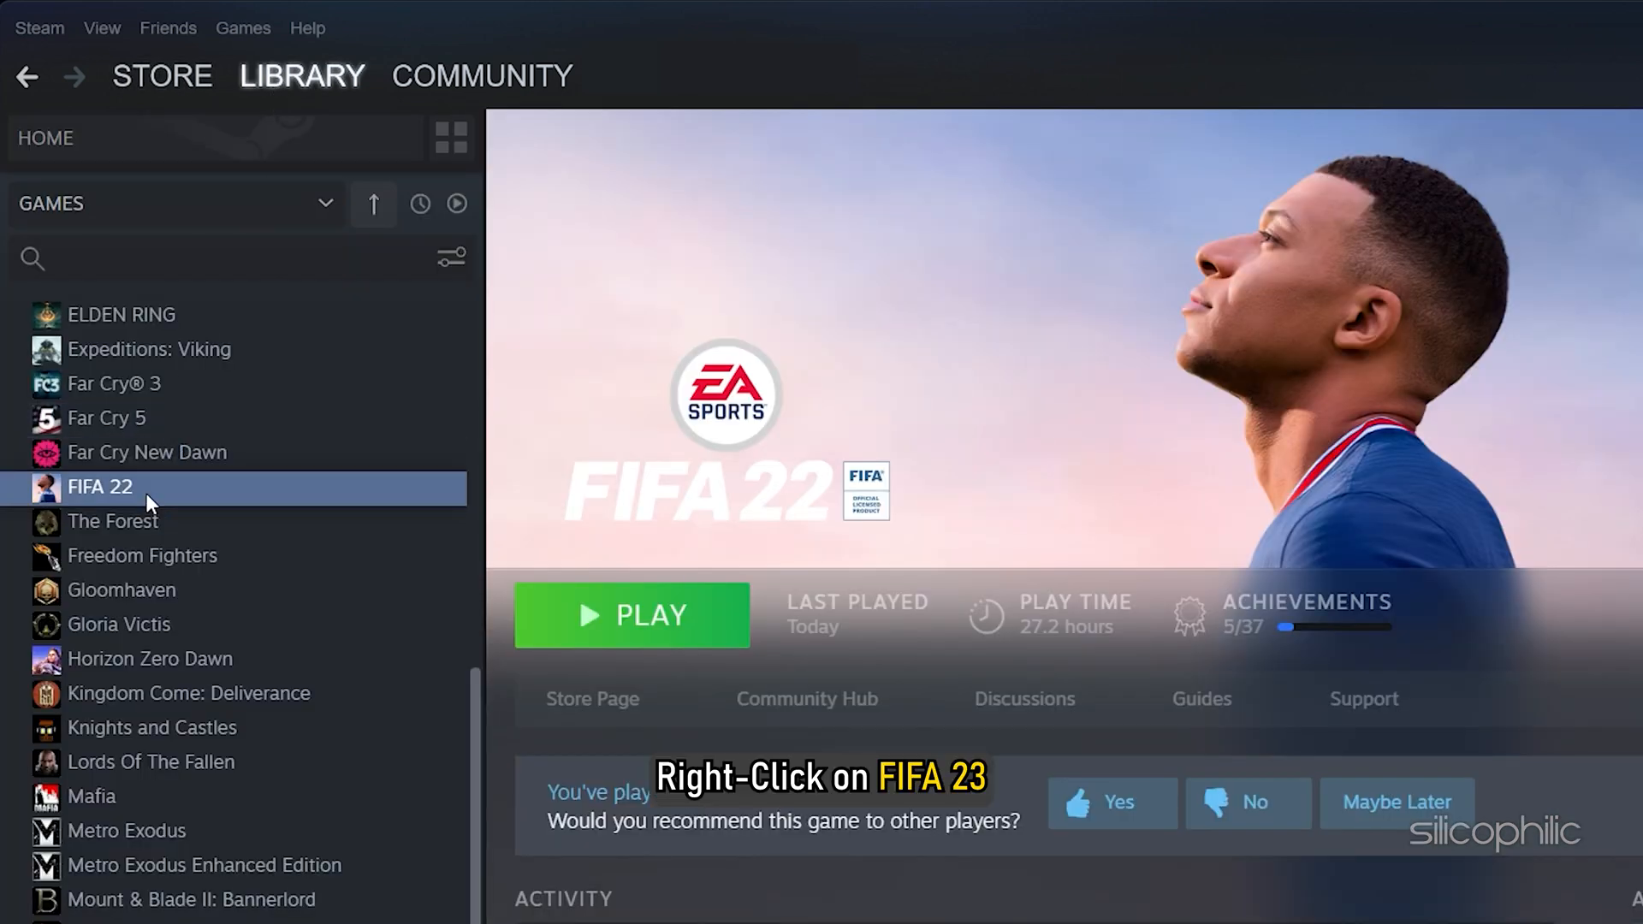
right_click(99, 486)
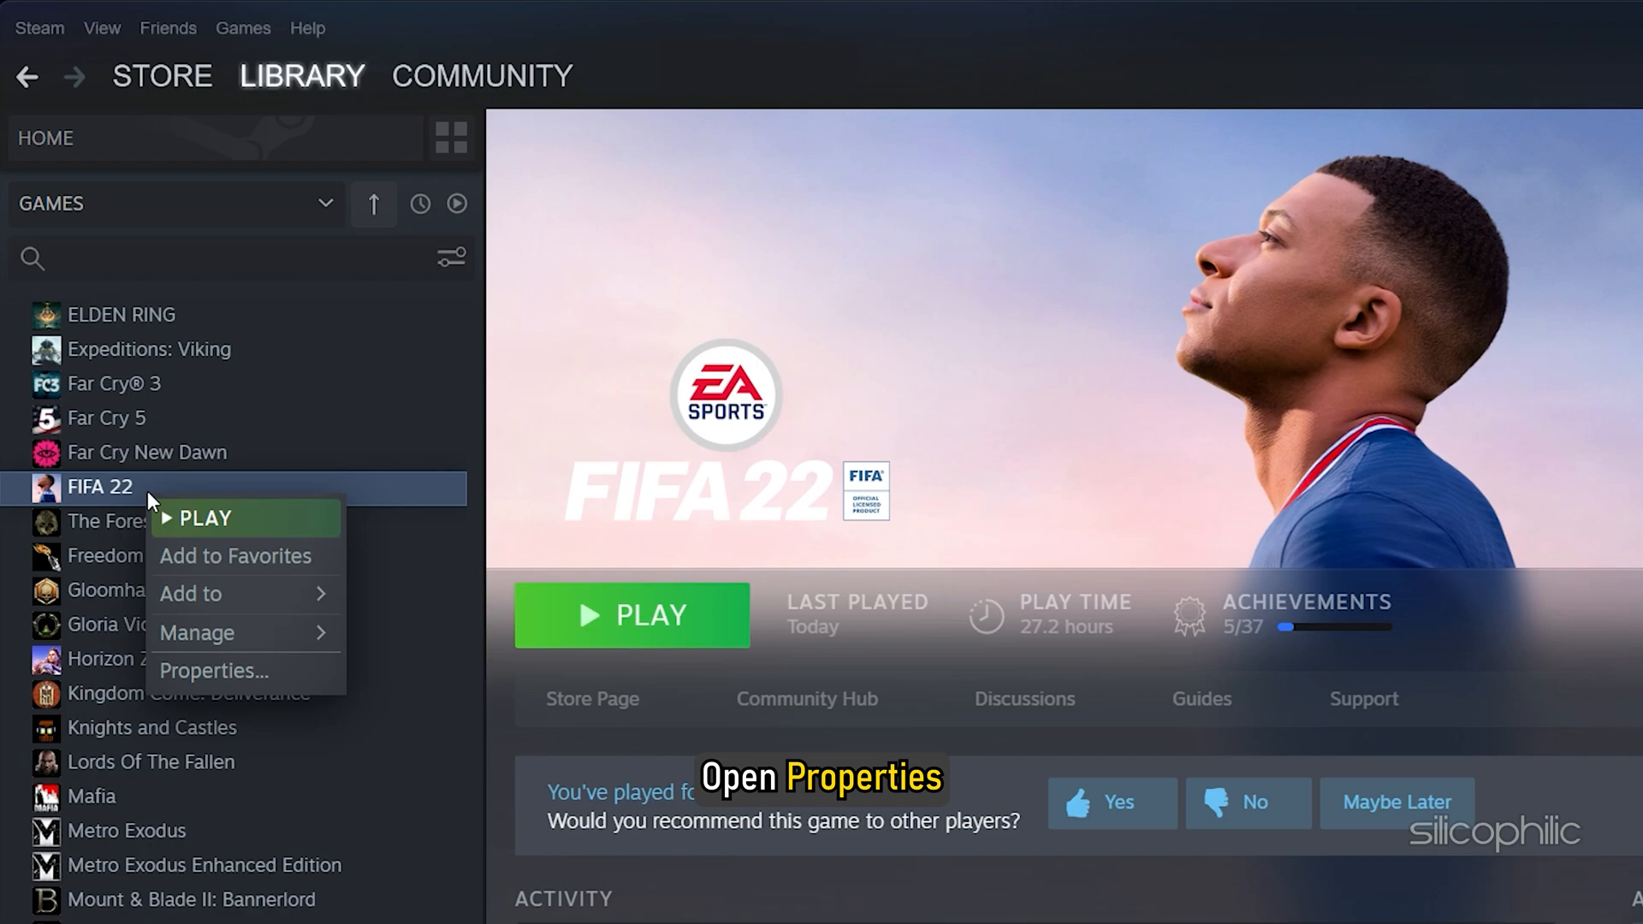
left_click(214, 671)
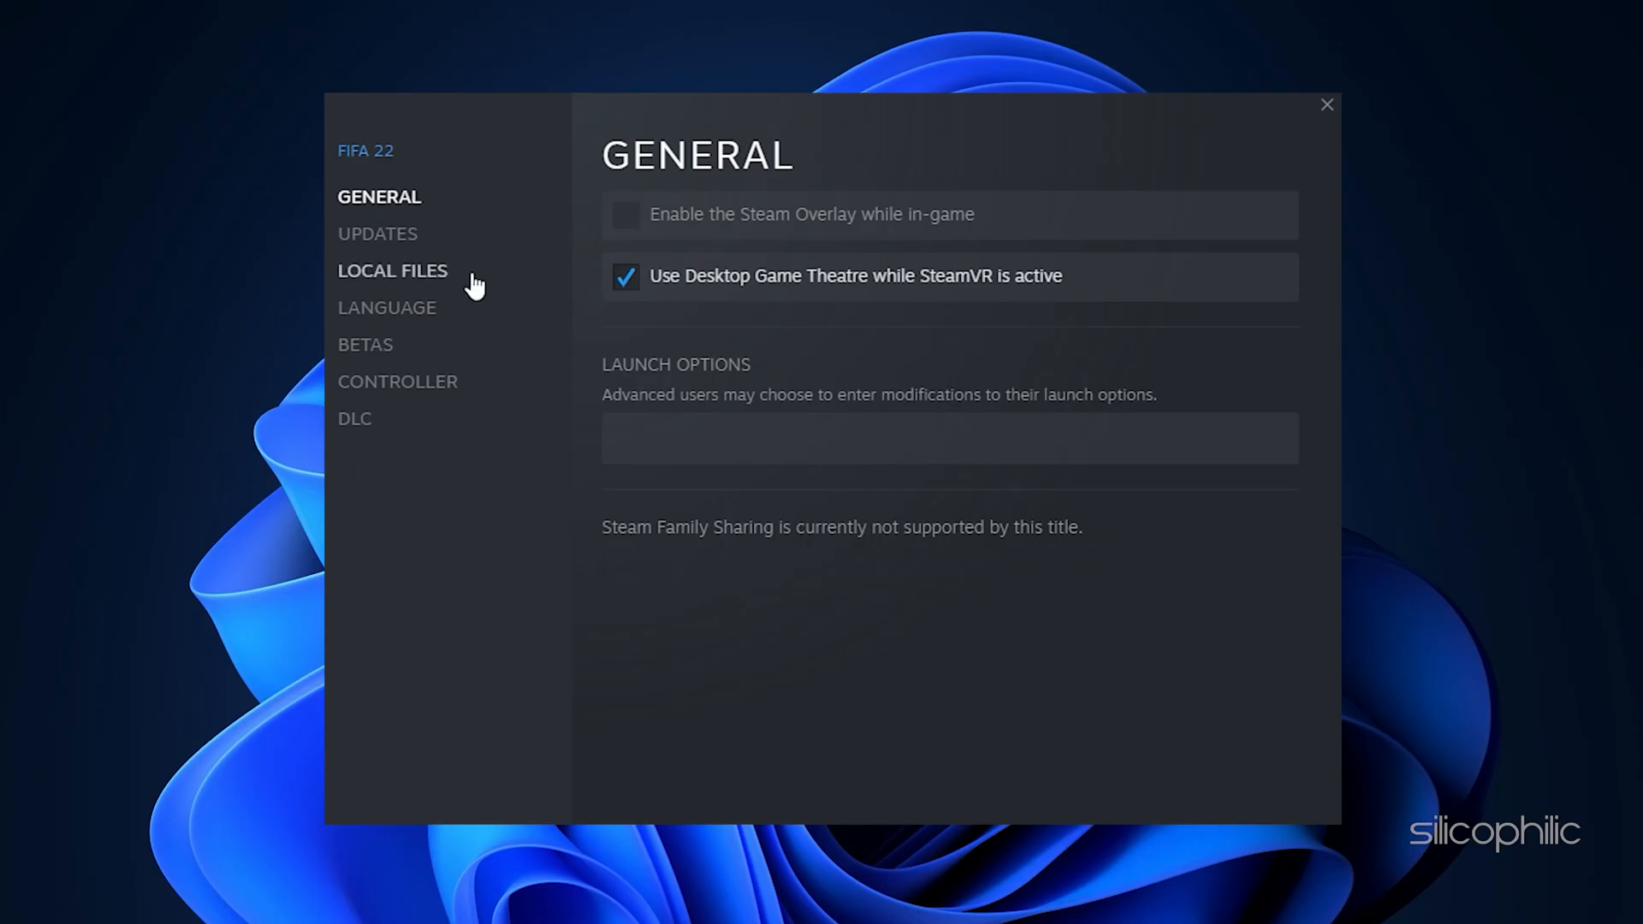
Verify integrity of FIFA 22's game files under Local Files.
left_click(392, 271)
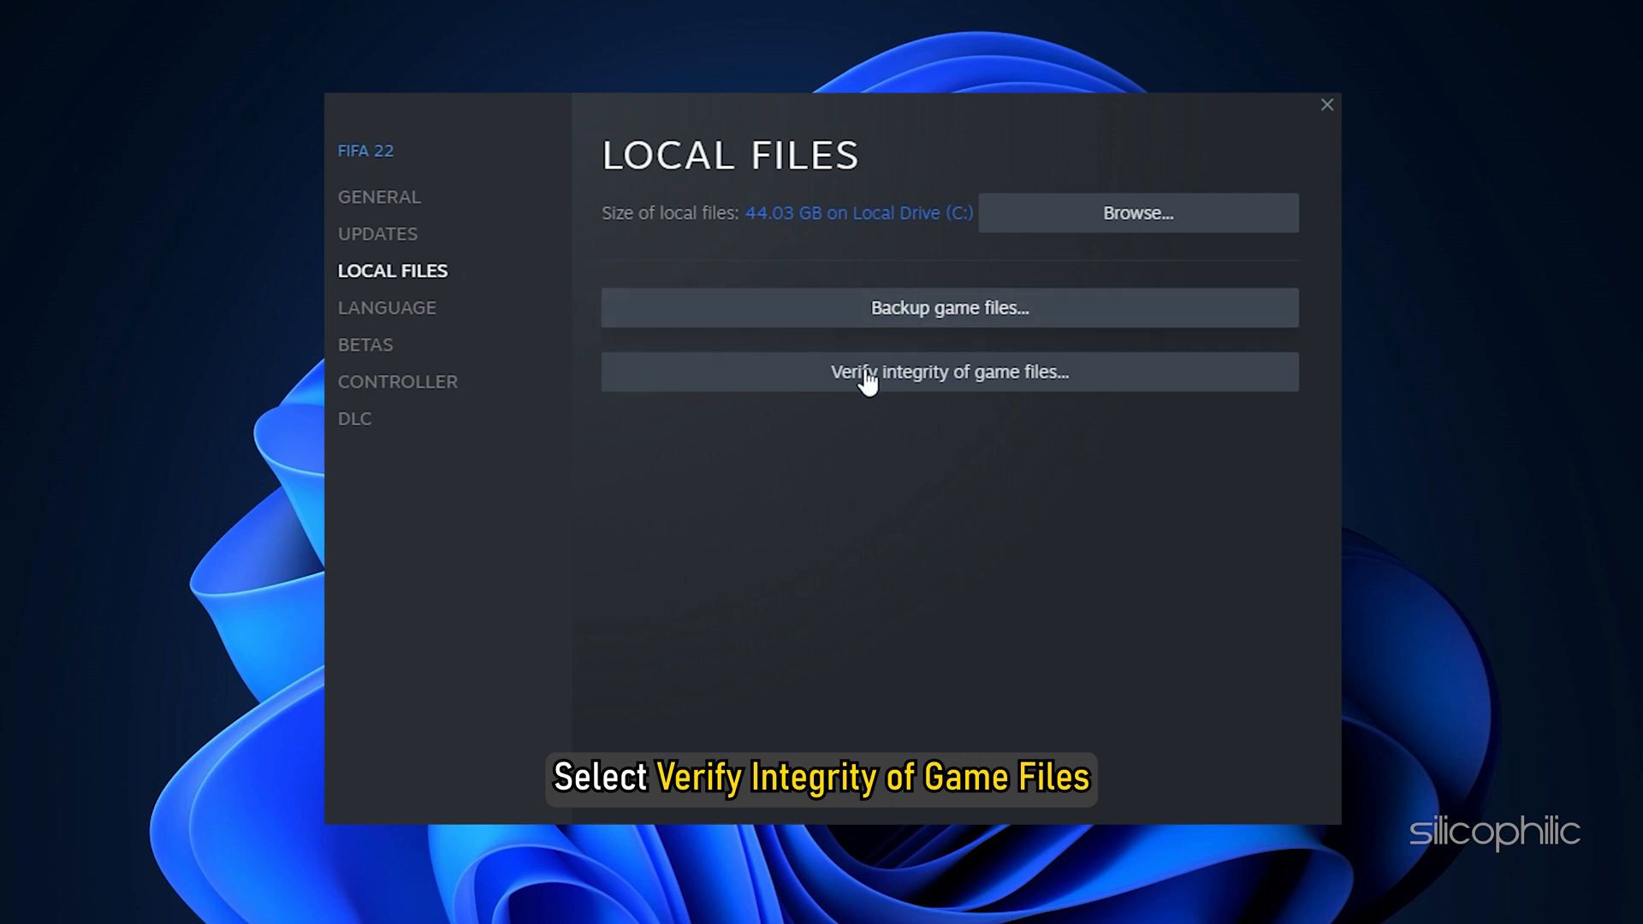
left_click(948, 371)
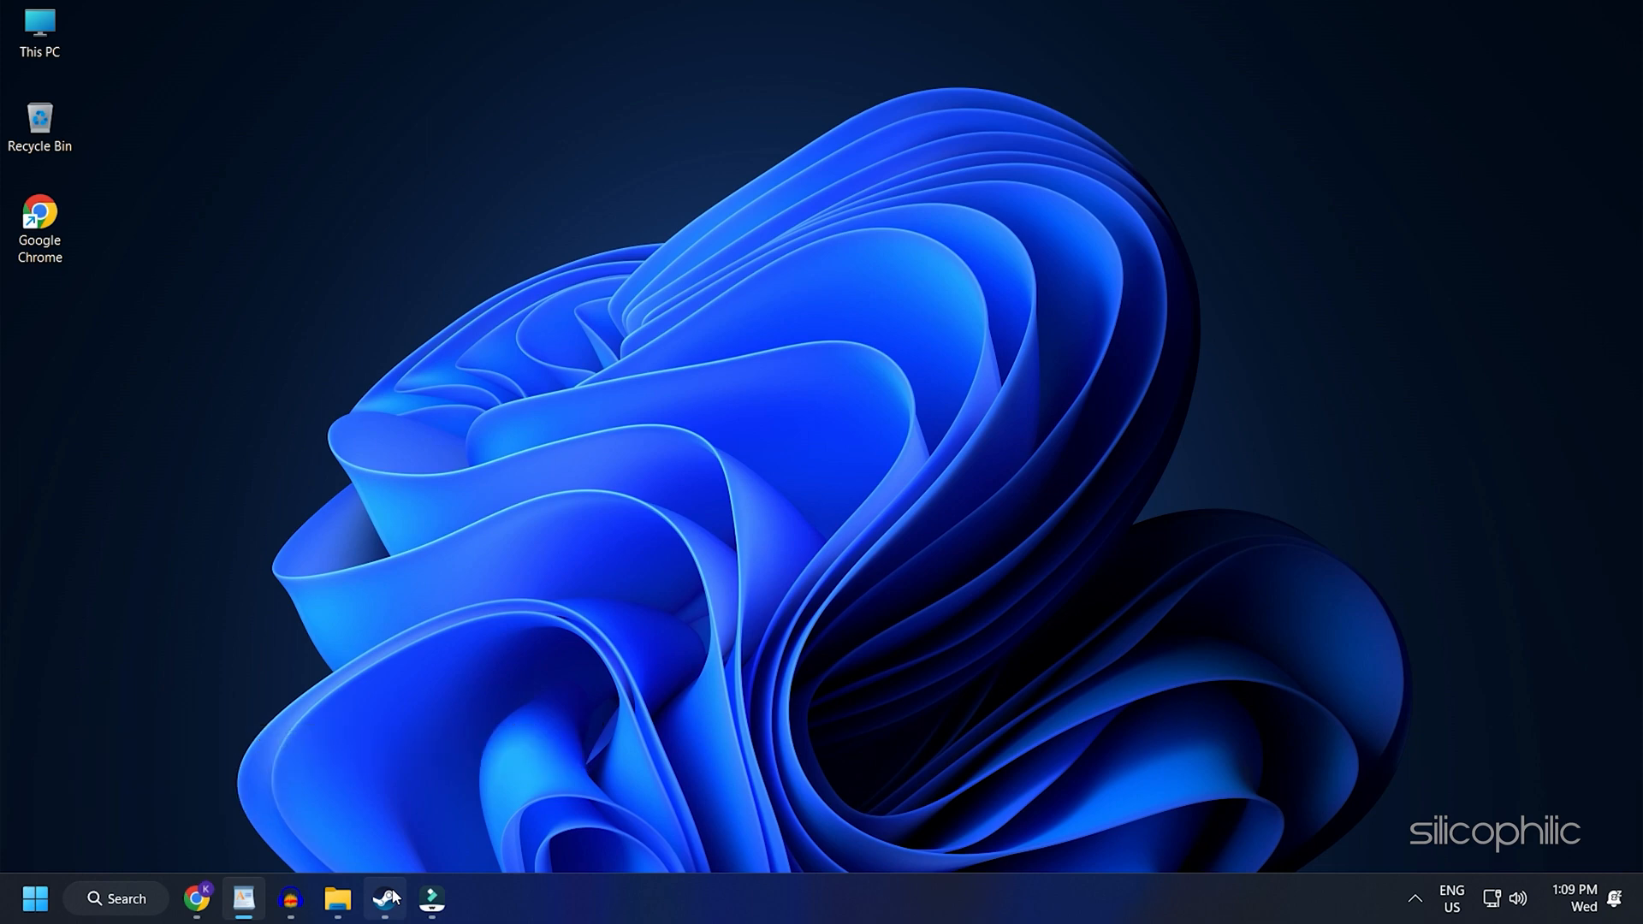
Uncheck 'Enable the Steam Overlay while in-game' in Steam Settings and confirm with OK.
left_click(385, 898)
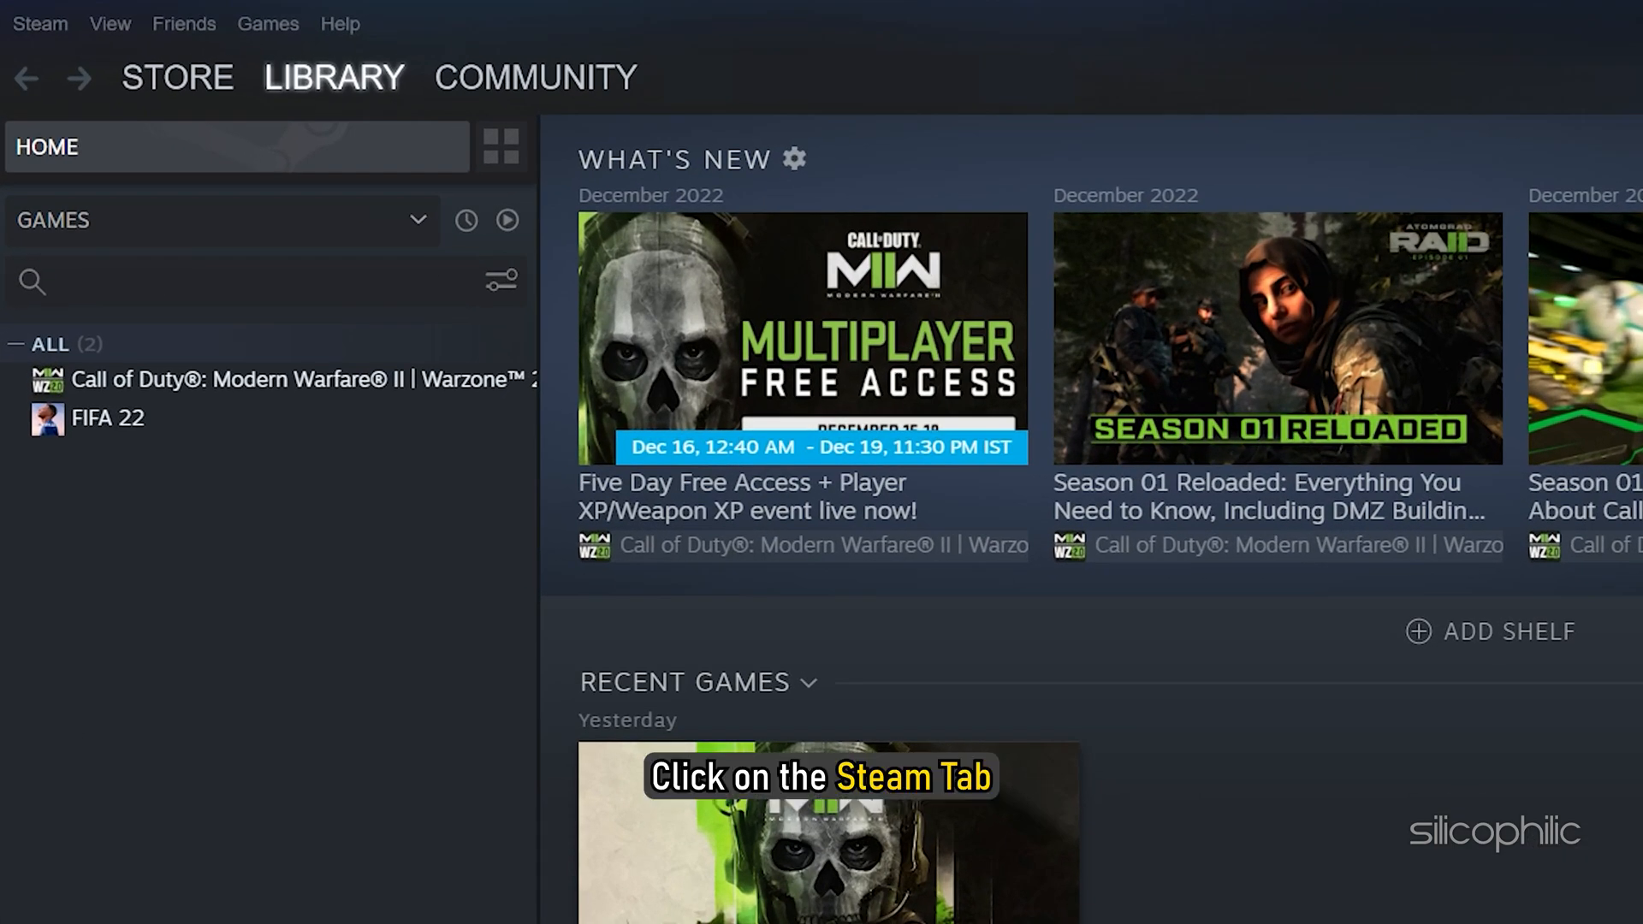
left_click(39, 22)
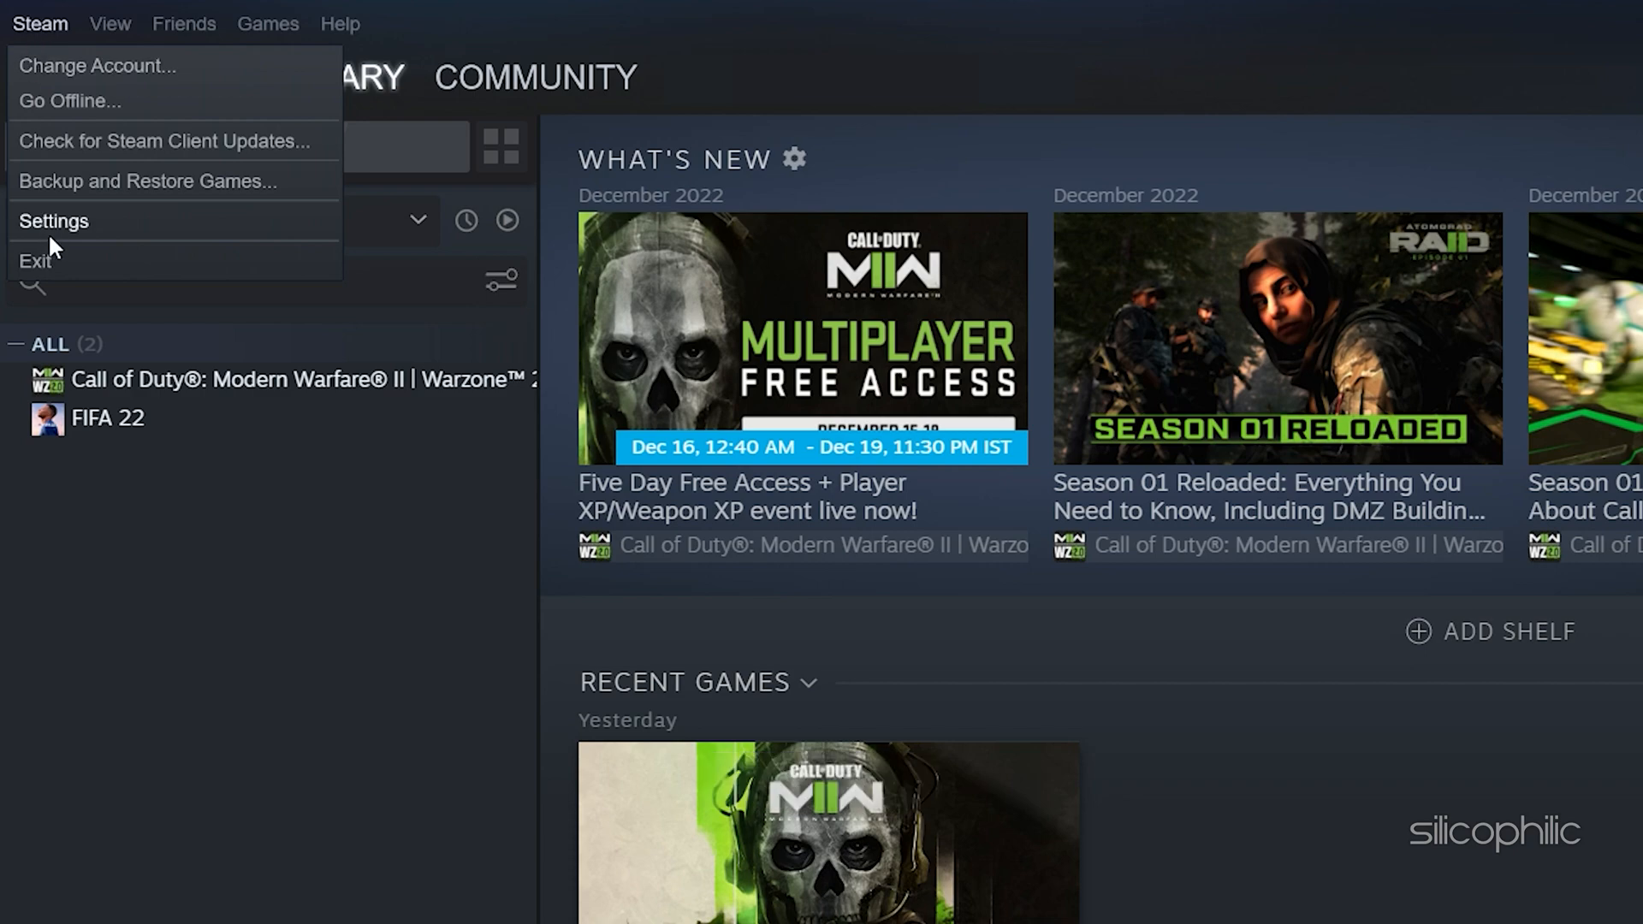
left_click(53, 221)
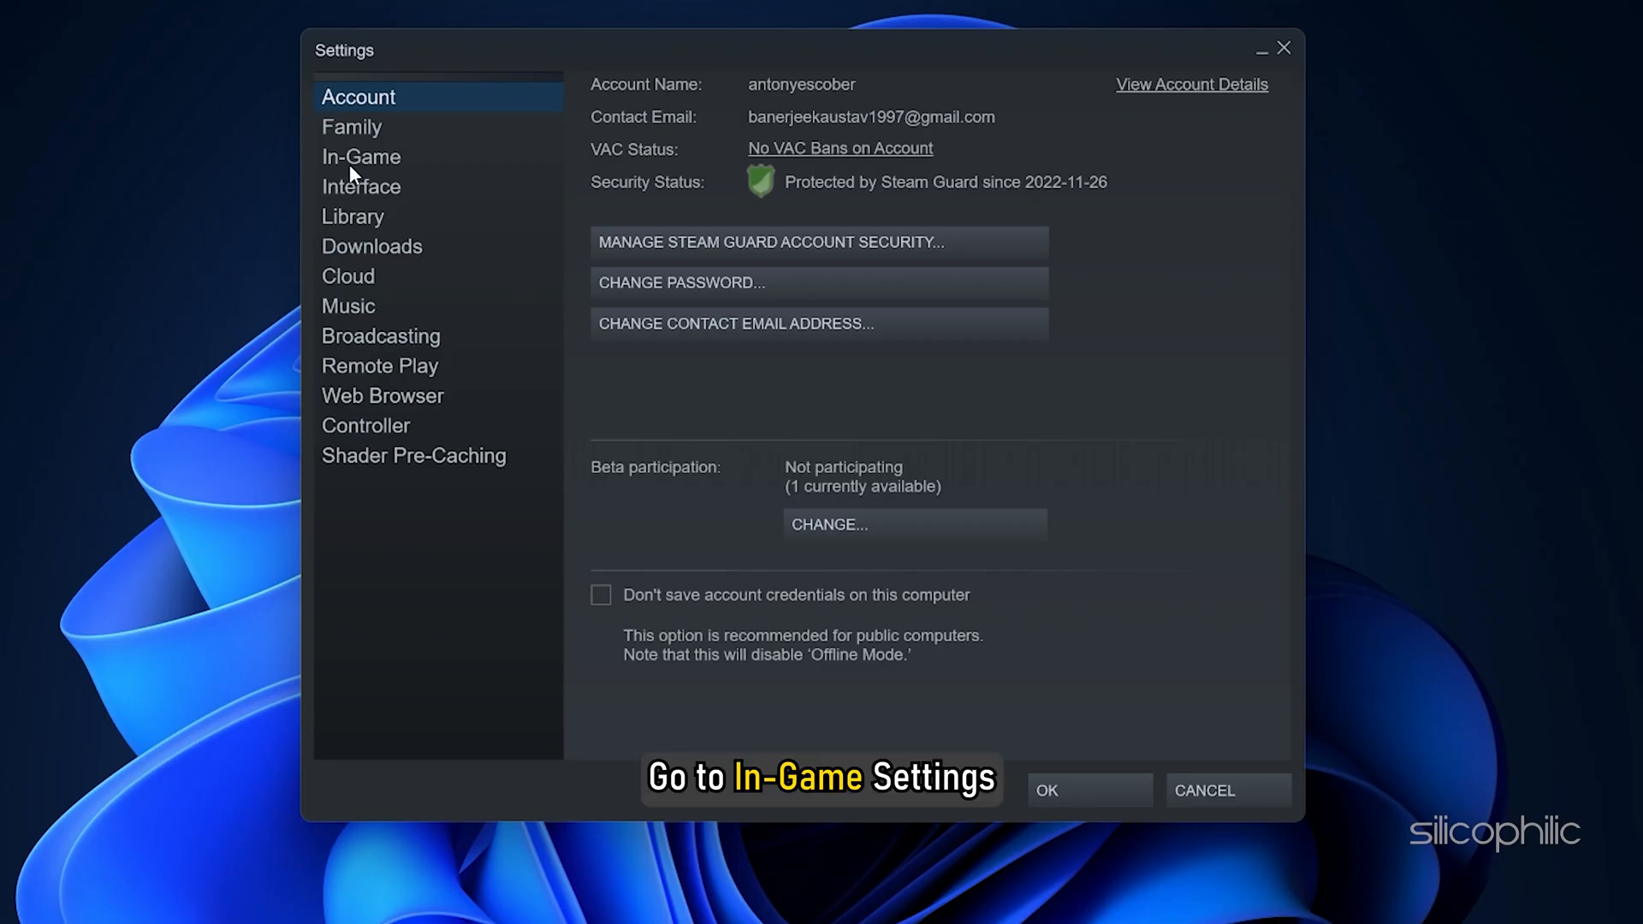
left_click(361, 156)
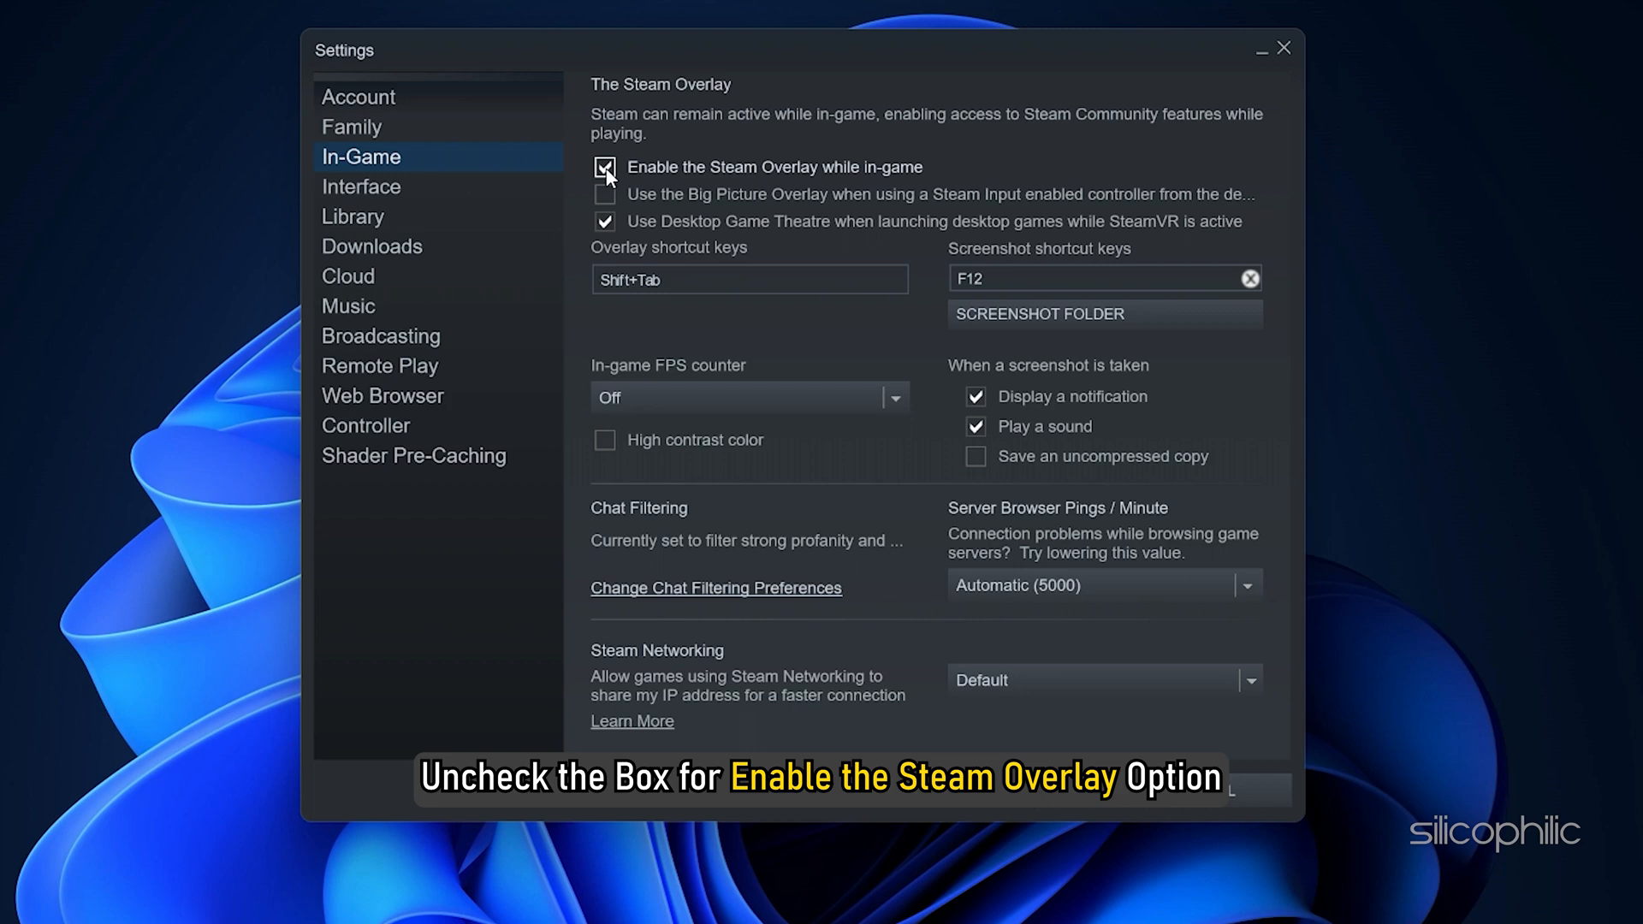
left_click(604, 168)
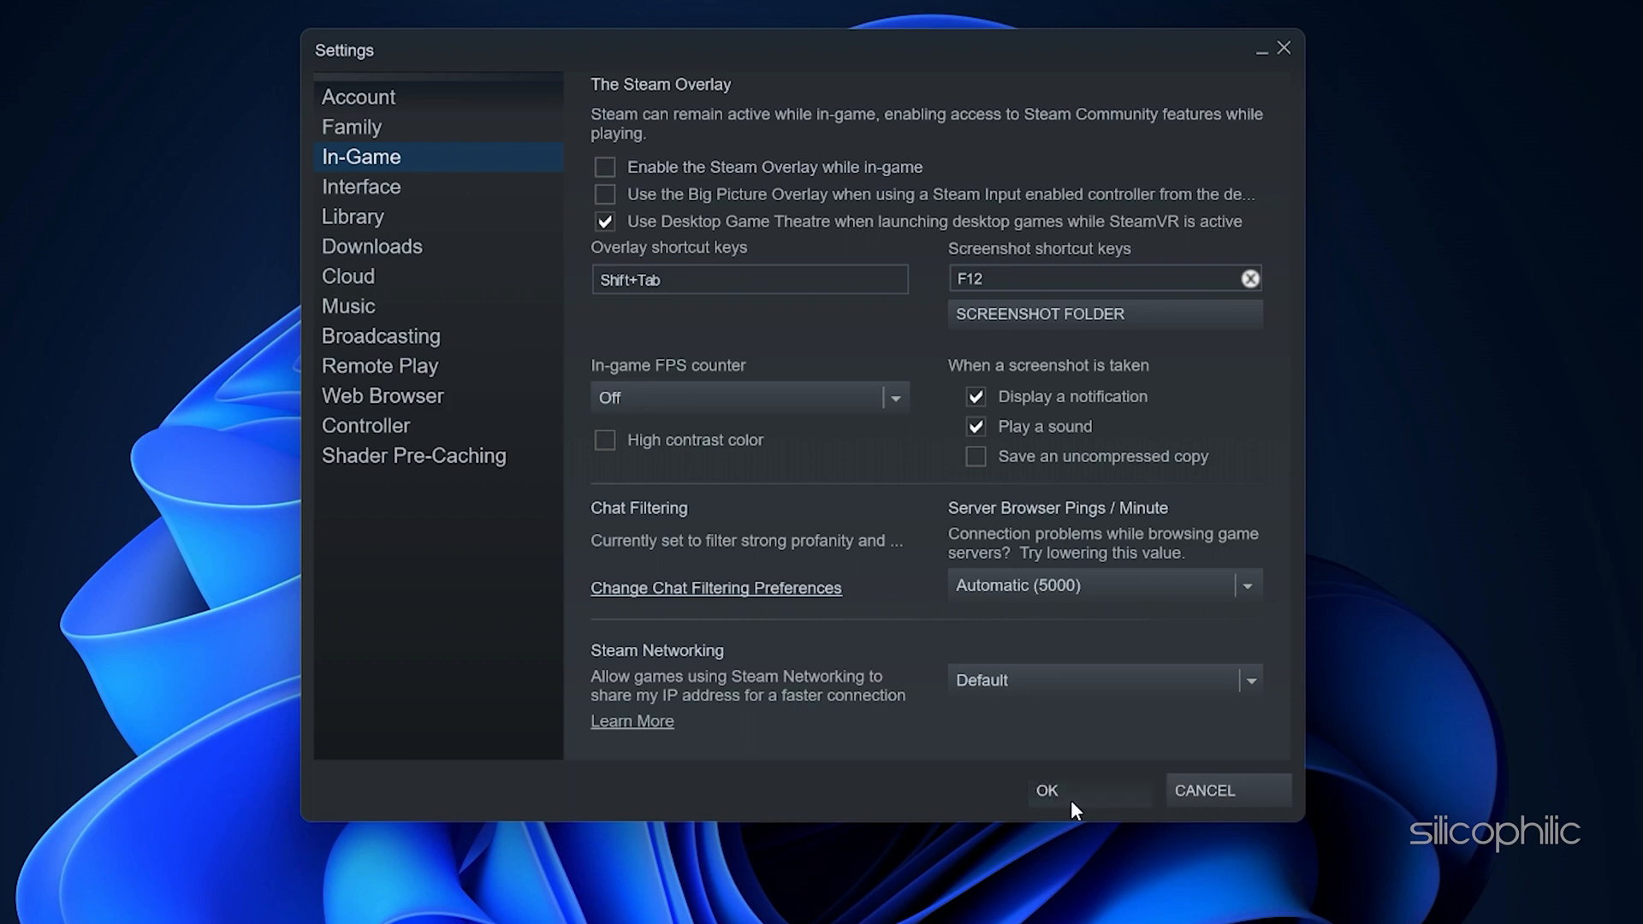
left_click(1044, 791)
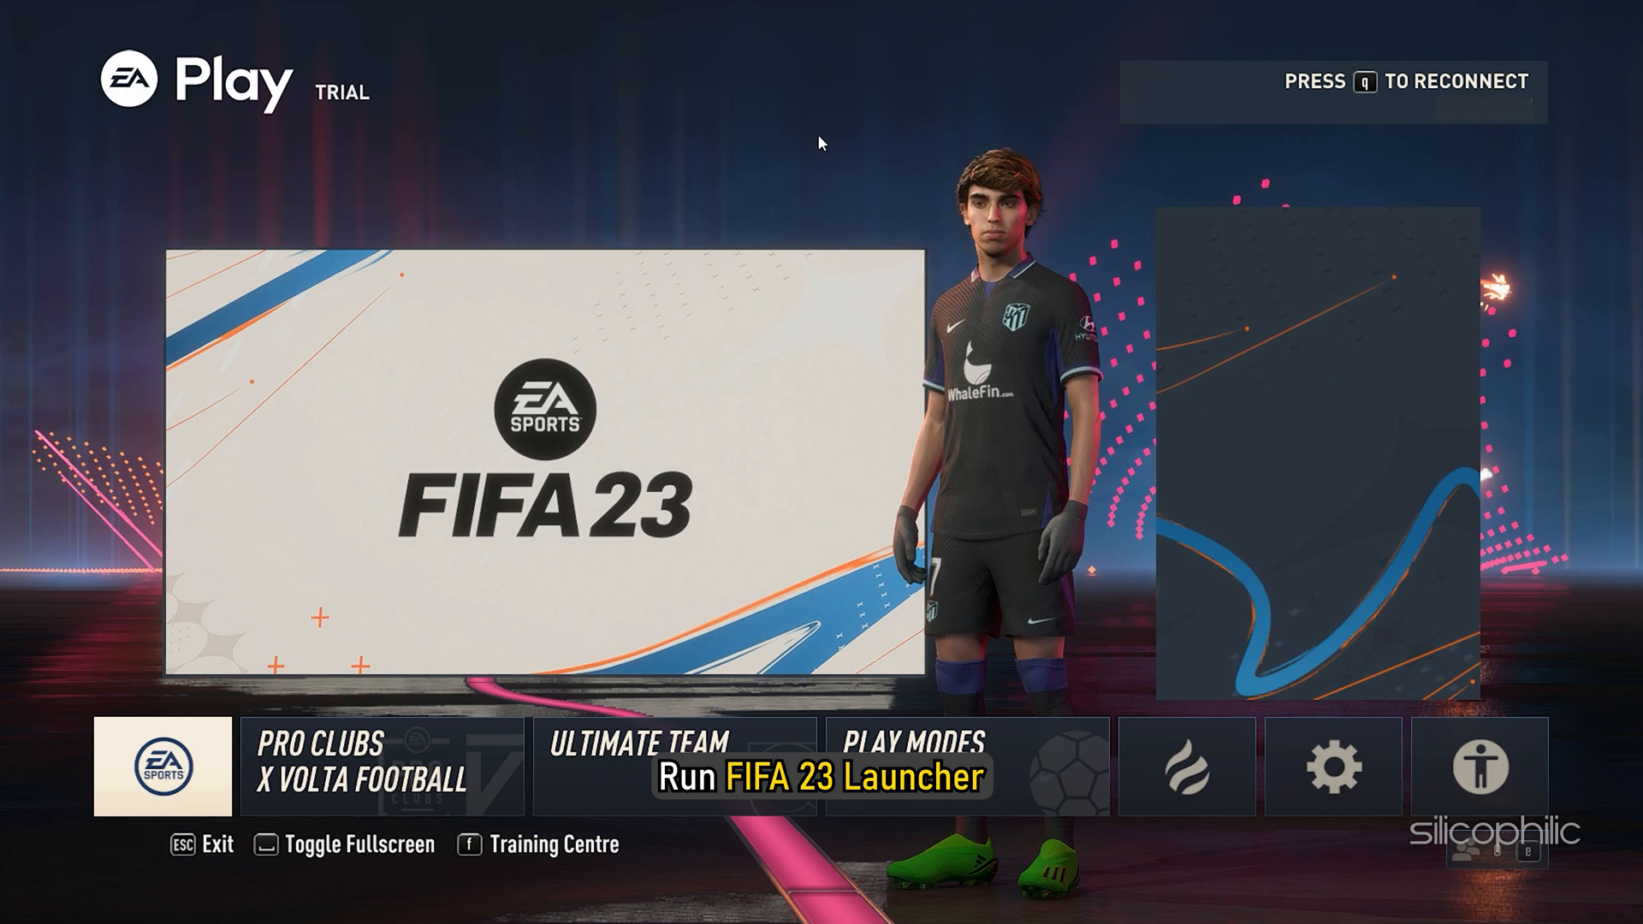
In FIFA 23's Display Configuration, change Rendering Quality from Medium to Low.
left_click(1333, 767)
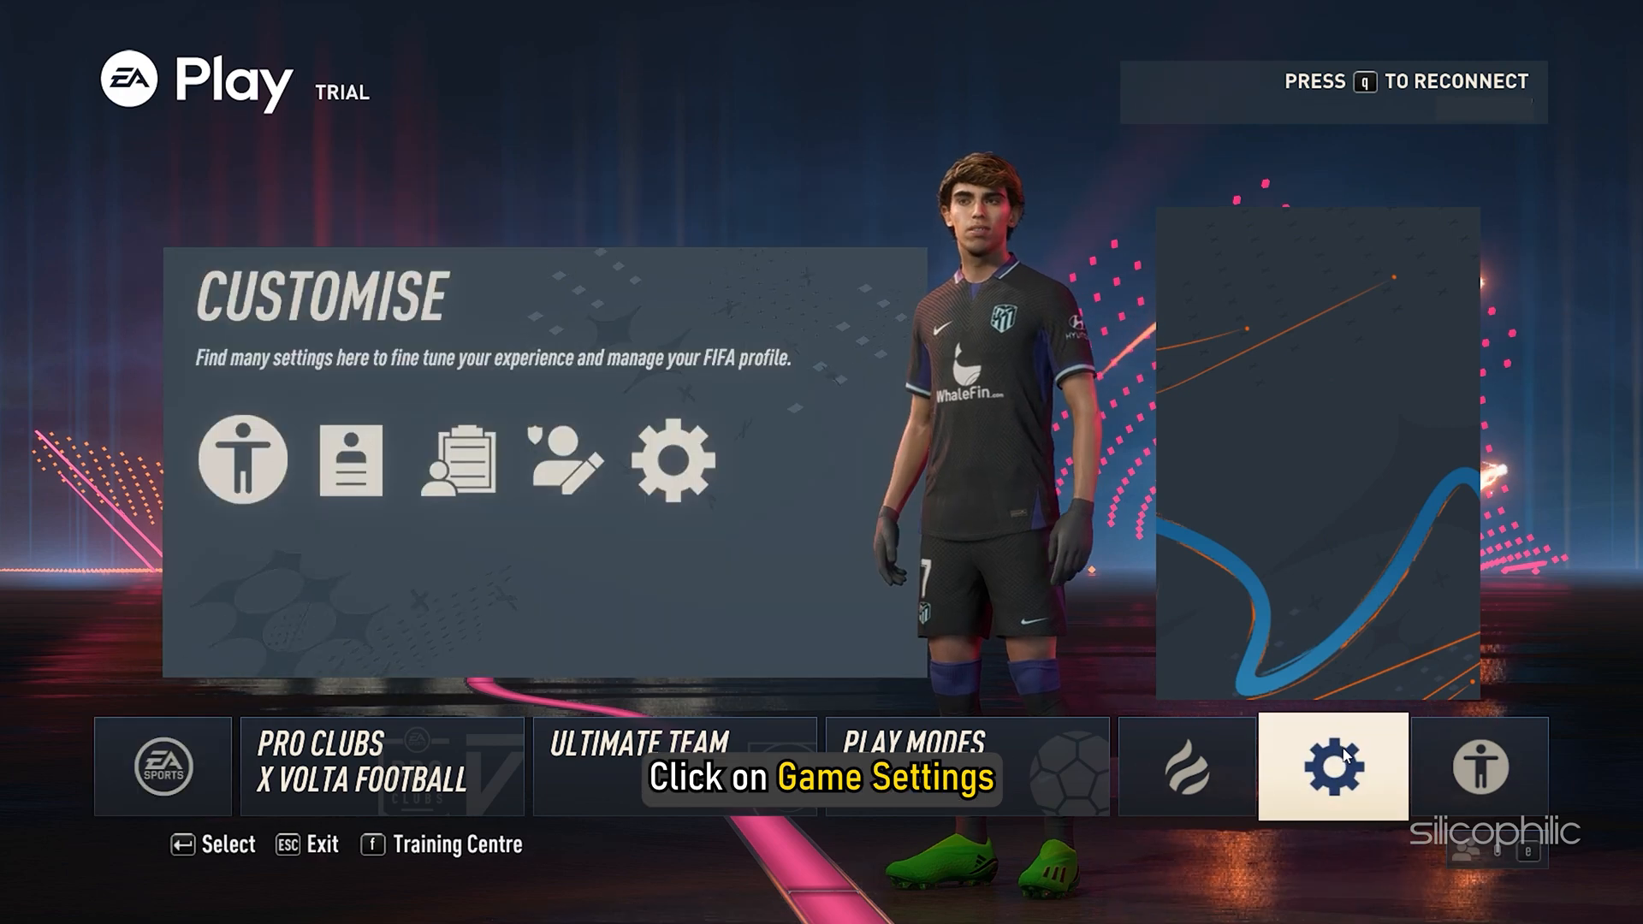
left_click(1333, 766)
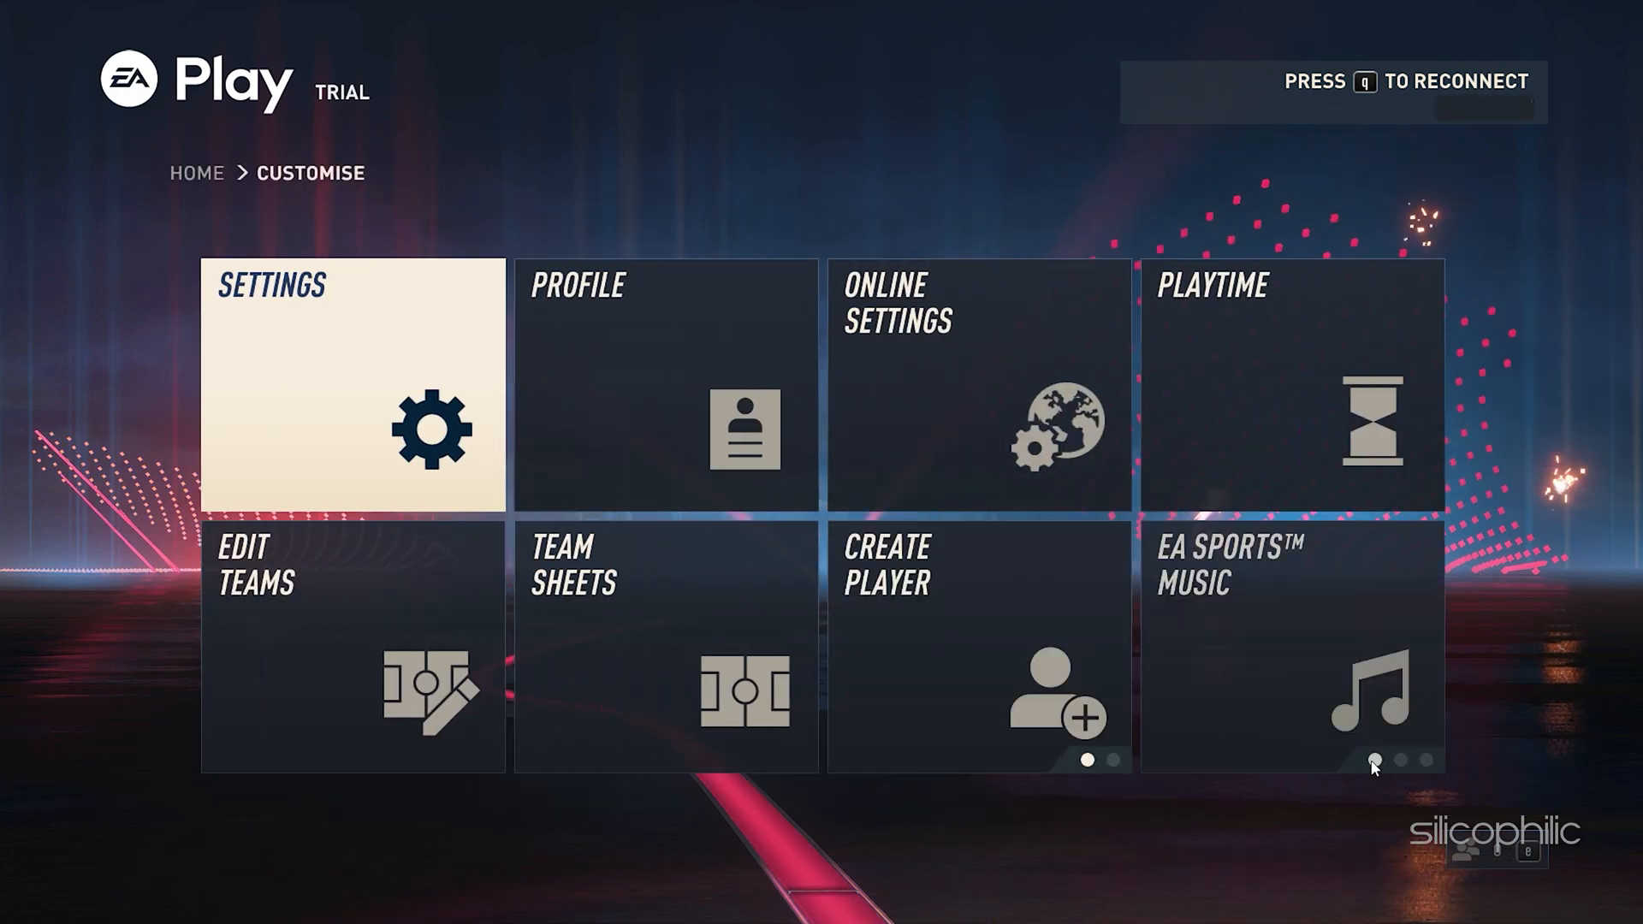
left_click(353, 385)
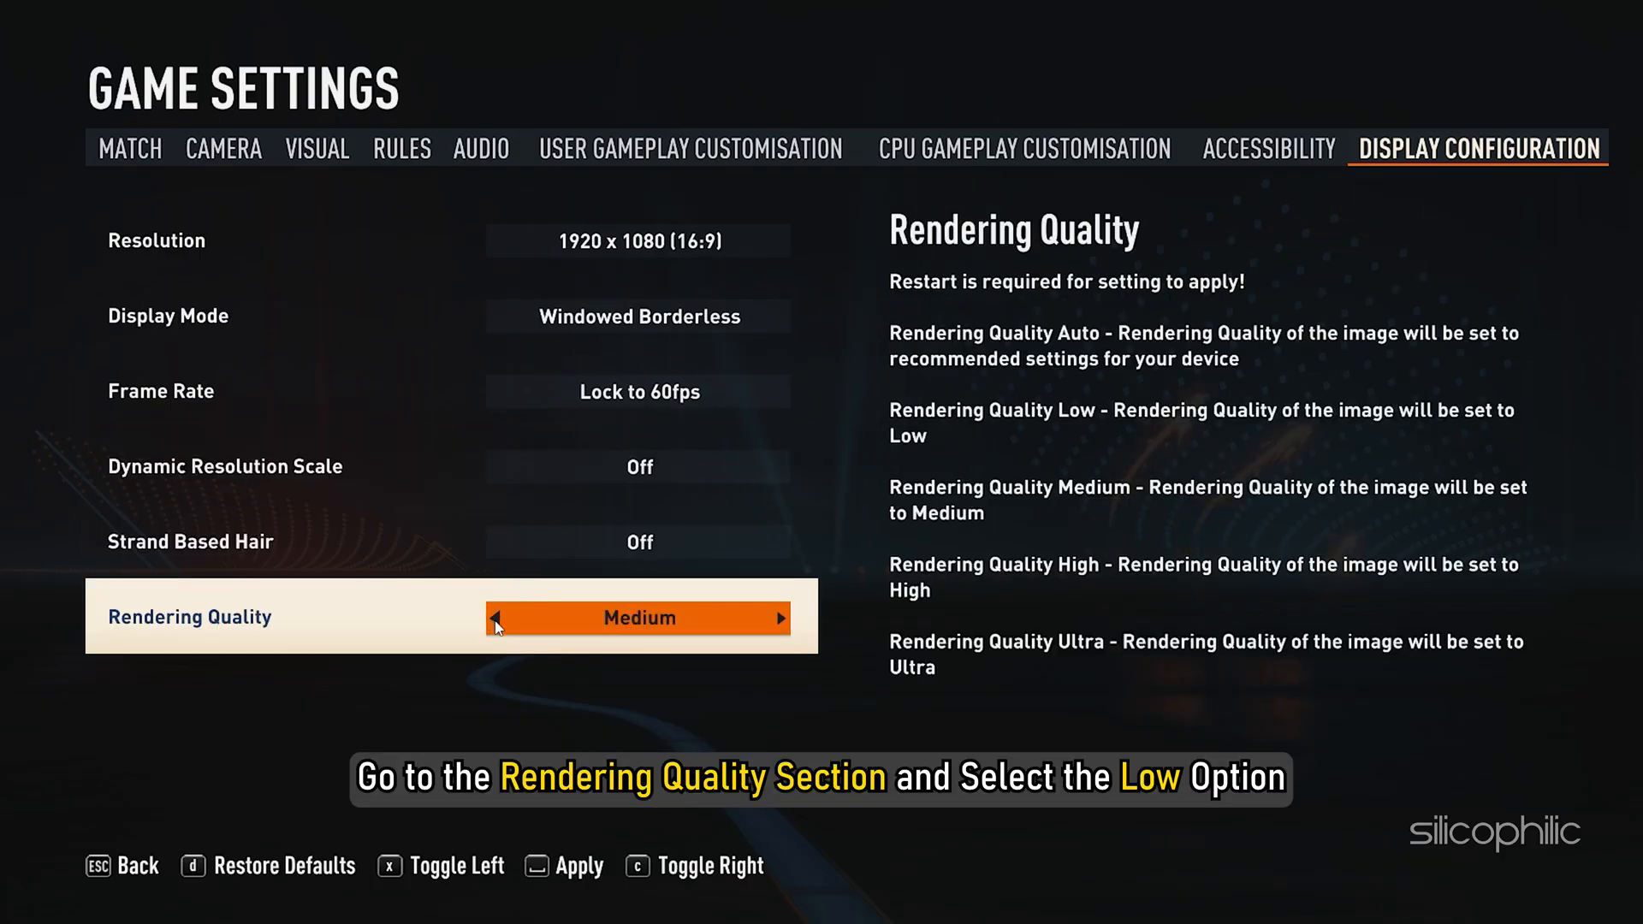
left_click(501, 618)
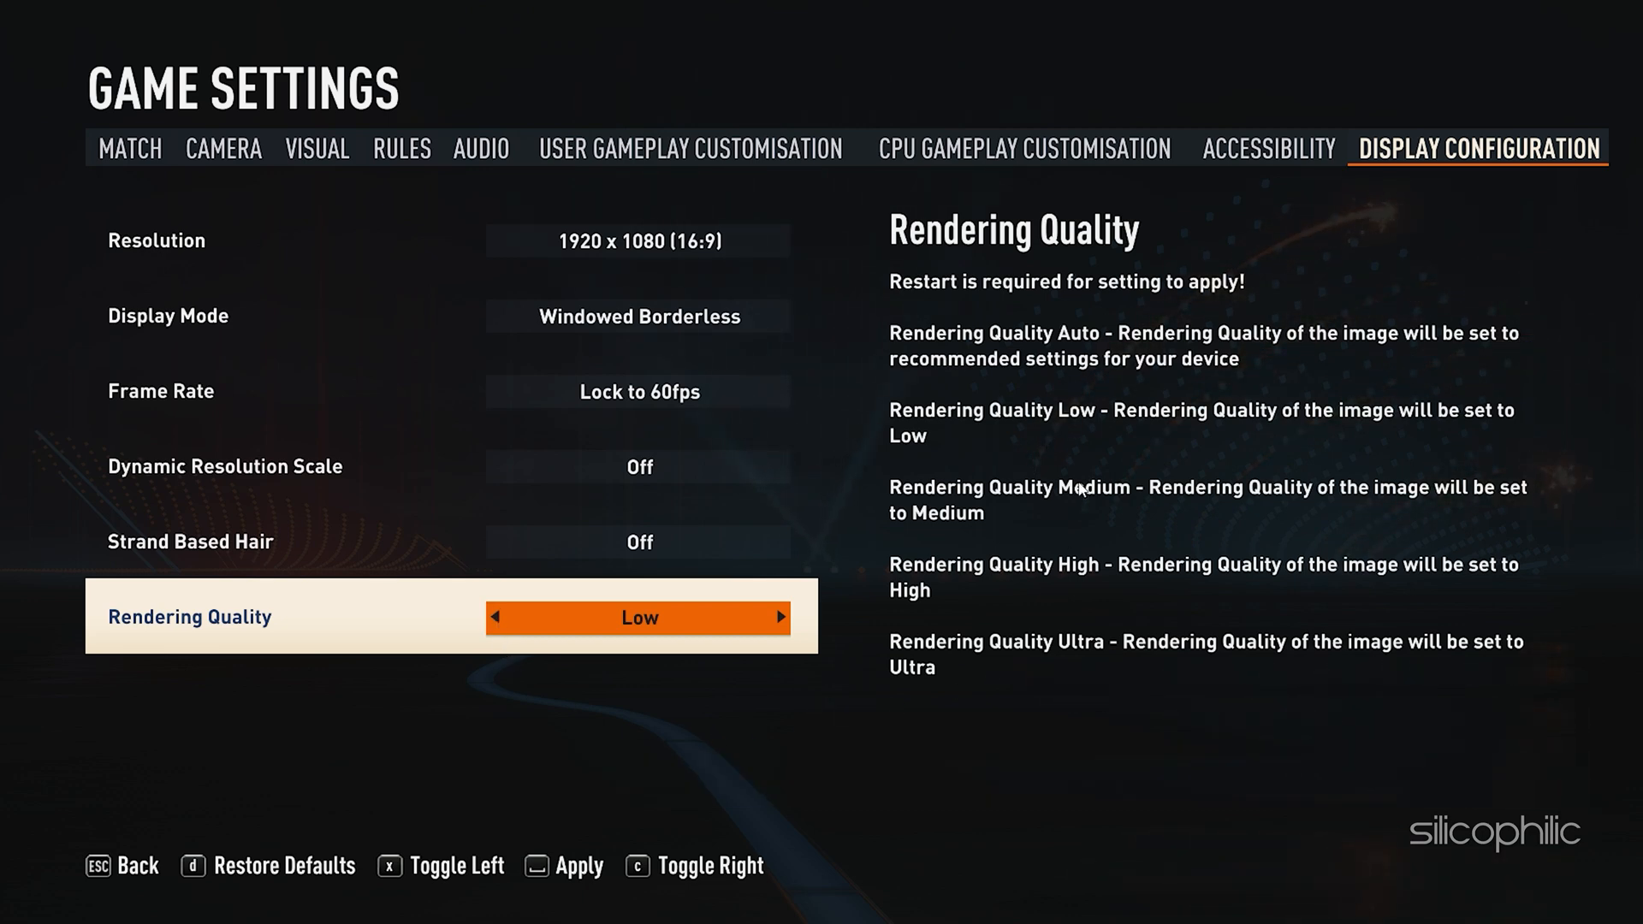
mouse_move(1027, 446)
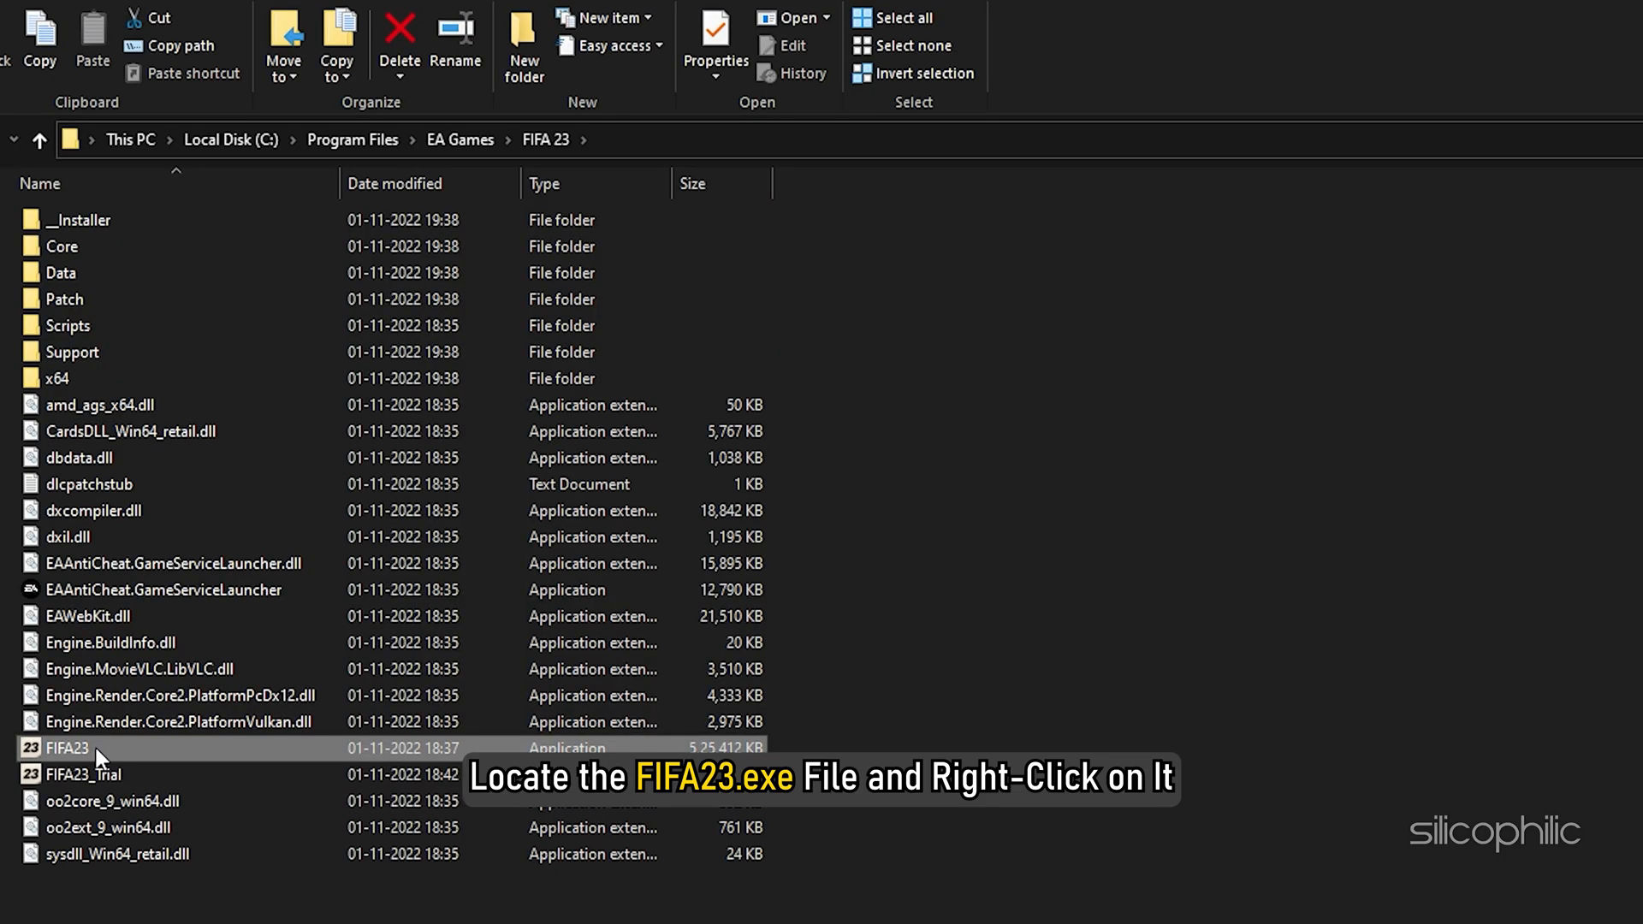
In FIFA23.exe's Compatibility properties, tick Disable fullscreen optimizations and apply it.
right_click(66, 748)
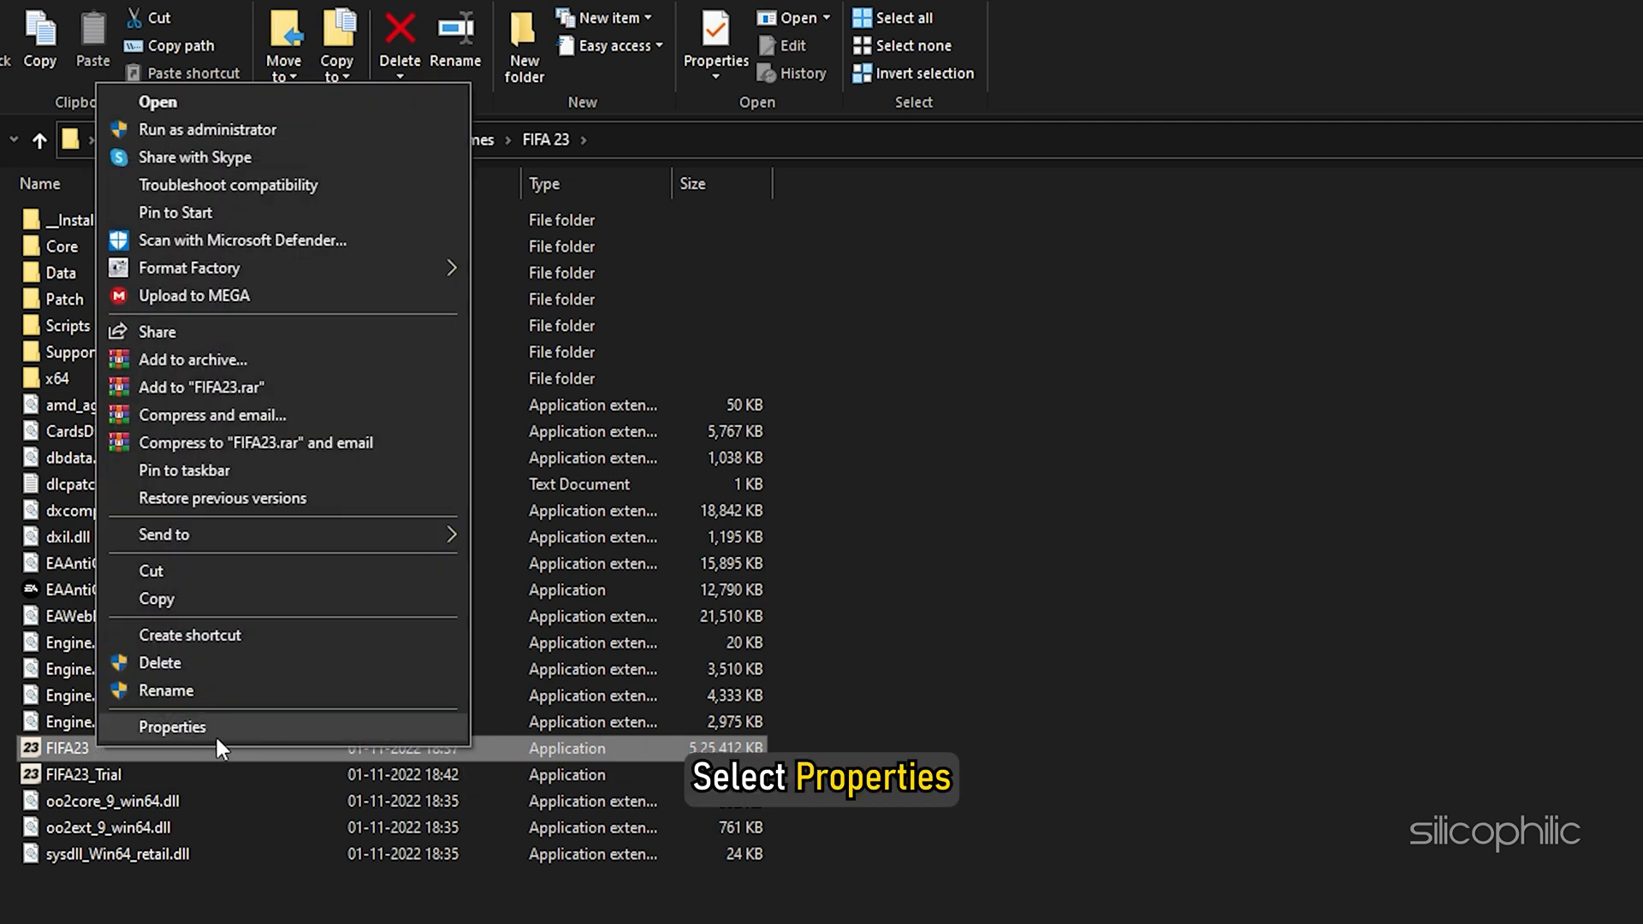
left_click(171, 725)
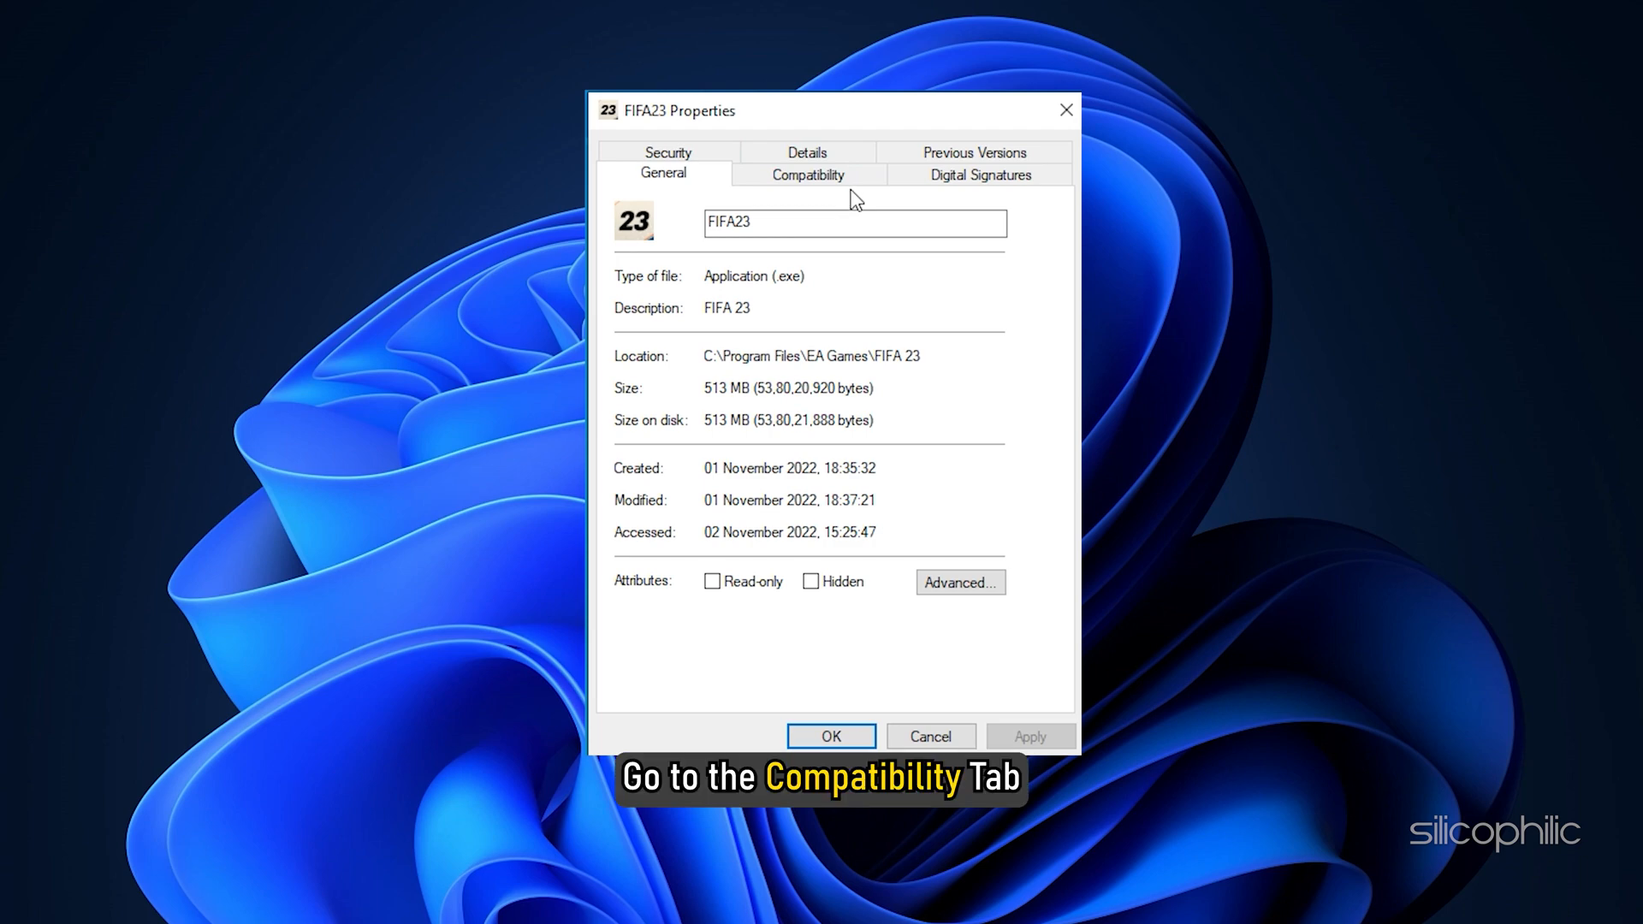
left_click(806, 175)
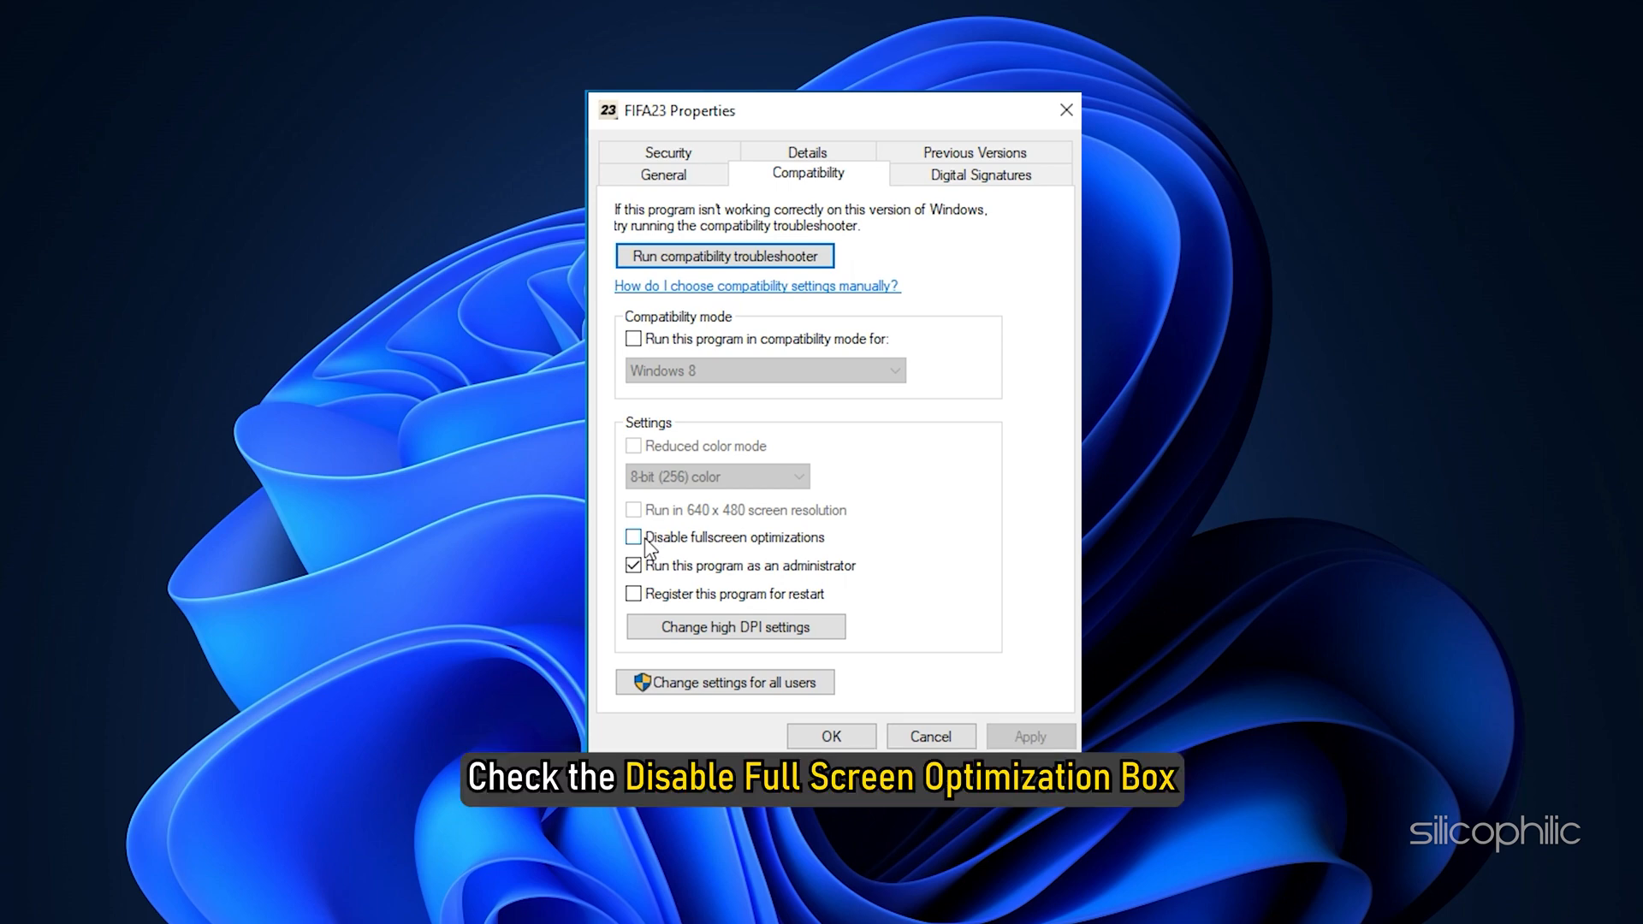
left_click(633, 536)
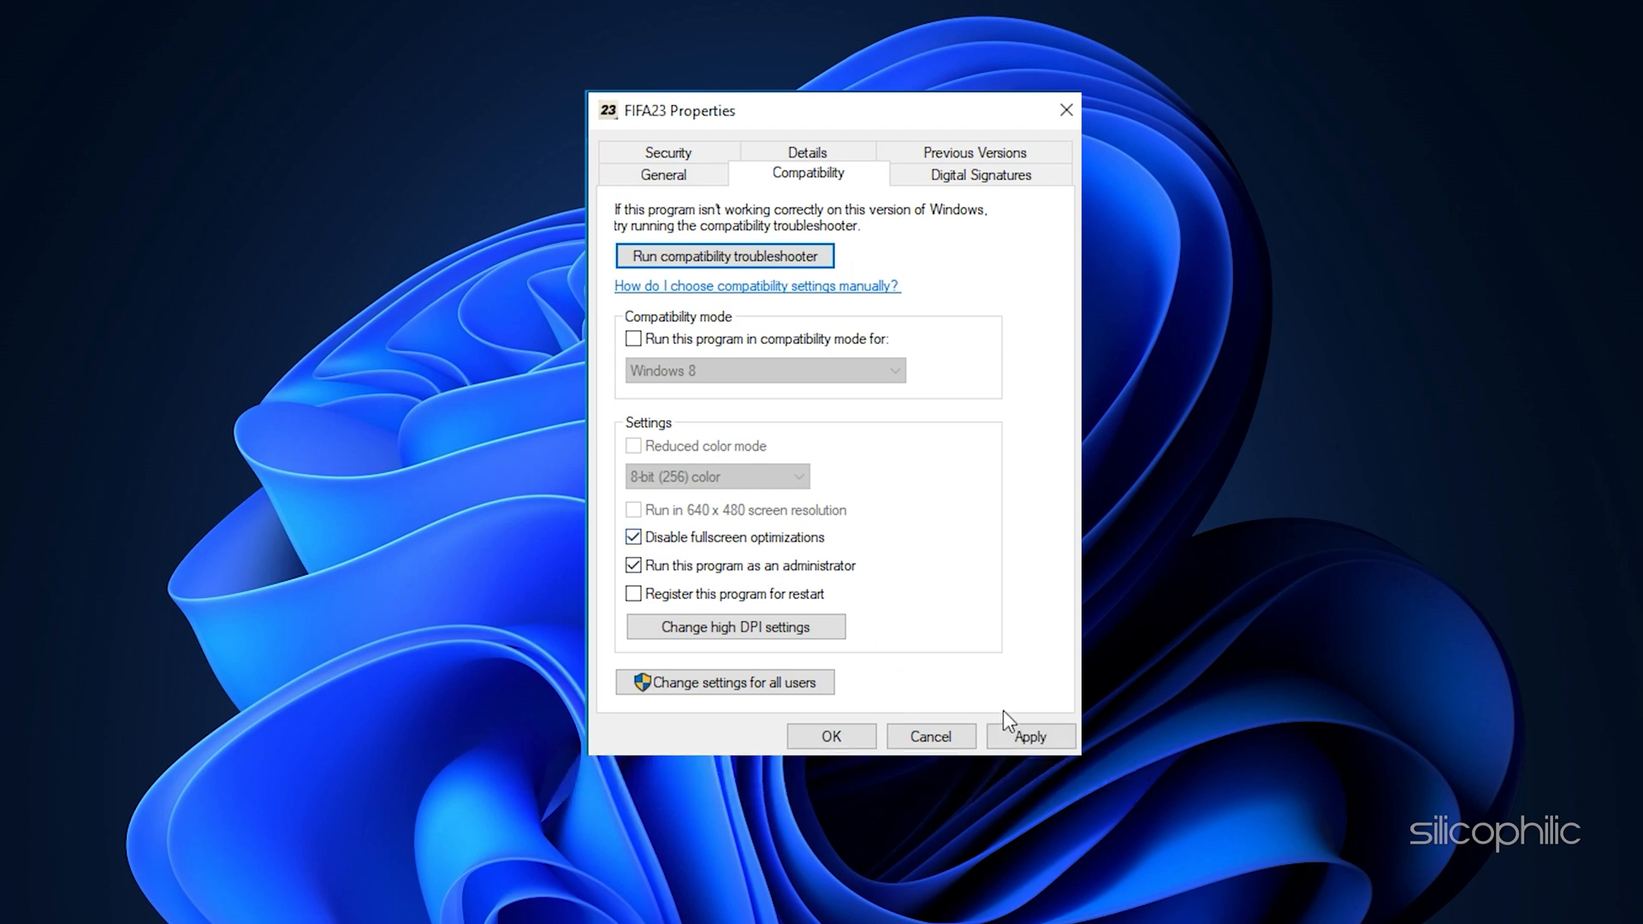
left_click(1028, 736)
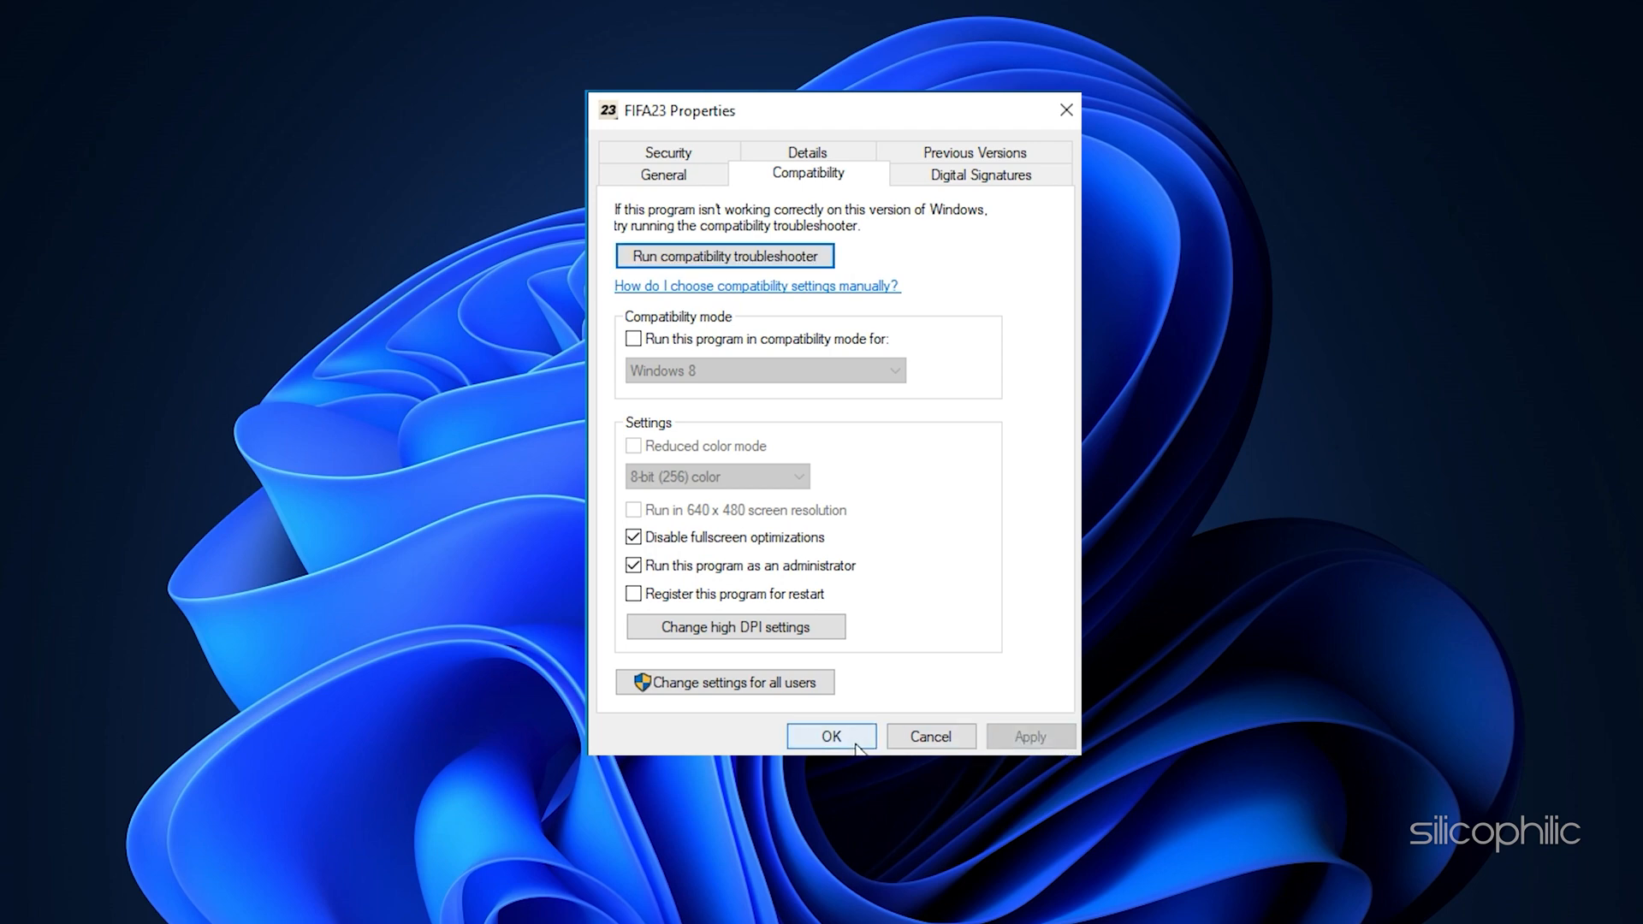
left_click(828, 736)
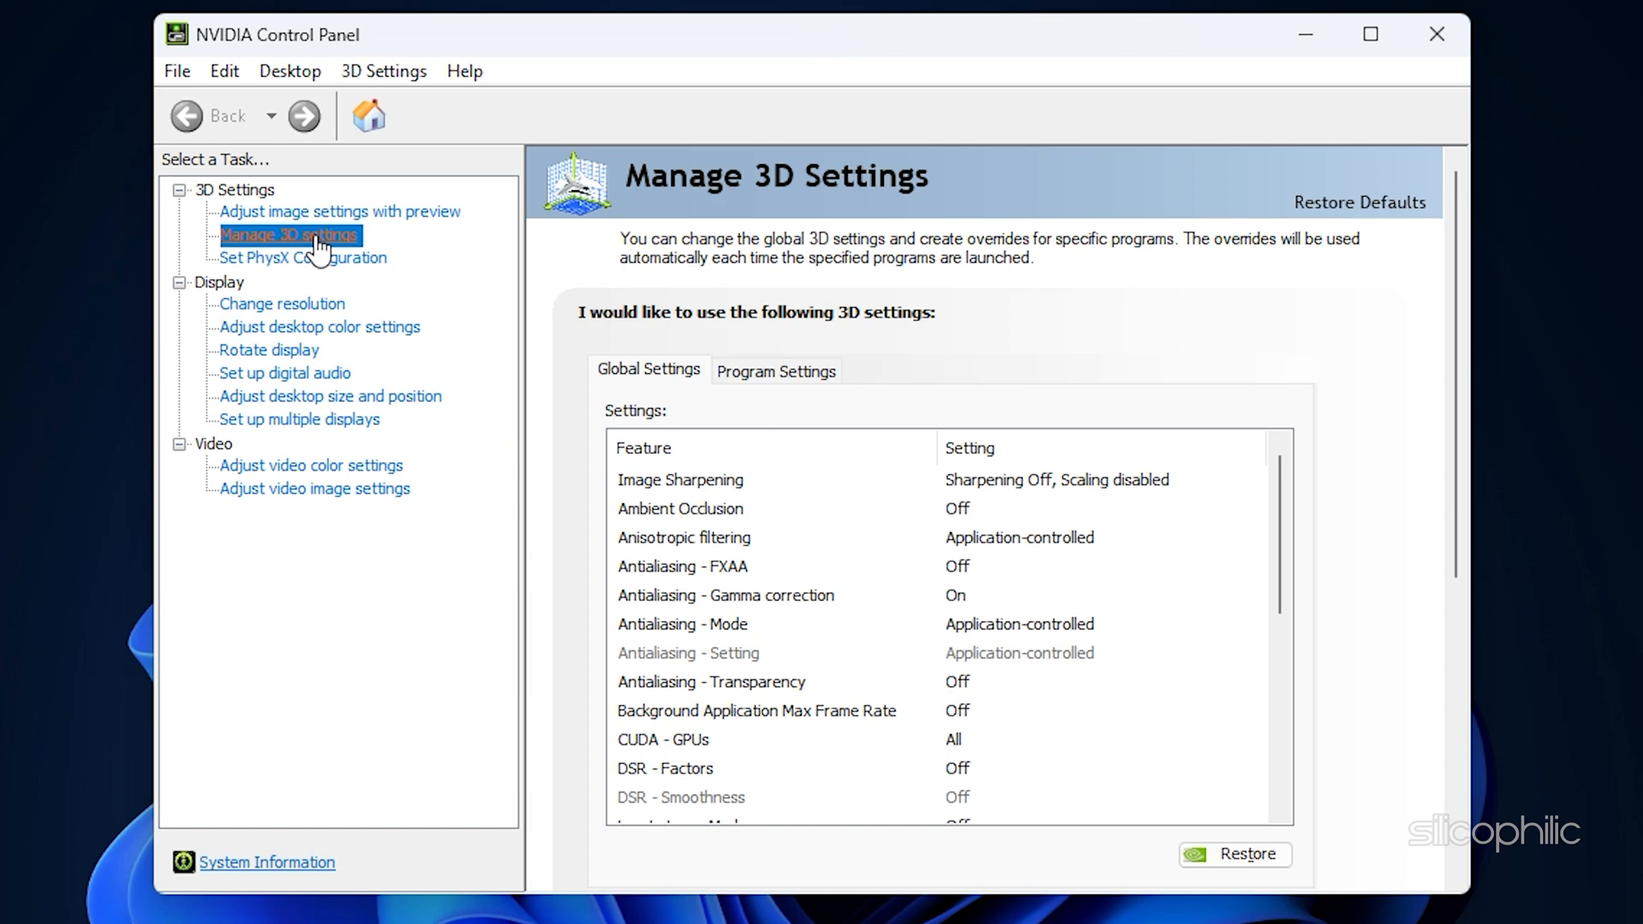
In Manage 3D Settings, switch to Program Settings and start adding a program.
left_click(775, 369)
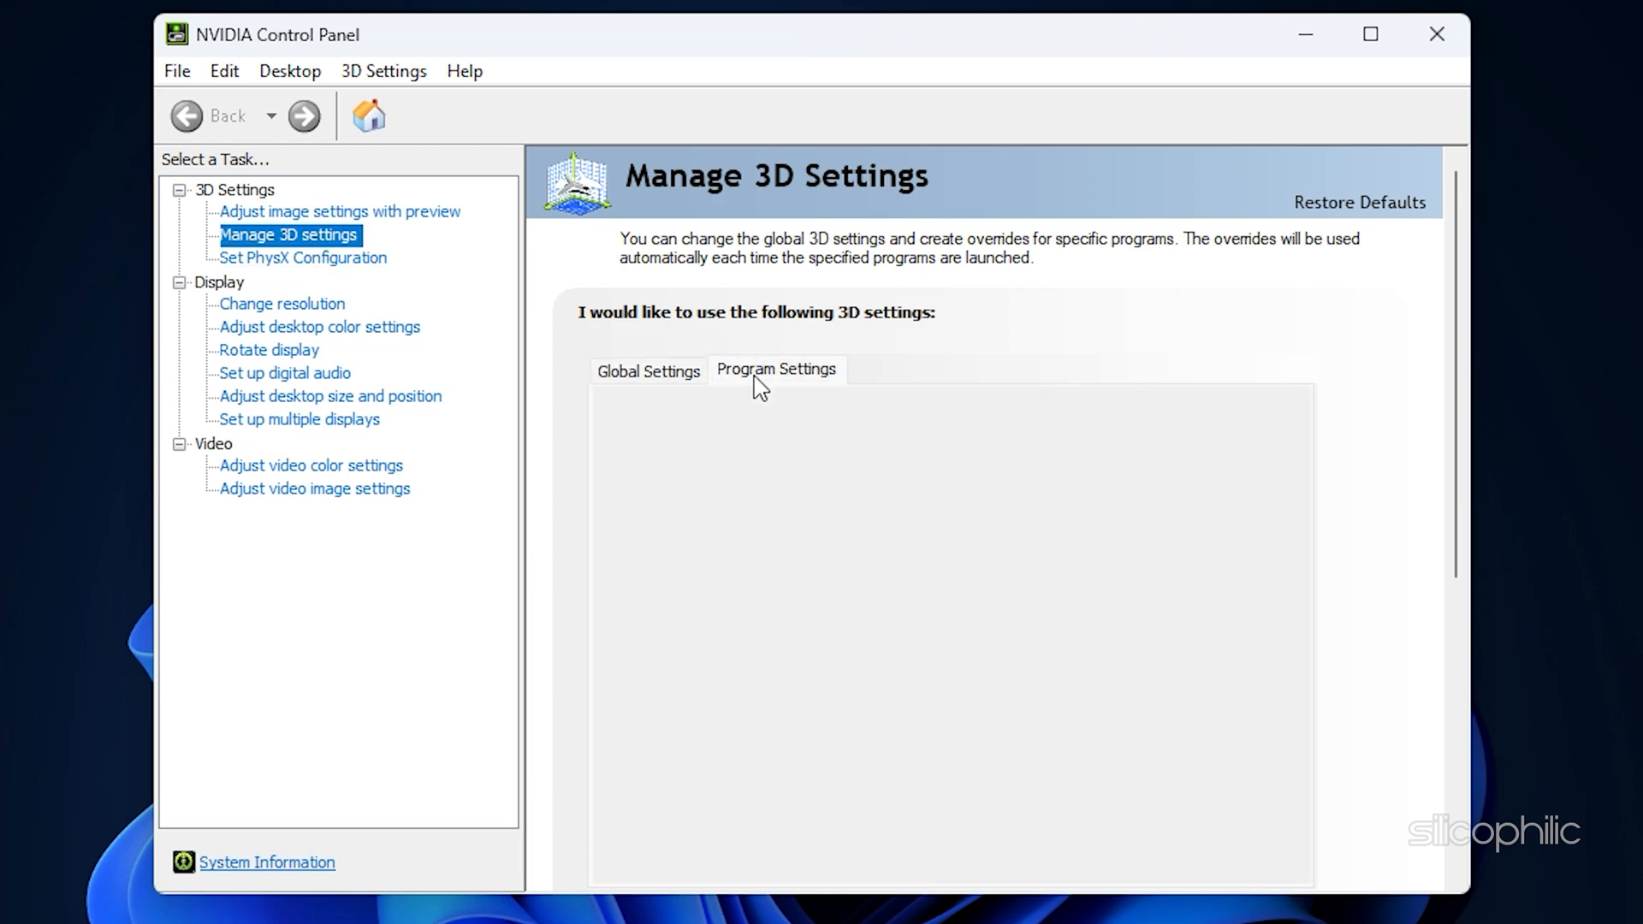
left_click(777, 369)
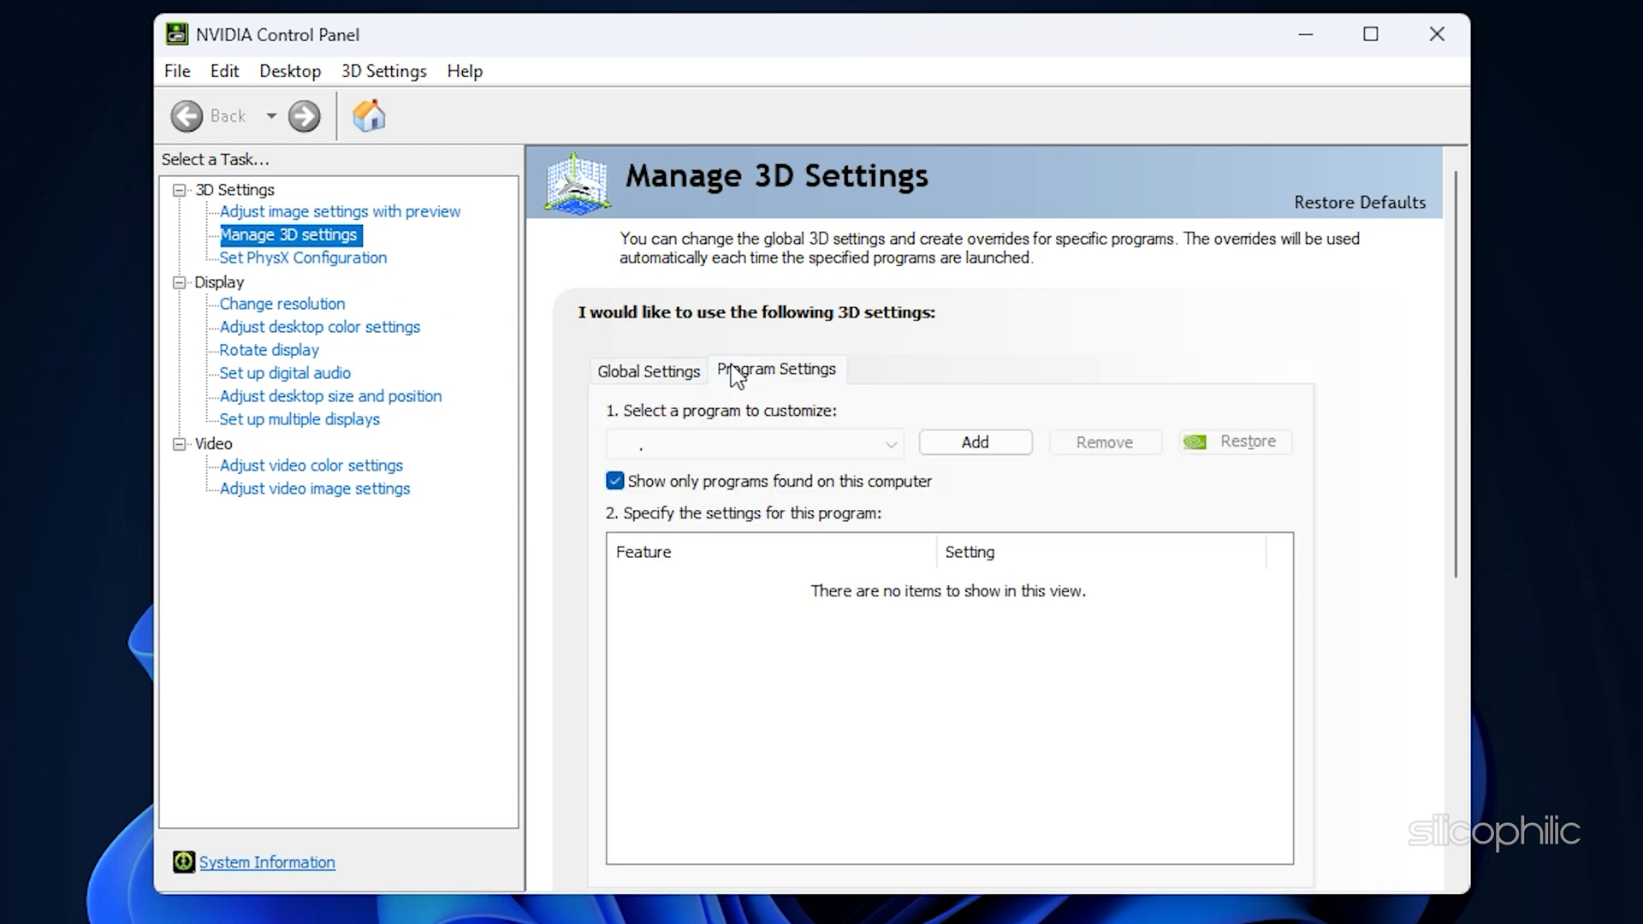
left_click(887, 441)
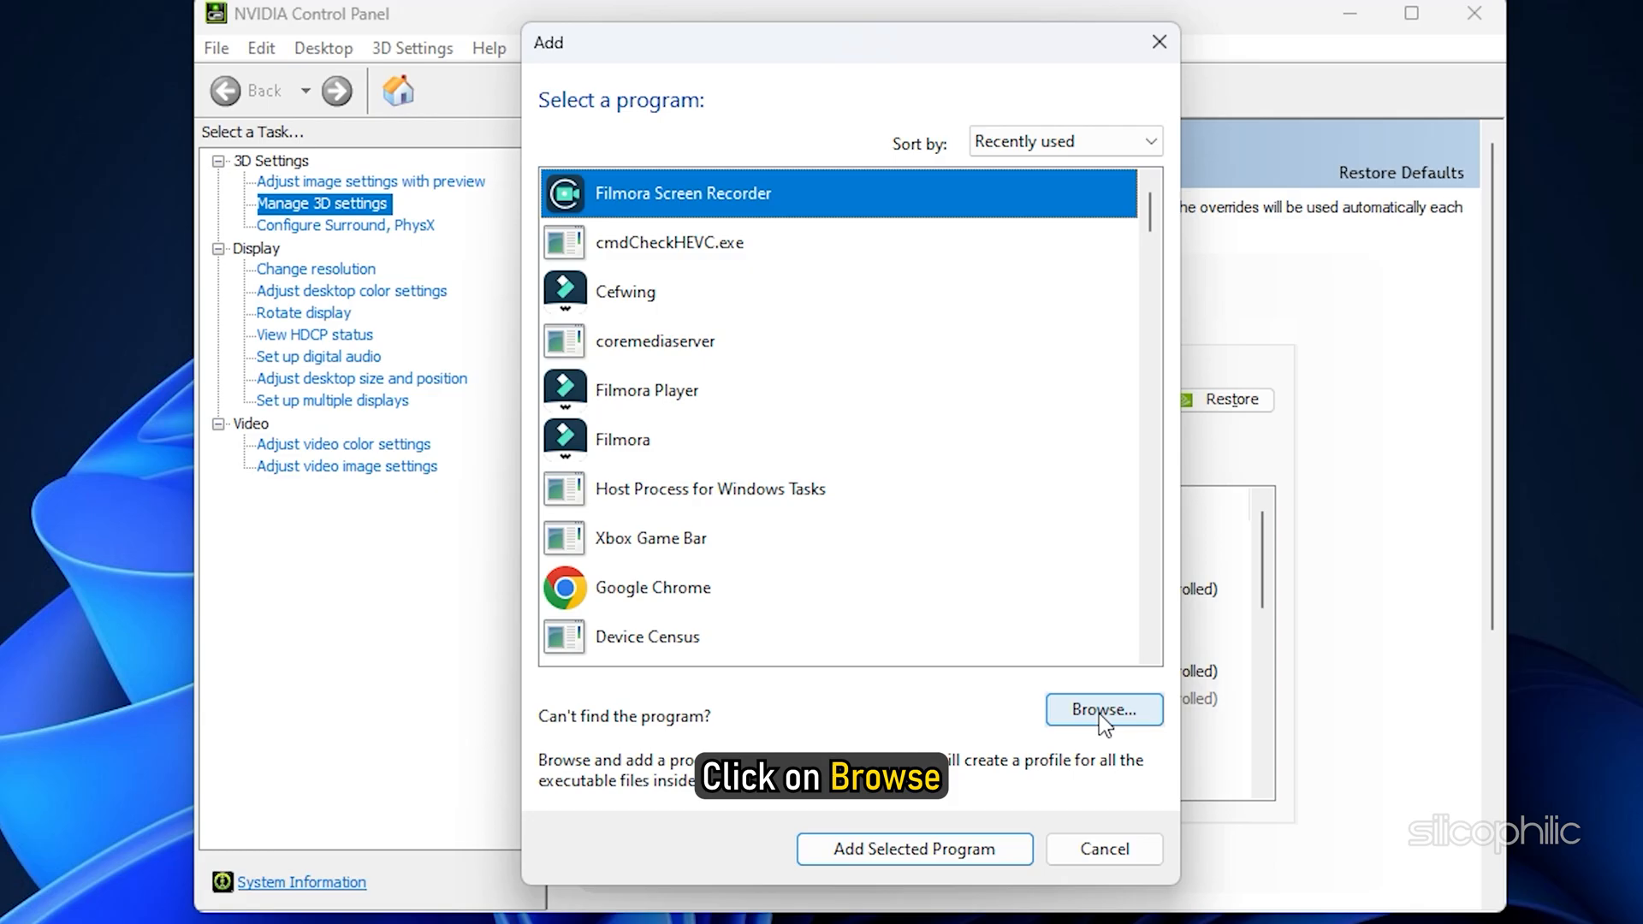
Browse to the FIFA 22 folder and add FIFA22.exe as a customizable program.
left_click(1103, 708)
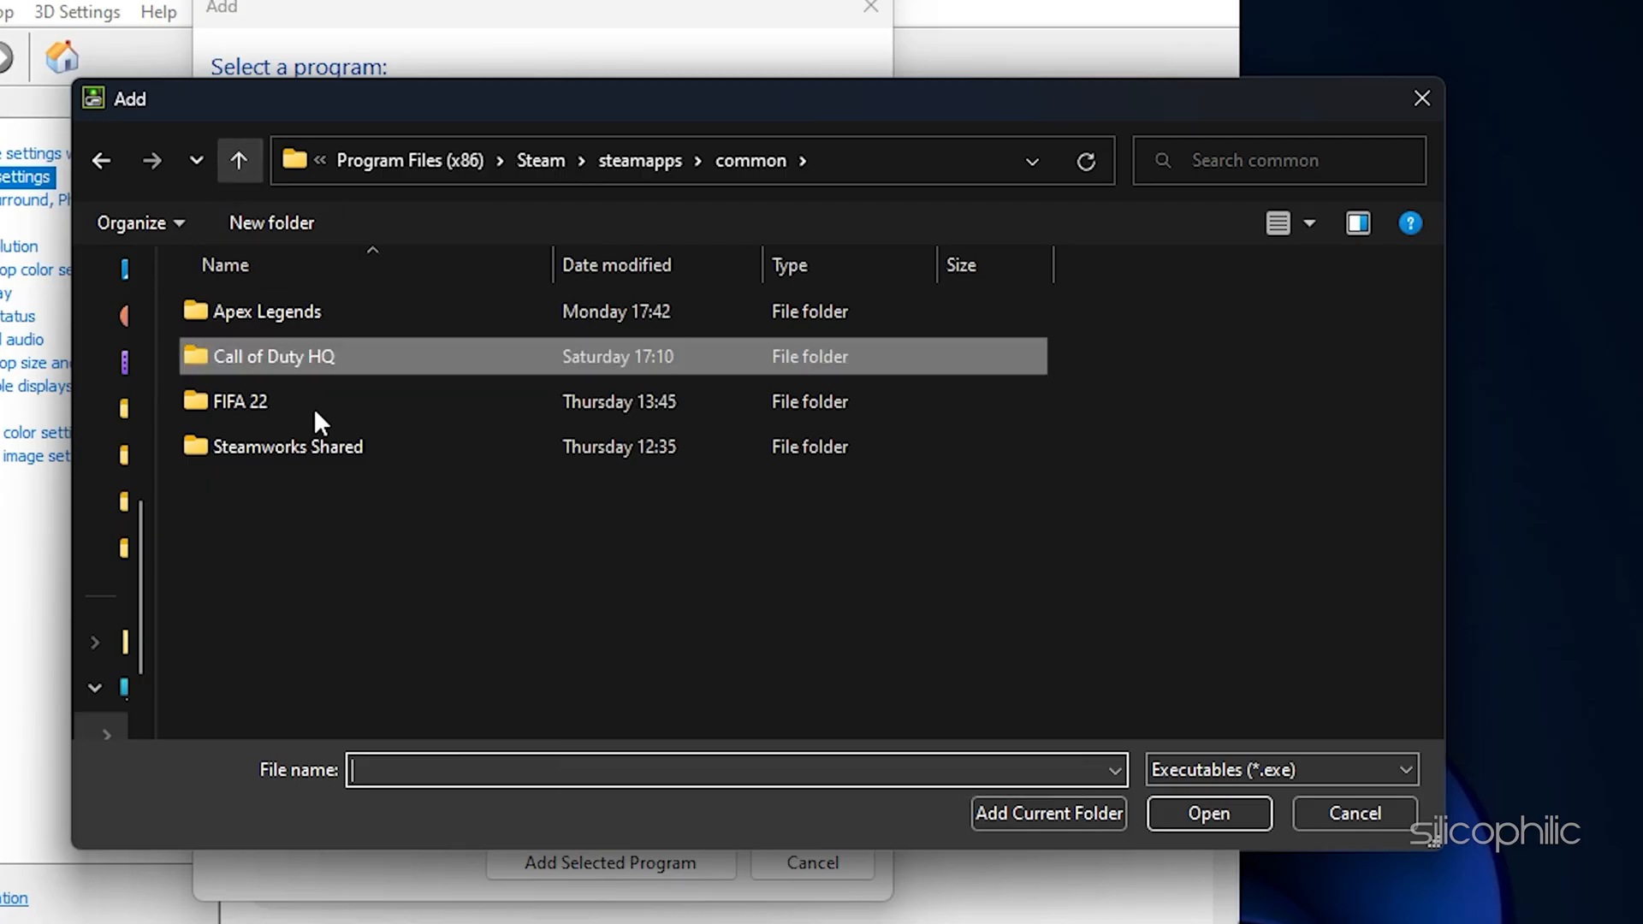
double_click(237, 401)
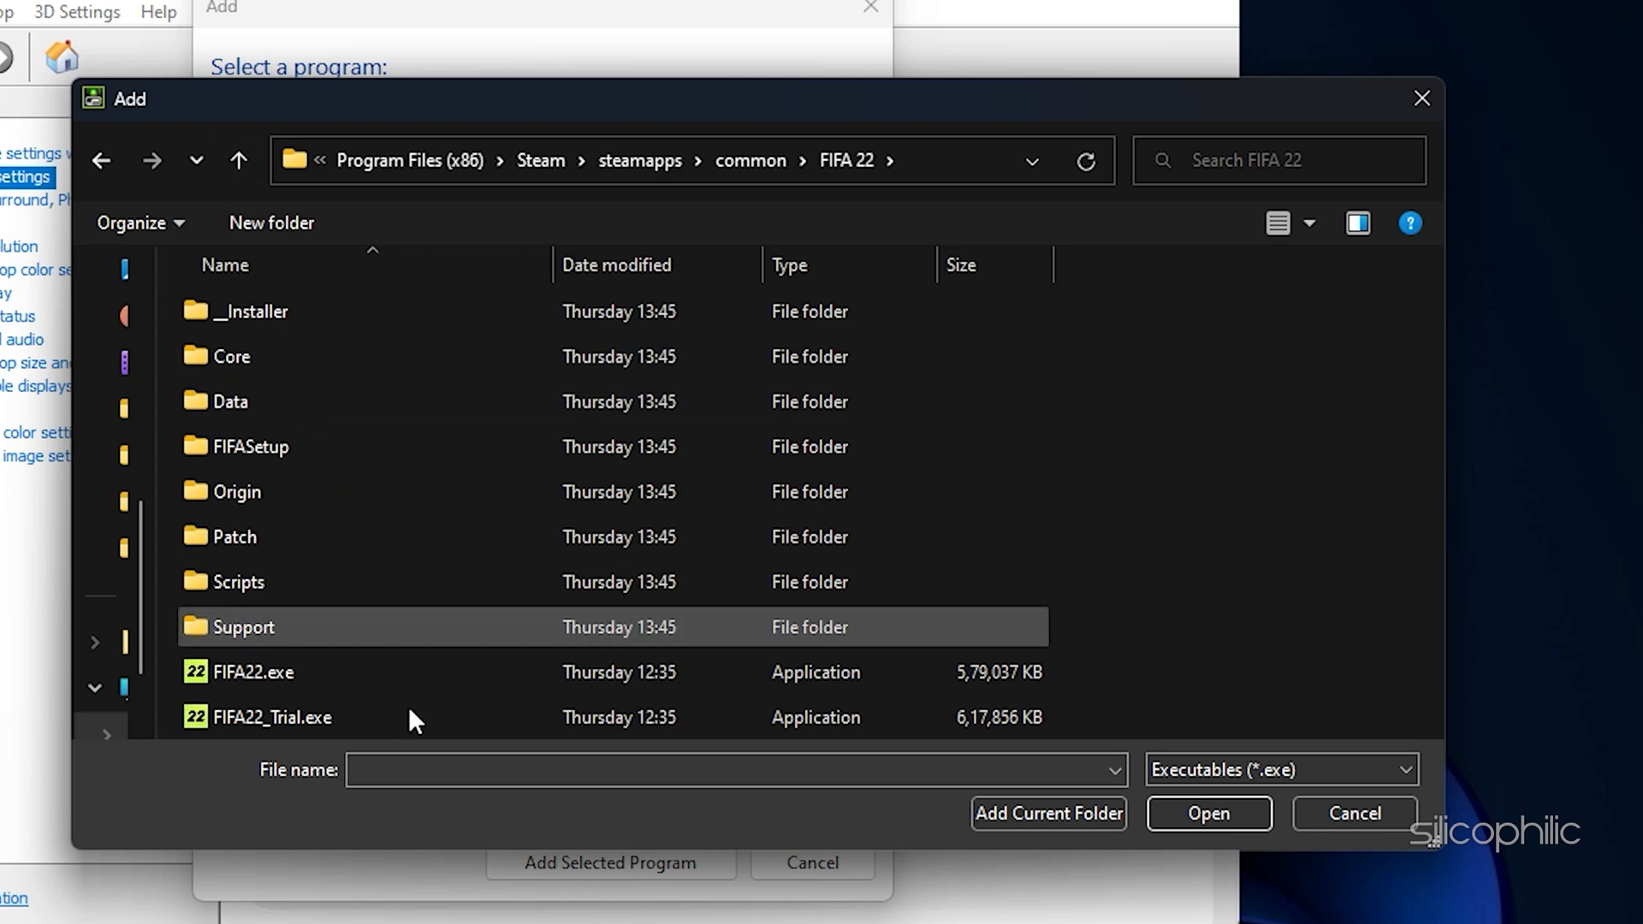
left_click(251, 671)
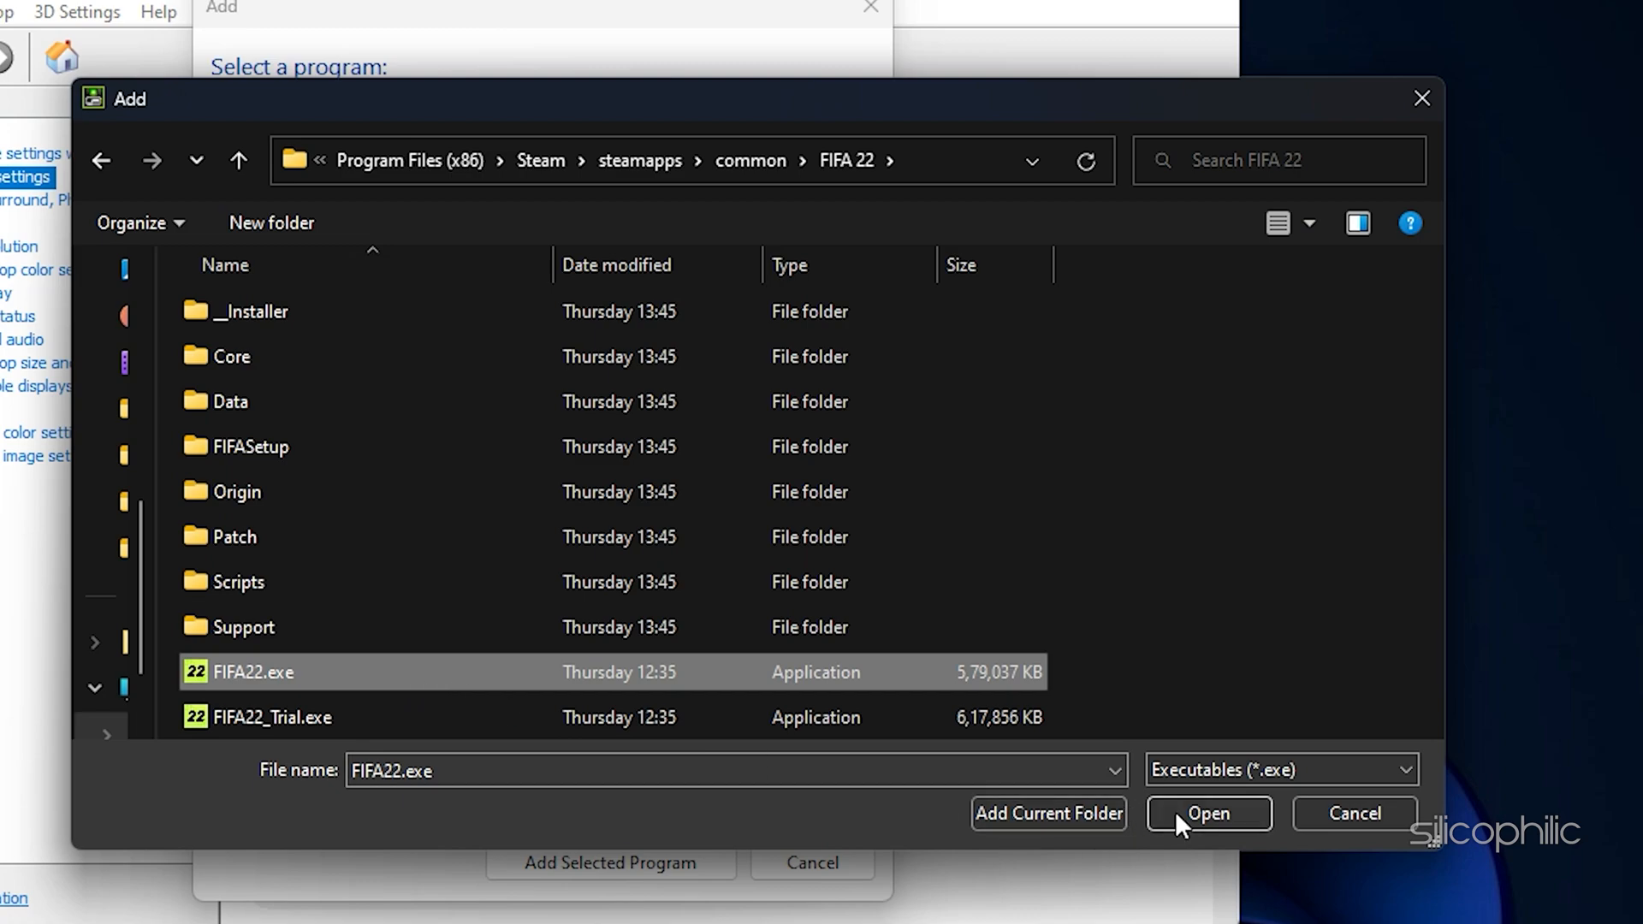
left_click(1207, 813)
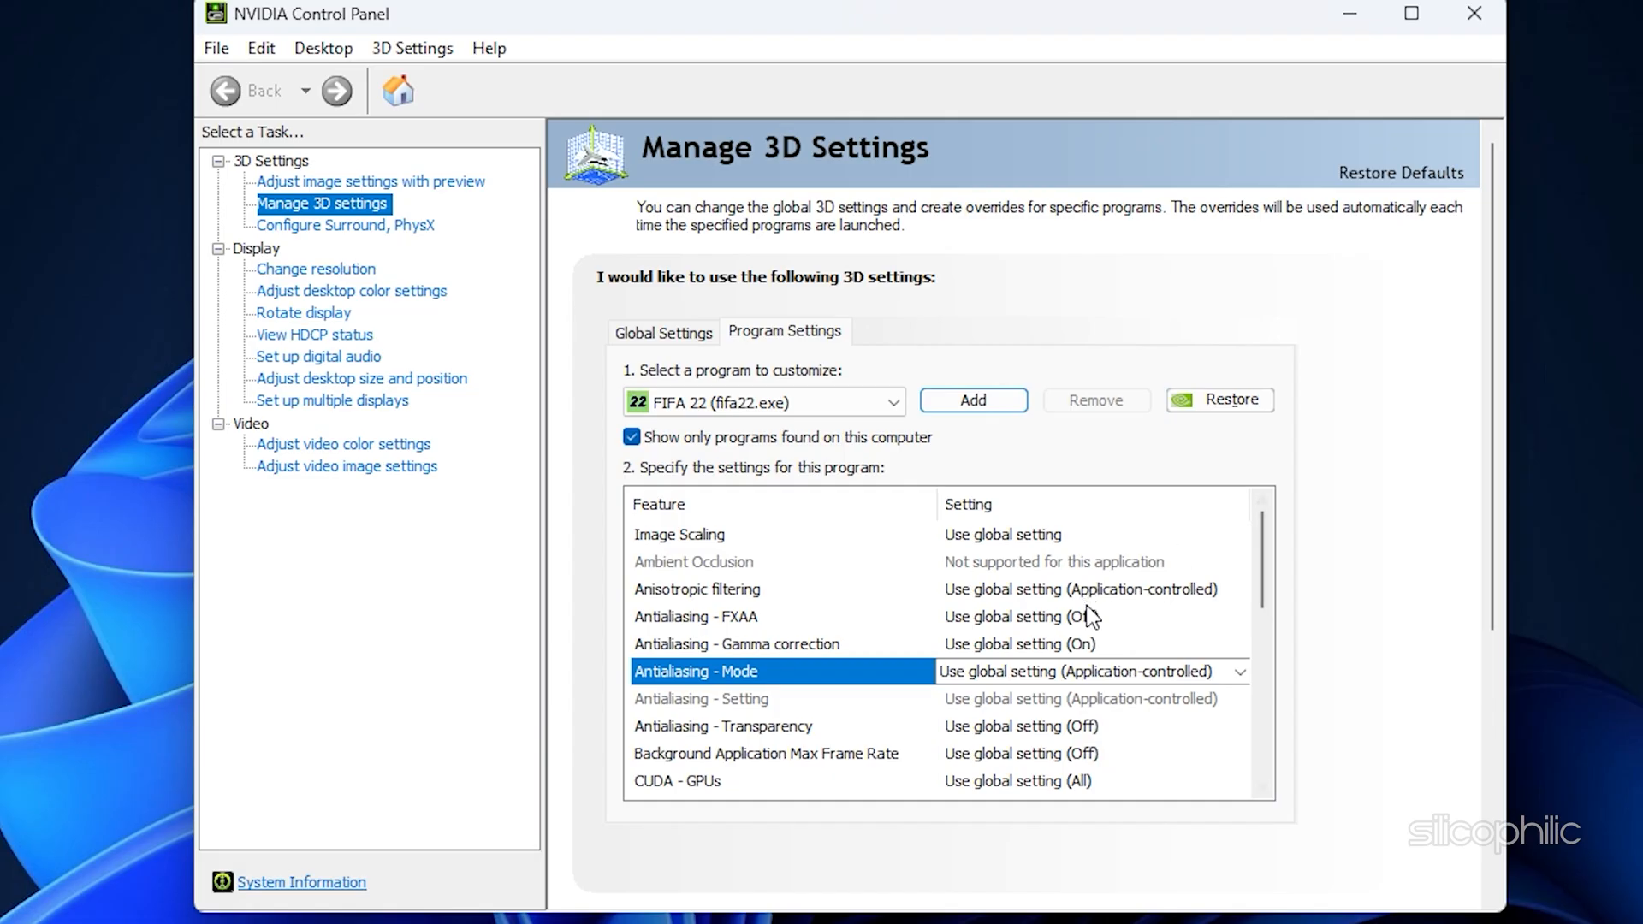
Set FIFA 22's OpenGL rendering GPU to the RTX 3070 and power management to Prefer maximum performance.
scroll("down", 3)
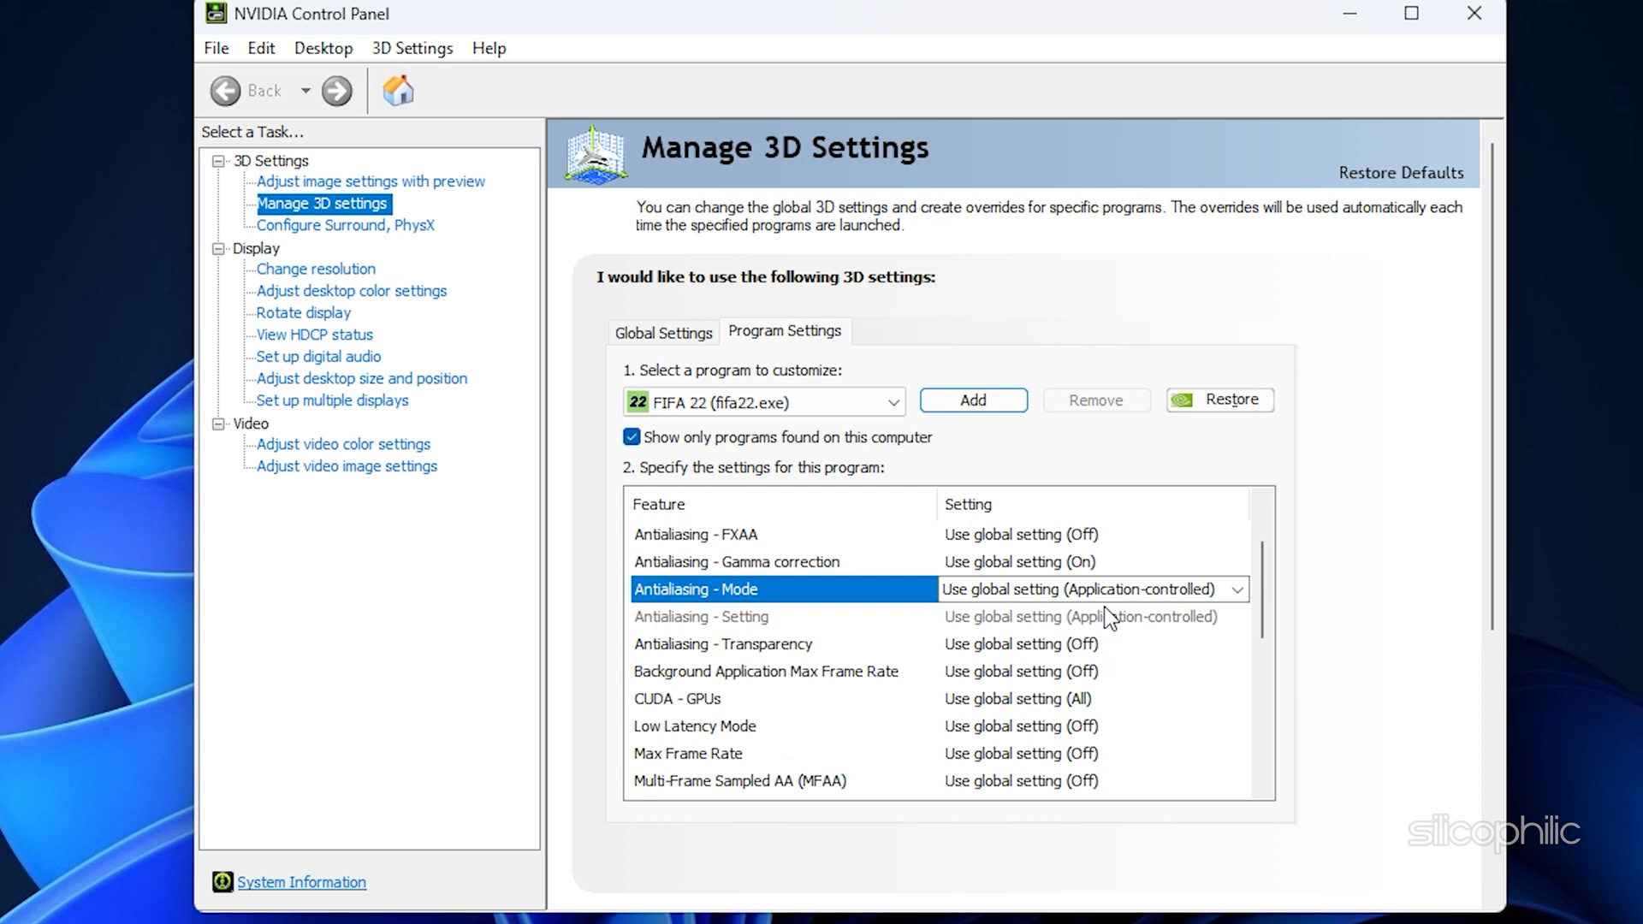
scroll("down", 3)
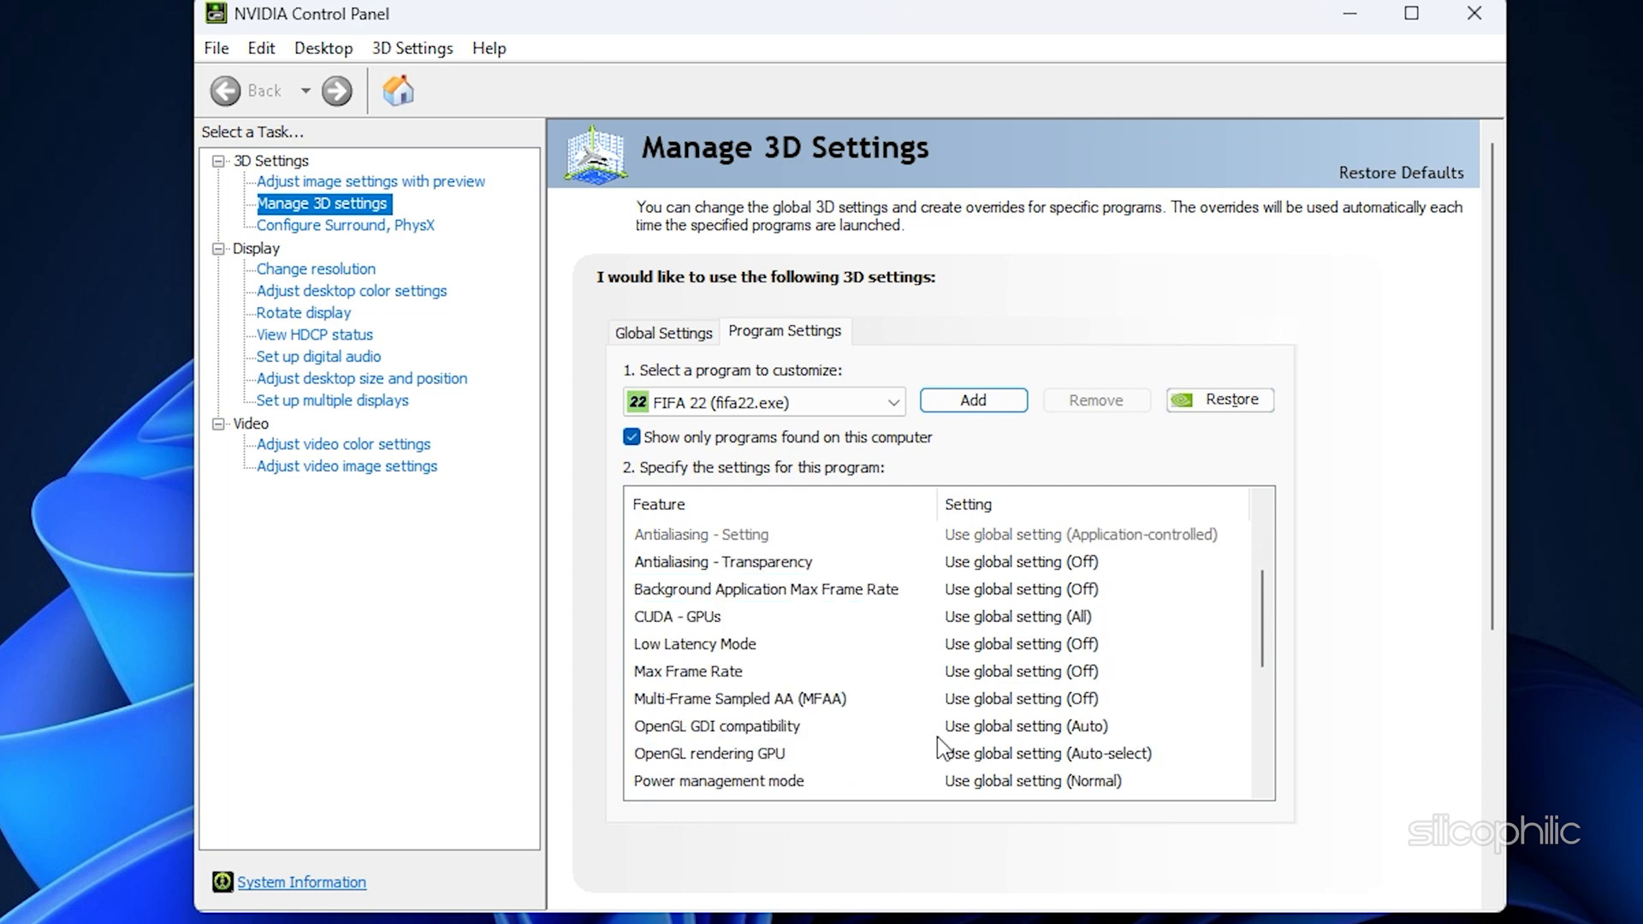
left_click(1090, 671)
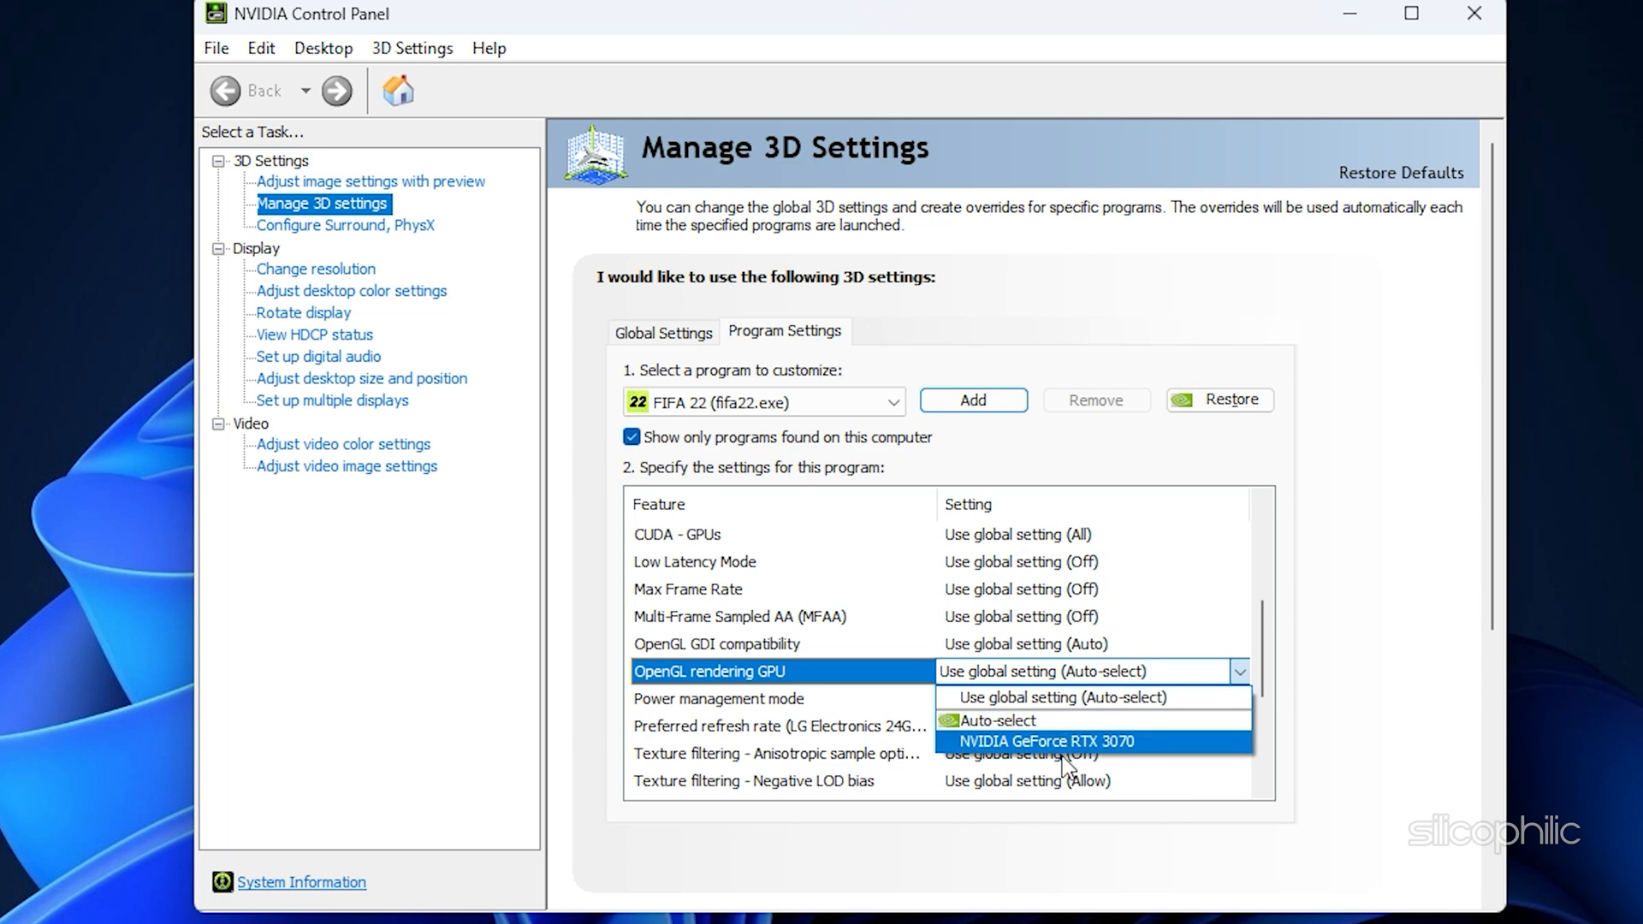
left_click(1044, 741)
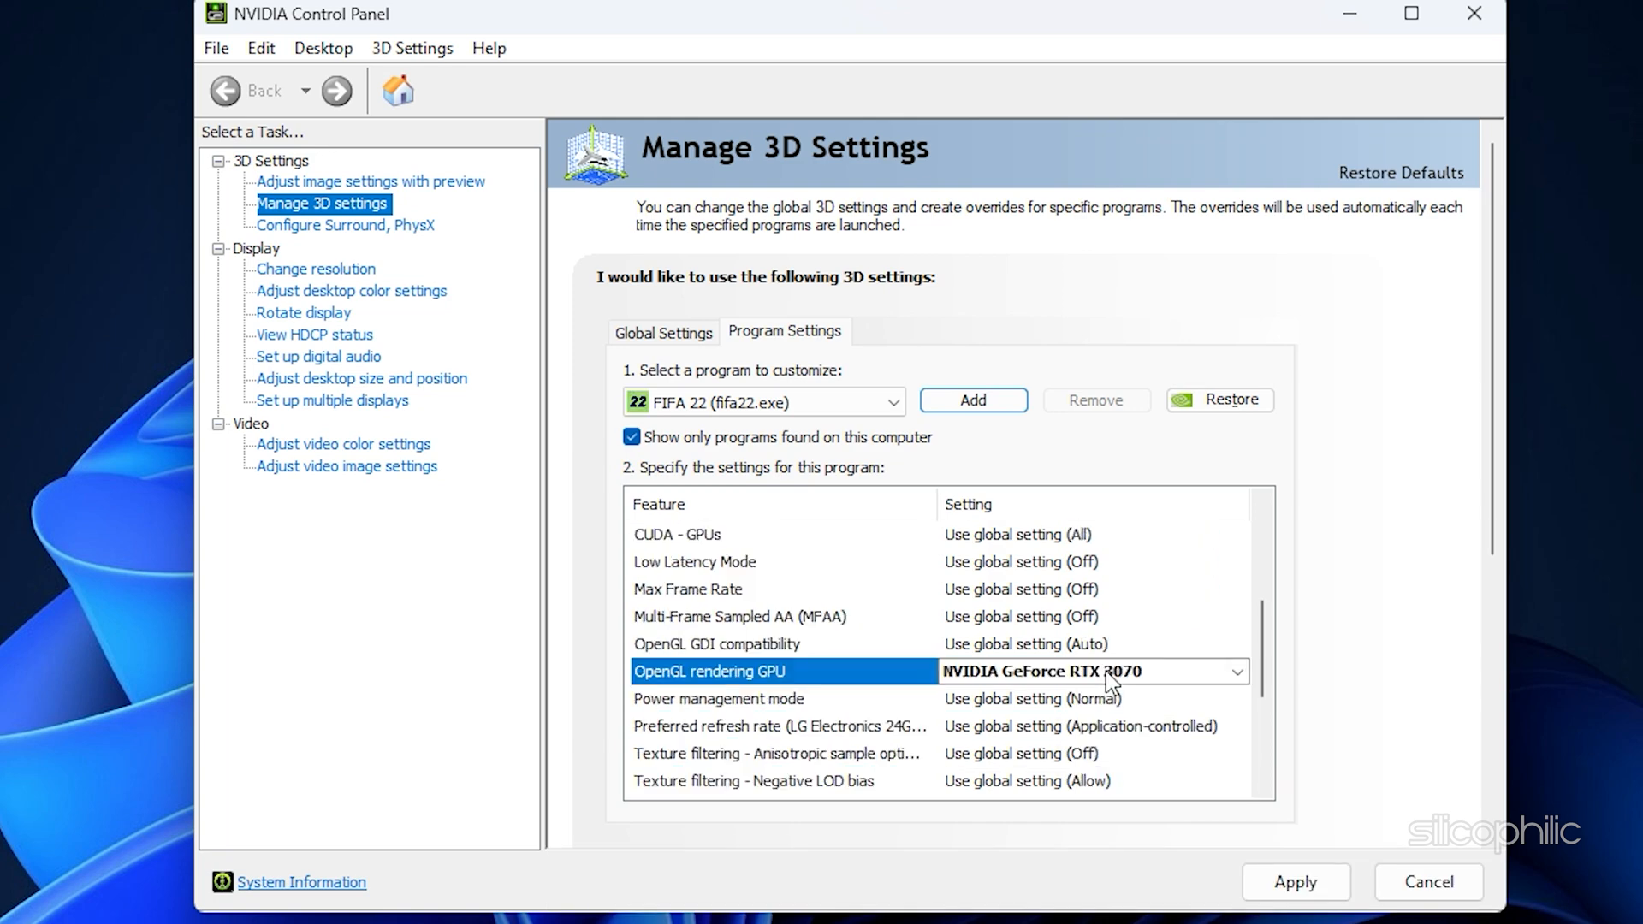
left_click(717, 699)
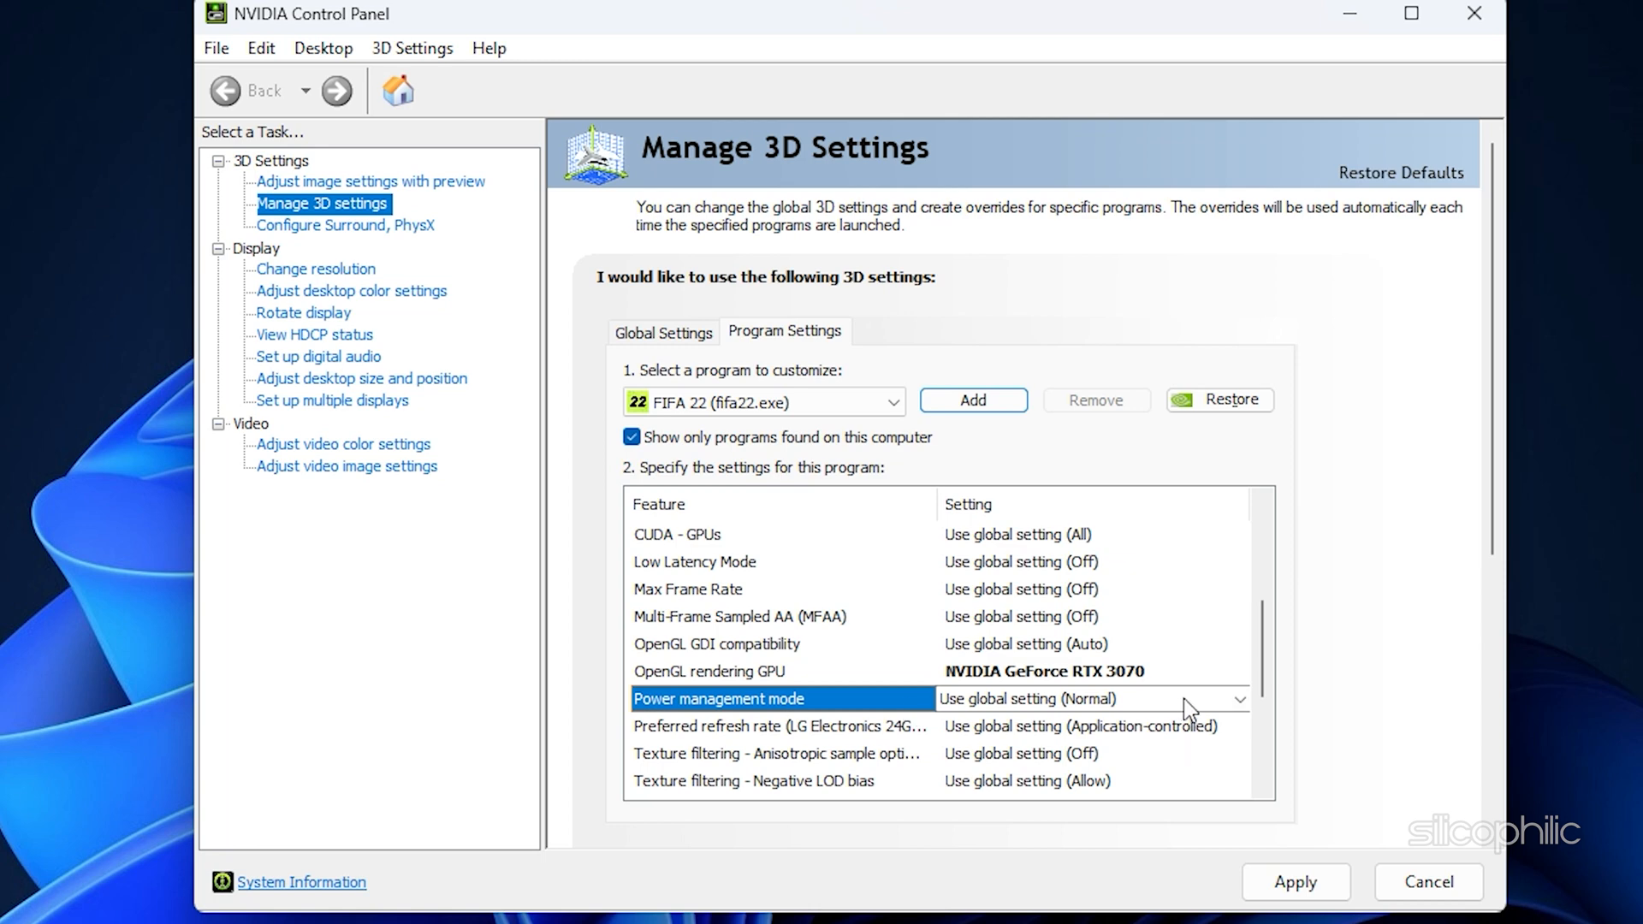
left_click(1237, 698)
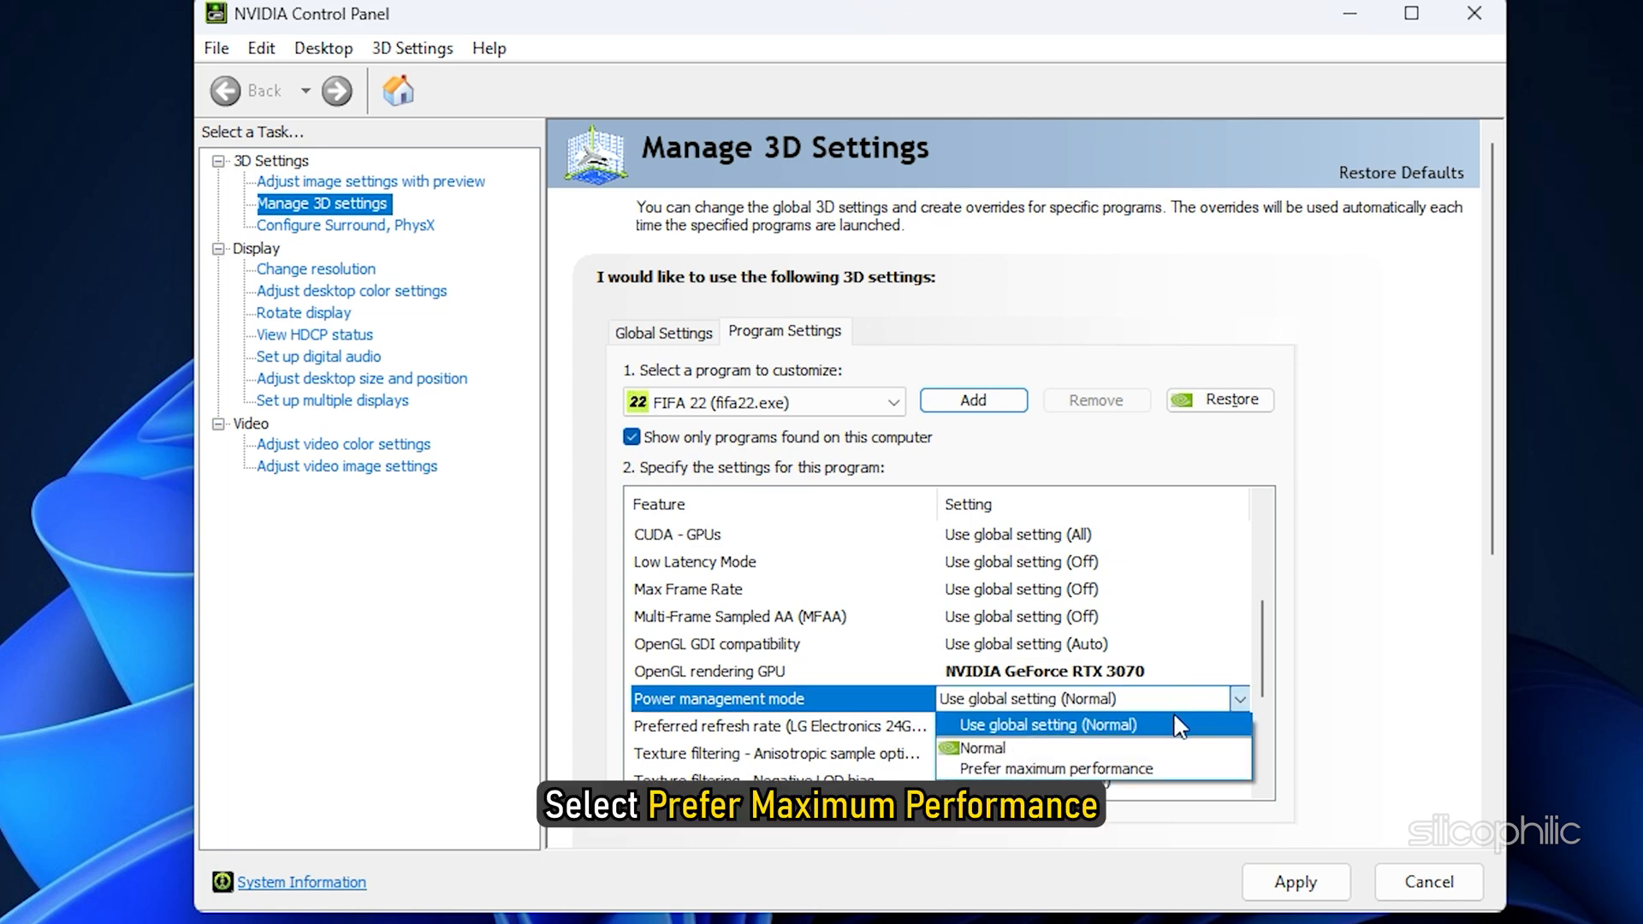
left_click(1056, 768)
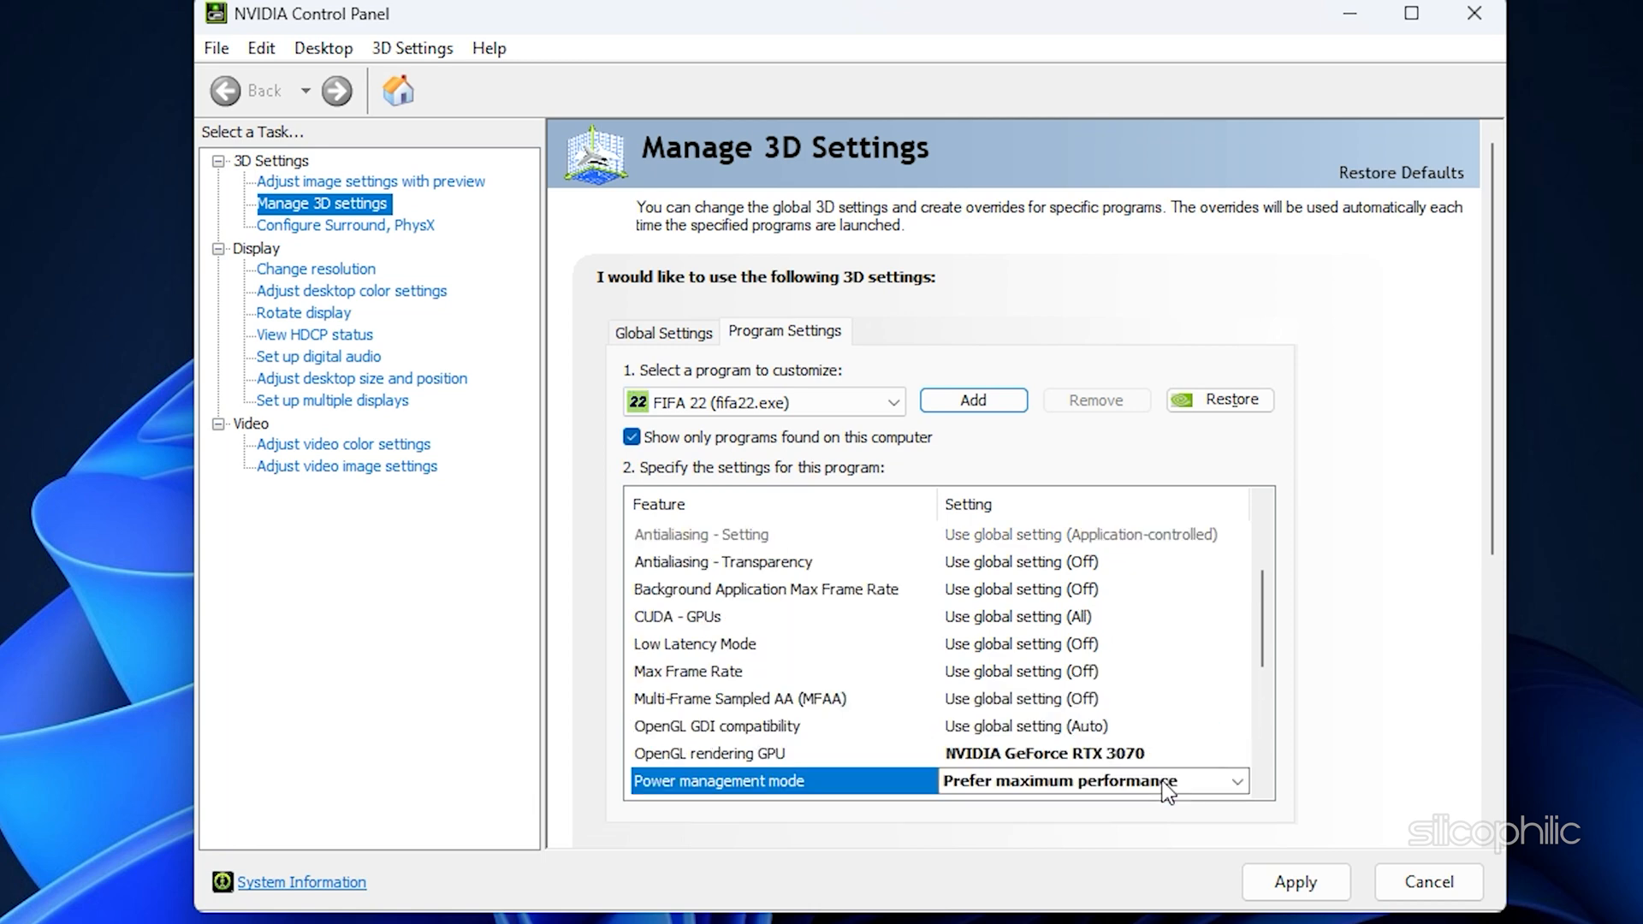
Set FIFA 22's Vertical sync to Adaptive.
scroll("down", 3)
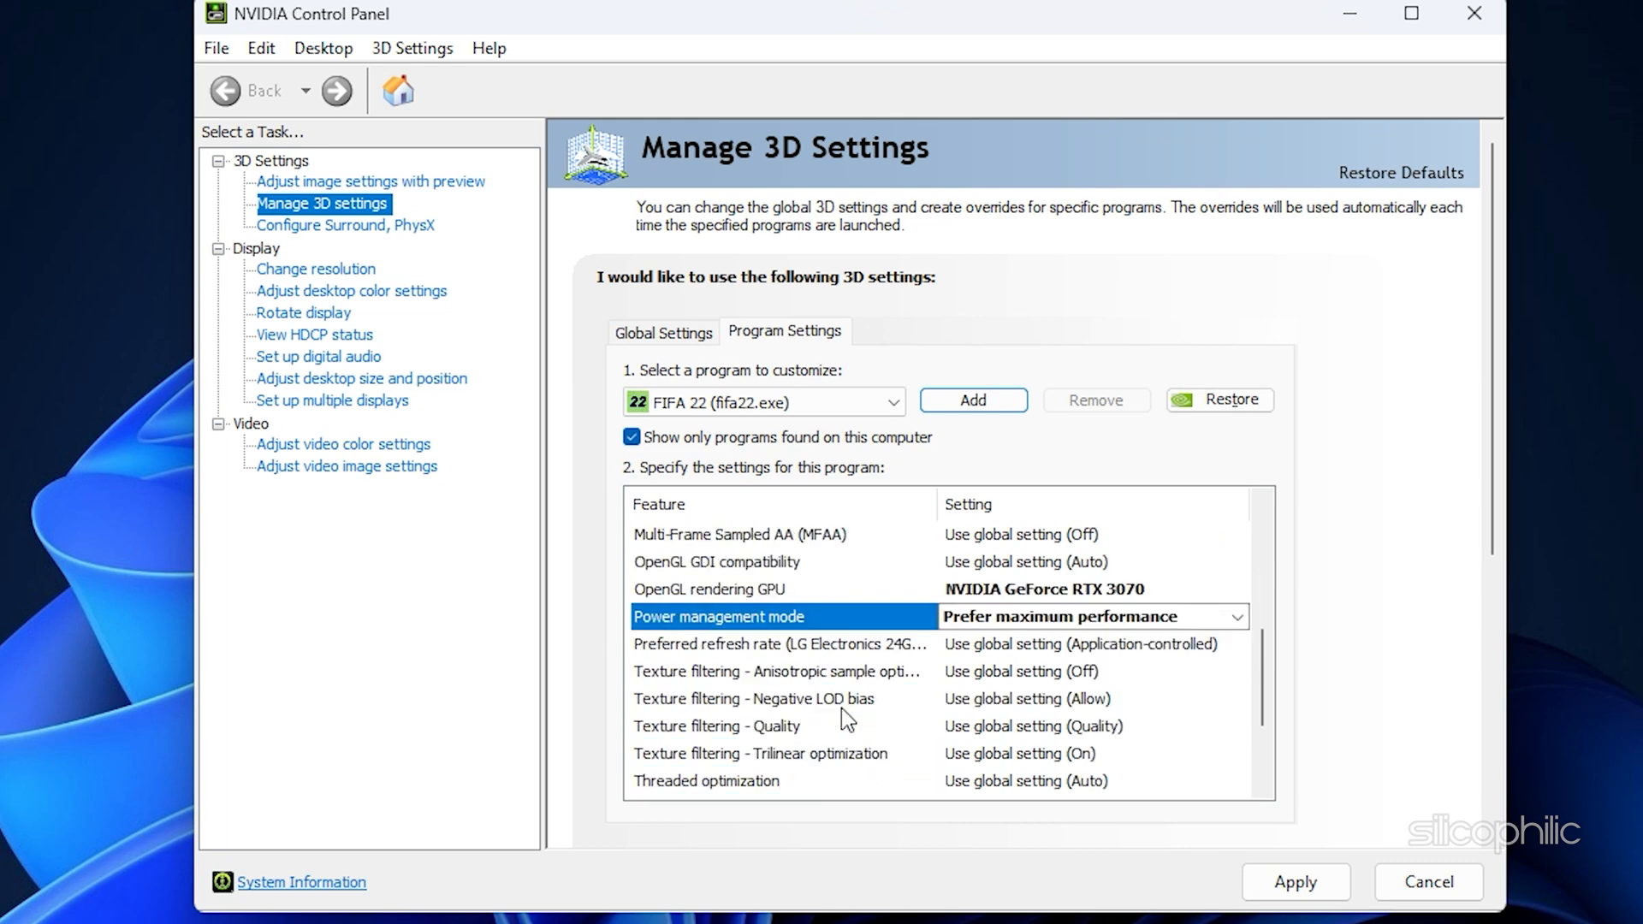
scroll("down", 3)
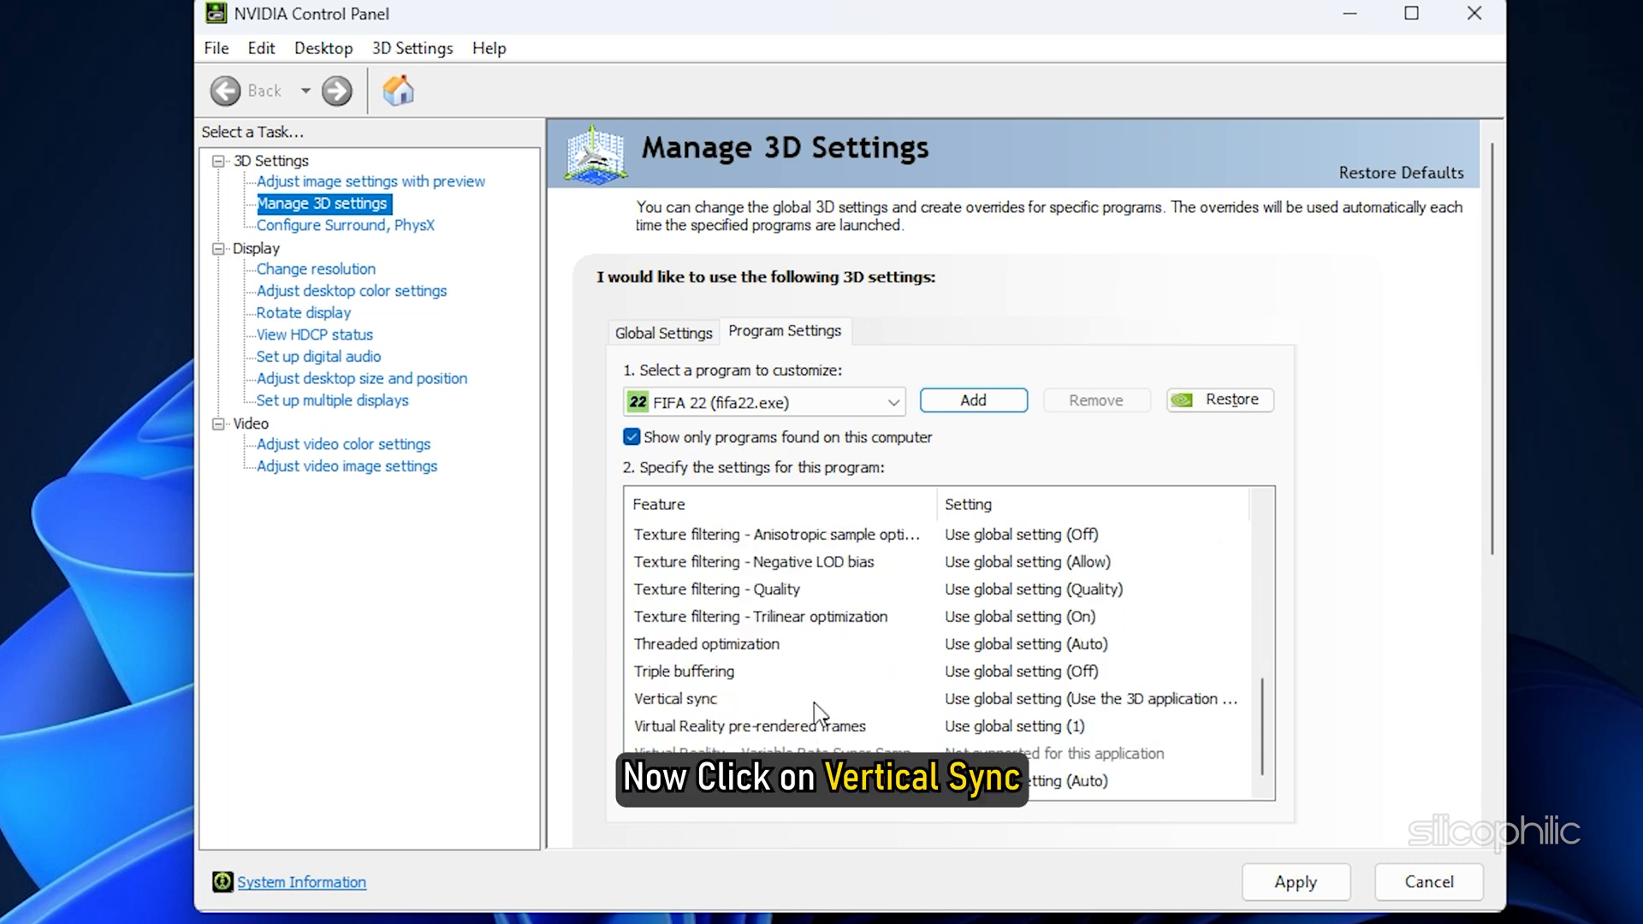
left_click(674, 698)
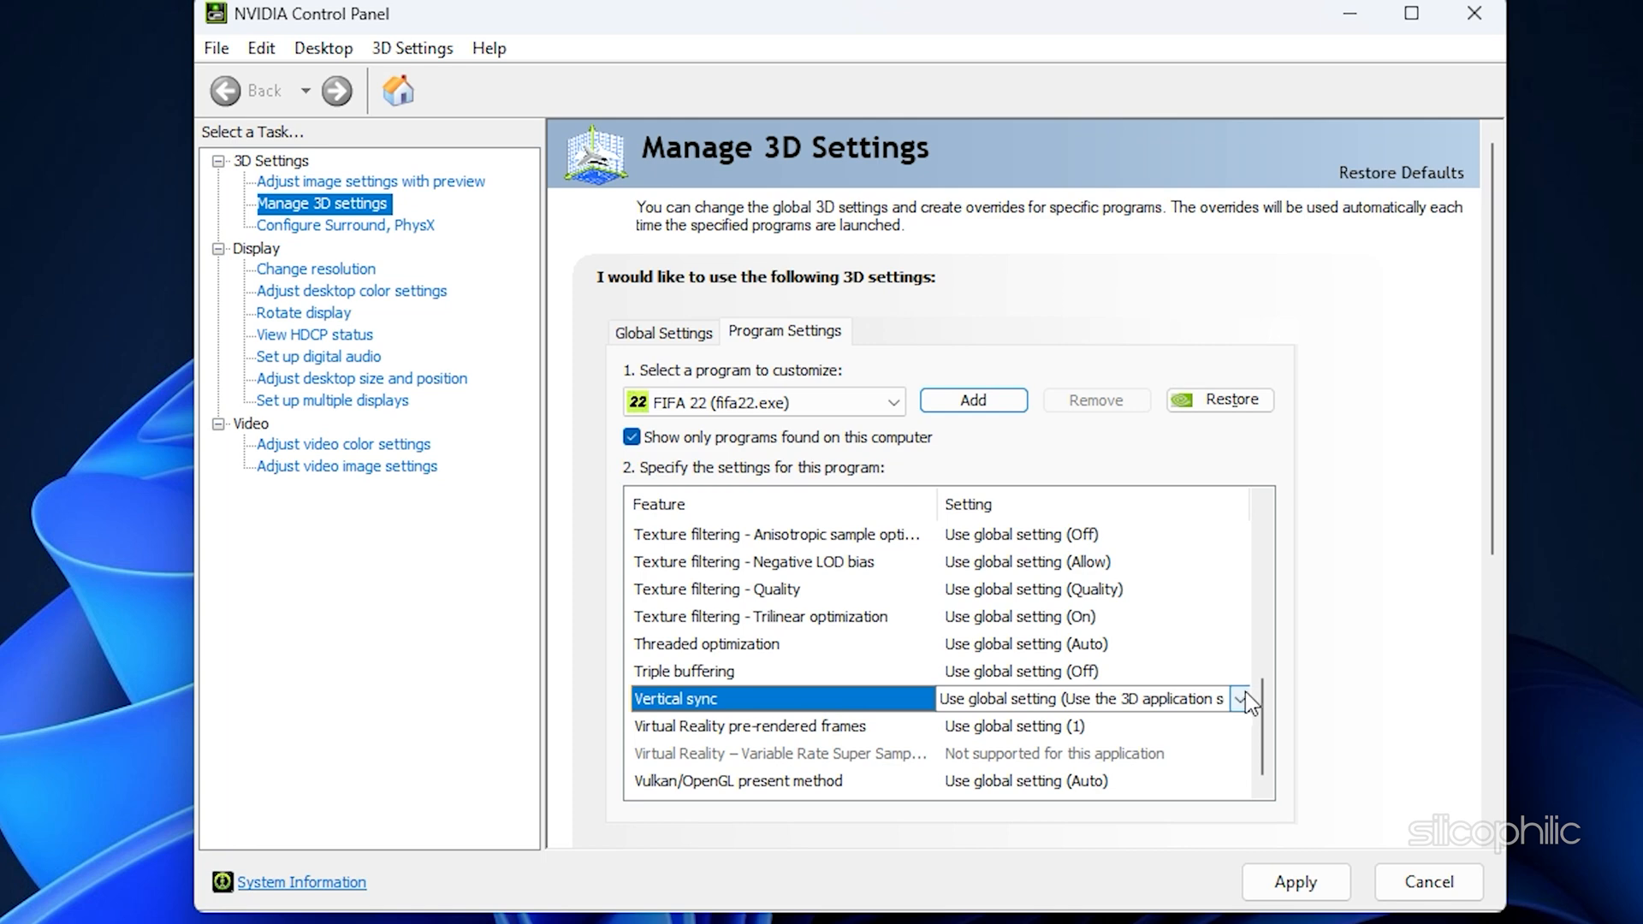
left_click(1242, 698)
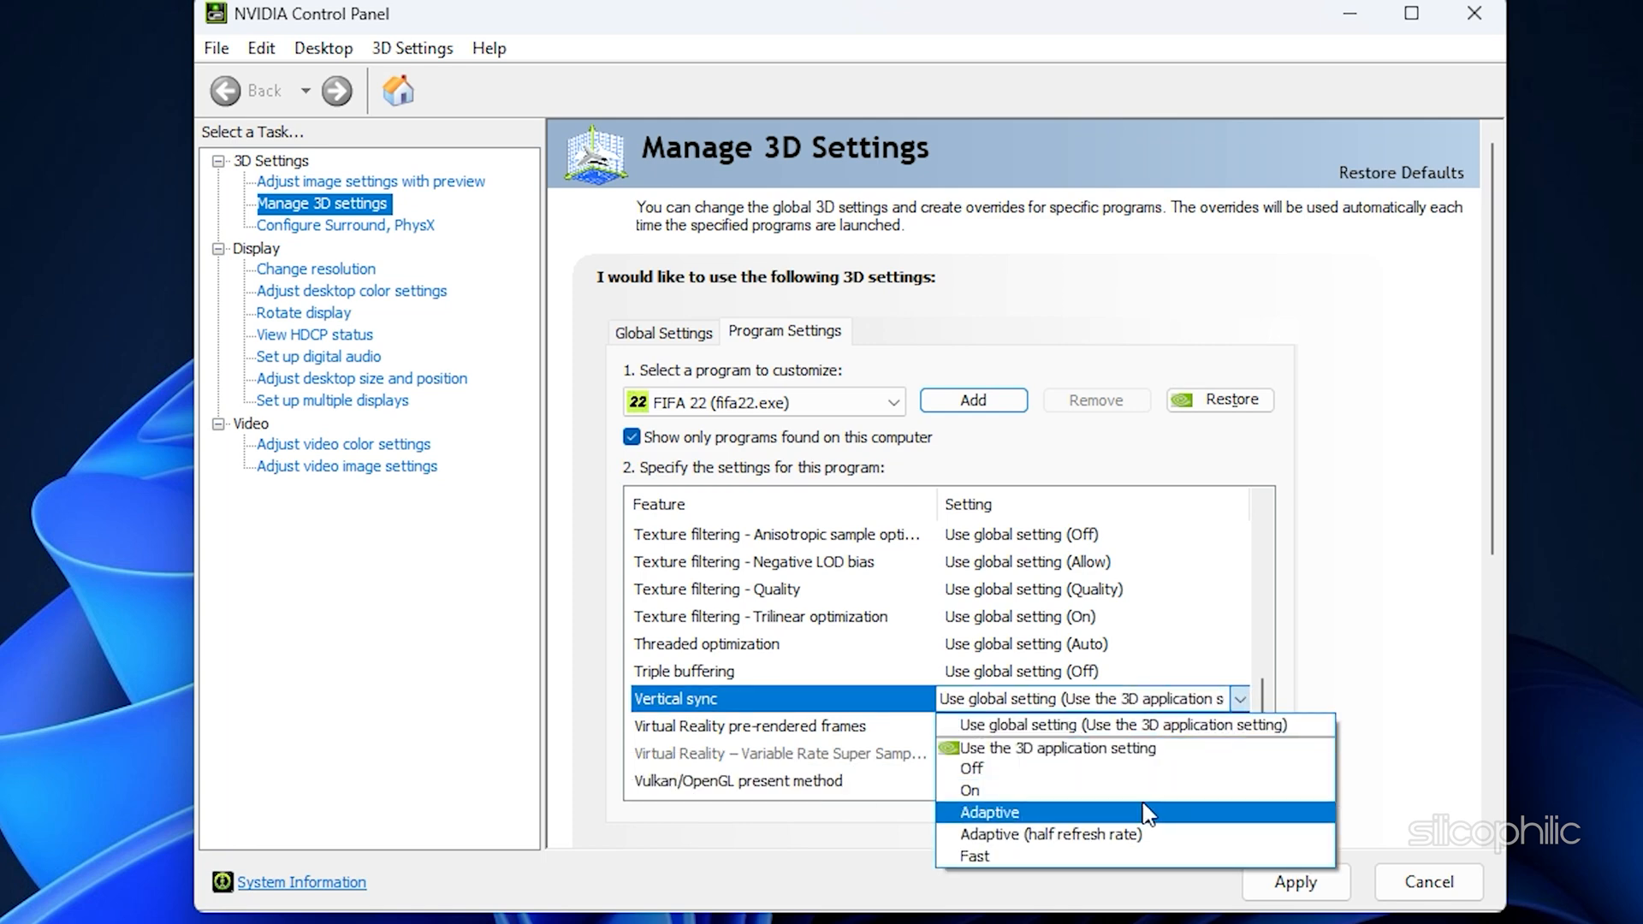
left_click(988, 811)
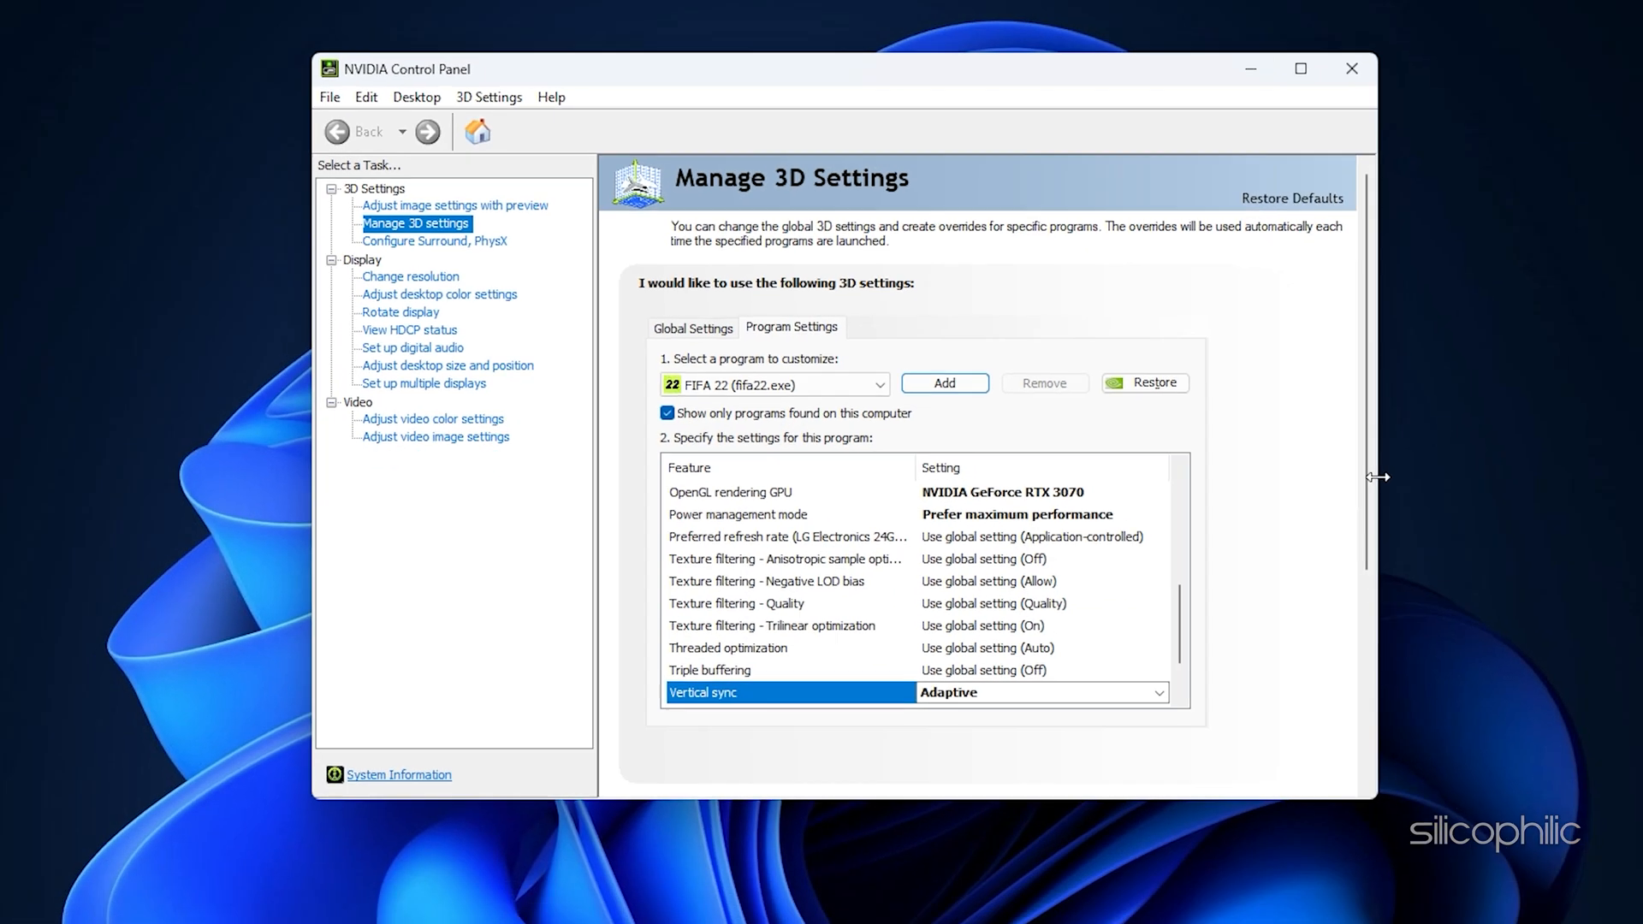
Close NVIDIA Control Panel to return to the desktop.
left_click(1350, 69)
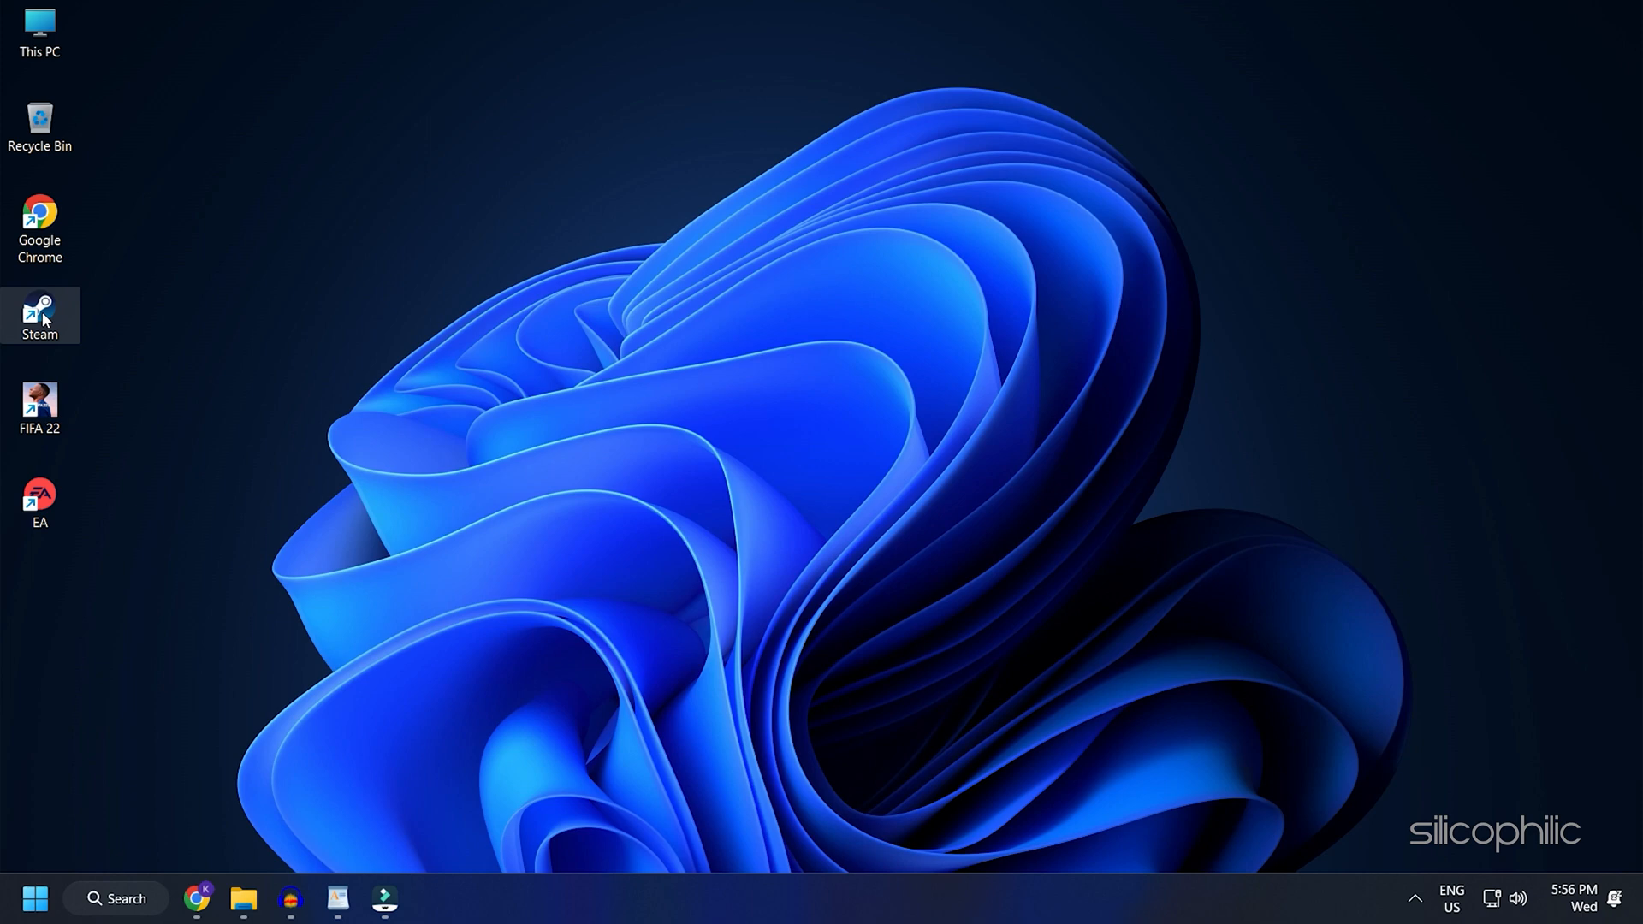
Launch Steam and bring up FIFA 22's properties from the Library.
double_click(40, 315)
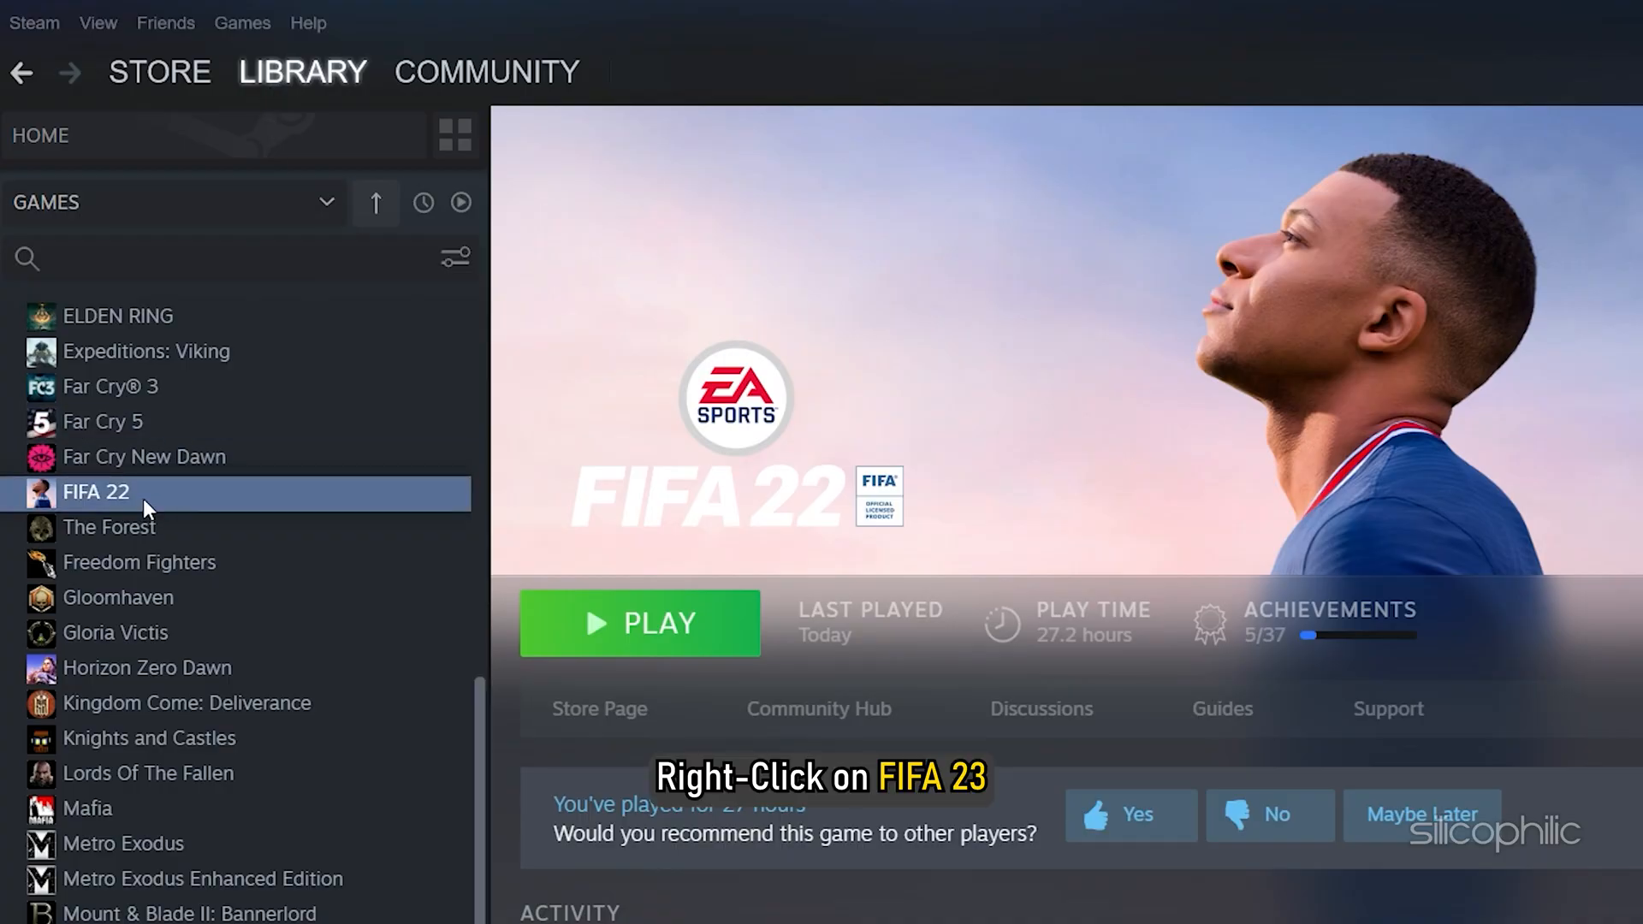
right_click(95, 491)
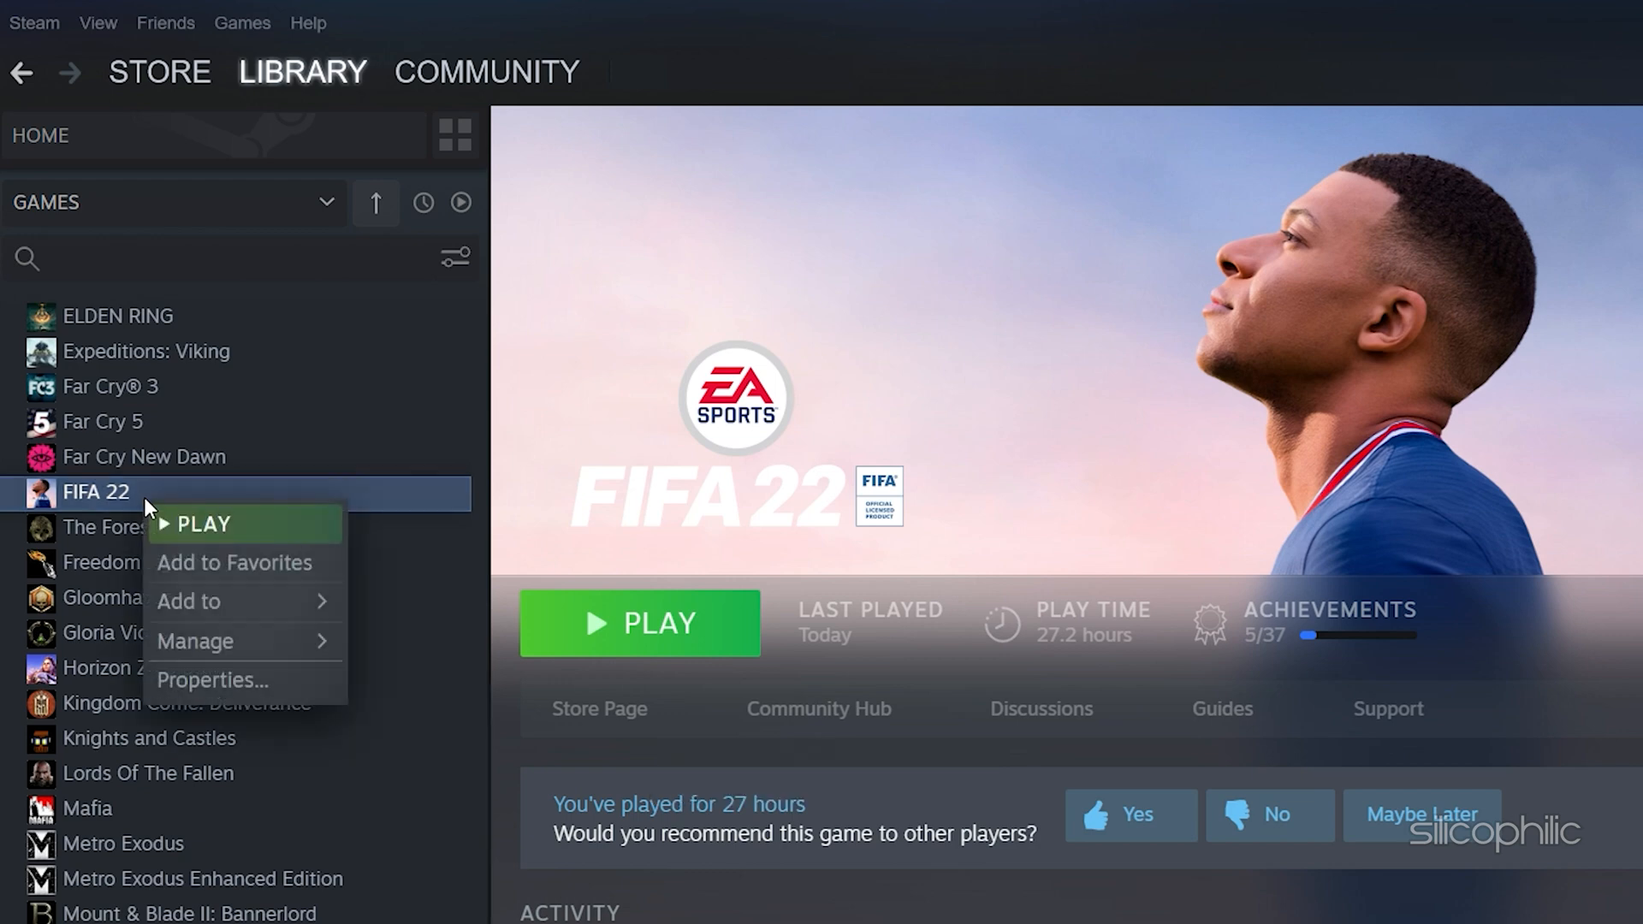
mouse_move(212, 680)
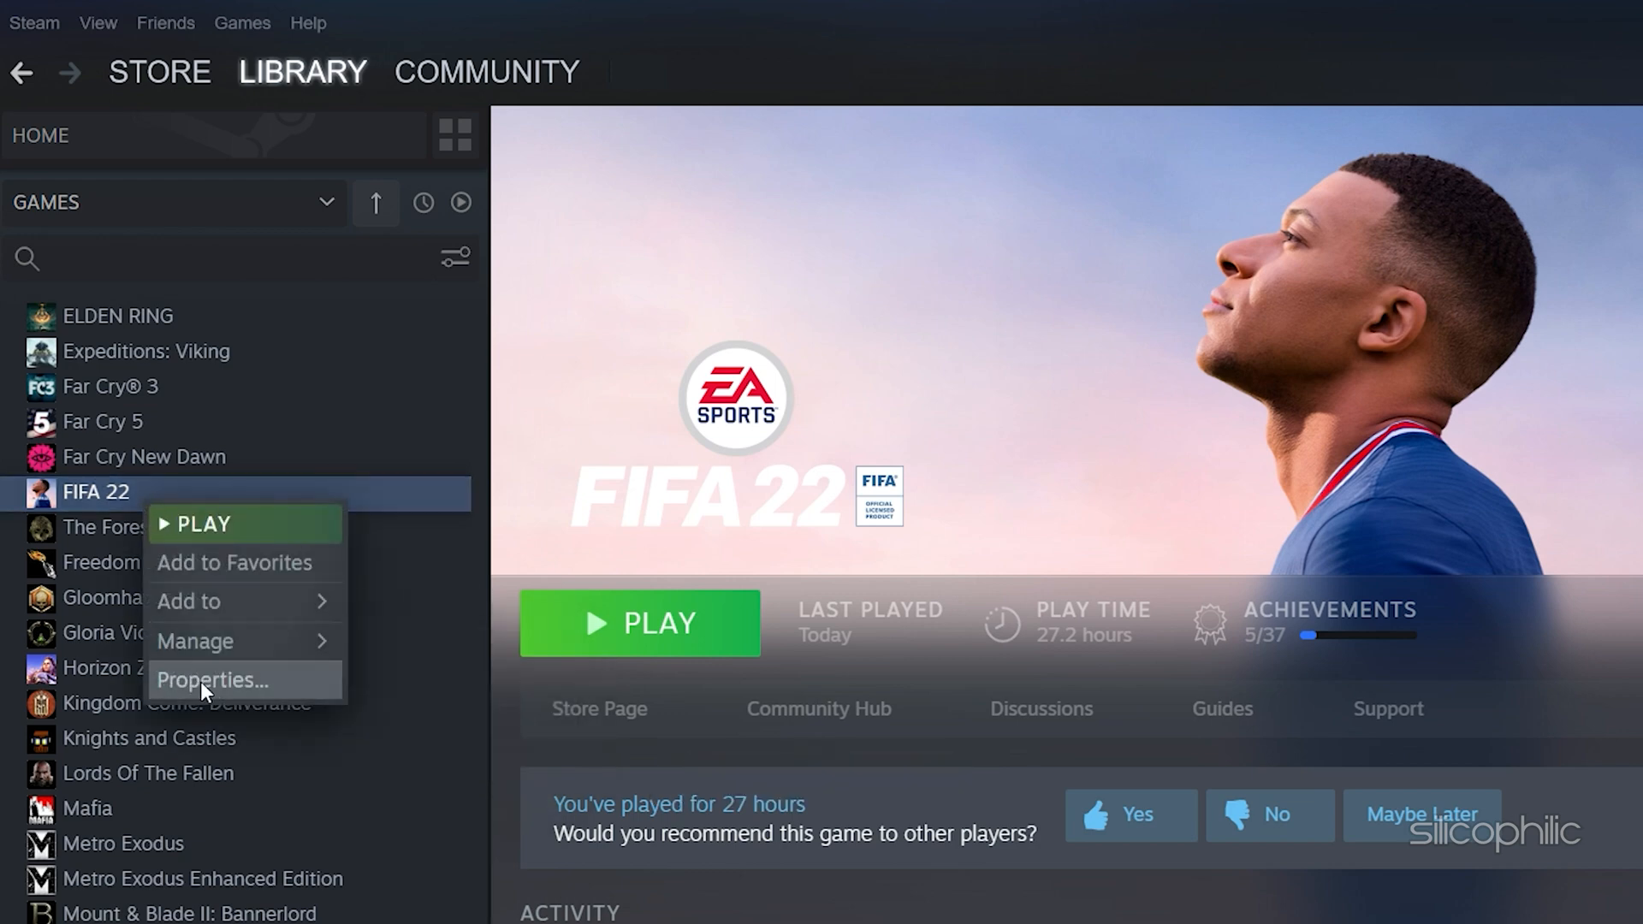
left_click(212, 679)
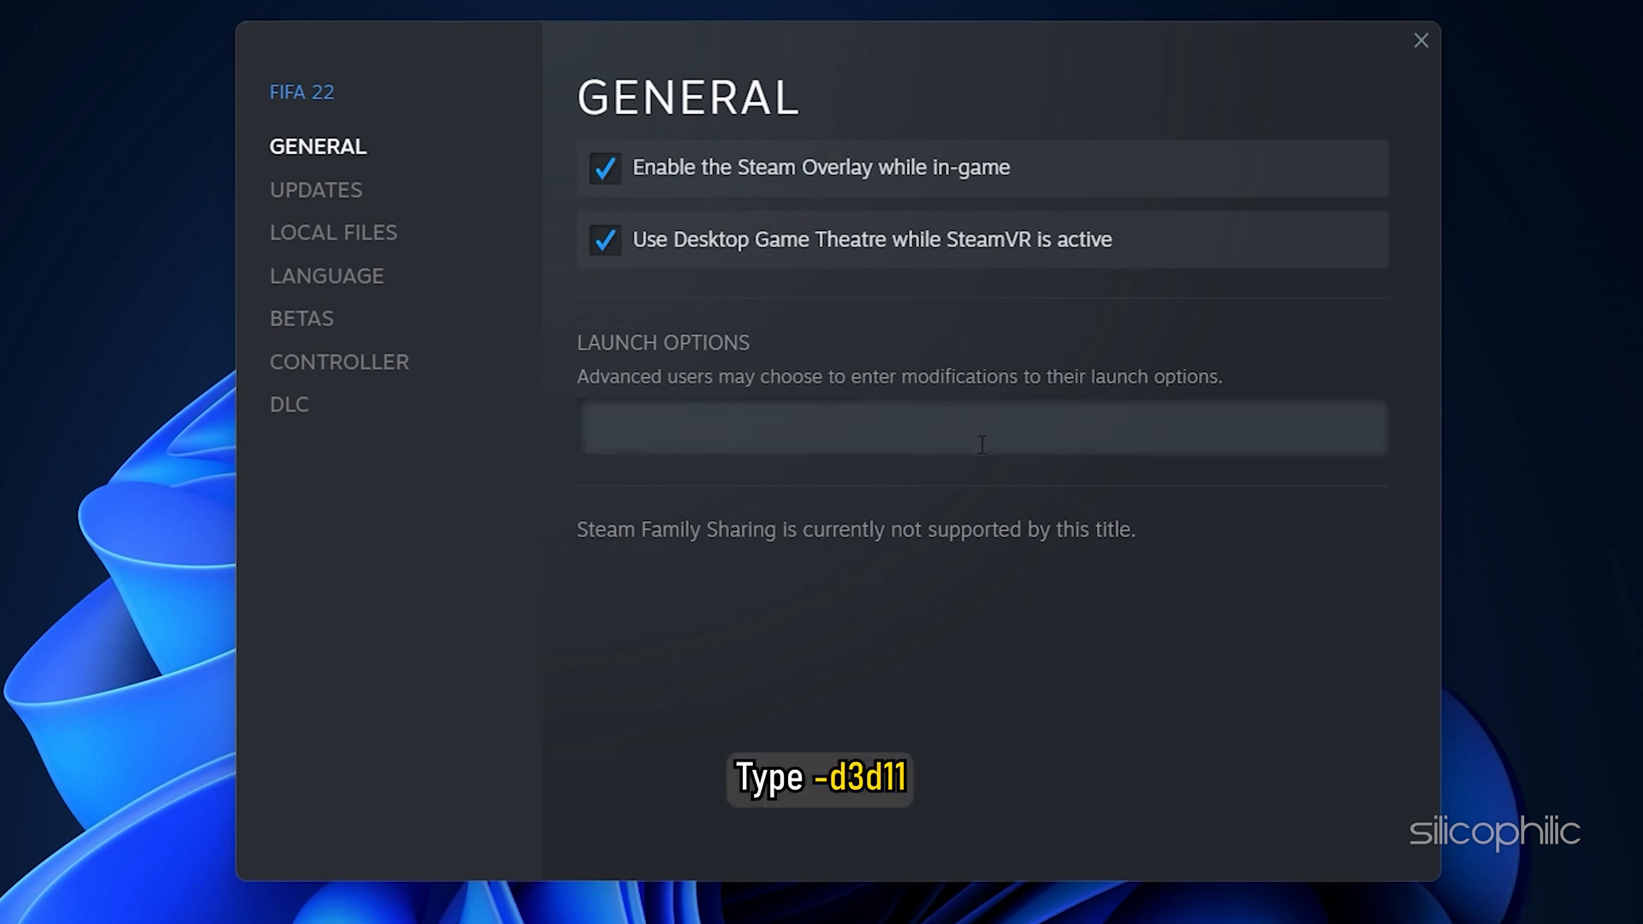
Enter launch option -d3d11, replace it with -dx11, and close the properties window.
type("-d3d11")
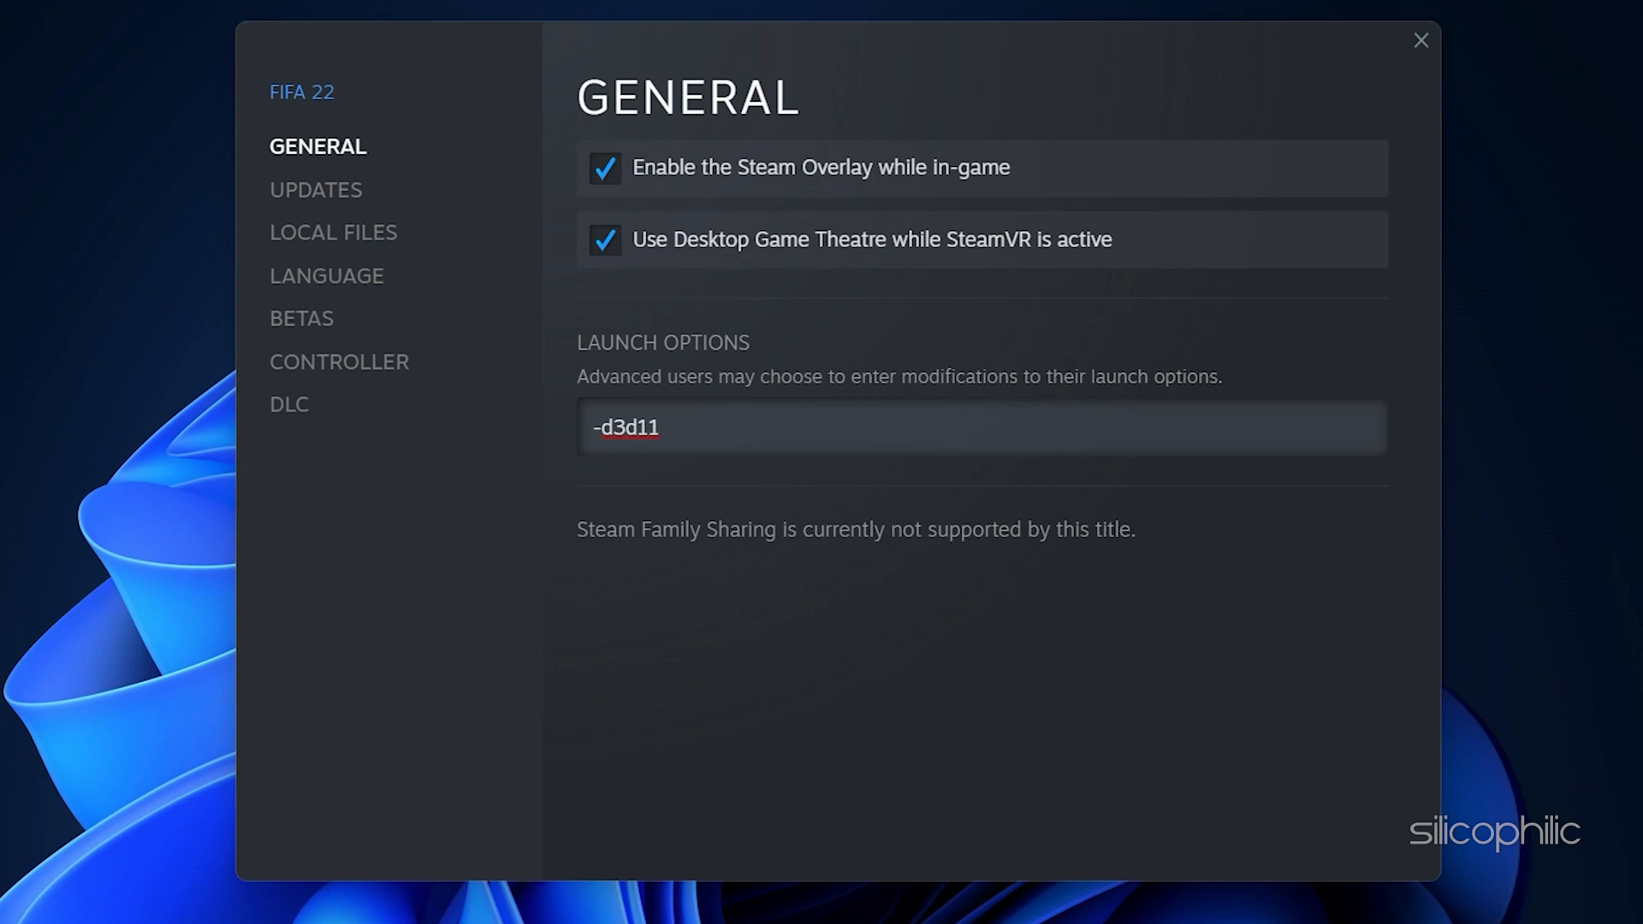
key("ctrl+a")
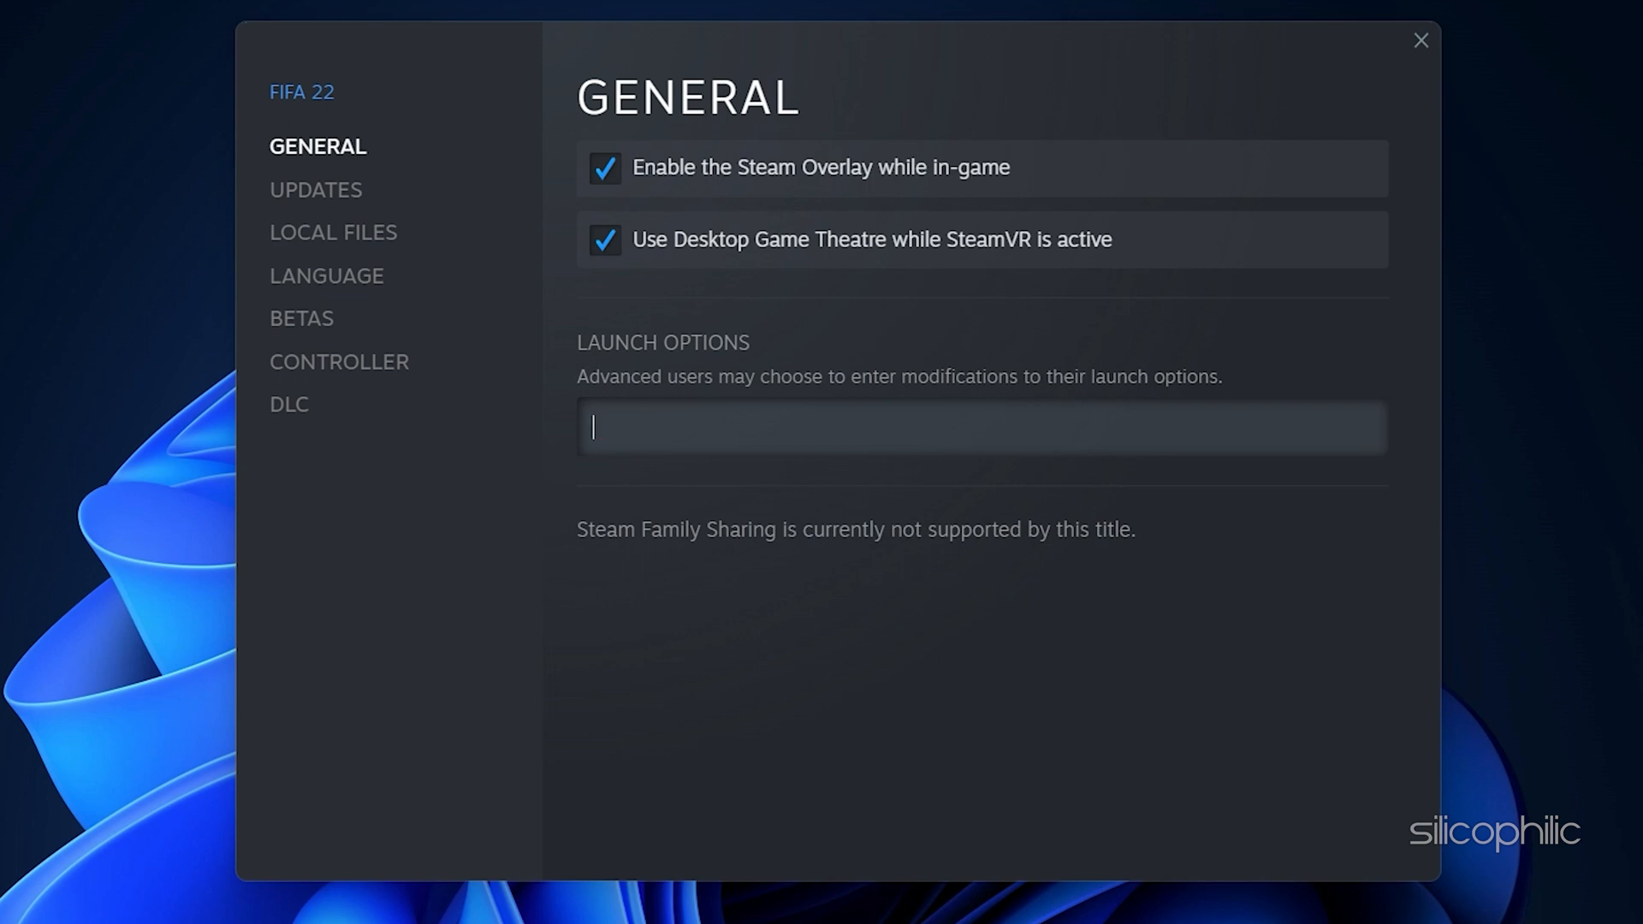
type("-dx11")
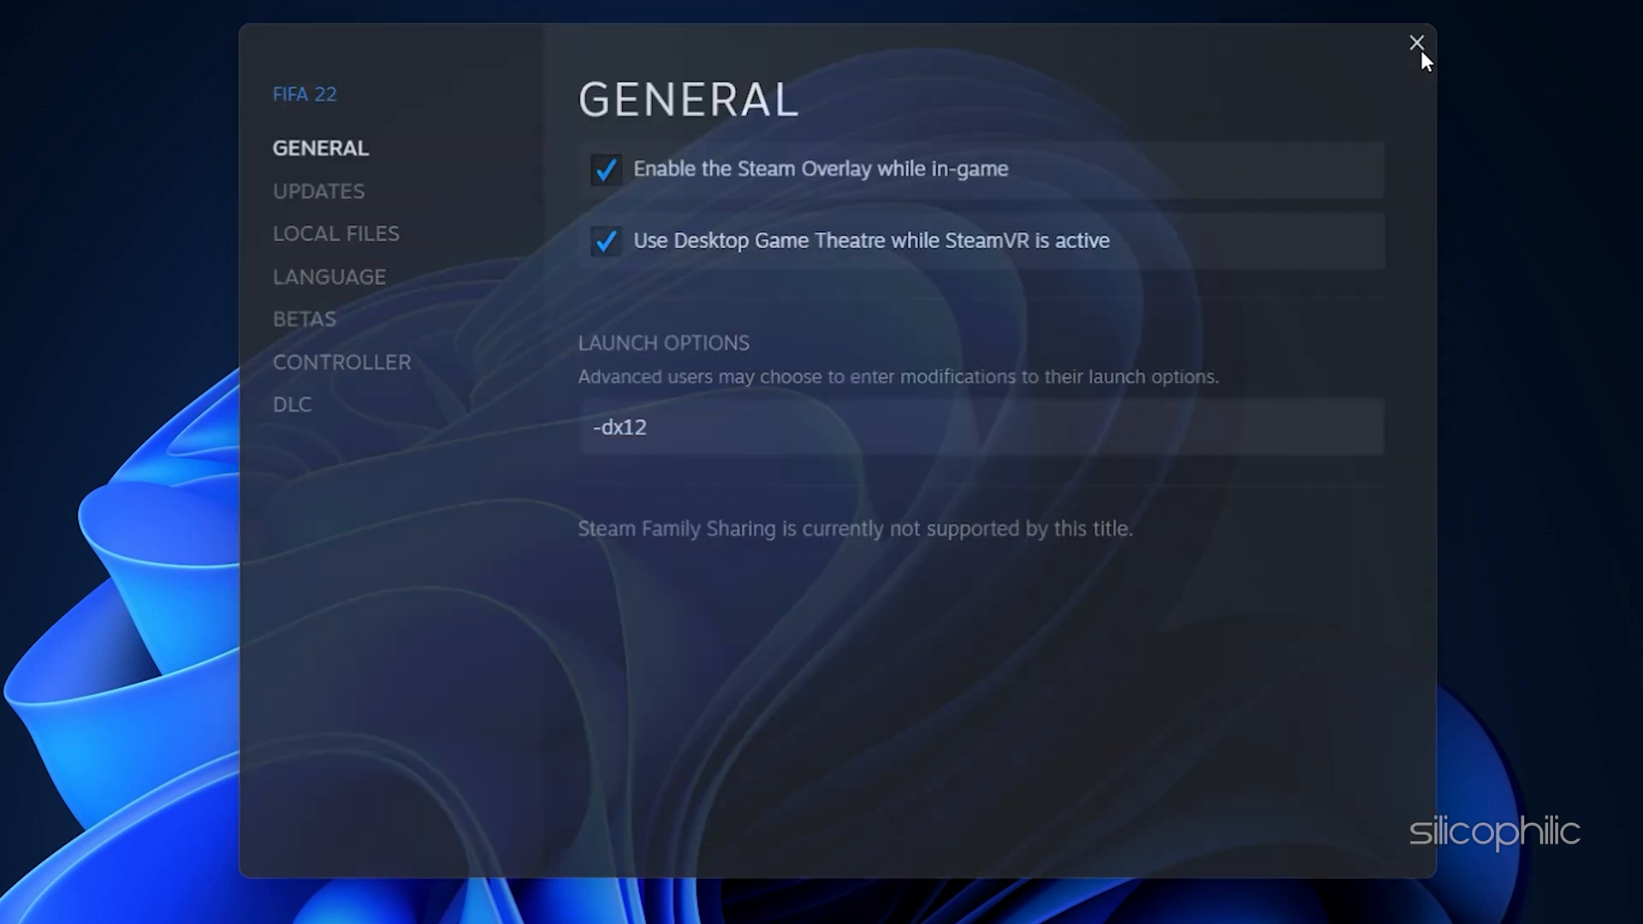
left_click(1415, 43)
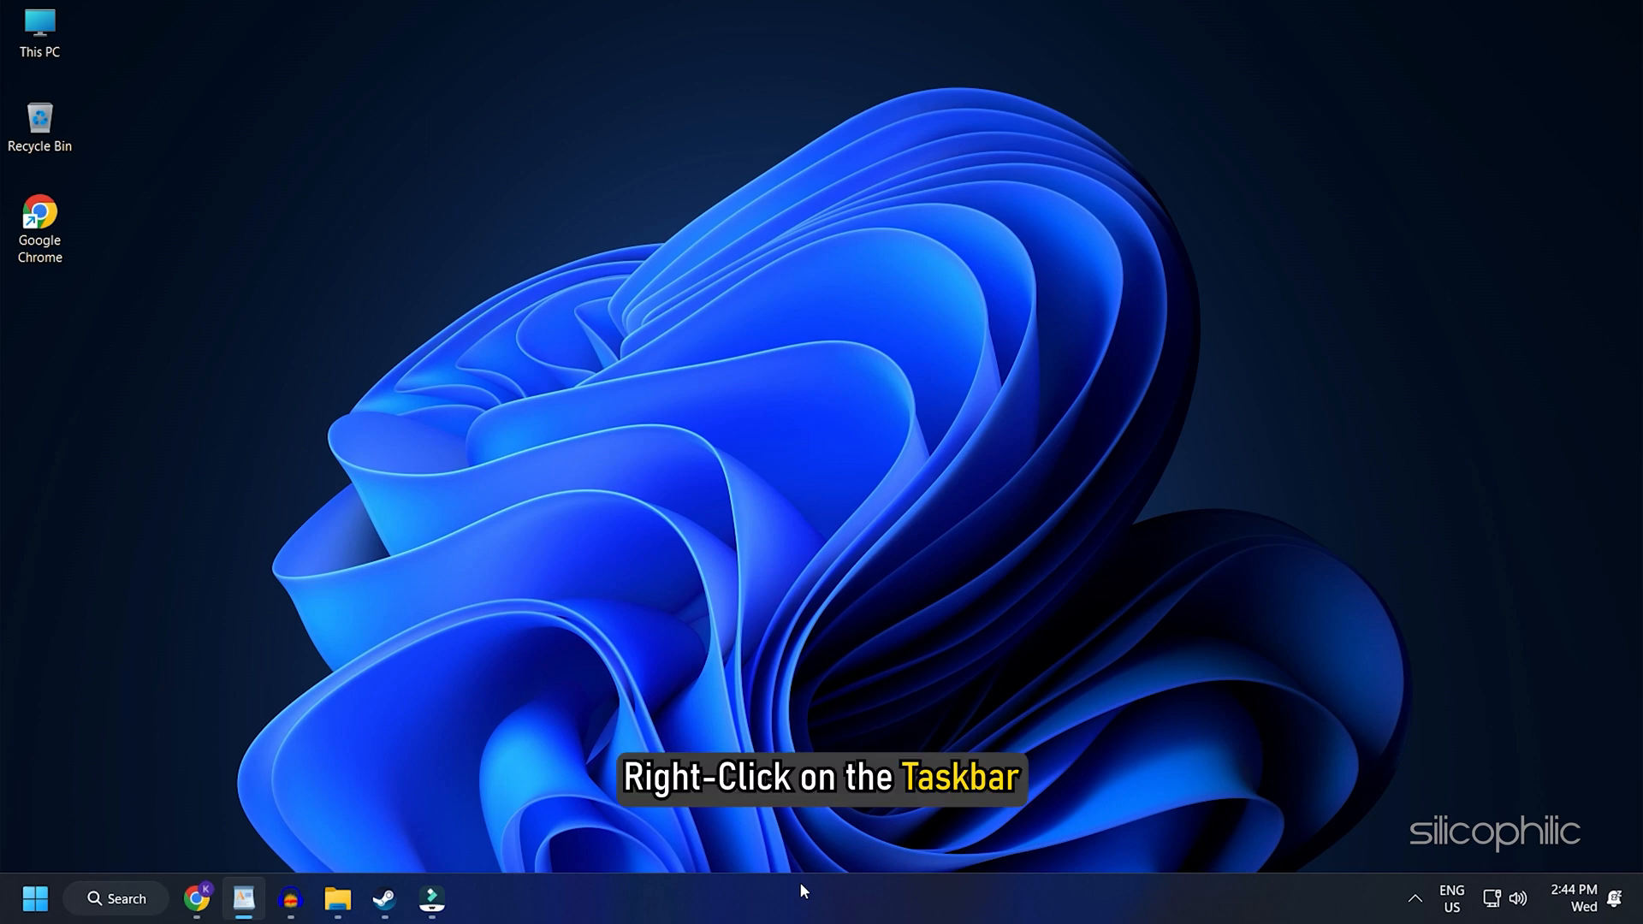
From the taskbar menu, use Task Manager to end the unneeded Steam app, then close it.
right_click(801, 895)
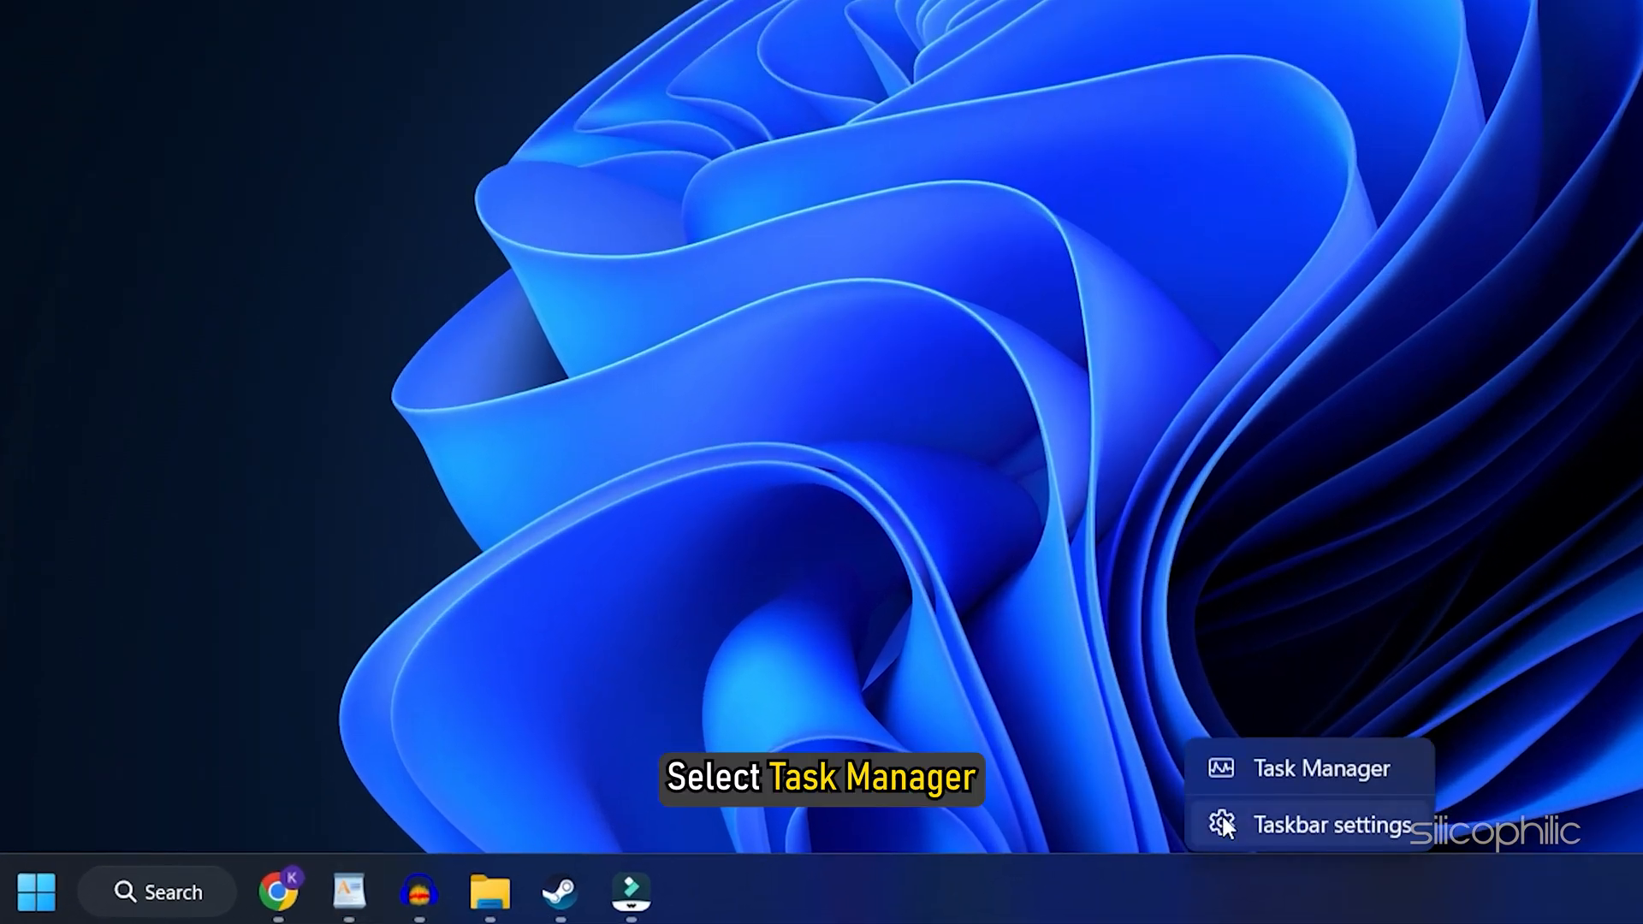
left_click(1322, 768)
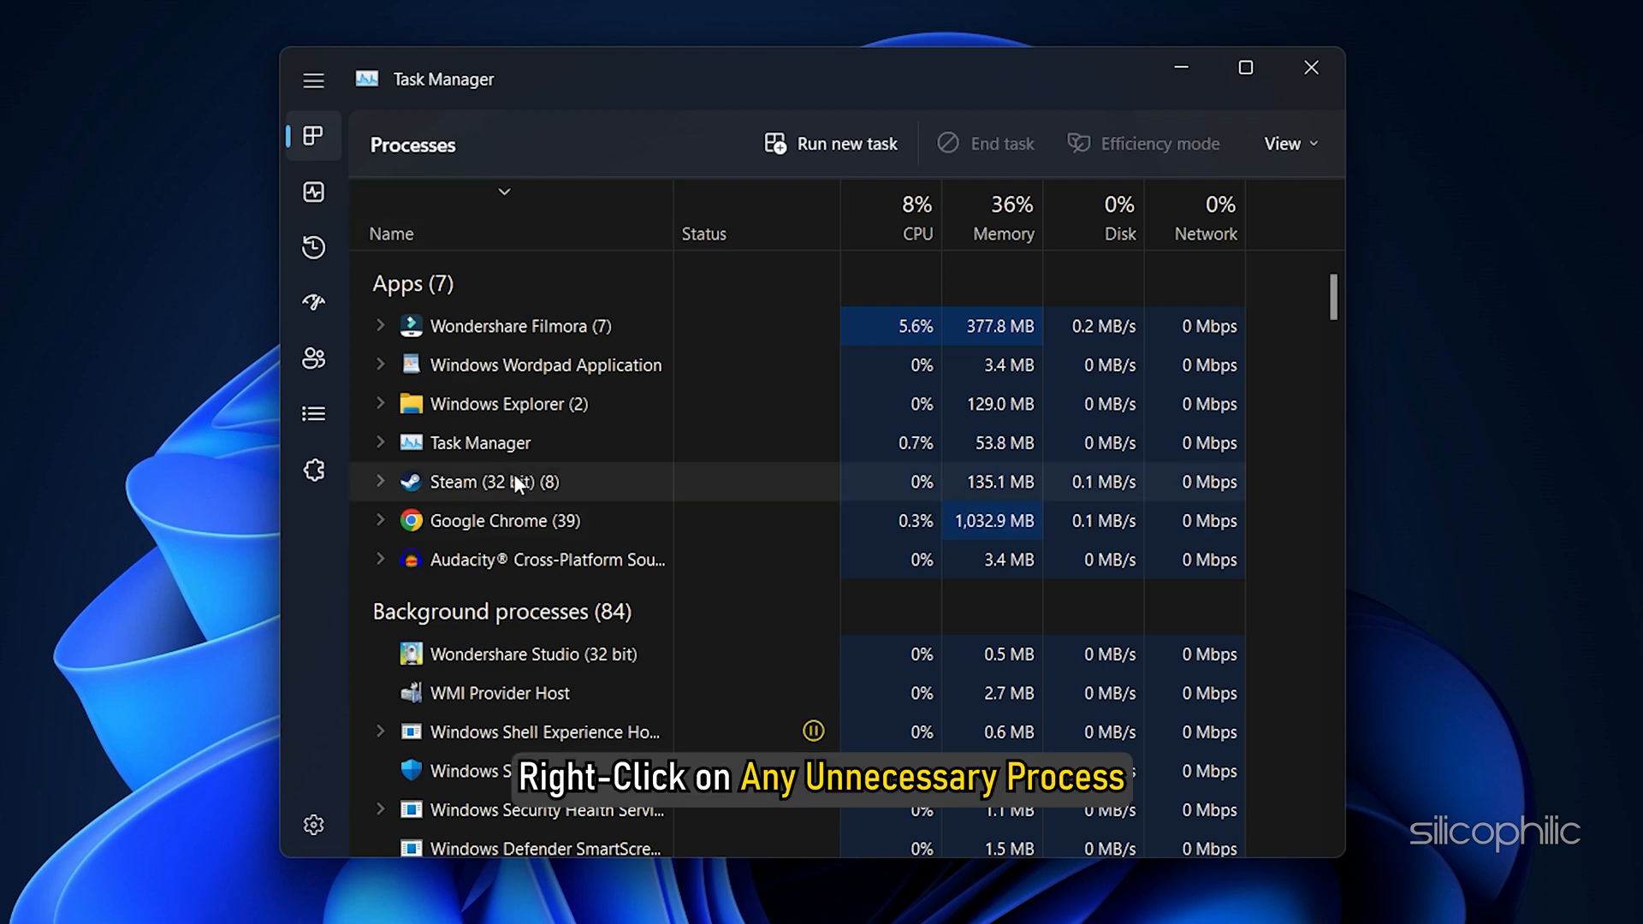
right_click(492, 482)
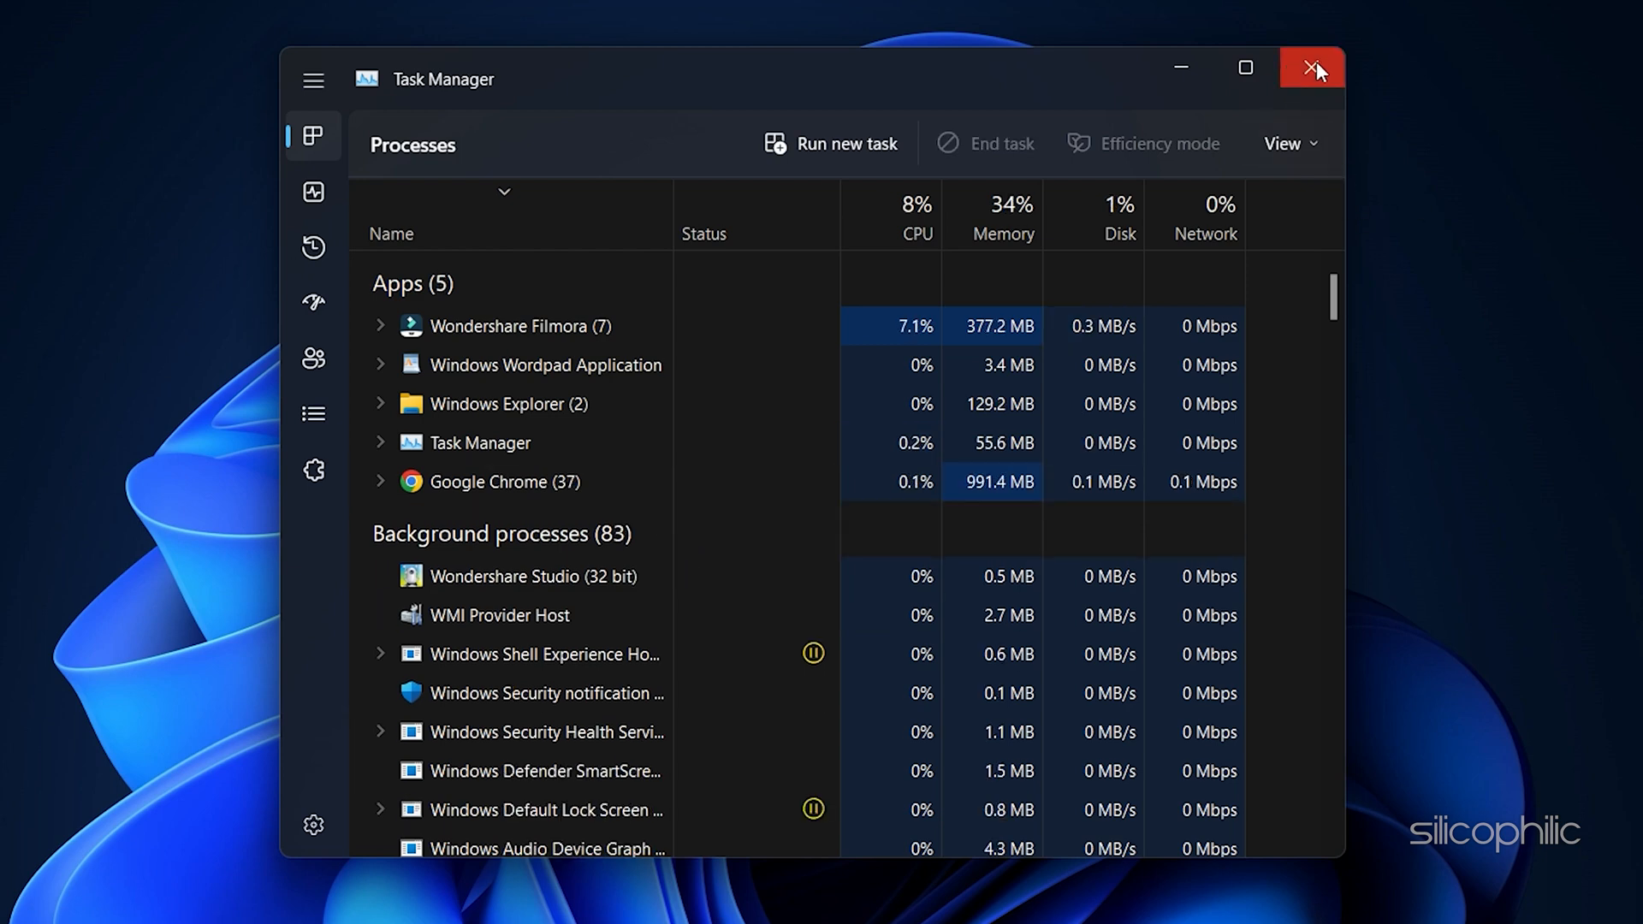
left_click(1313, 69)
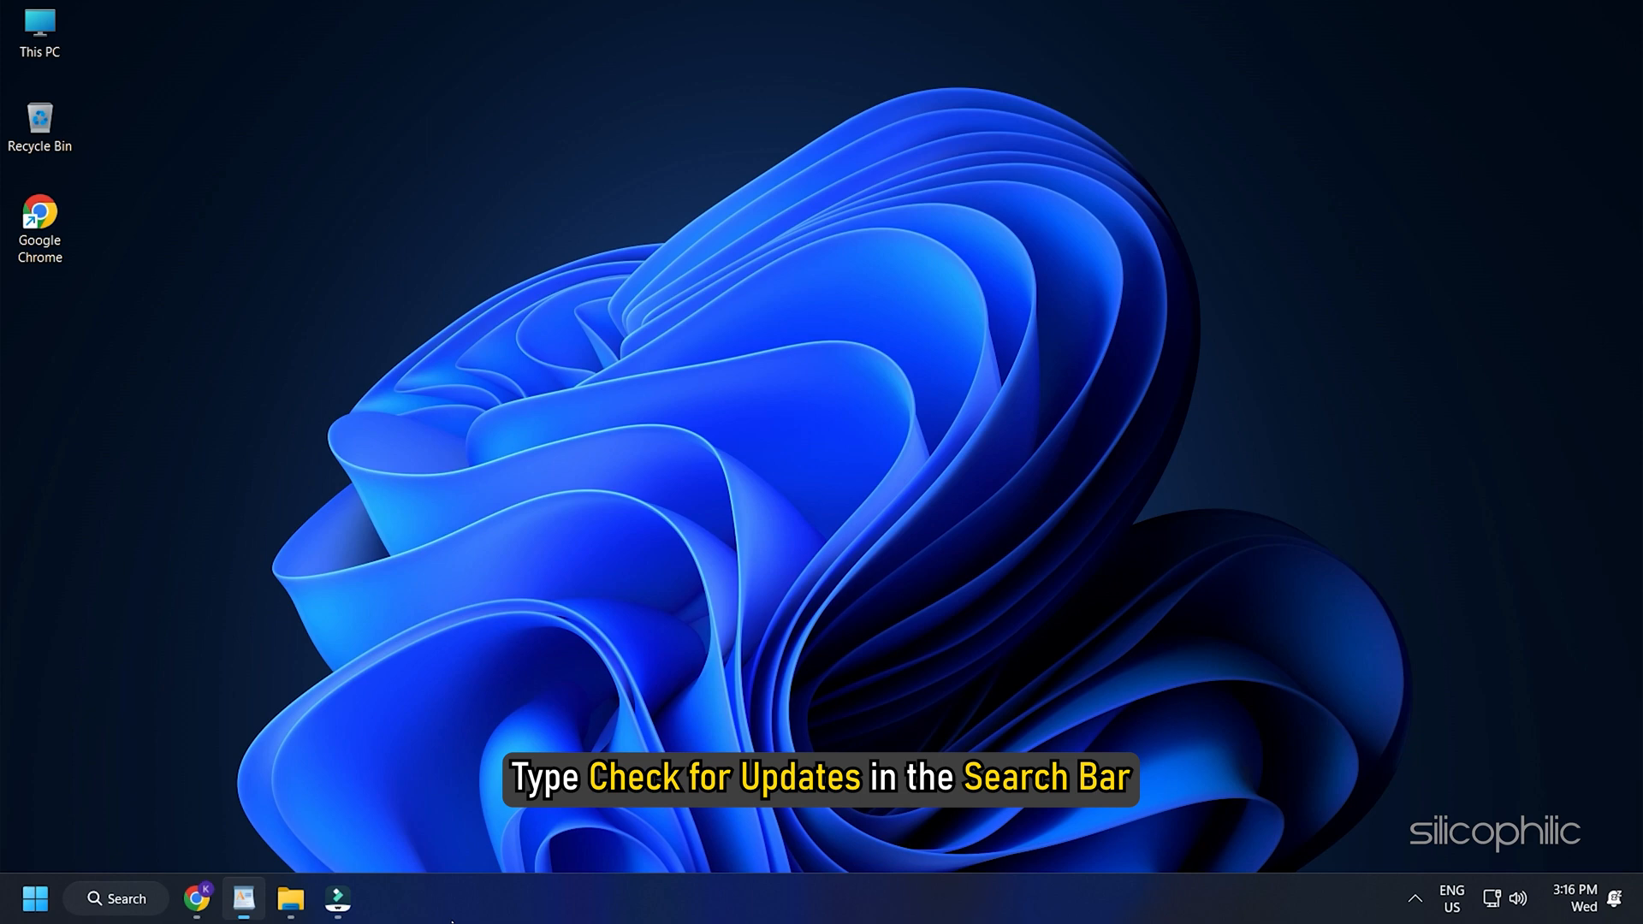
Search 'CH' for Check for updates and run a Windows Update check.
type("CHECK")
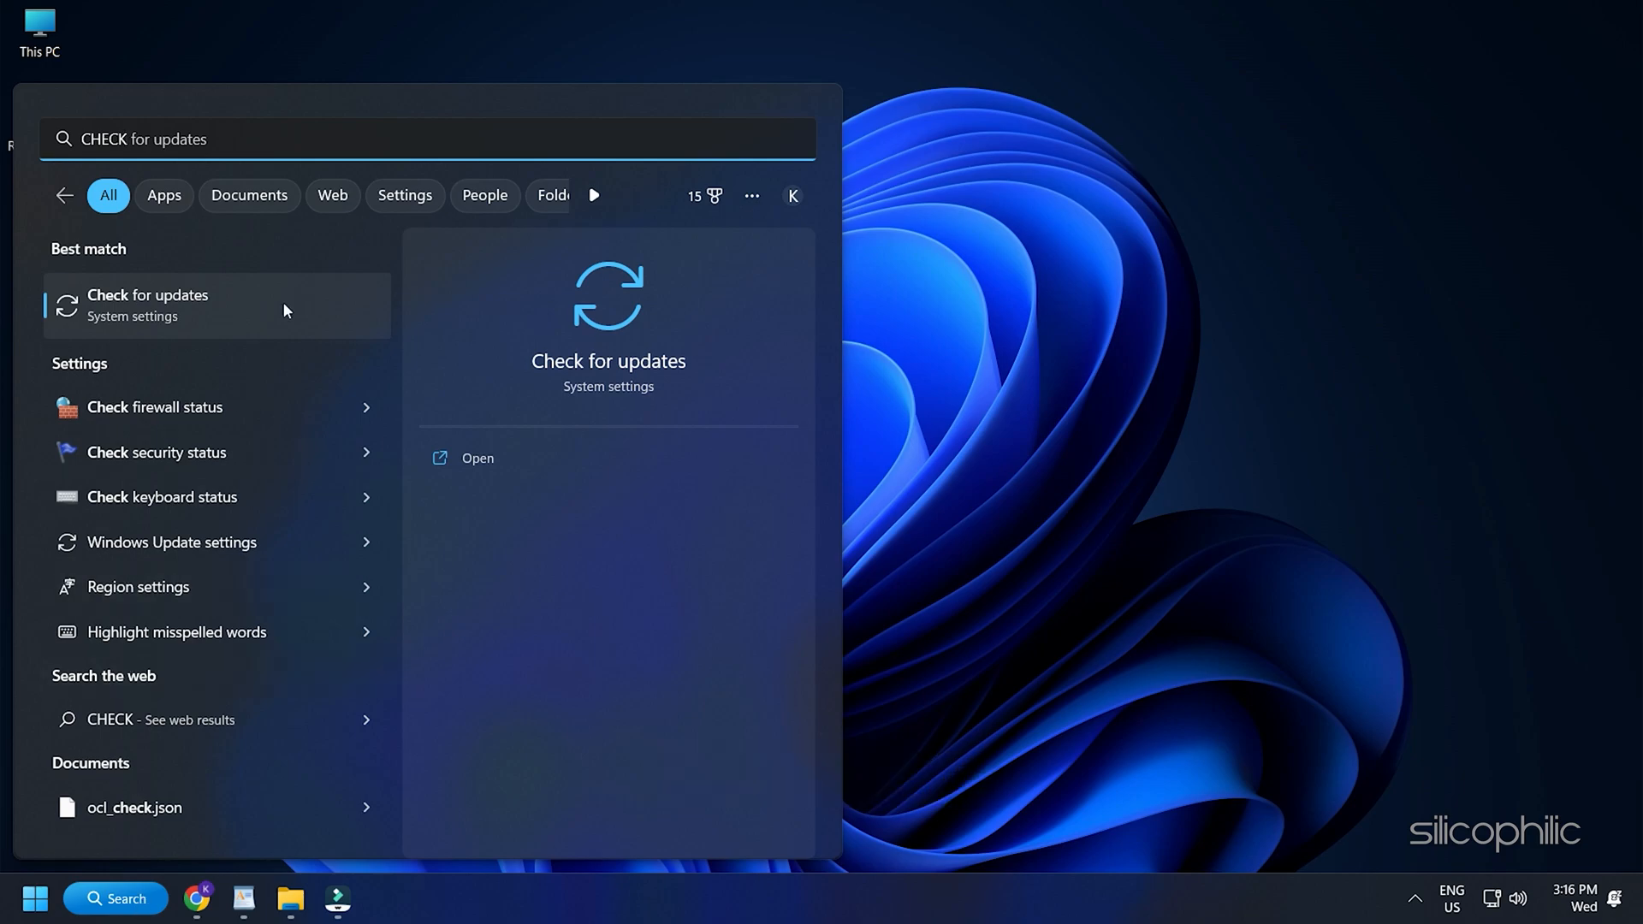
left_click(147, 304)
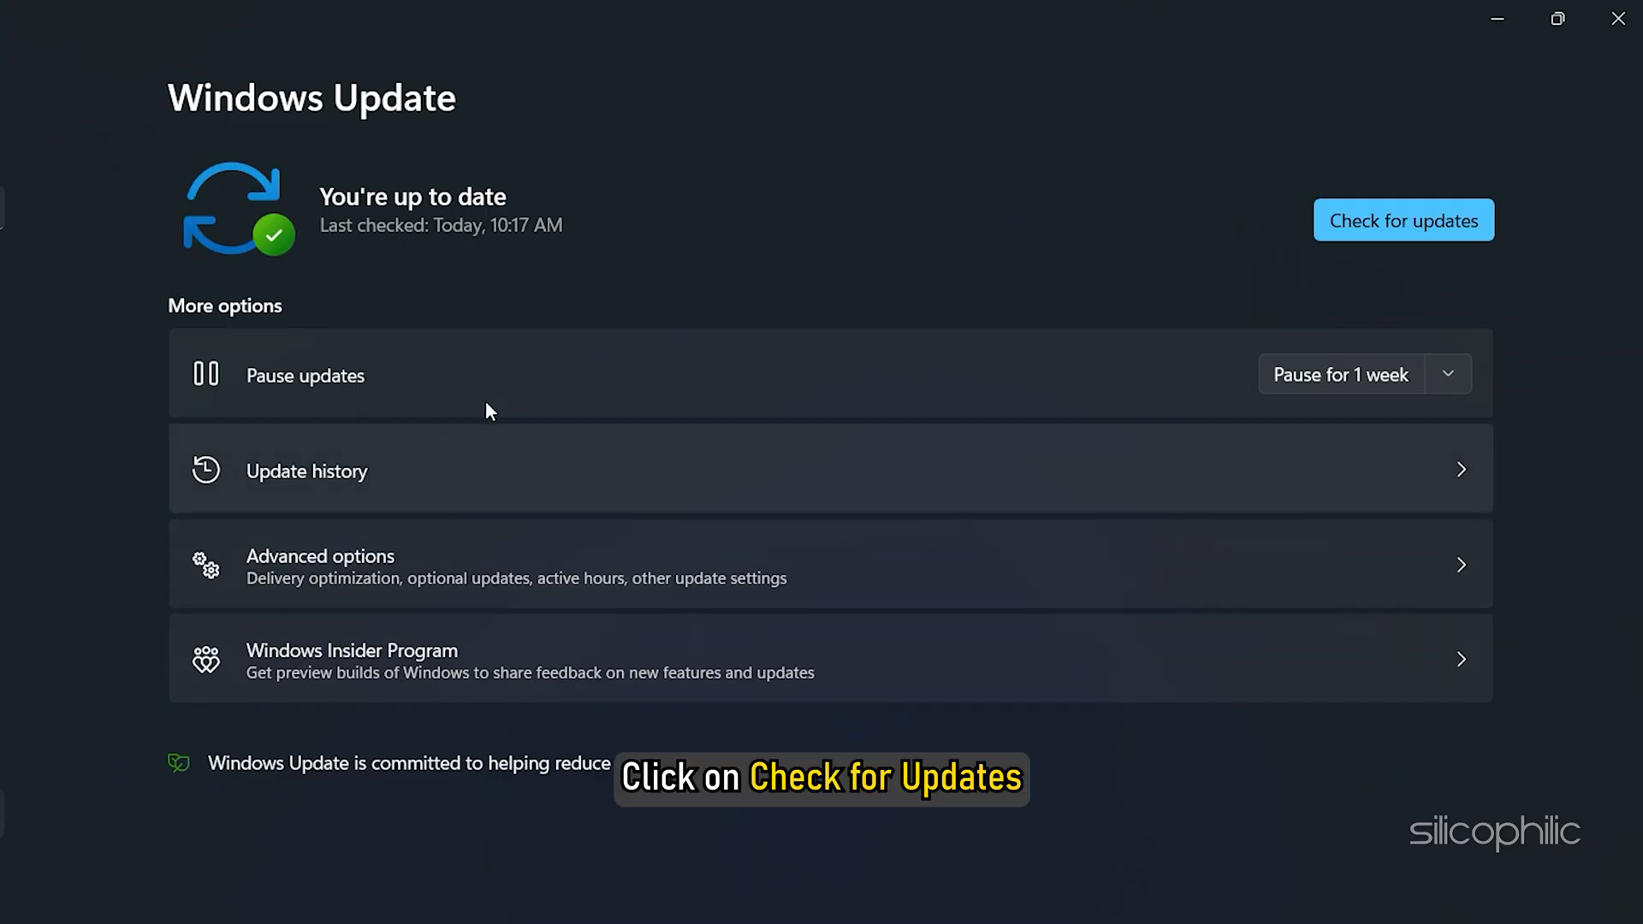
left_click(1401, 221)
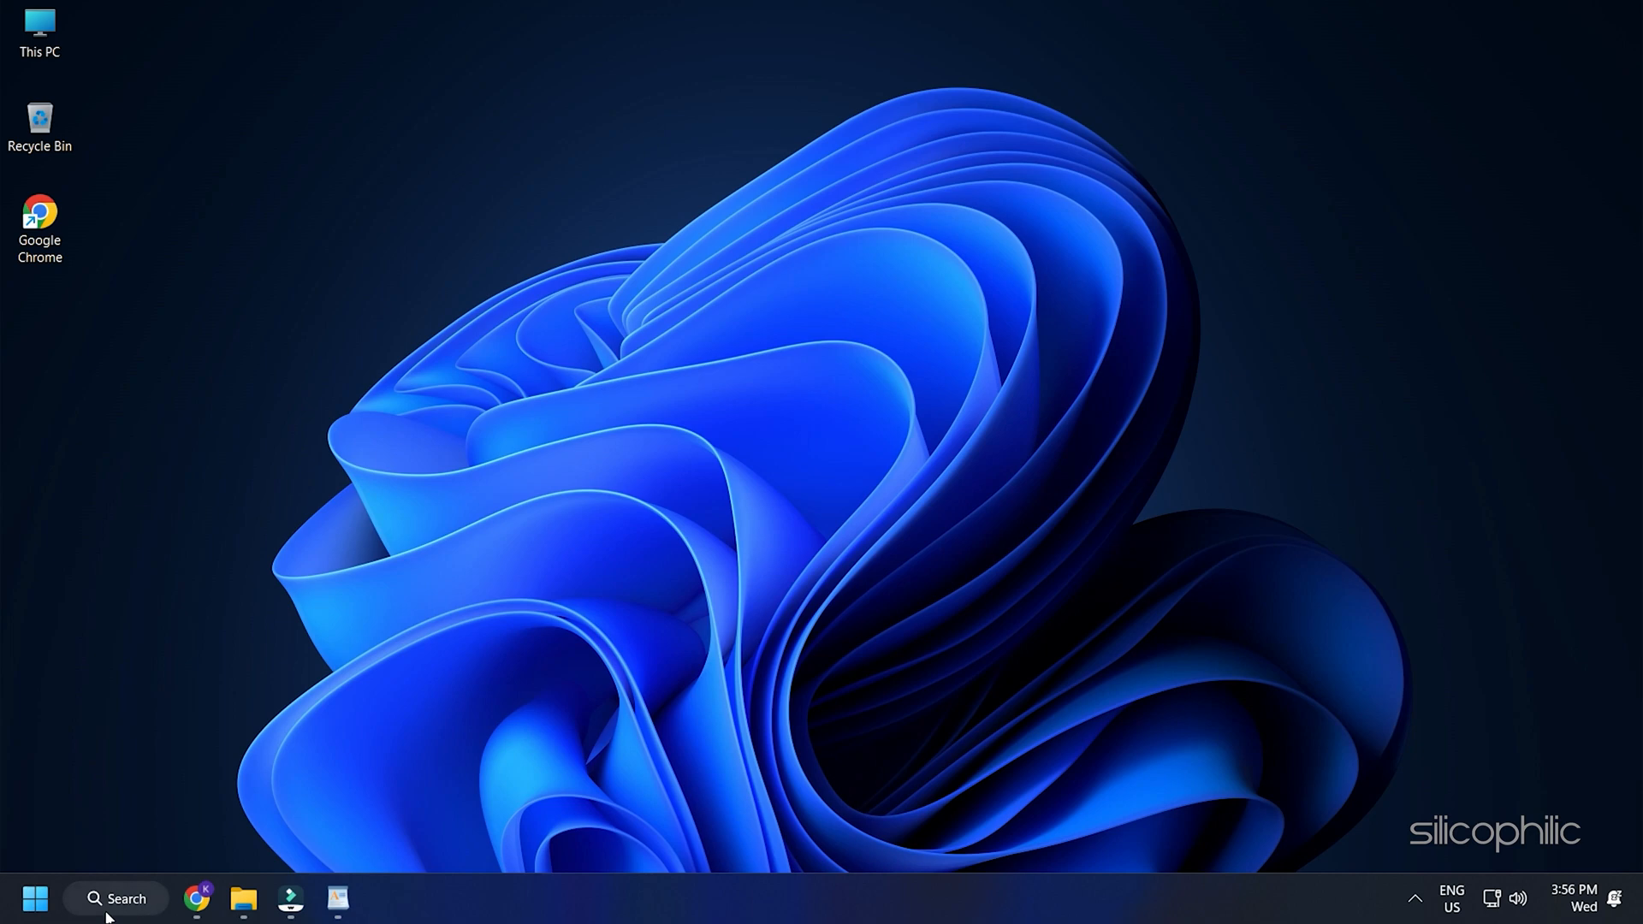
Search 'control Panel', go to Programs and Features and select FIFA 23.
type("control Panel")
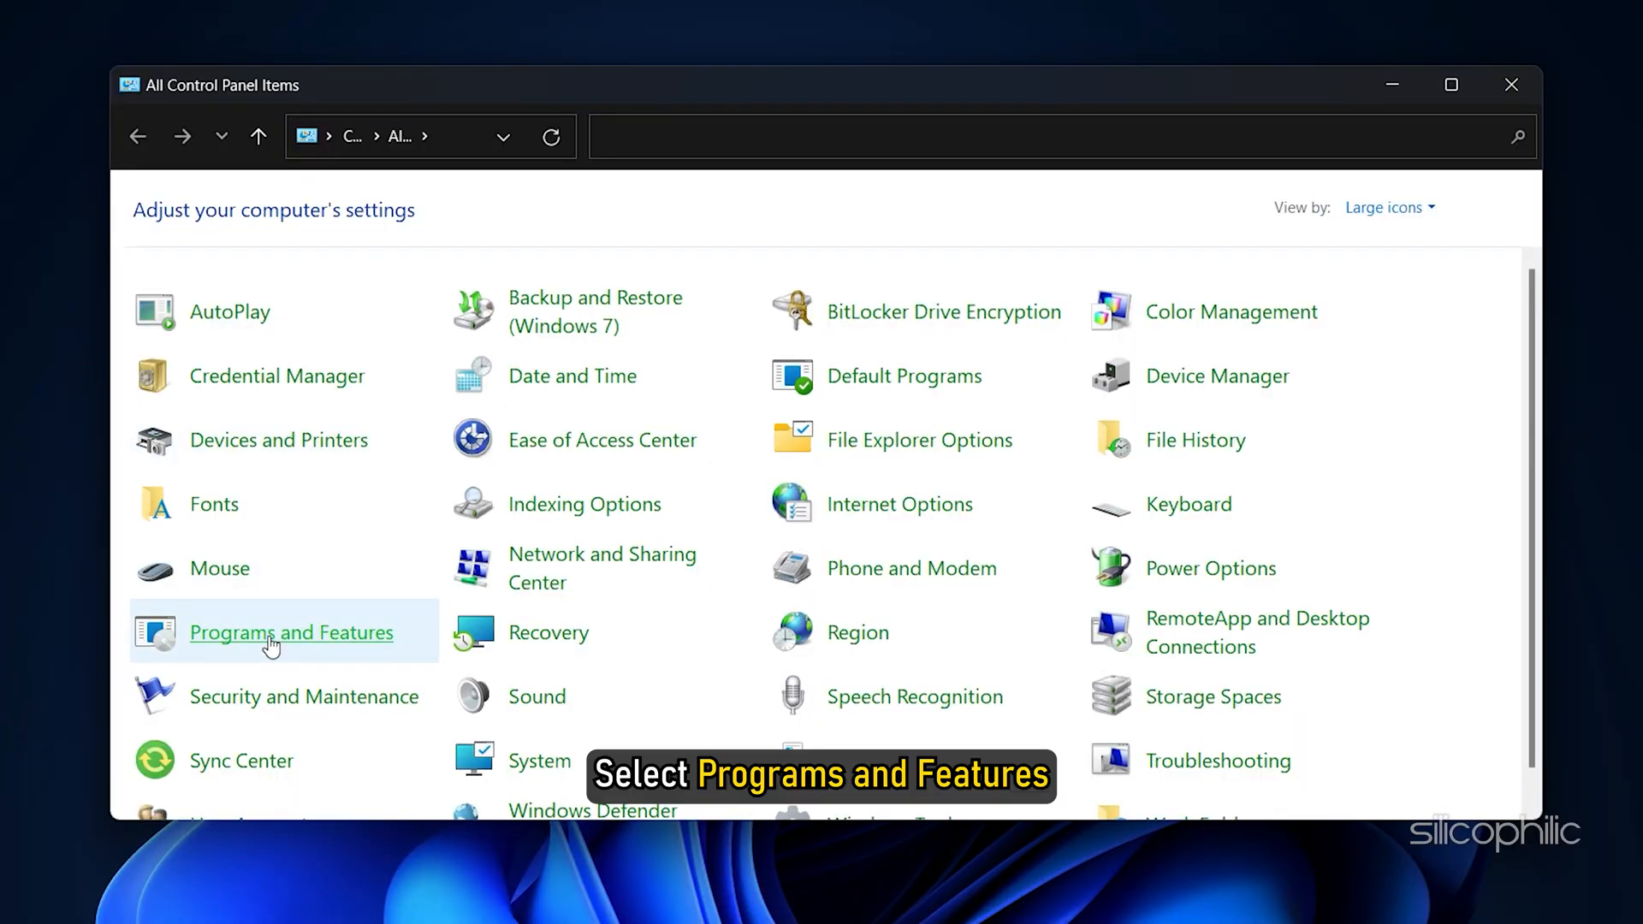
left_click(291, 631)
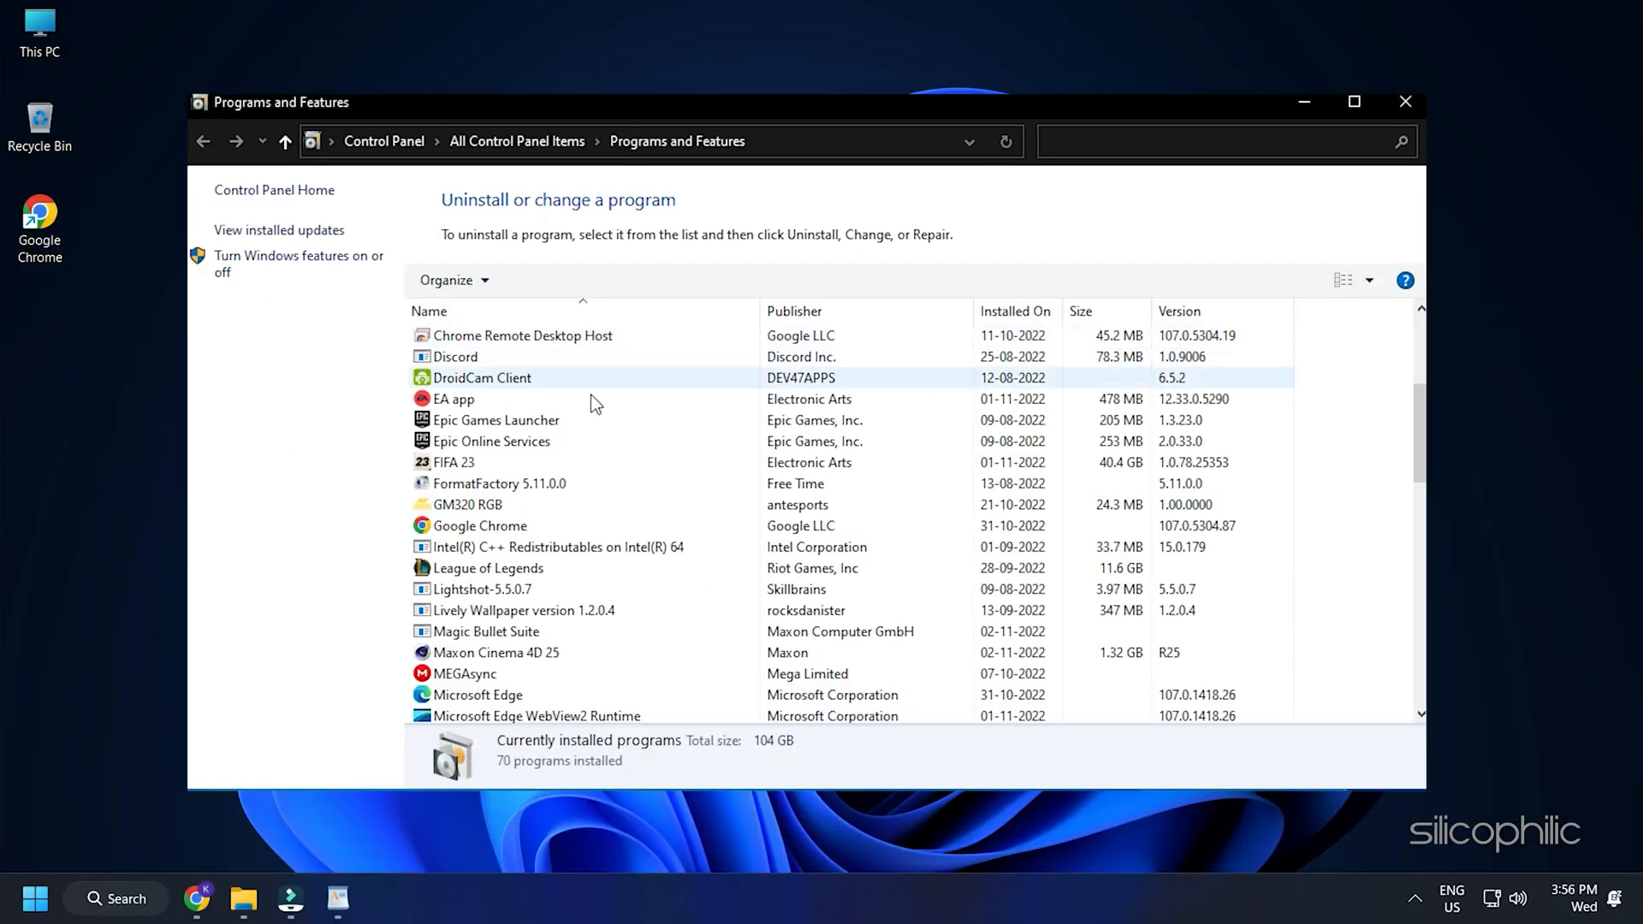
left_click(455, 462)
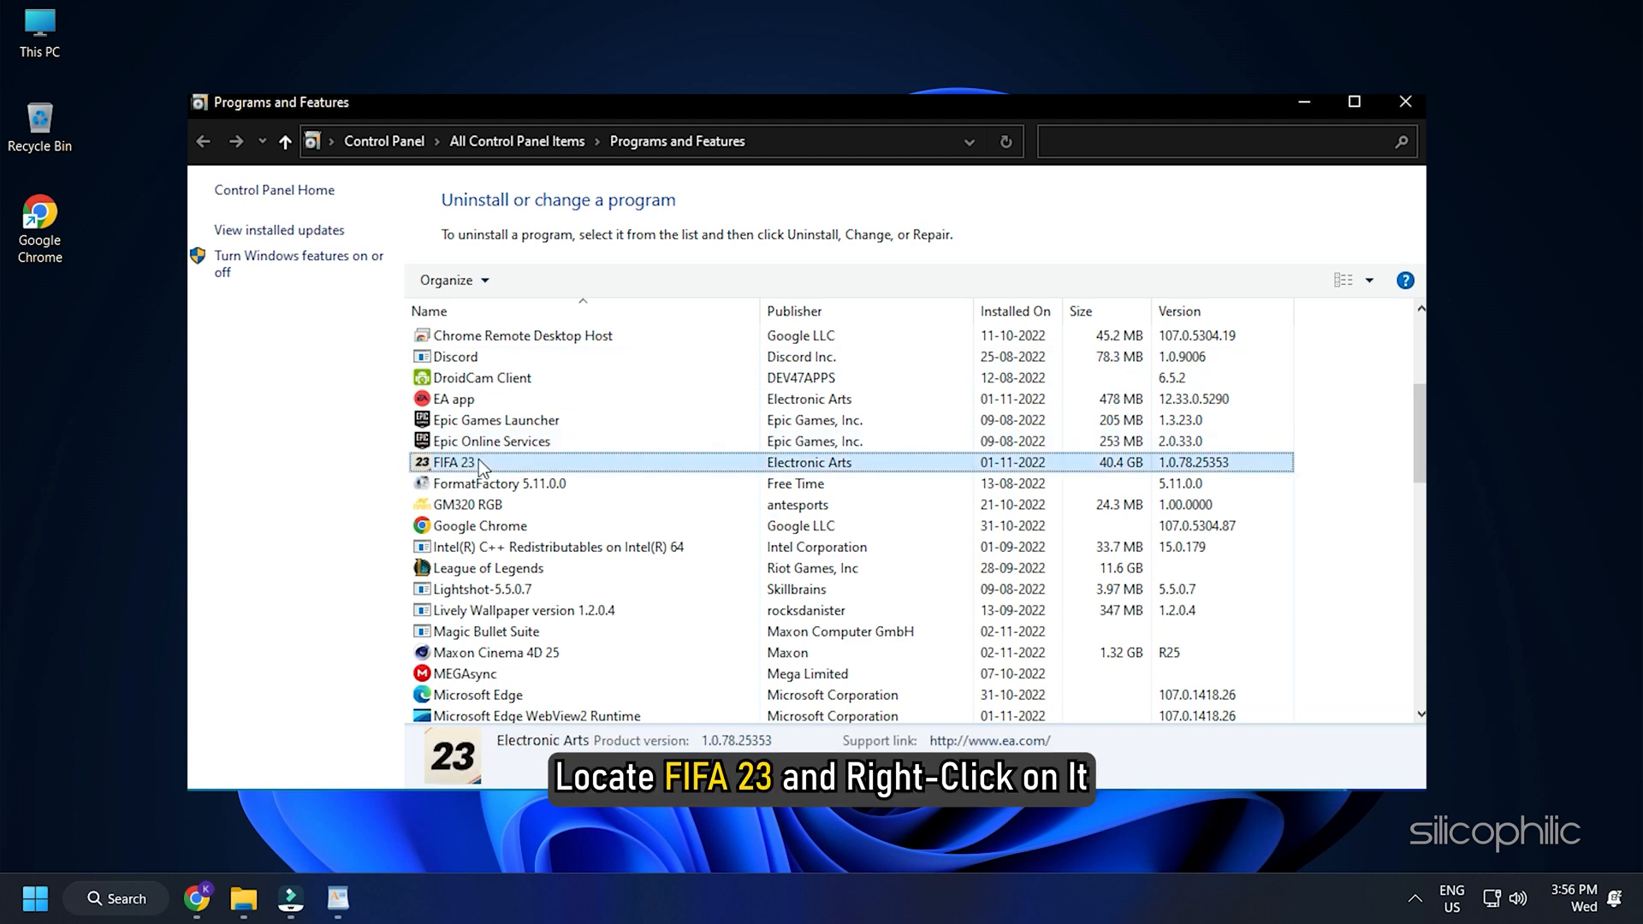
left_click(452, 463)
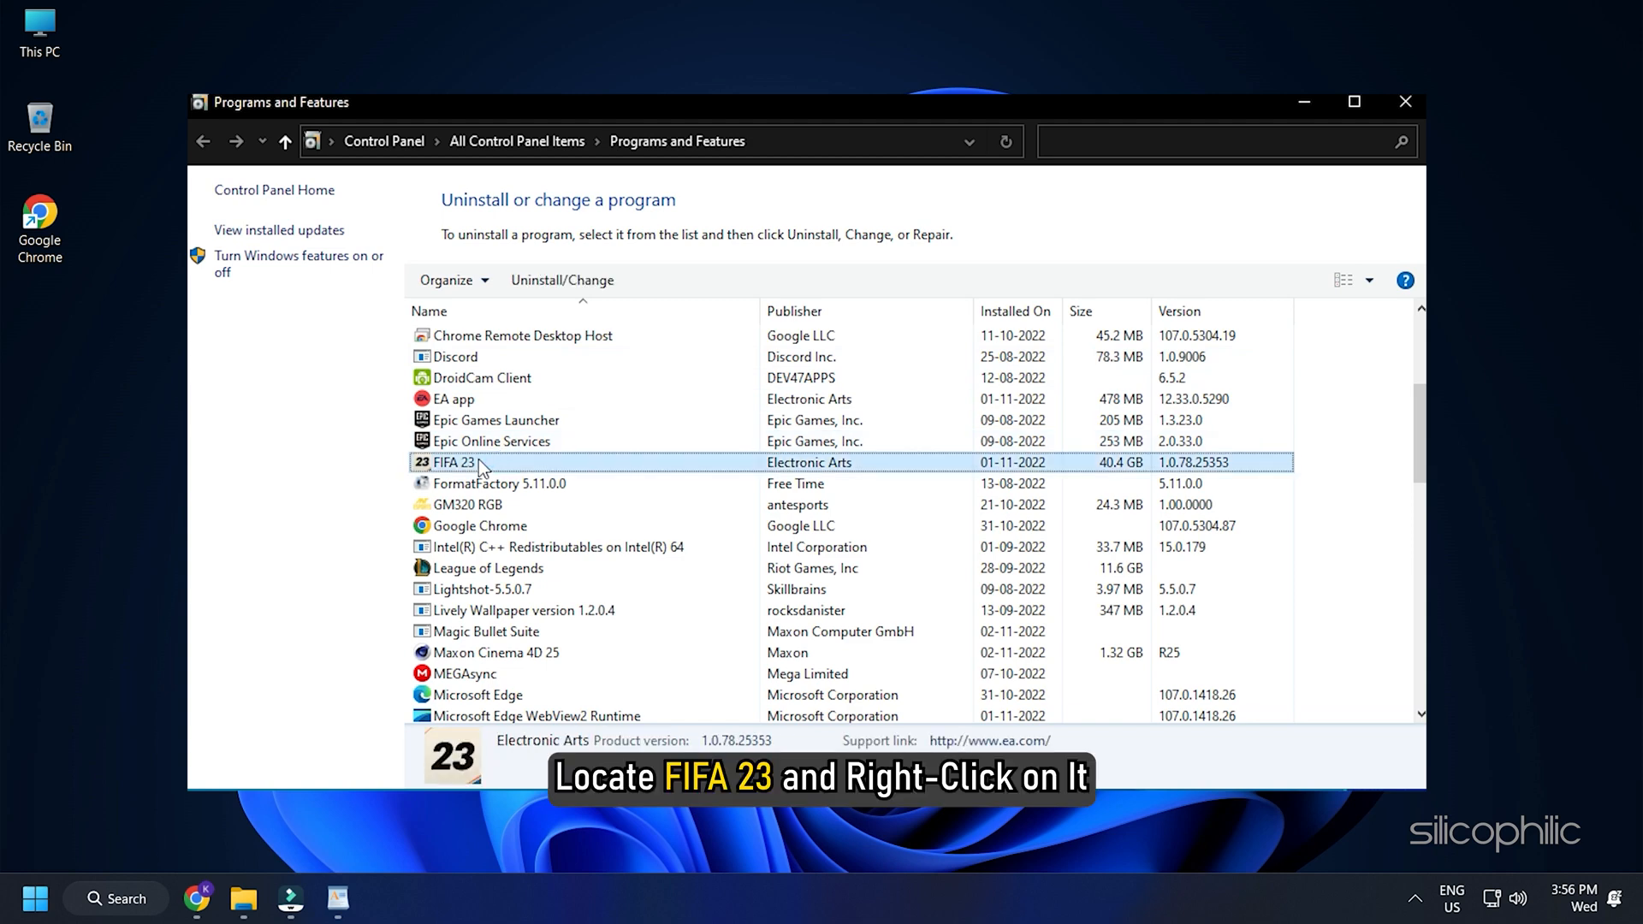
right_click(452, 462)
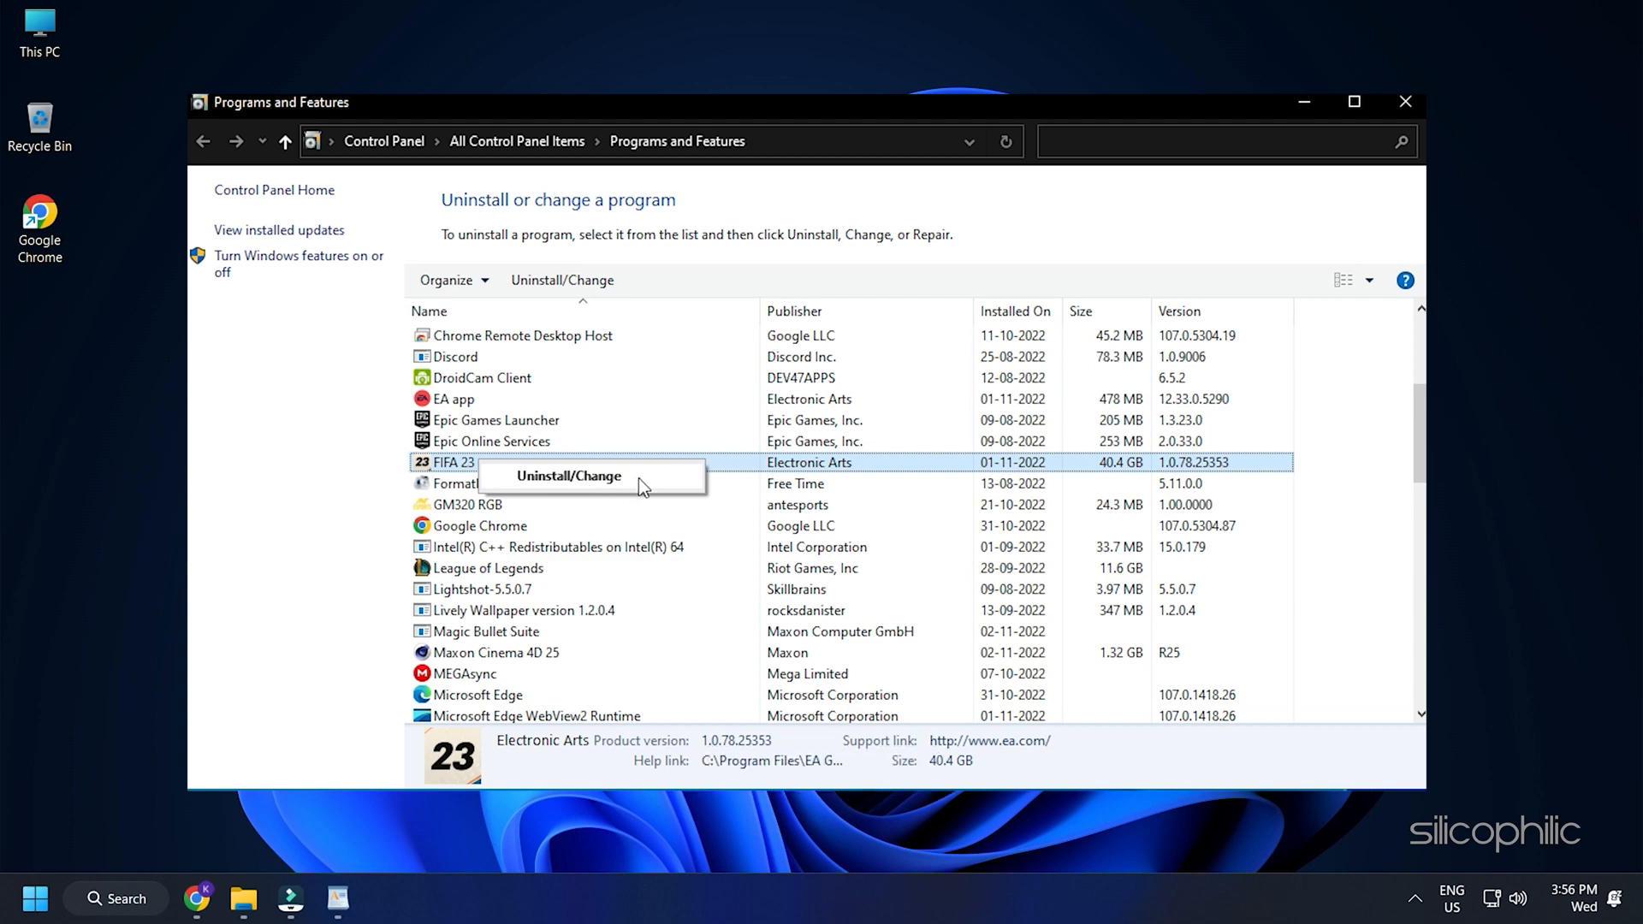
Uninstall FIFA 23, confirming the prompts, and put away the Programs and Features window.
left_click(569, 474)
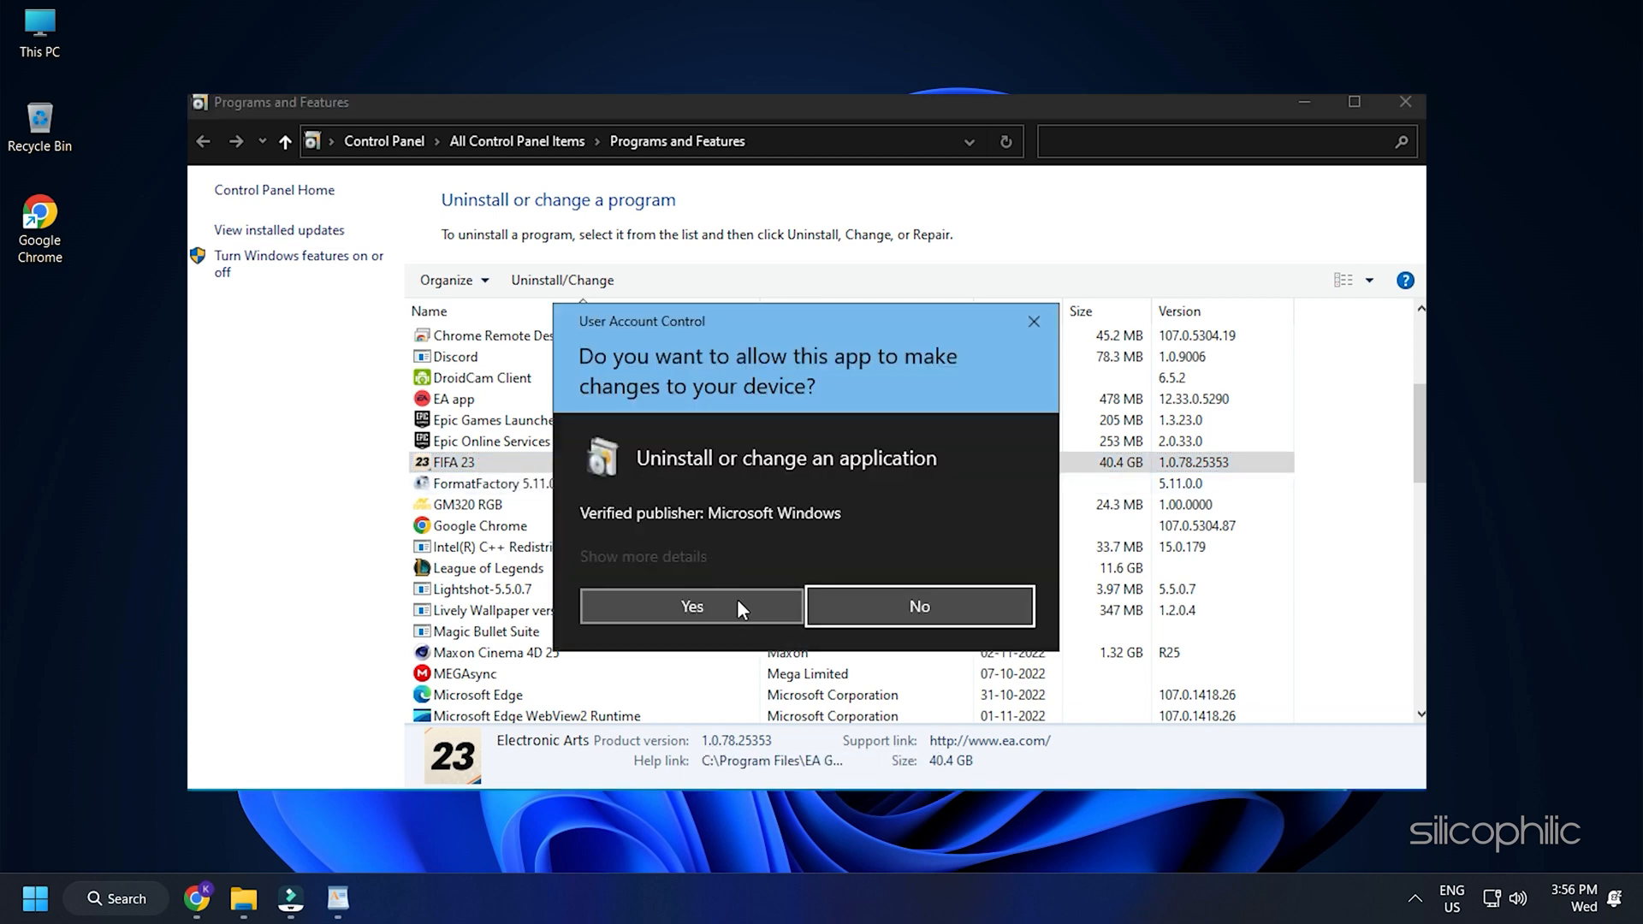
left_click(690, 605)
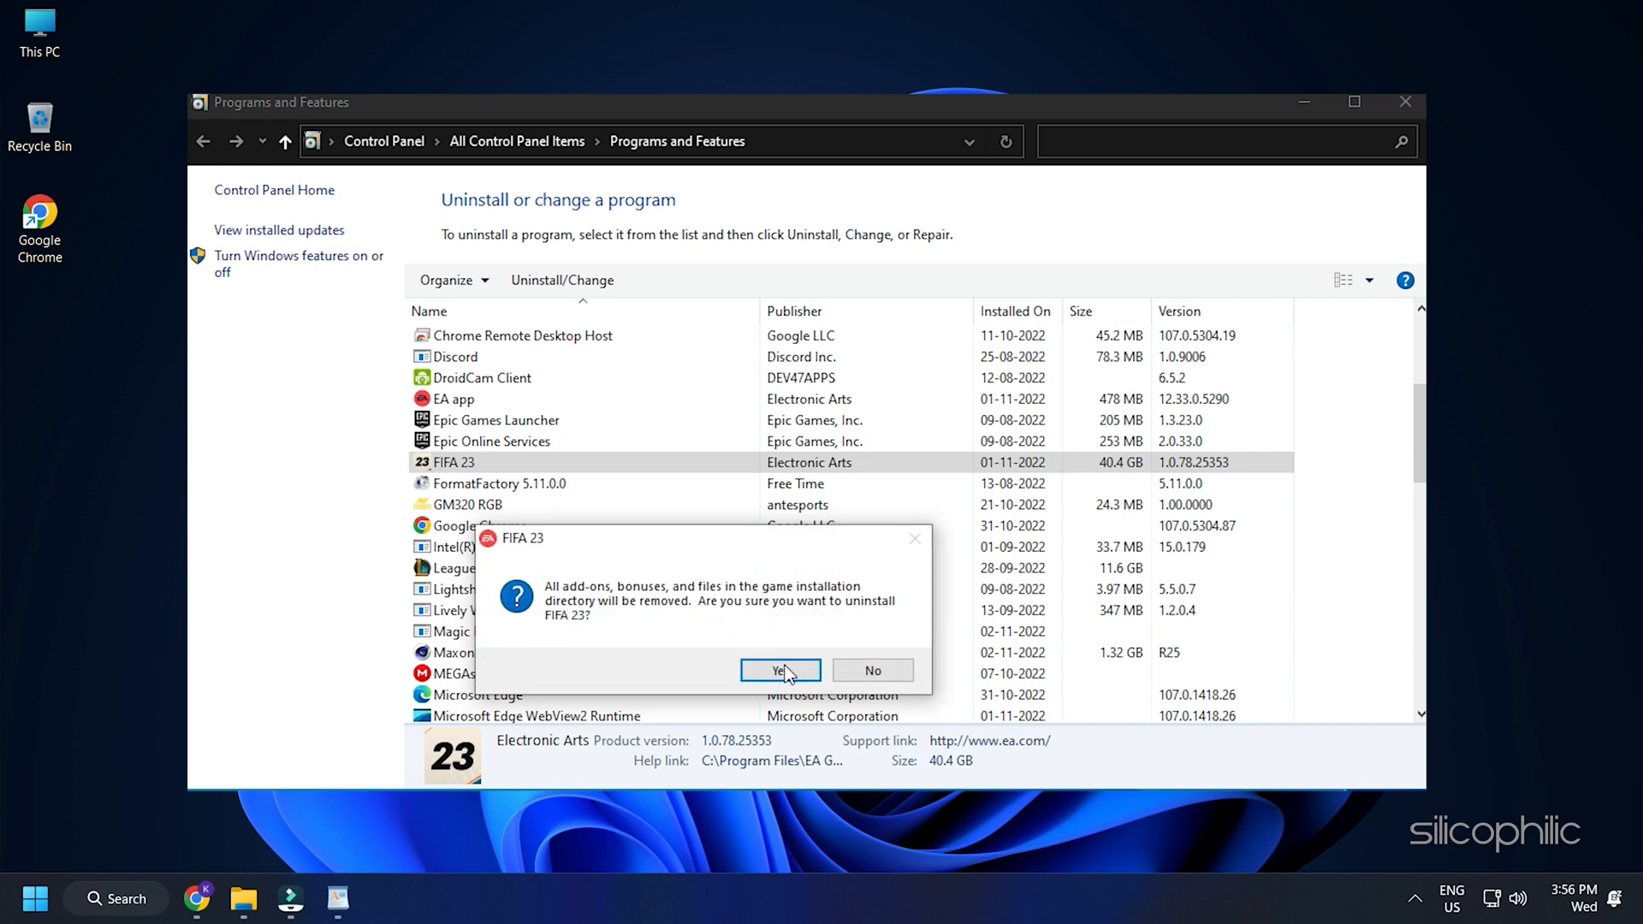
left_click(780, 671)
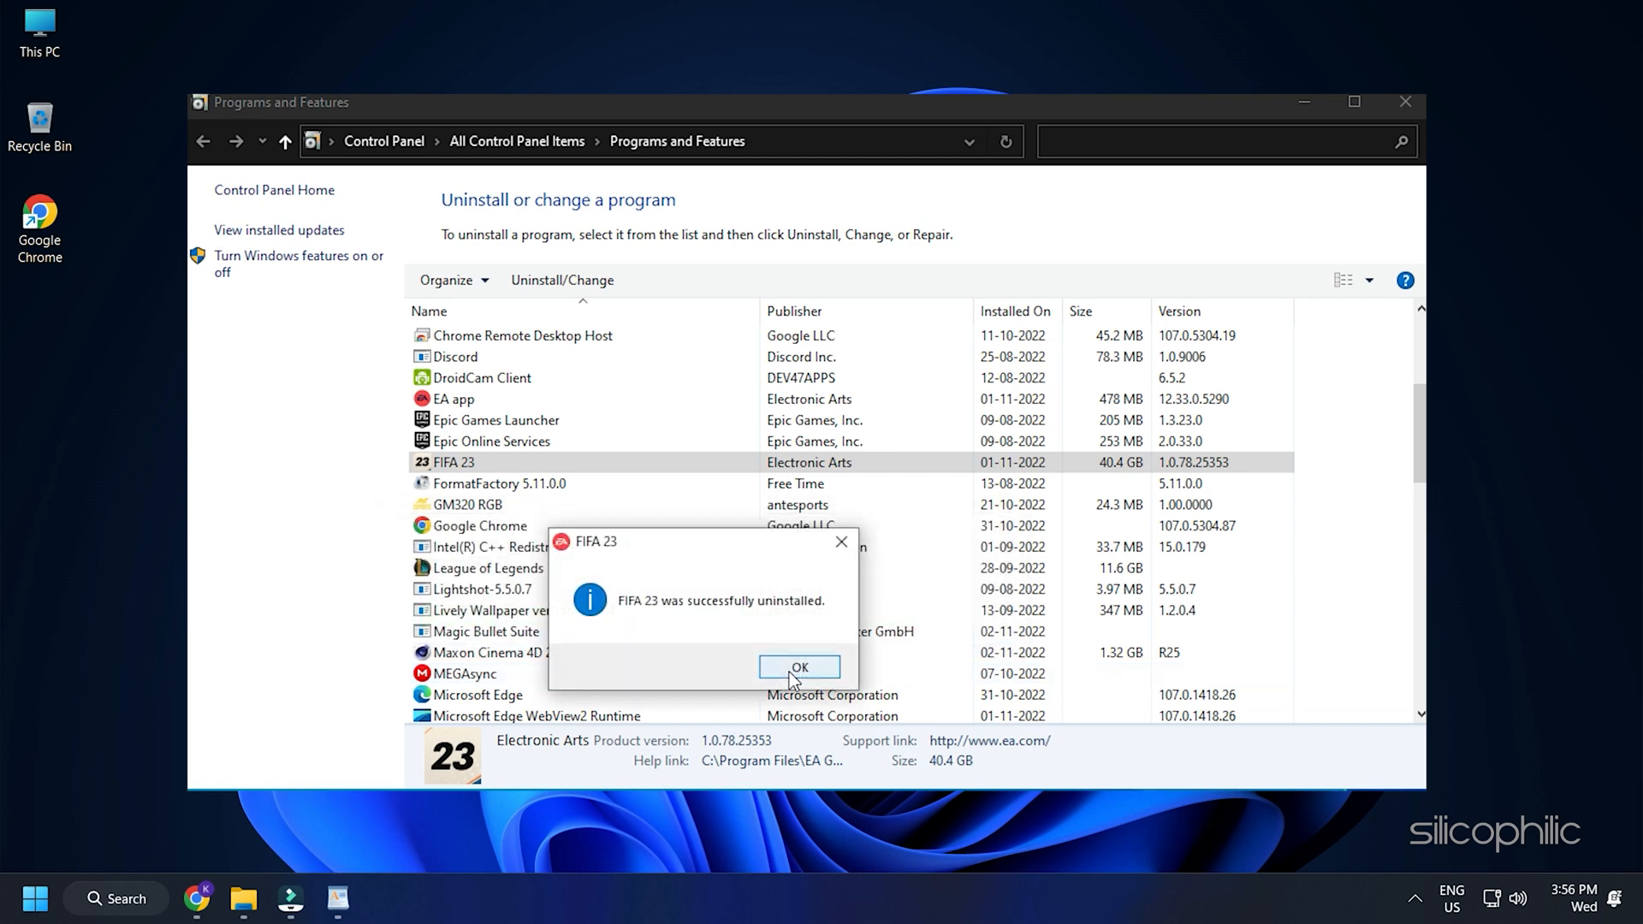
left_click(799, 667)
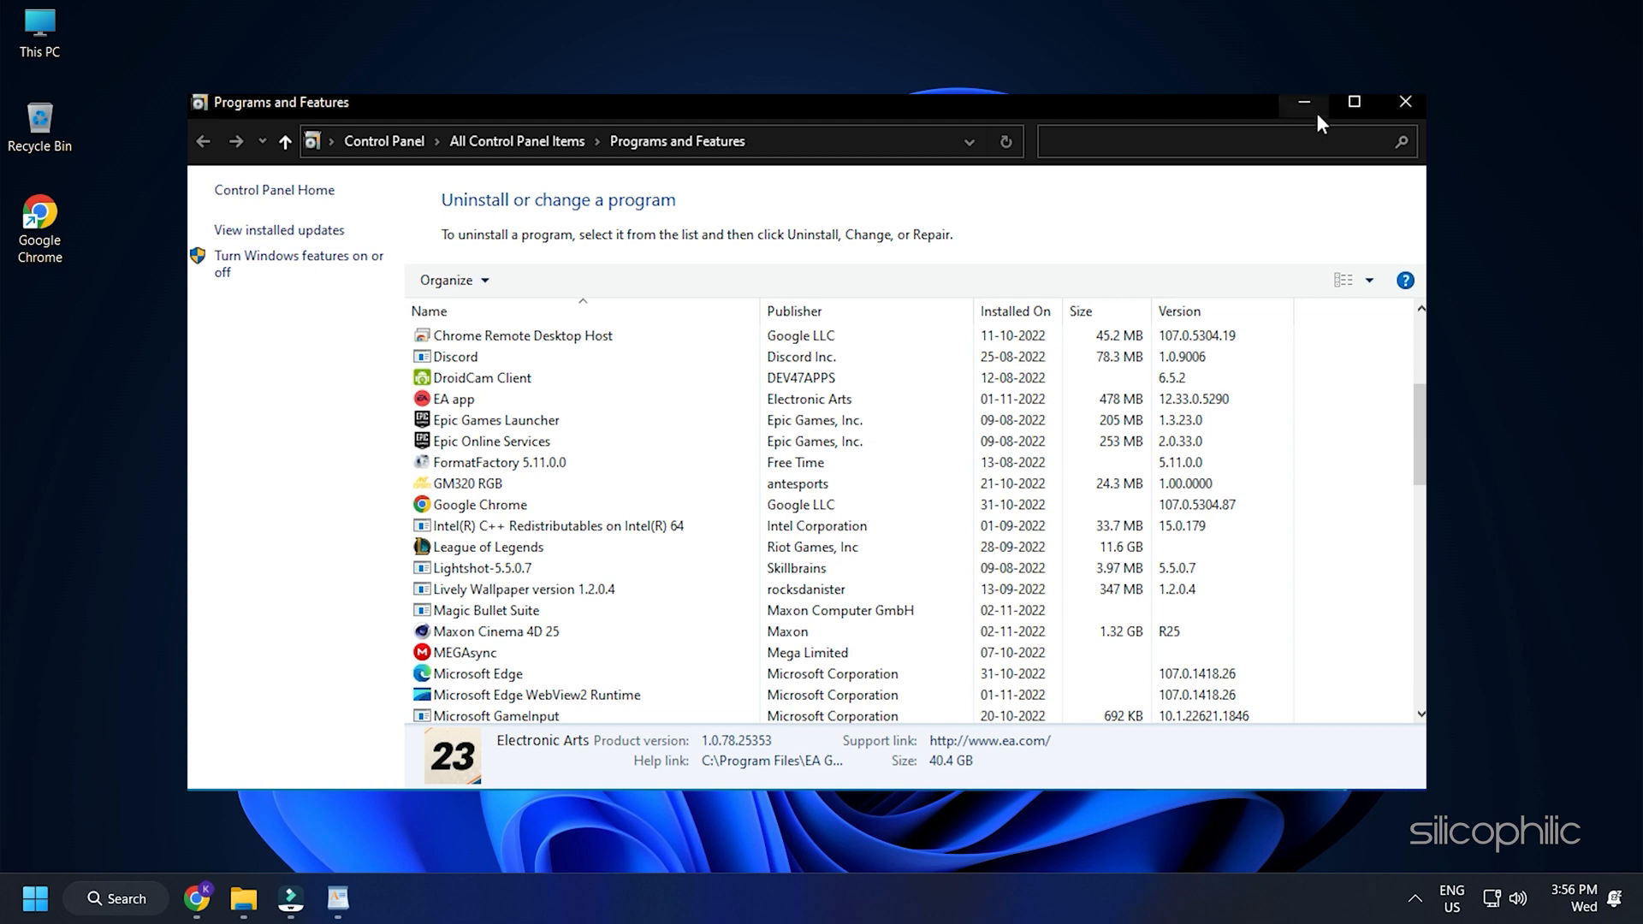
left_click(1403, 101)
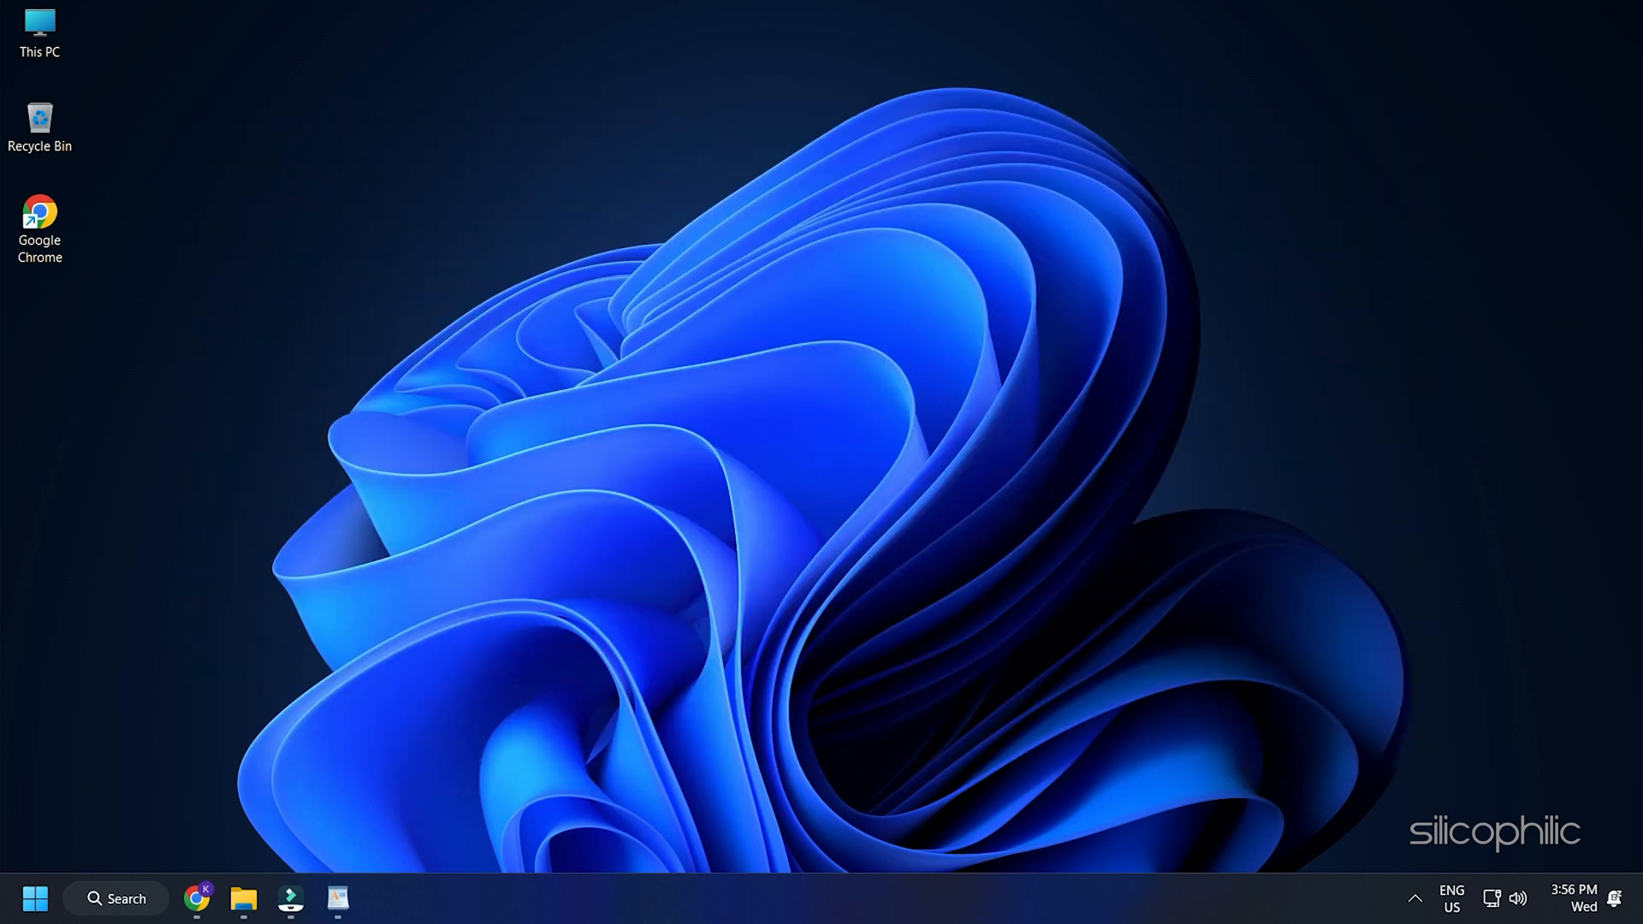